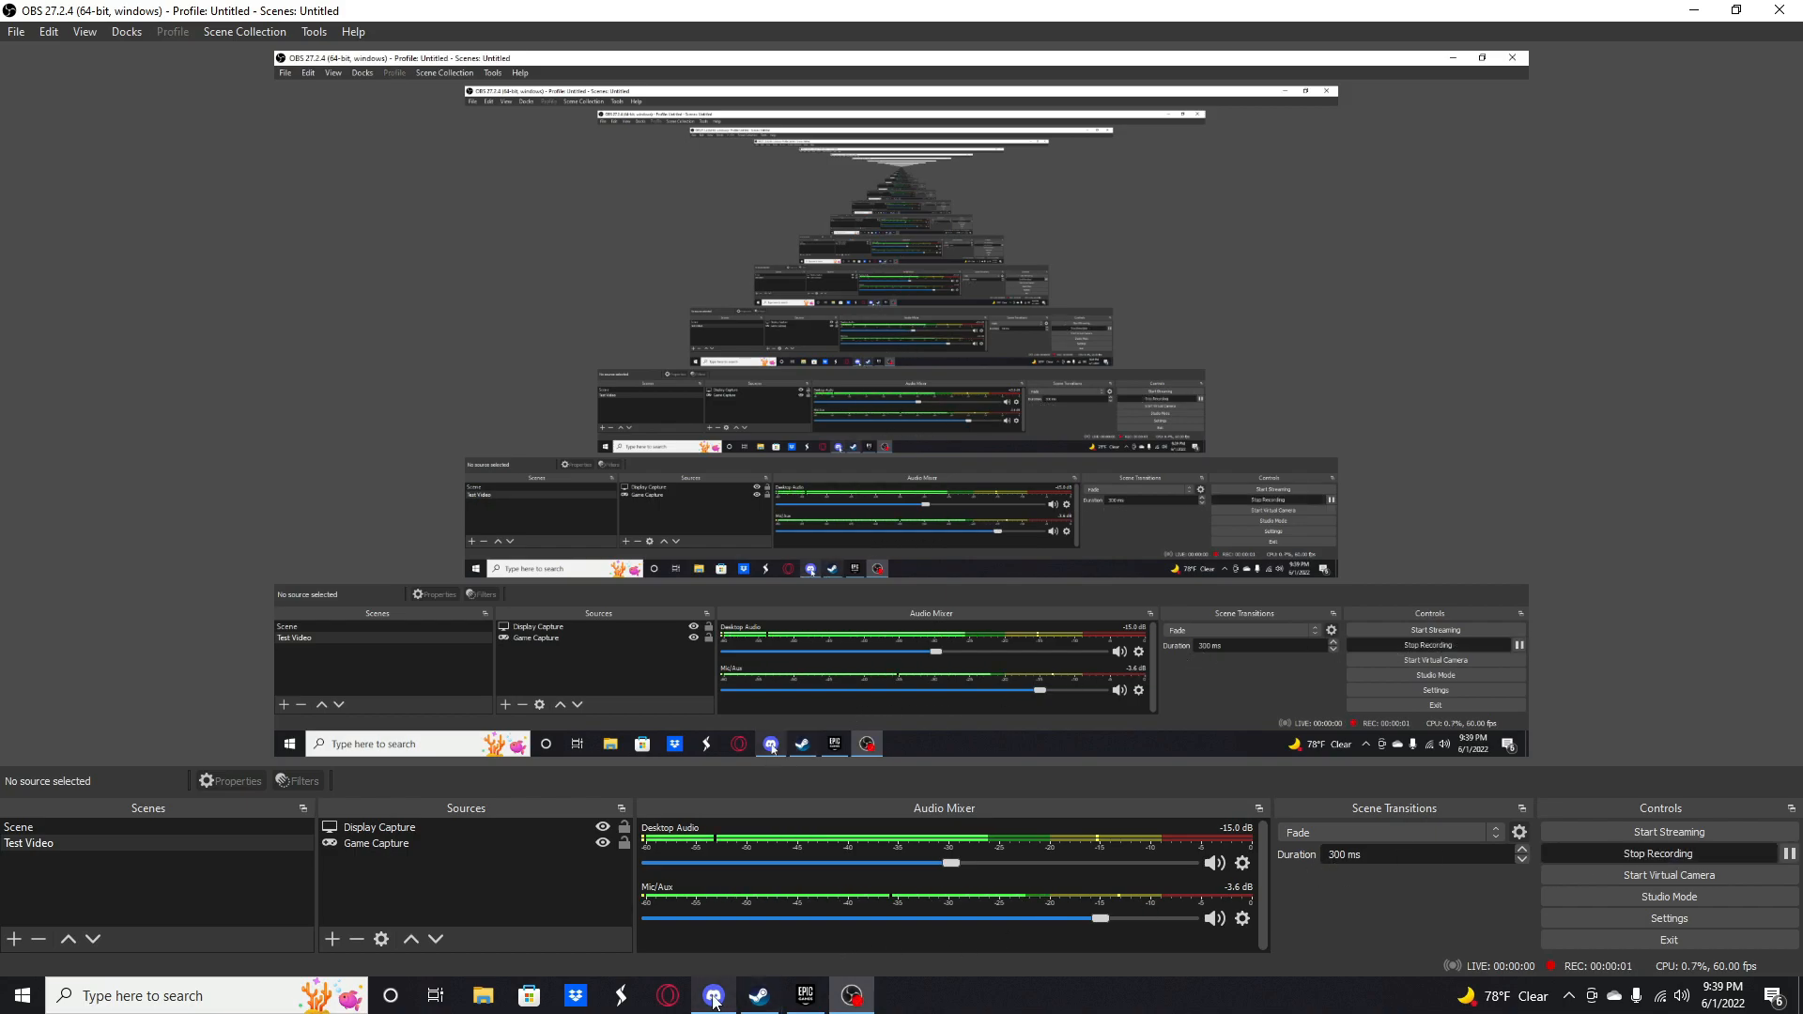
# Step: Bring Discord to the front on the Banana Bunch server while OBS keeps recording
pyautogui.click(712, 996)
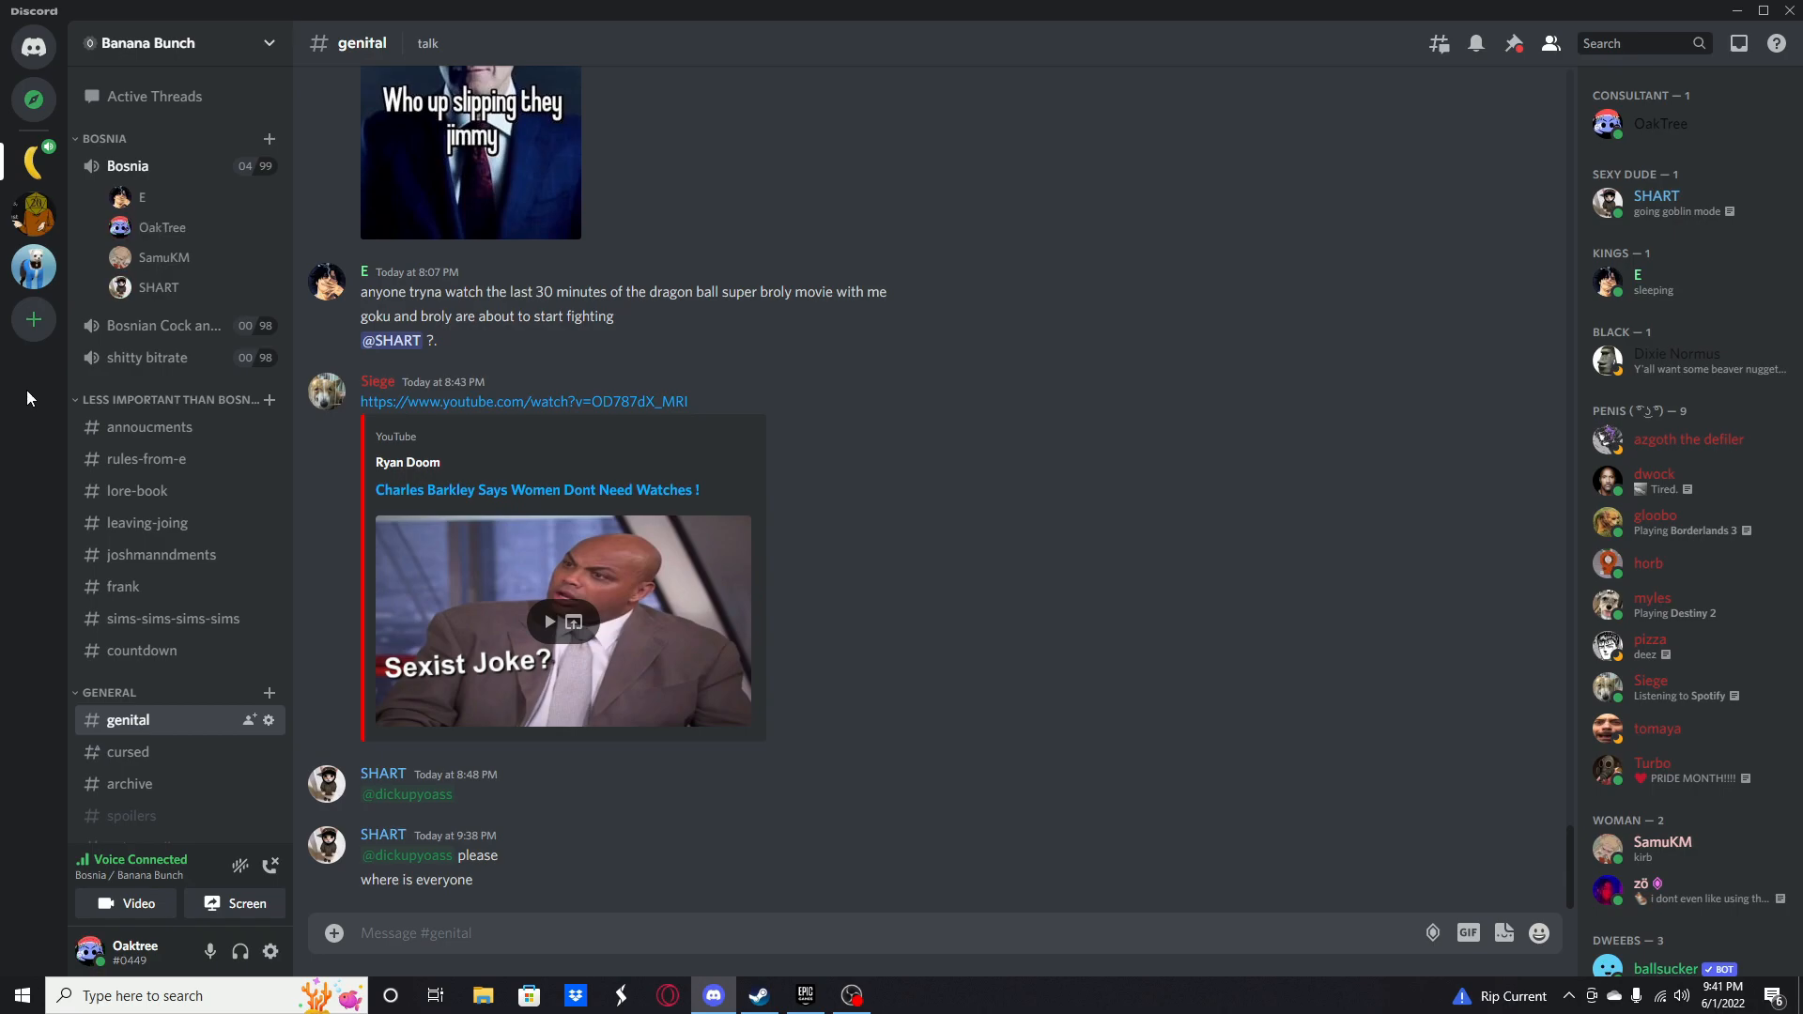
pyautogui.scroll(-3)
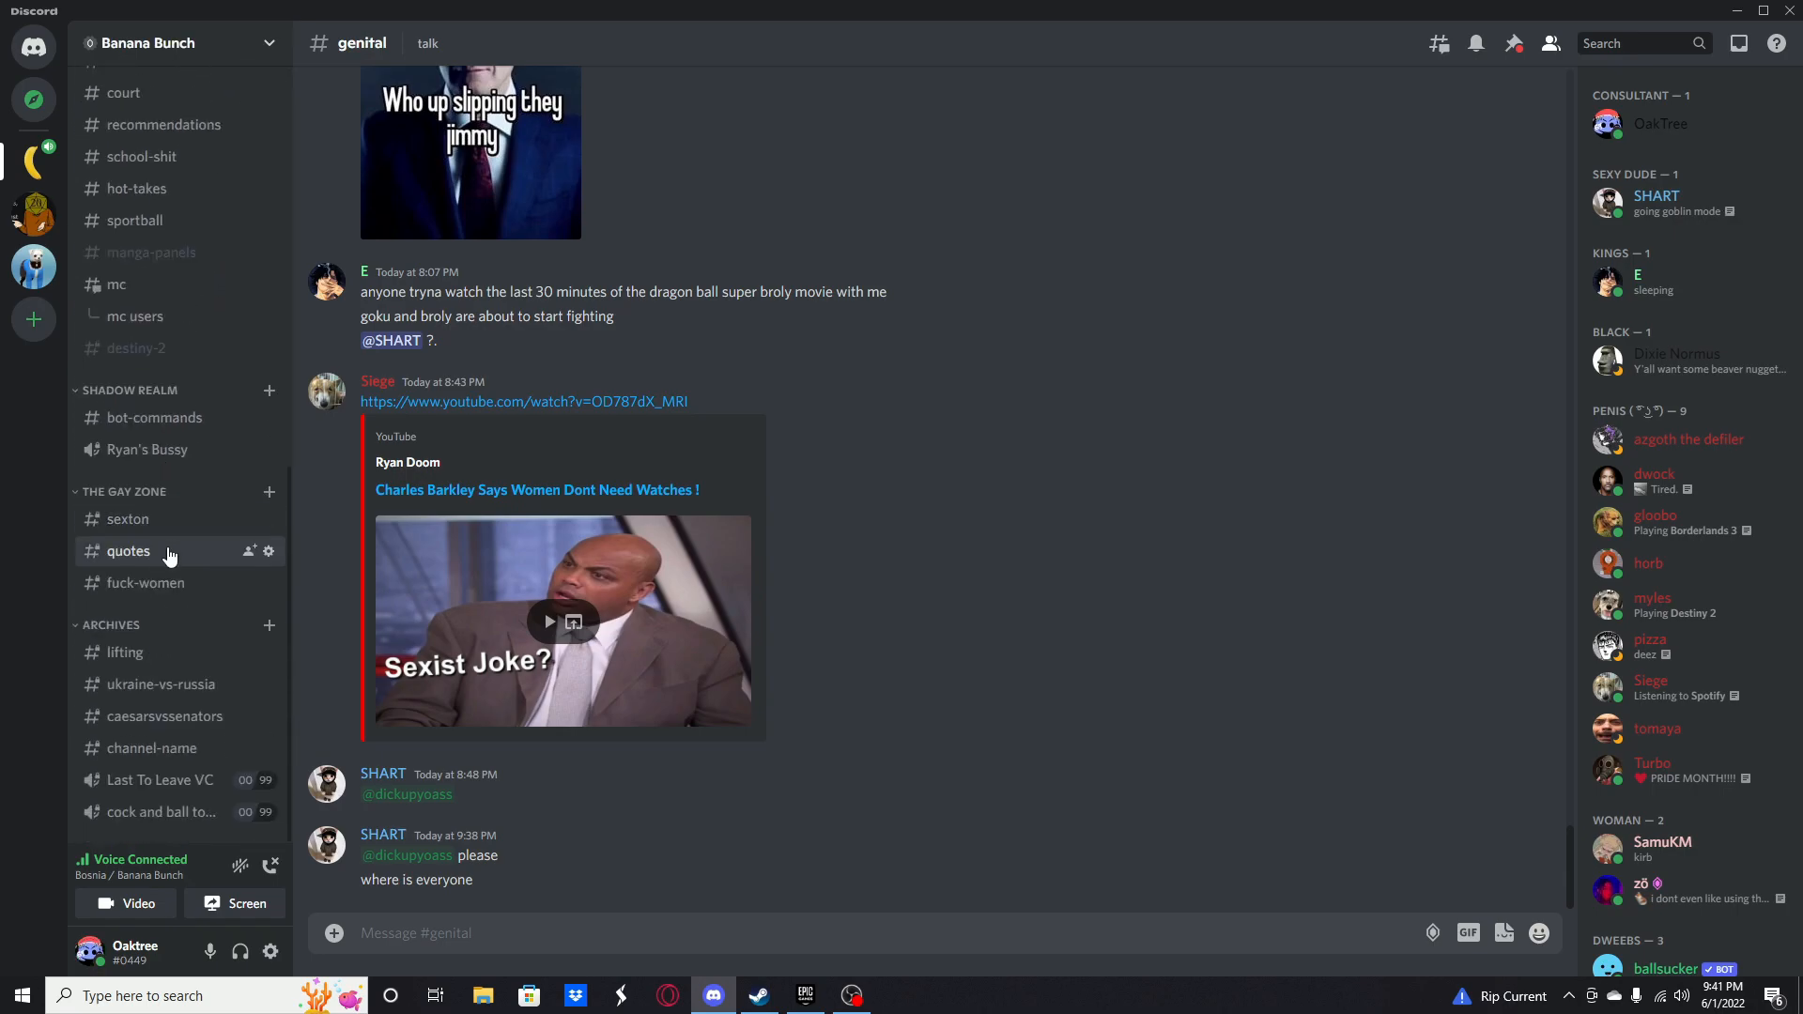
pyautogui.click(127, 551)
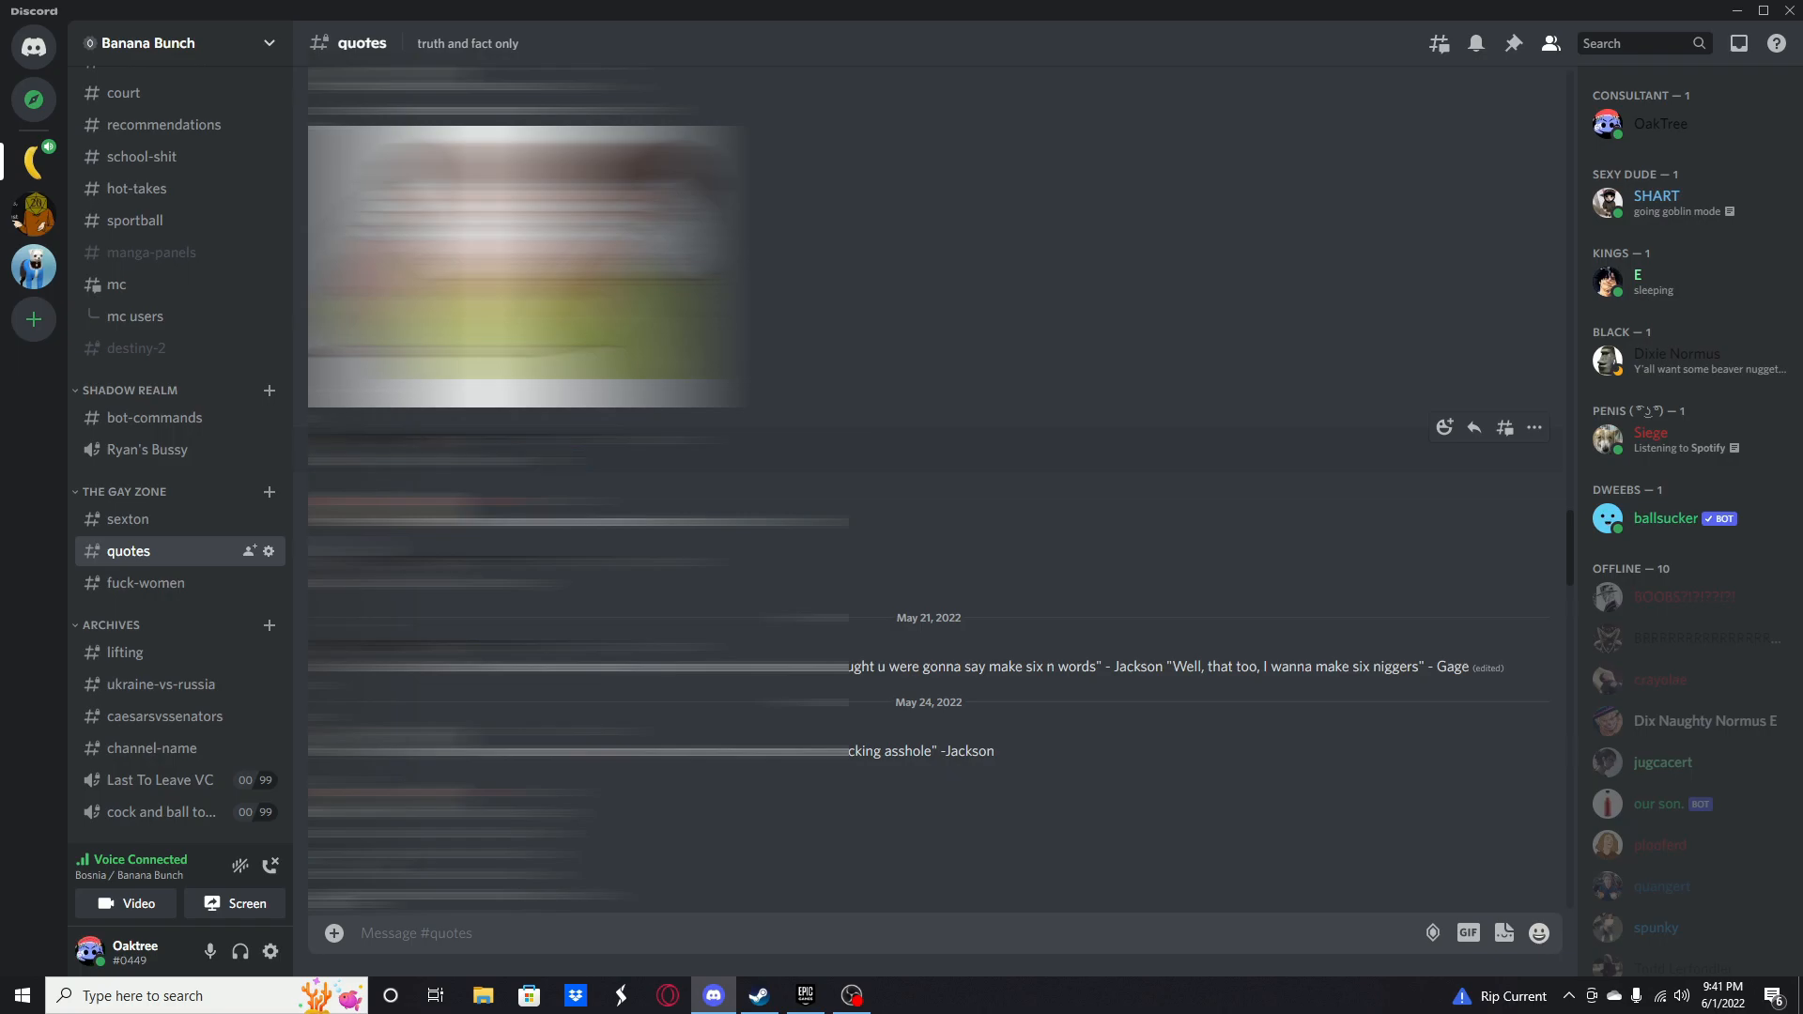
pyautogui.scroll(-3)
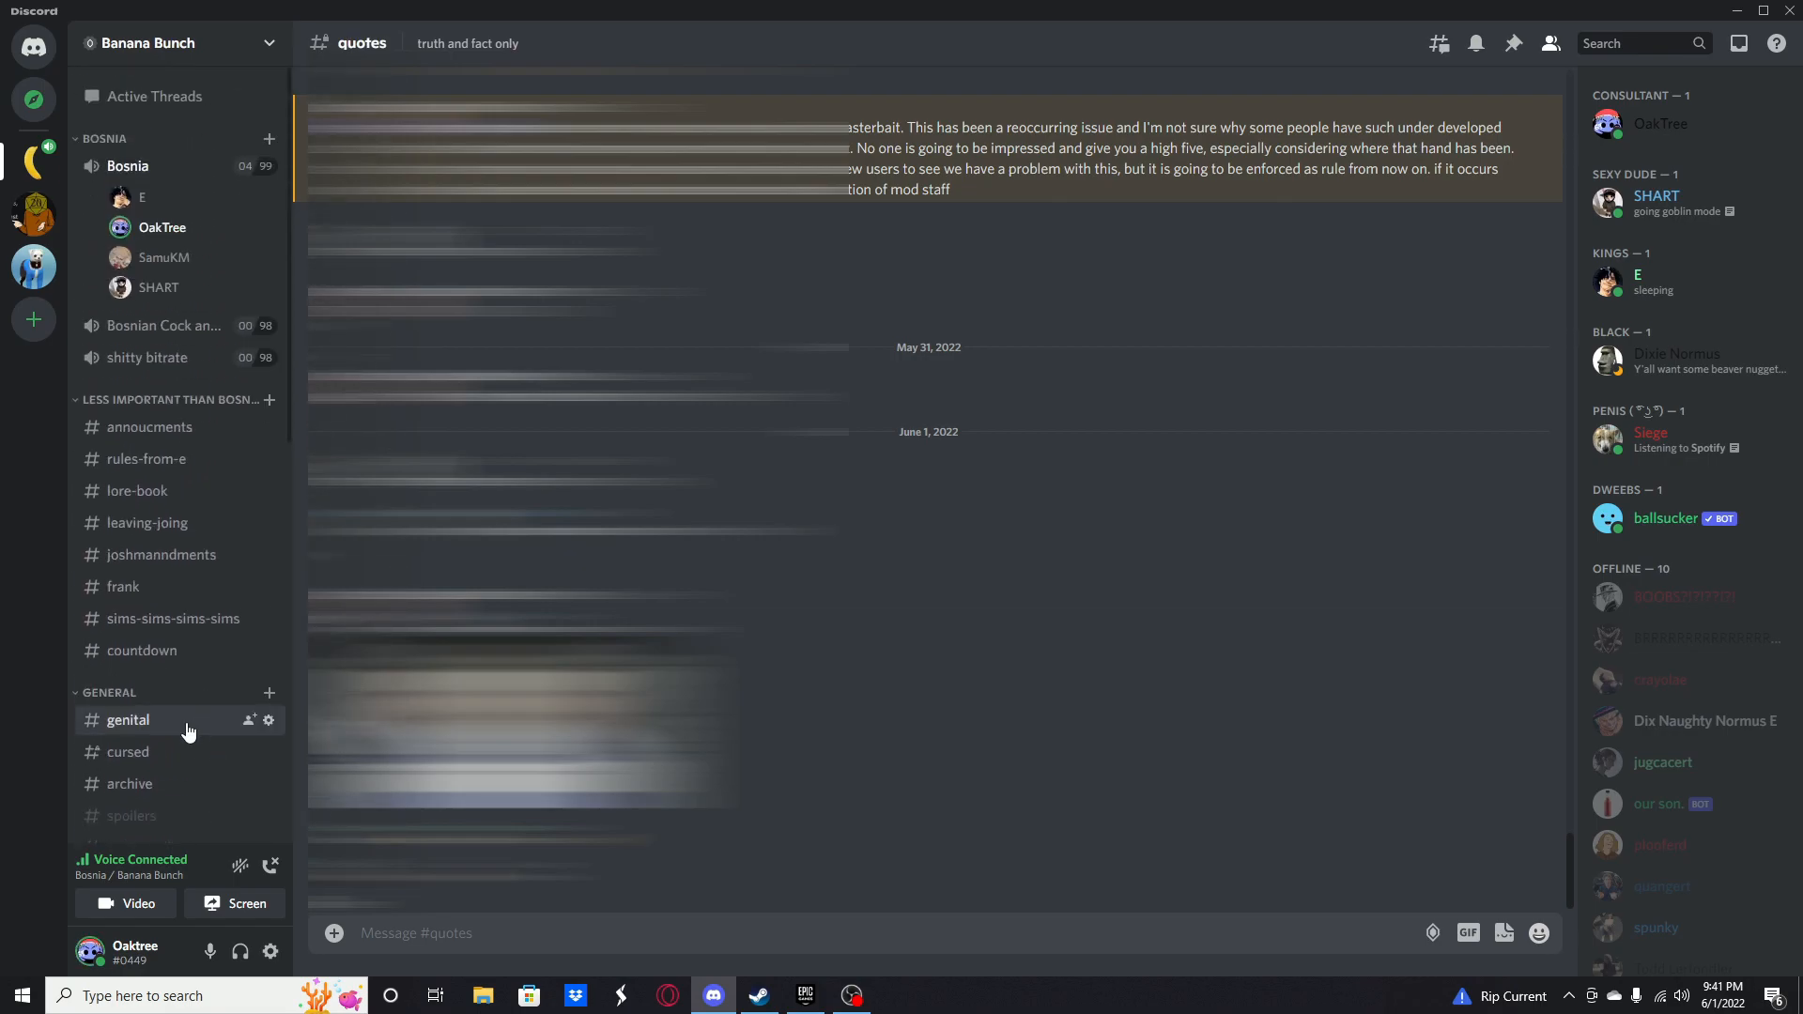
pyautogui.click(128, 720)
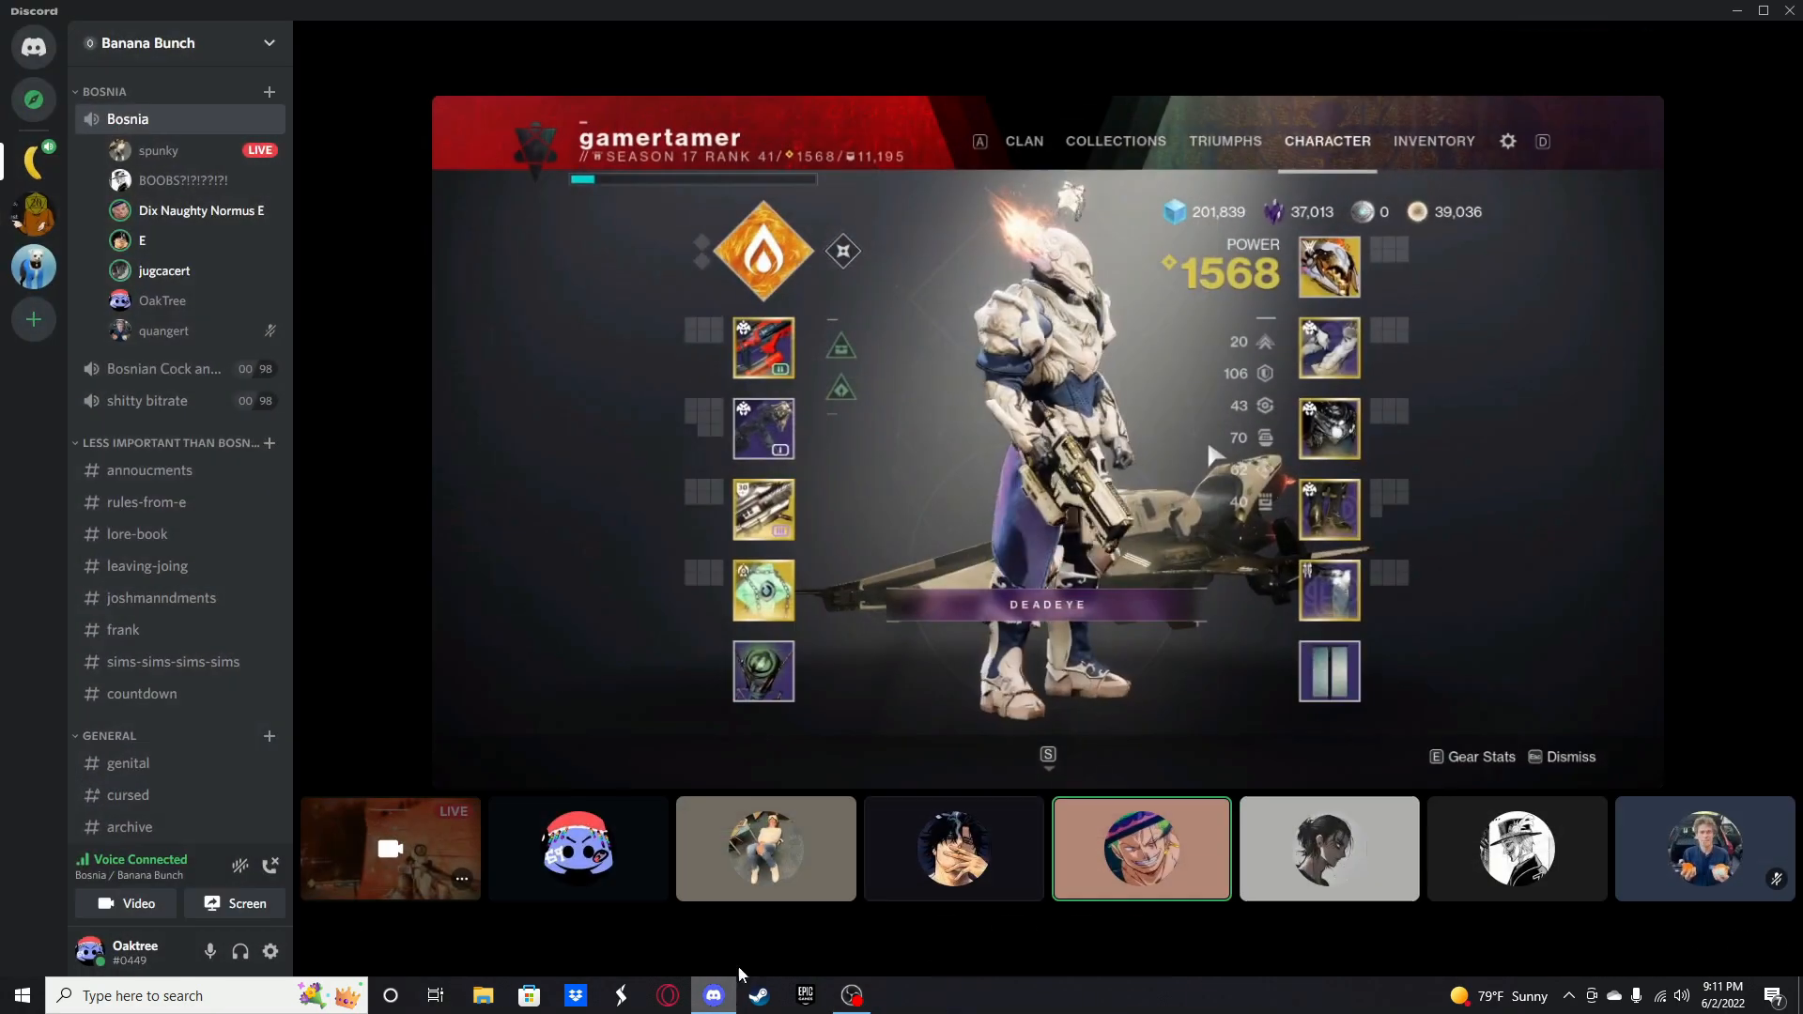
# Step: Leave the focused Destiny 2 stream view for the Bosnia channel's participant grid
pyautogui.click(953, 847)
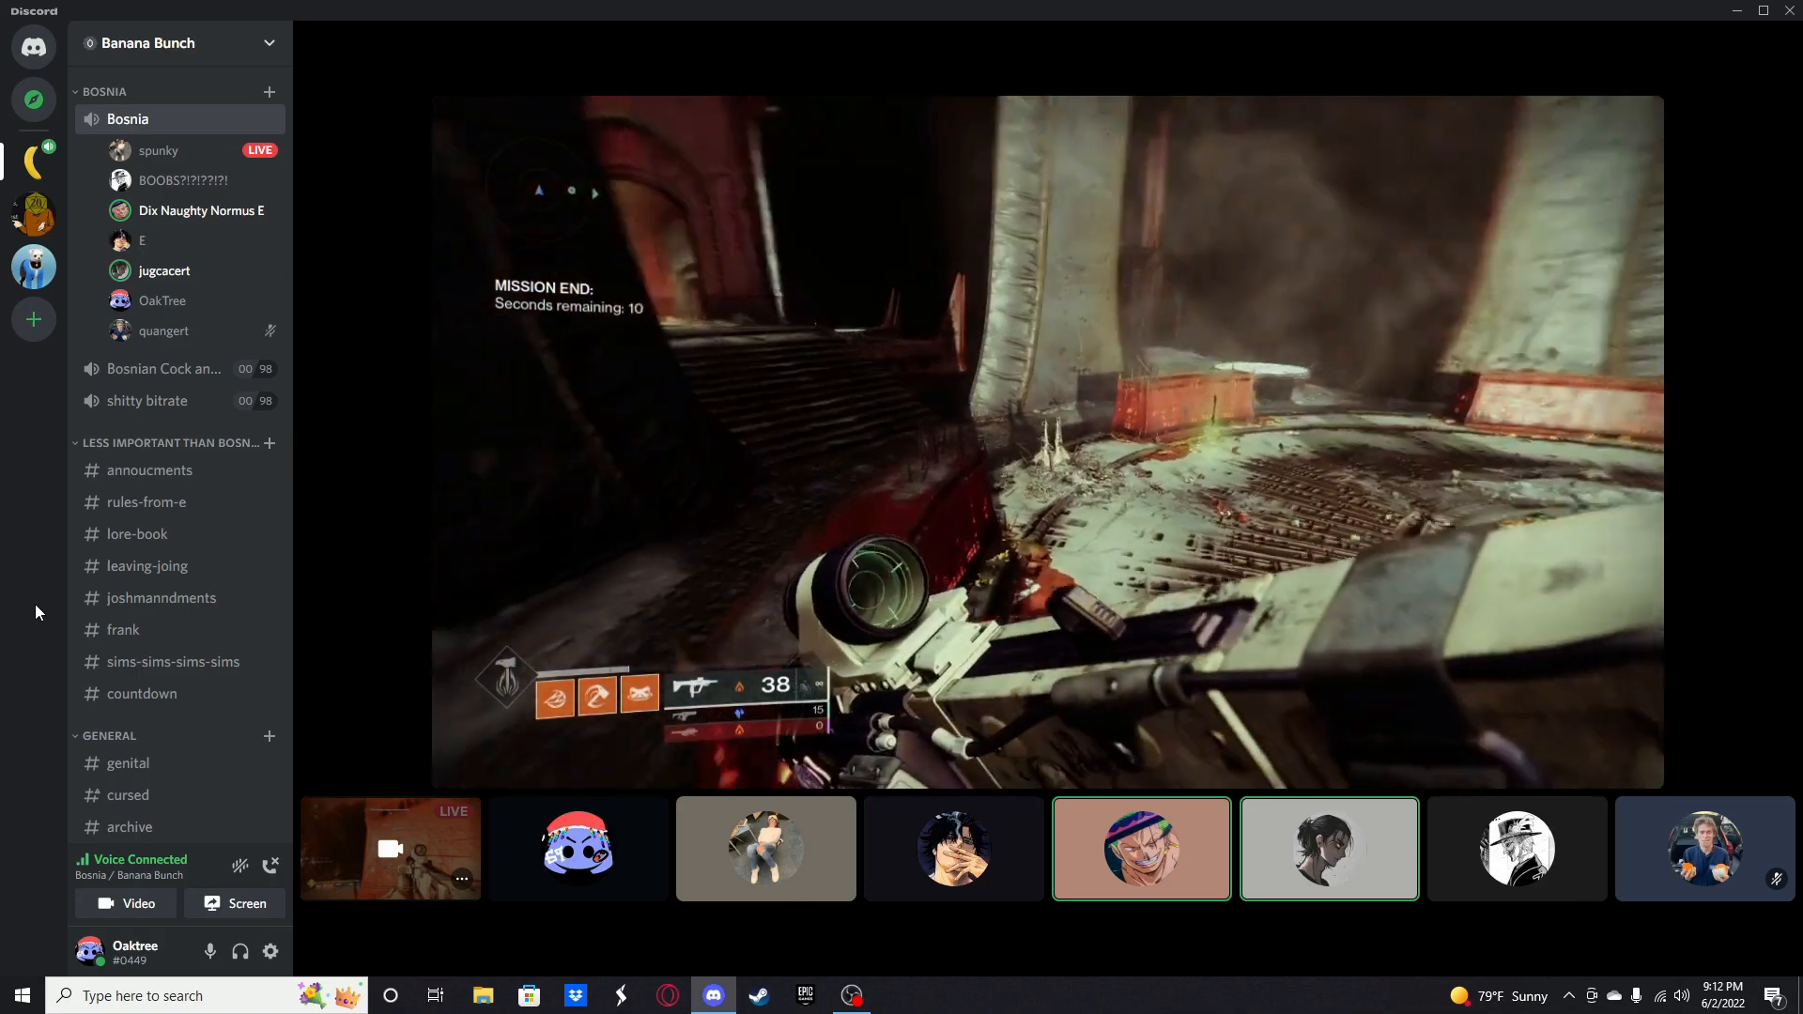
pyautogui.click(765, 847)
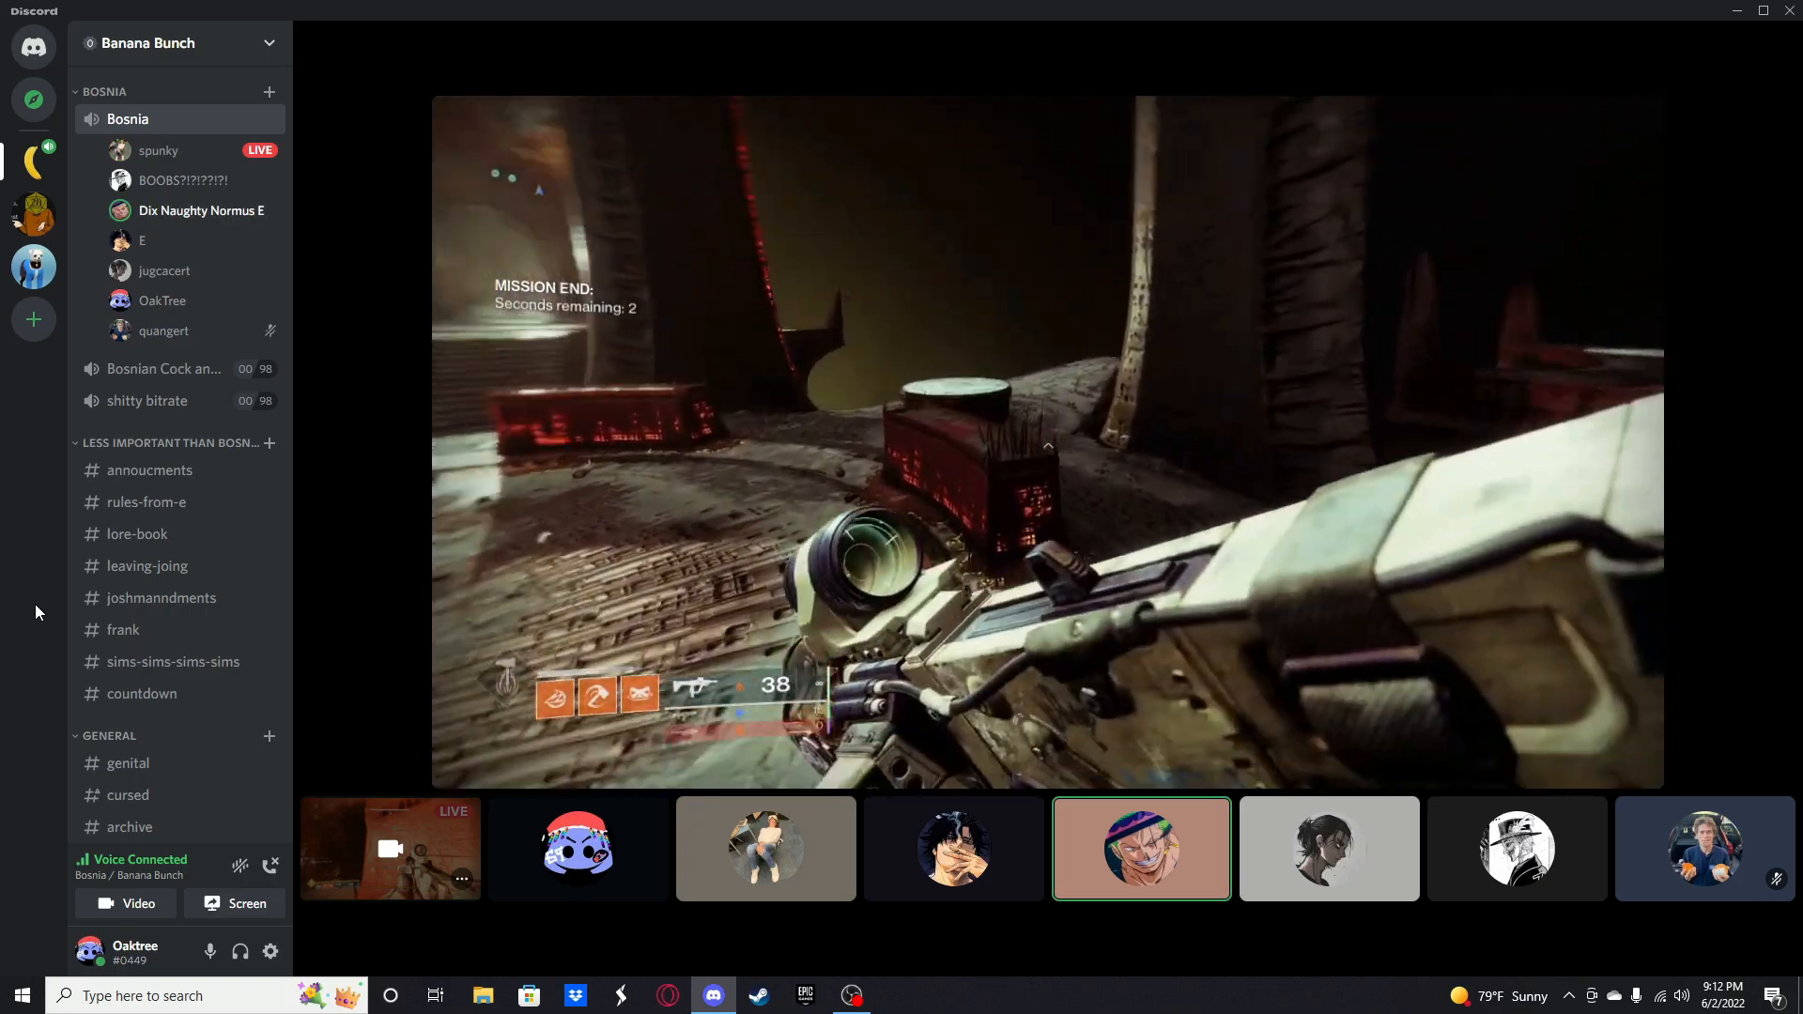
pyautogui.click(765, 849)
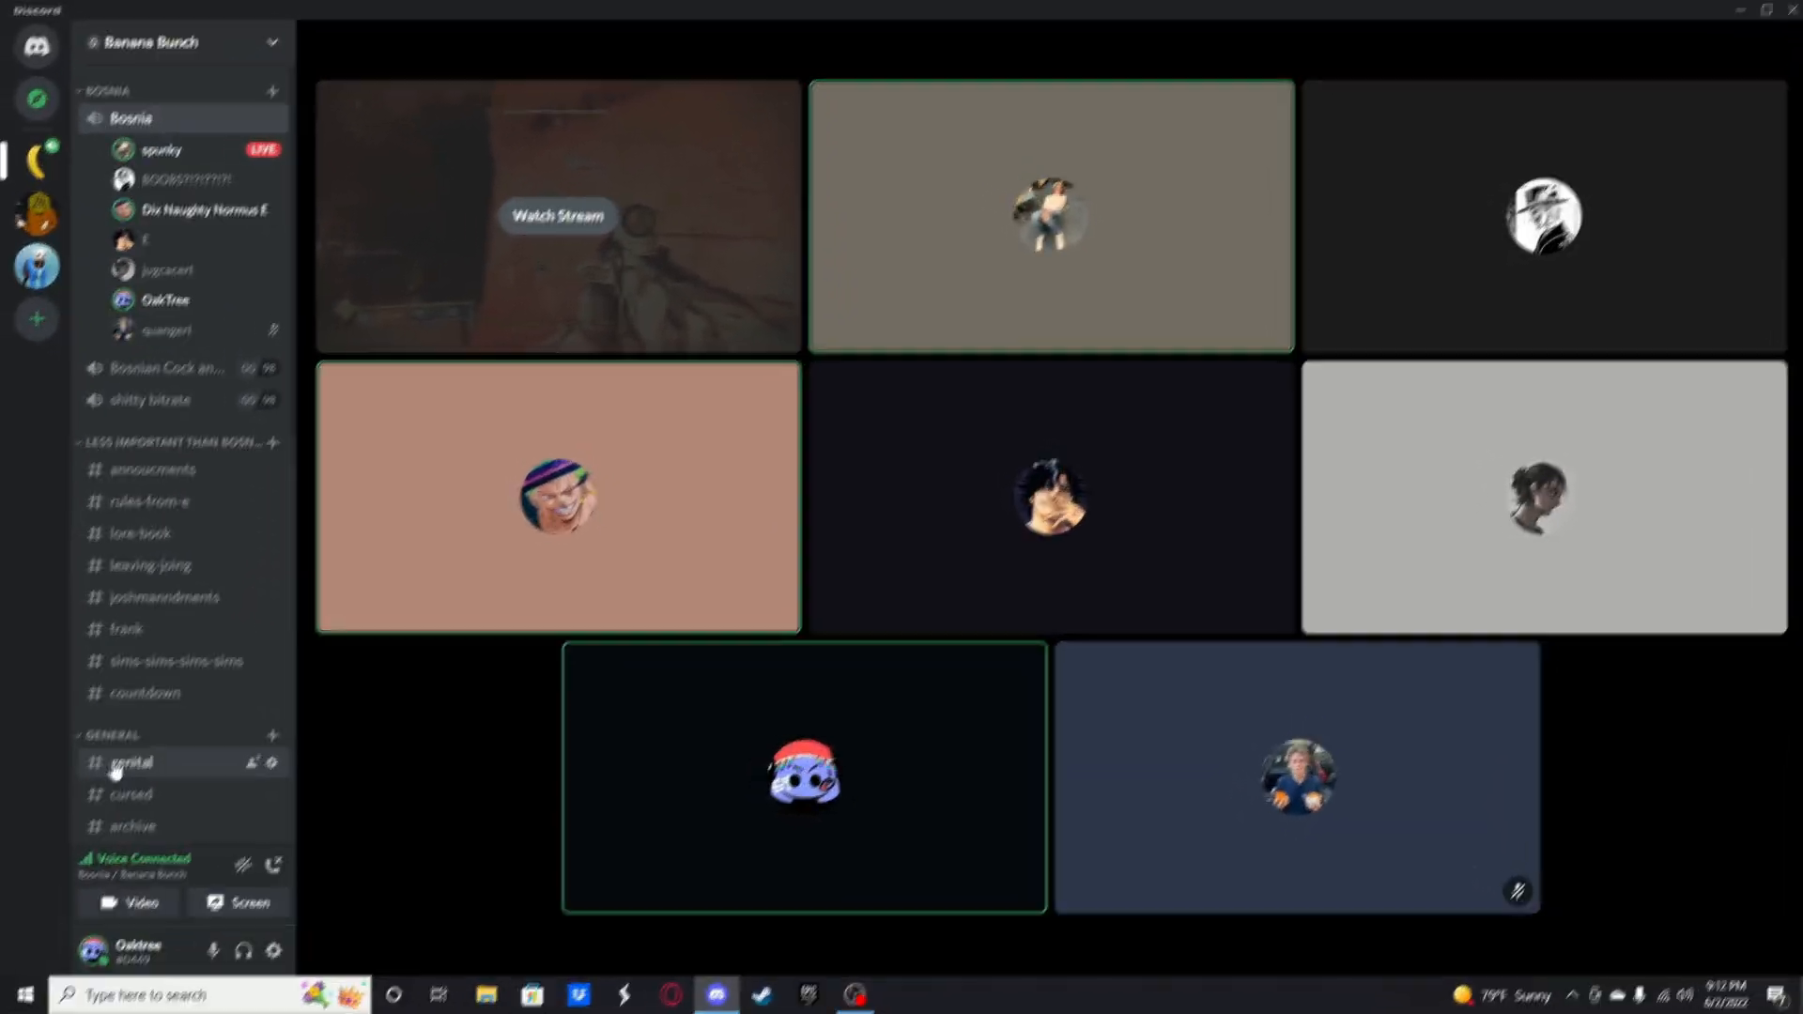
# Step: Go via #genital to the Bosnia voice channel and watch the friend's live stream
pyautogui.click(130, 763)
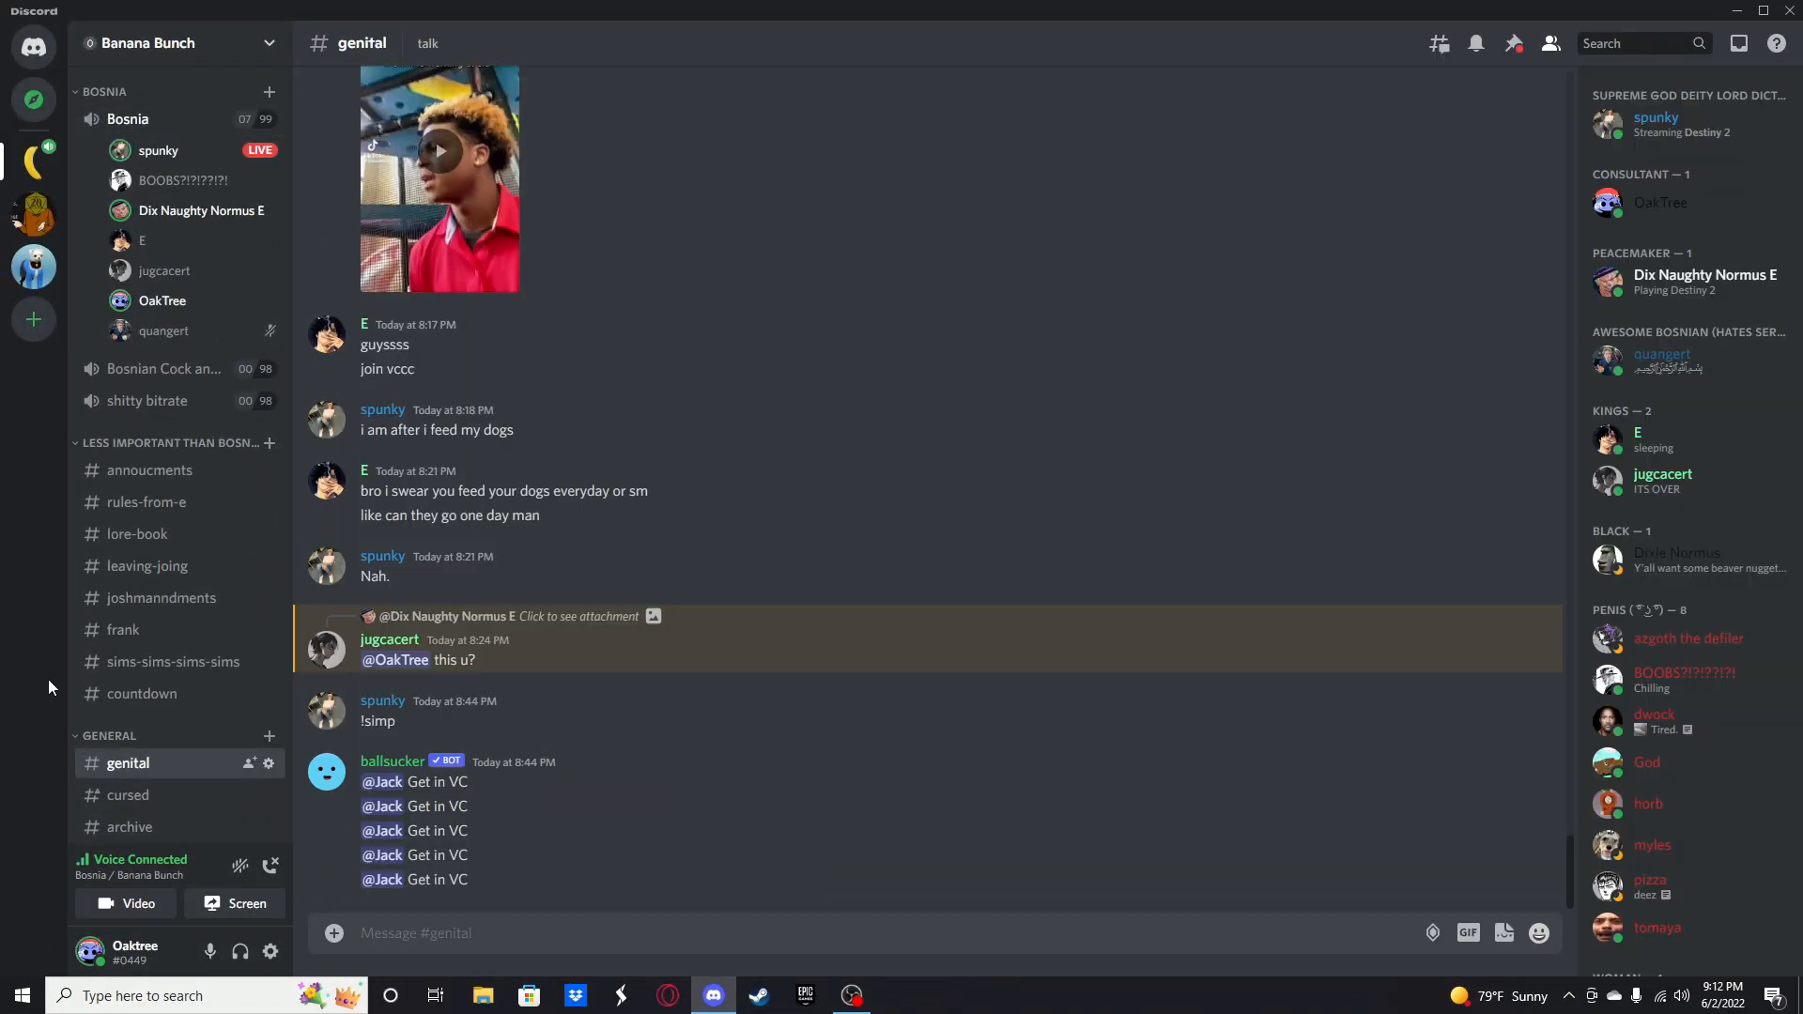
pyautogui.click(128, 118)
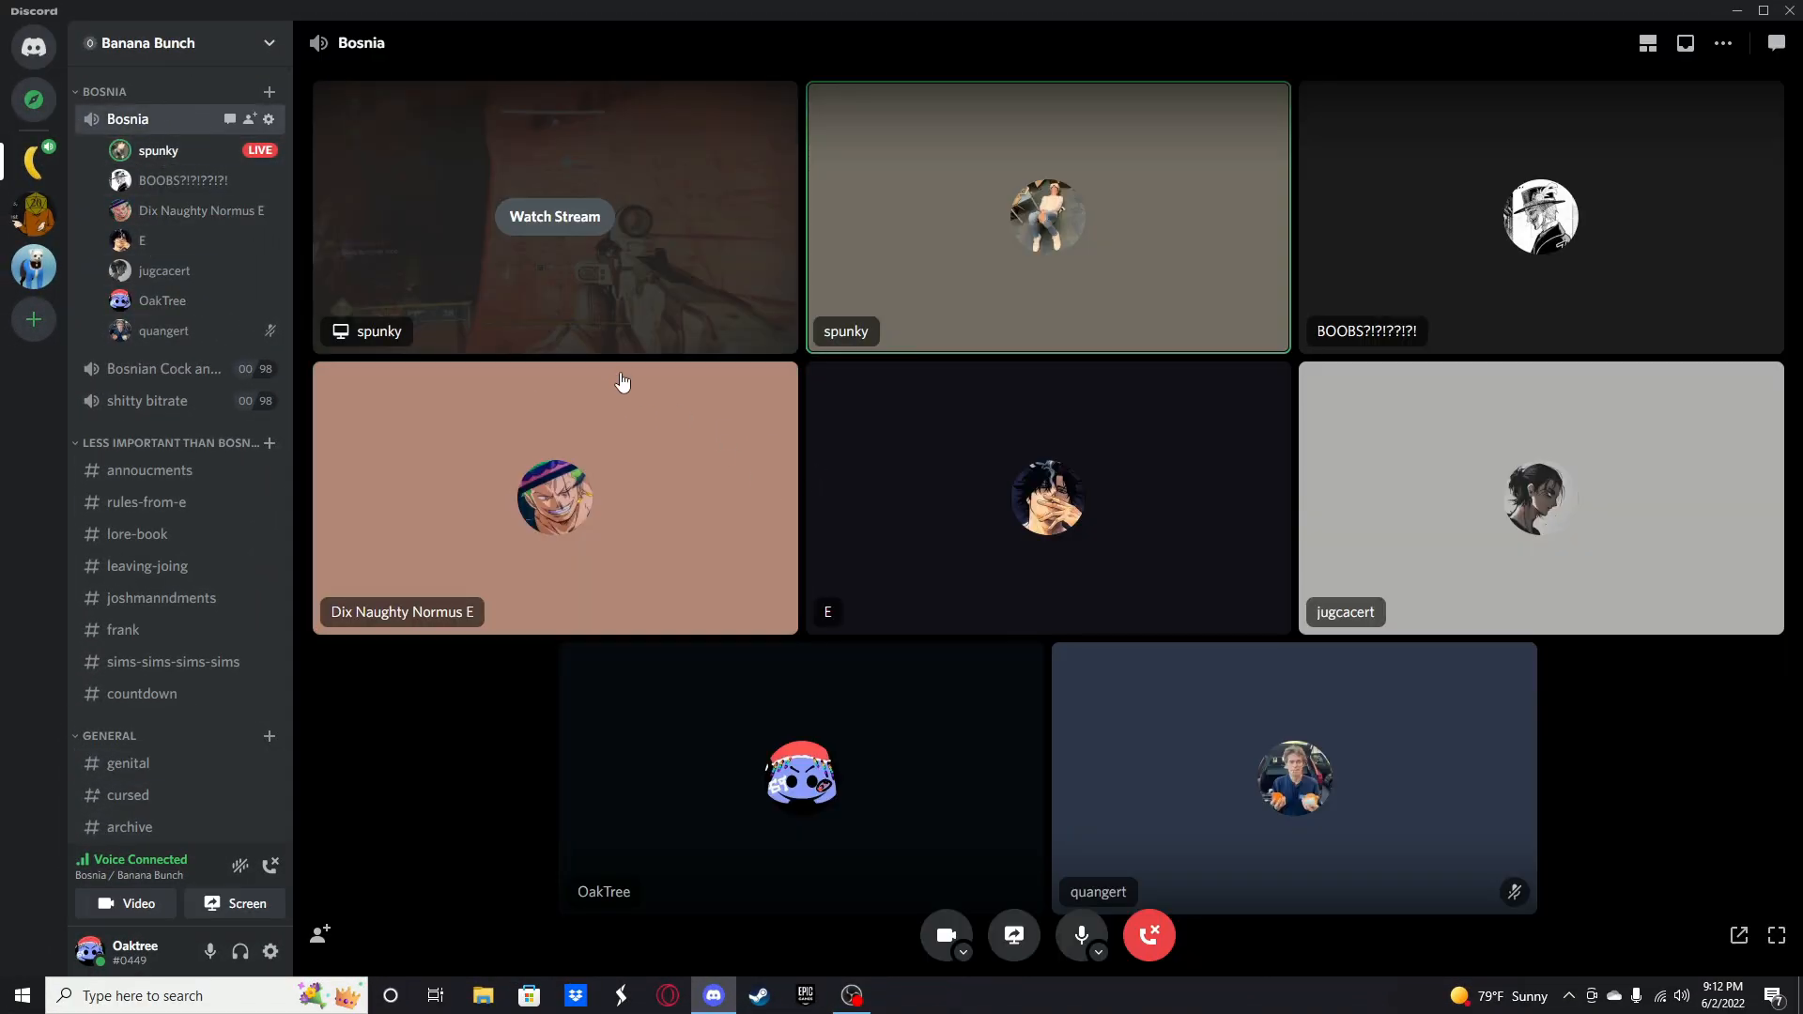
pyautogui.click(554, 216)
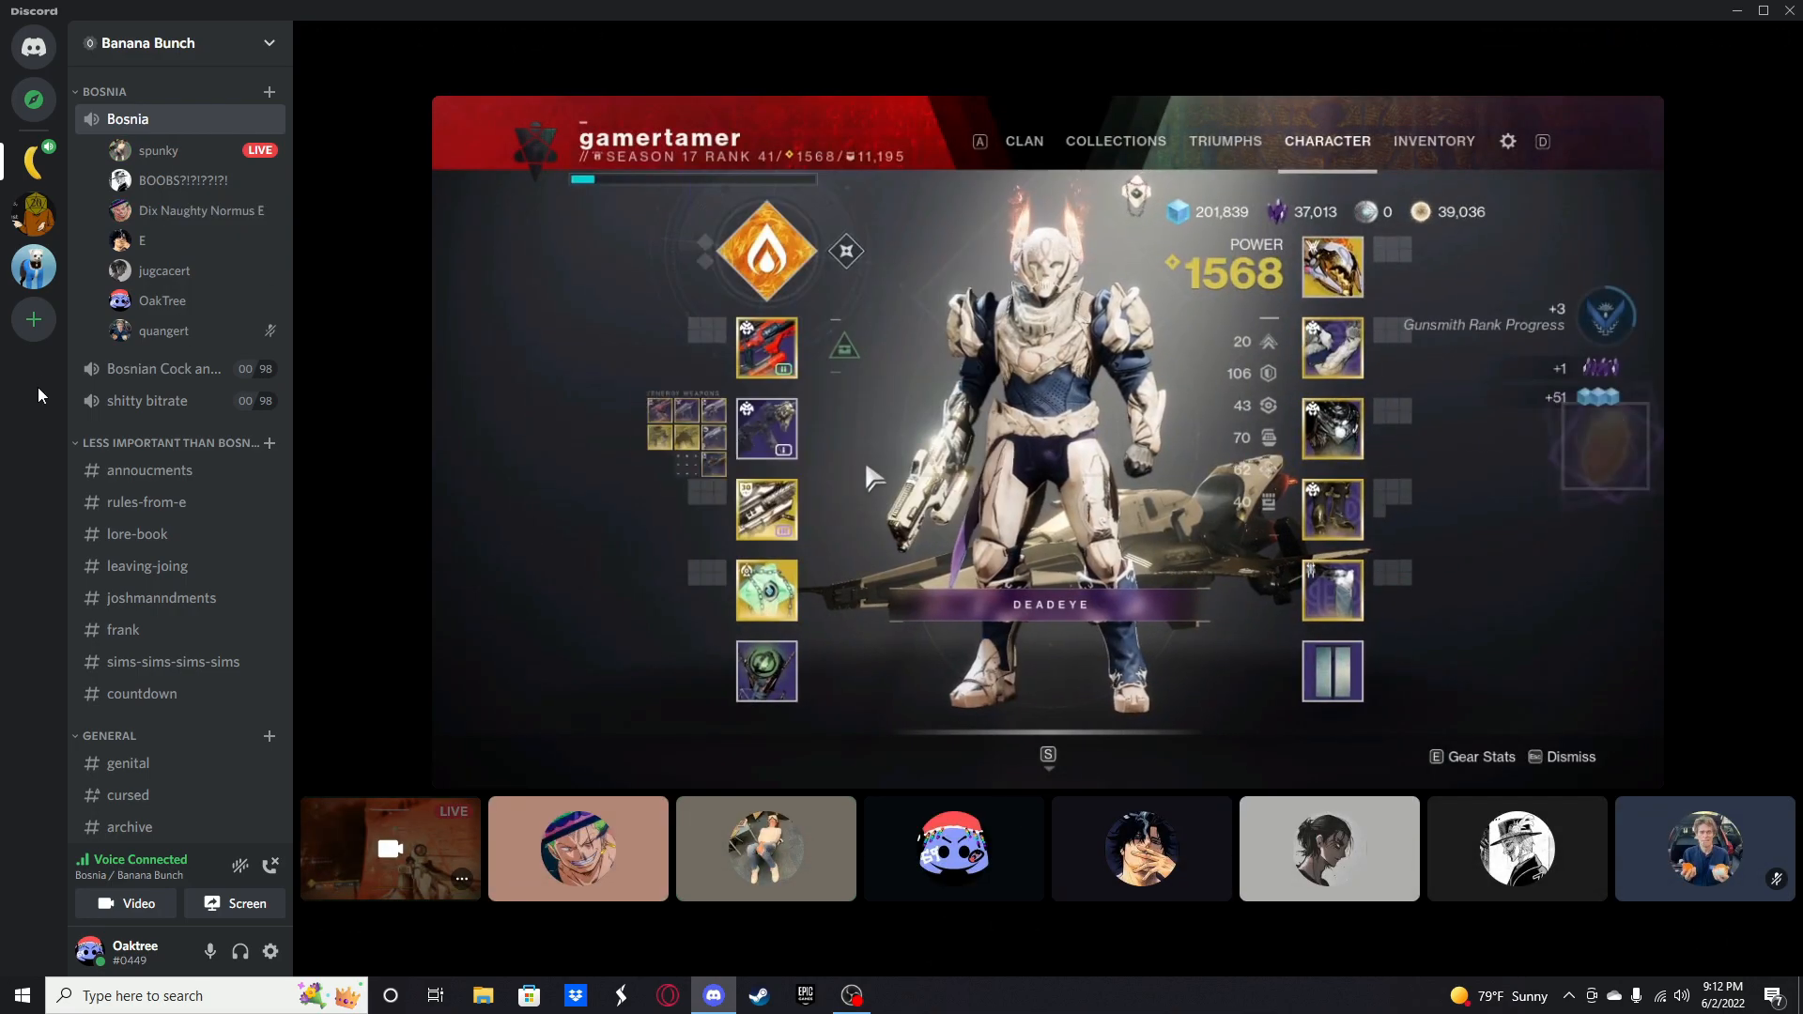
pyautogui.click(1433, 141)
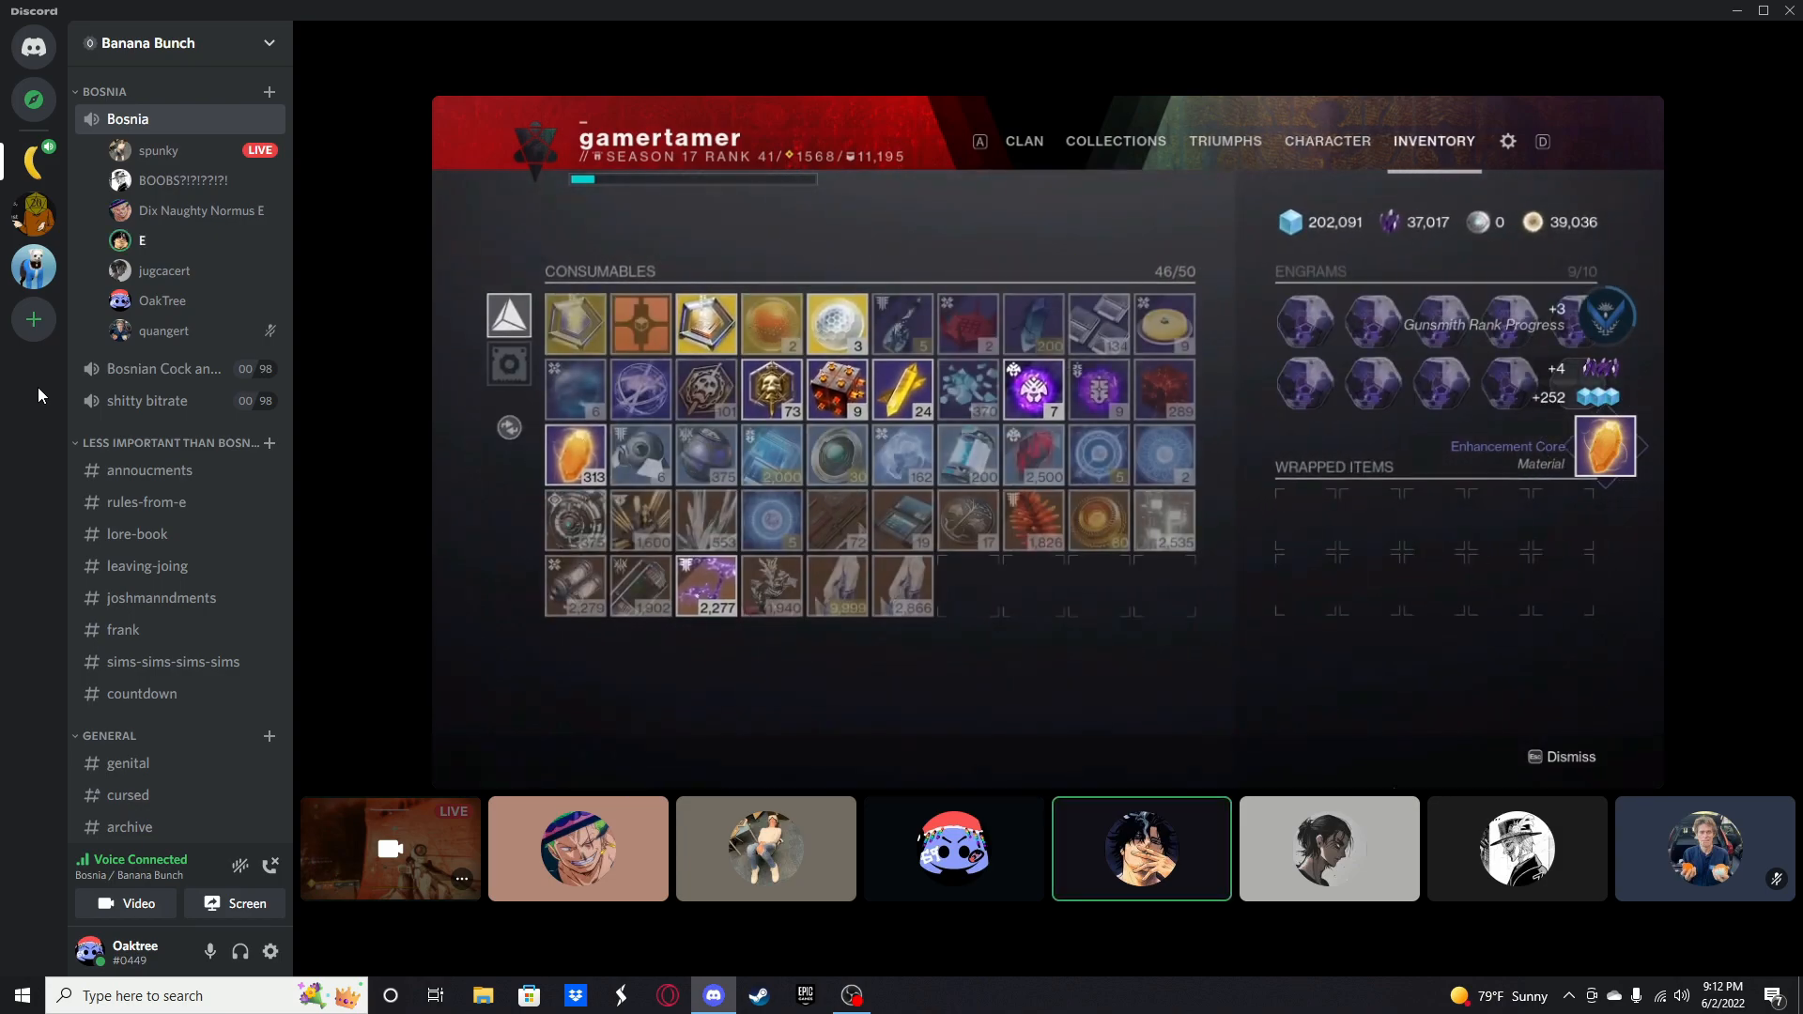
pyautogui.click(1326, 141)
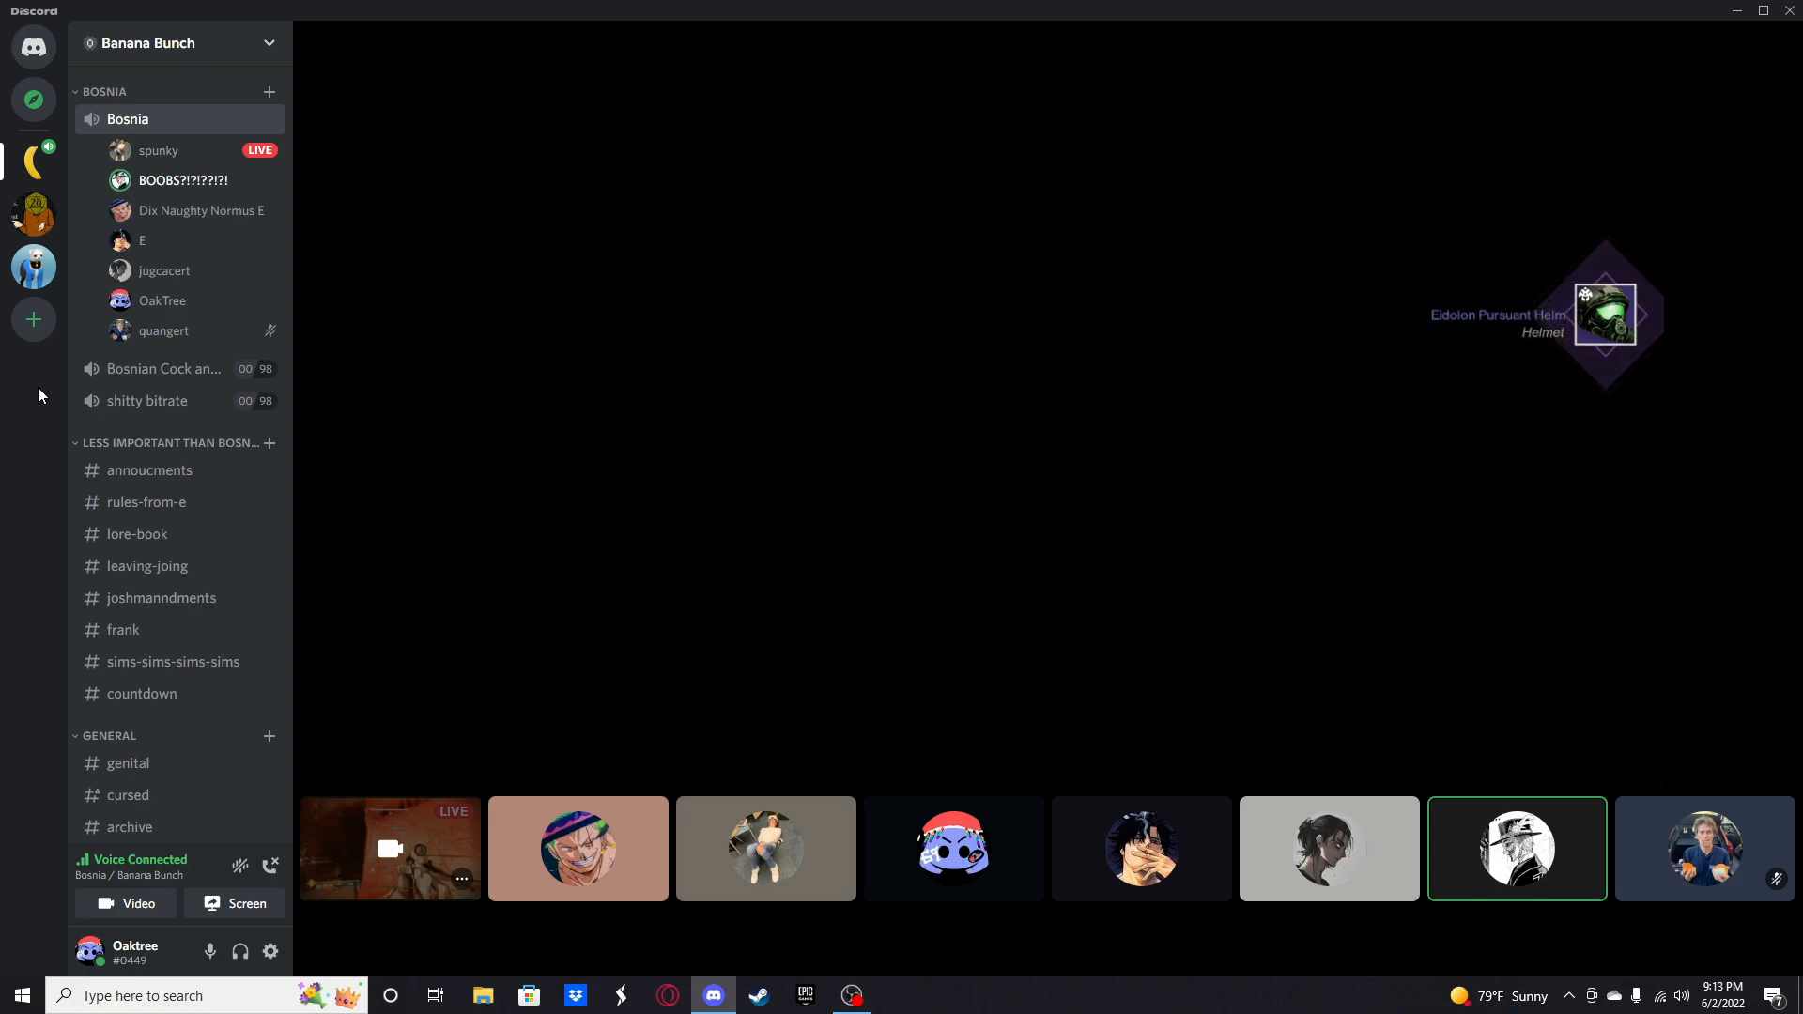
# Step: Cycle focus among the participant tiles beneath the Destiny 2 stream
pyautogui.click(576, 849)
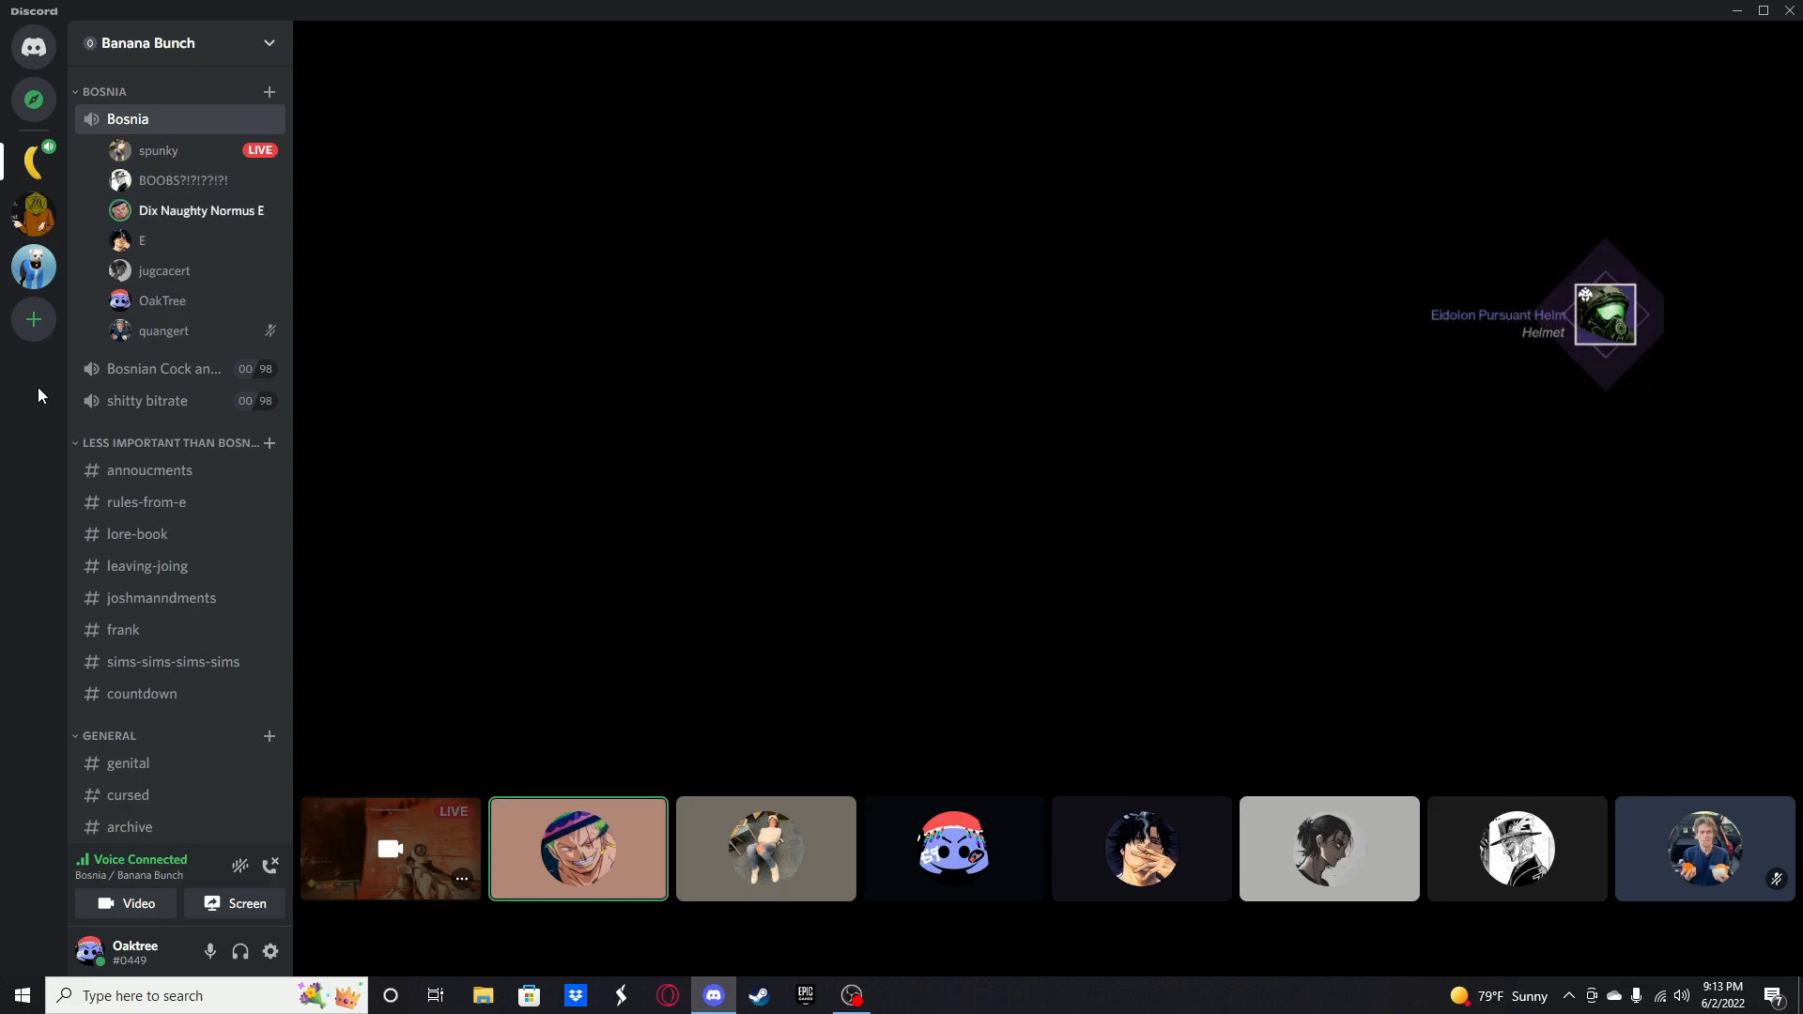
pyautogui.click(953, 847)
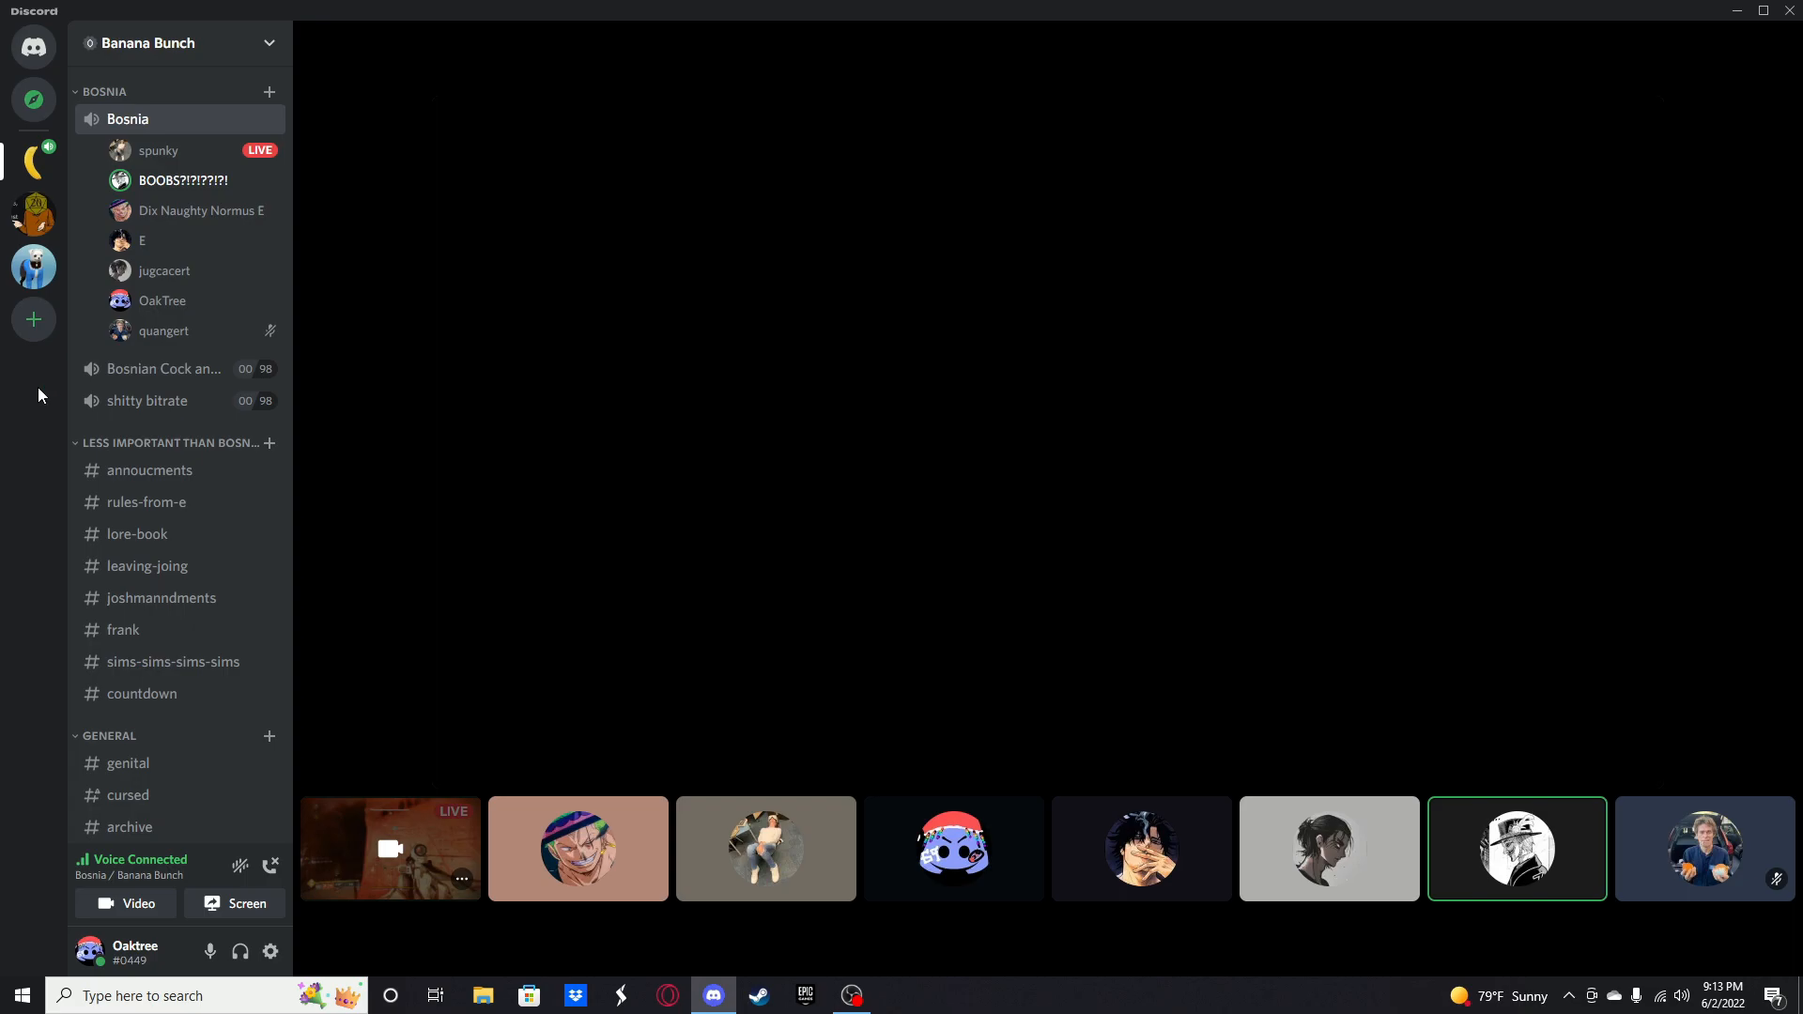
pyautogui.click(1140, 850)
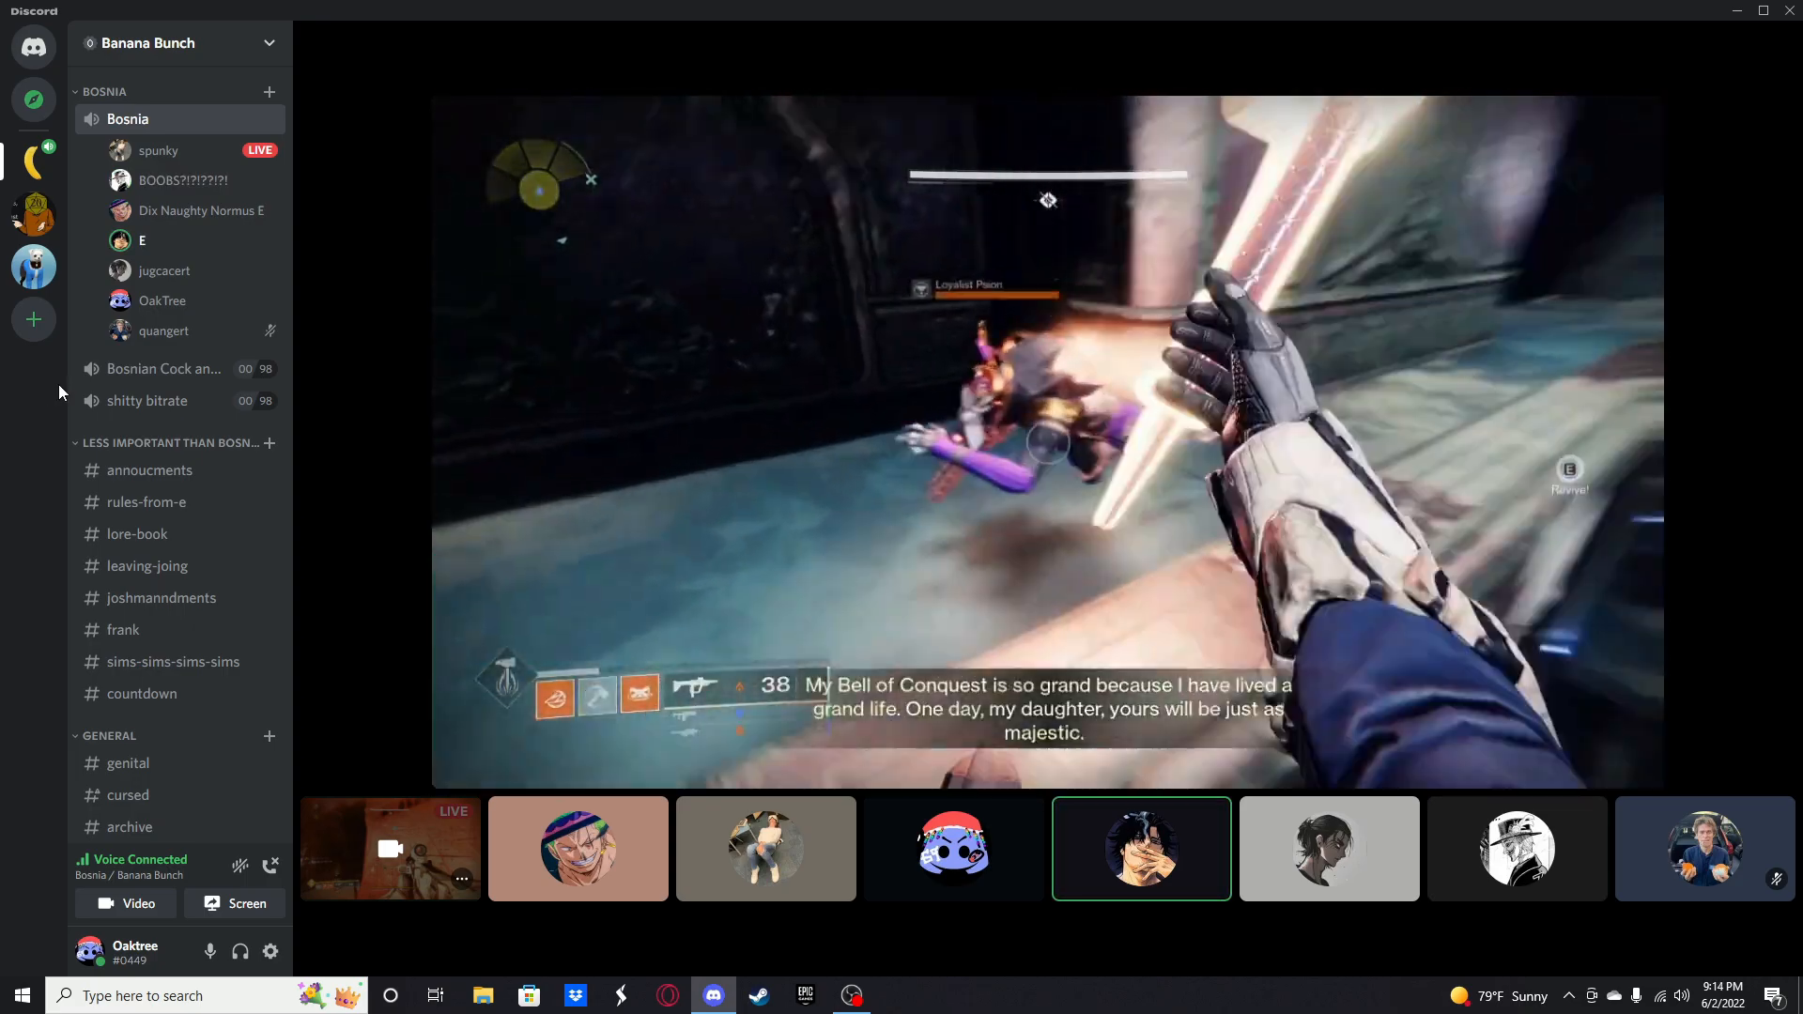
pyautogui.click(764, 849)
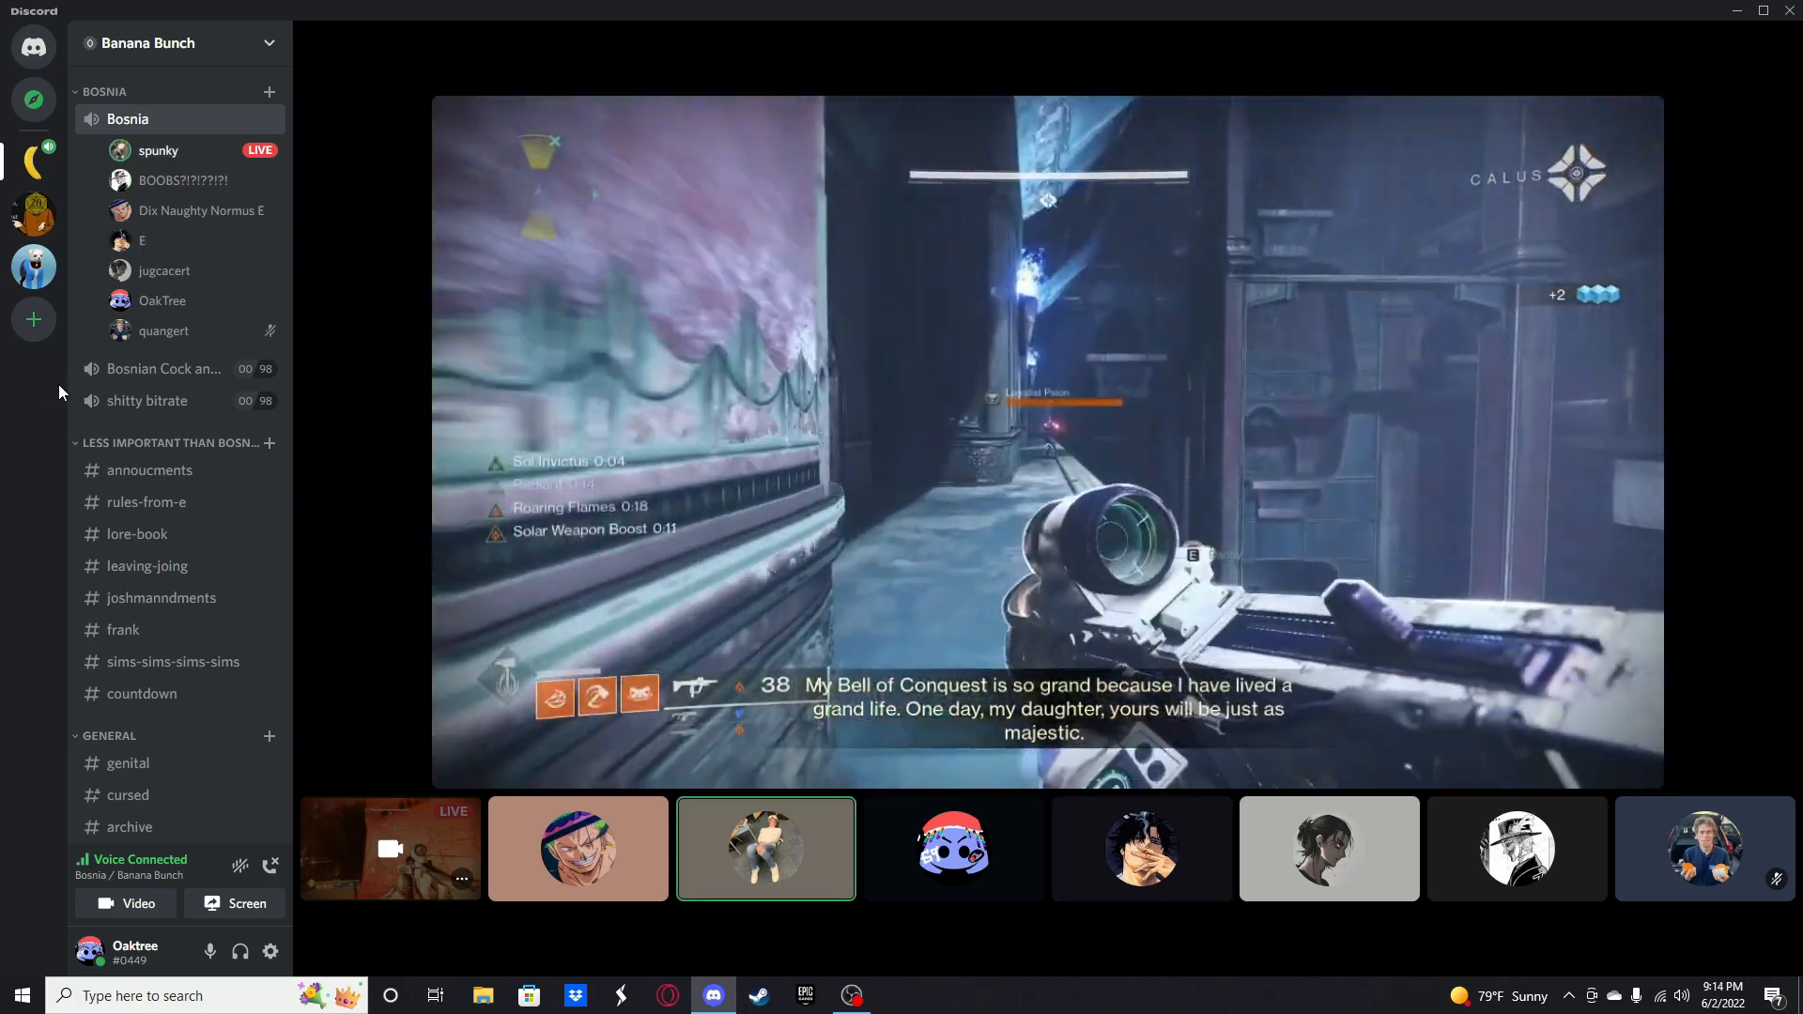
pyautogui.click(1140, 847)
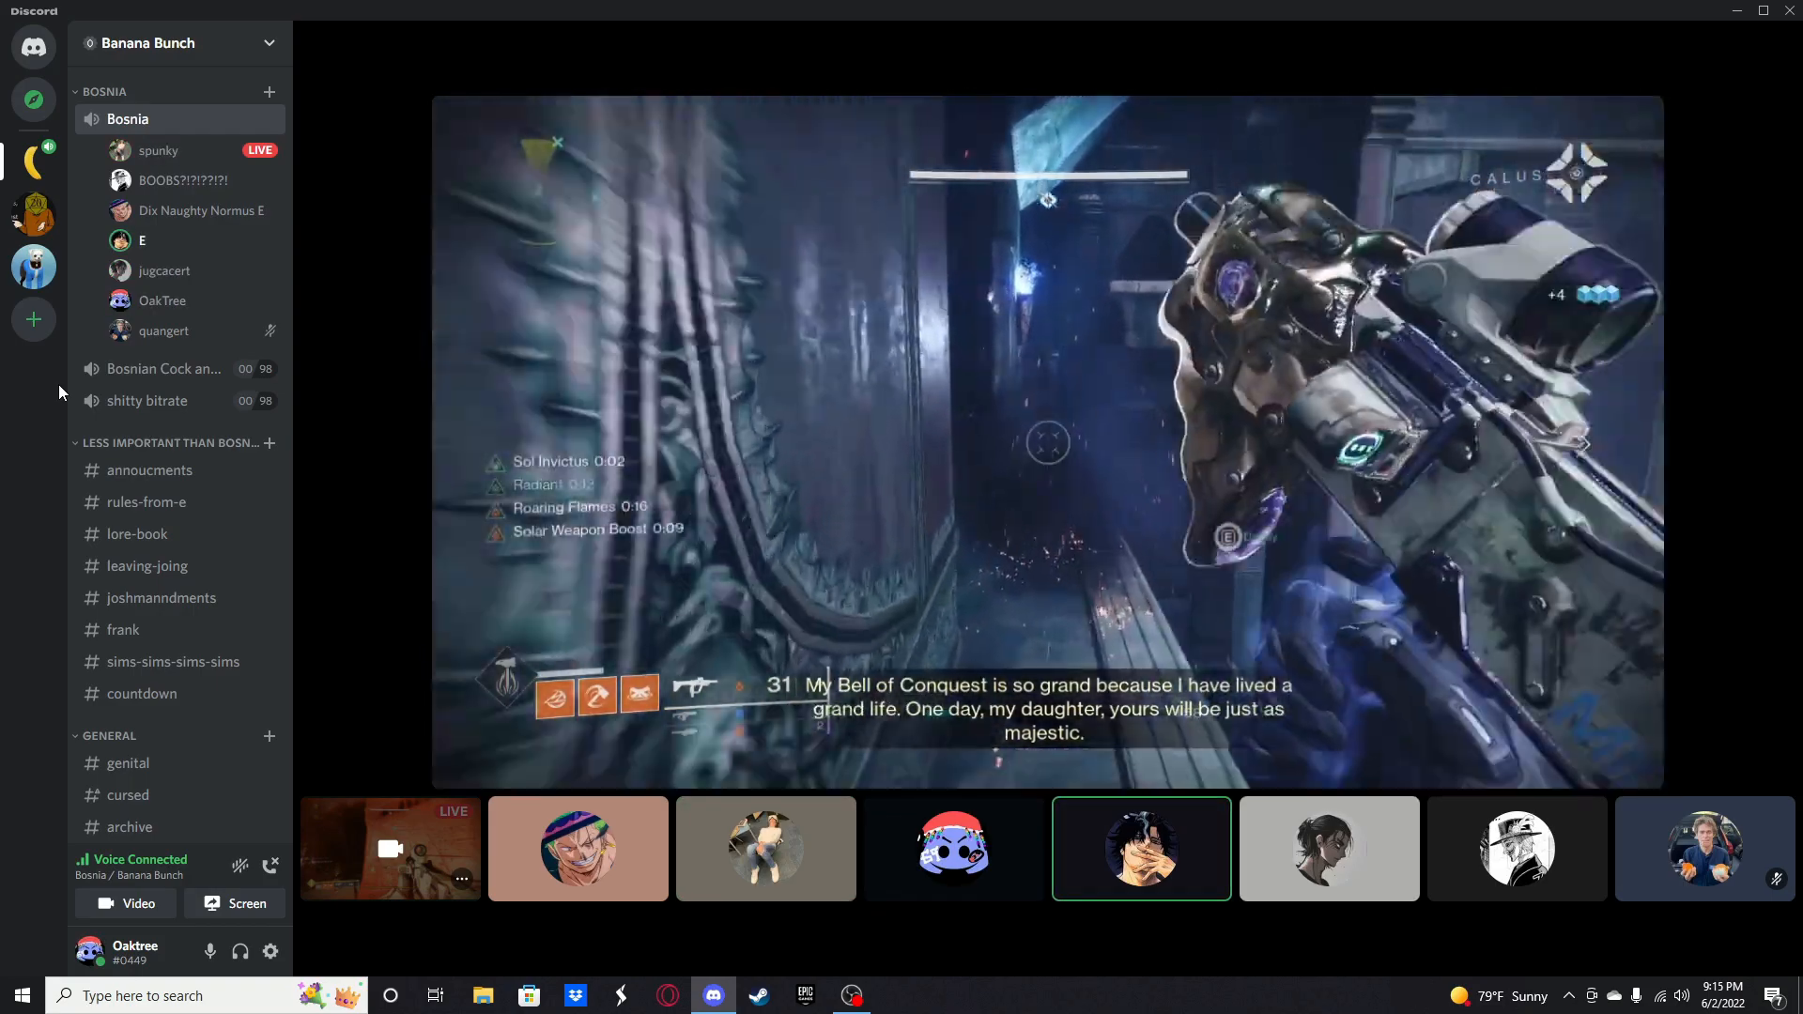
pyautogui.click(953, 847)
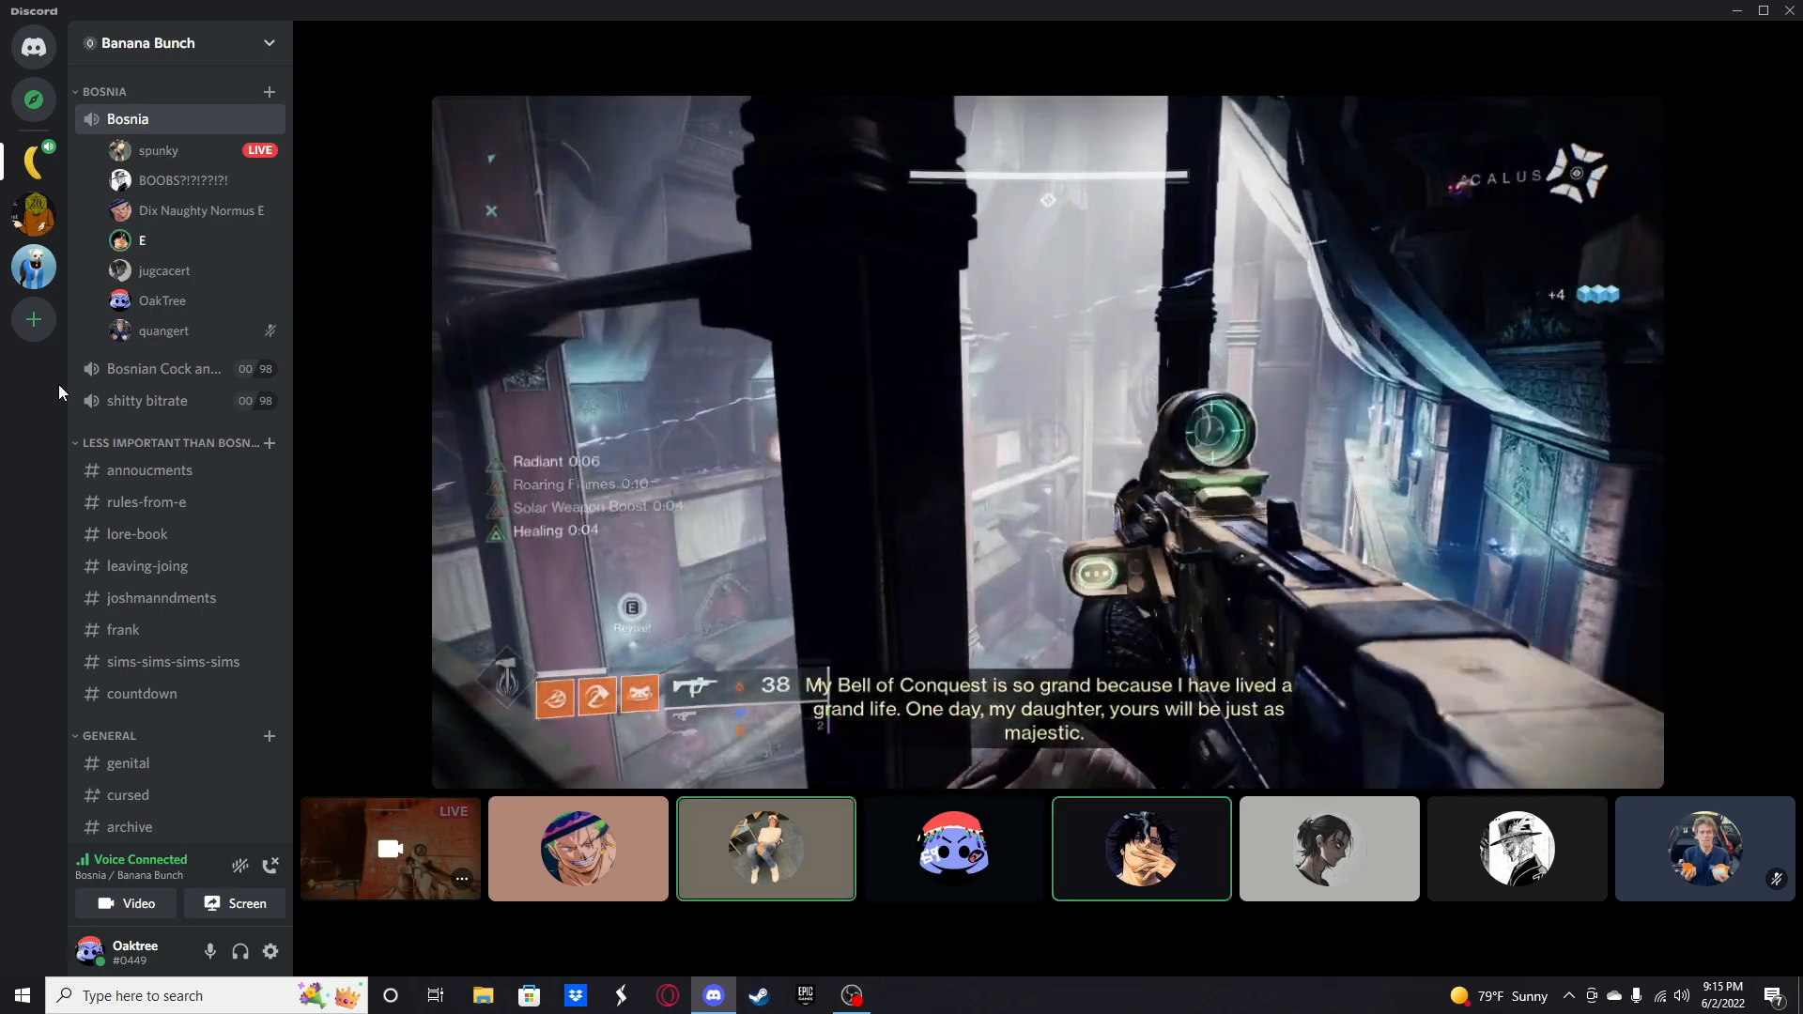
pyautogui.click(953, 848)
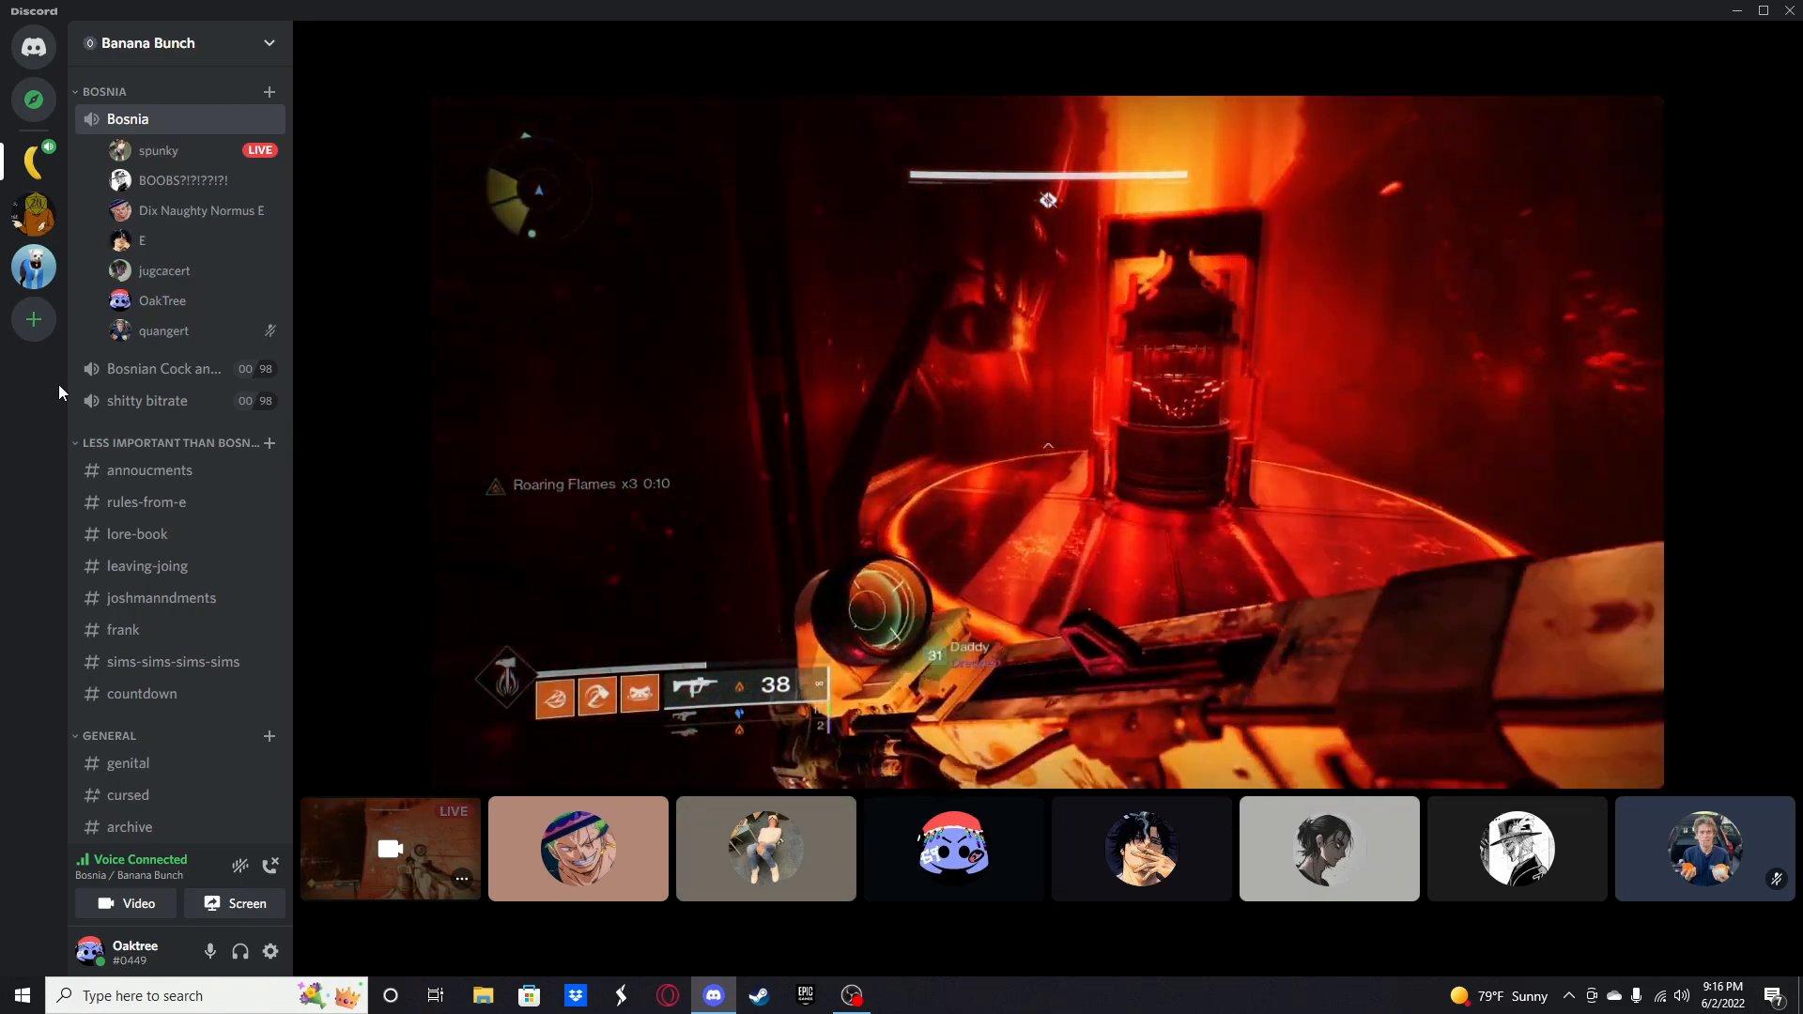
pyautogui.click(764, 849)
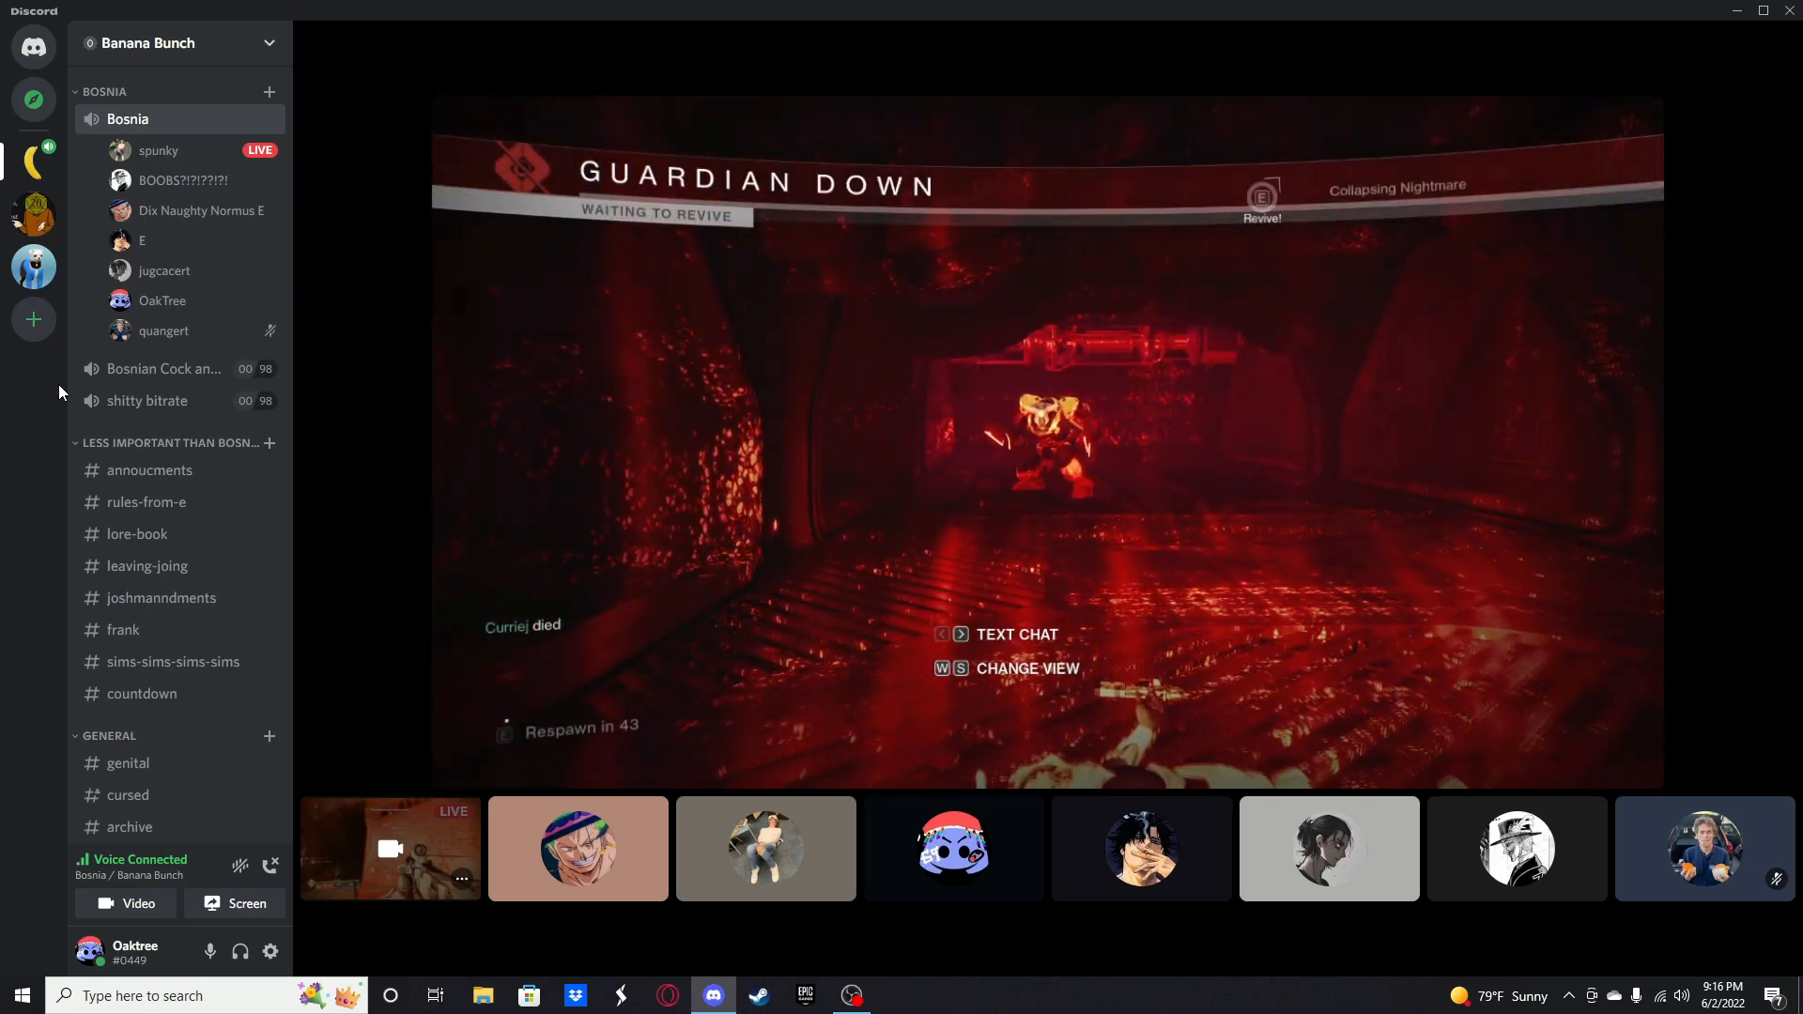
# Step: Switch focus between participant tiles while the Destiny 2 stream plays
pyautogui.click(950, 847)
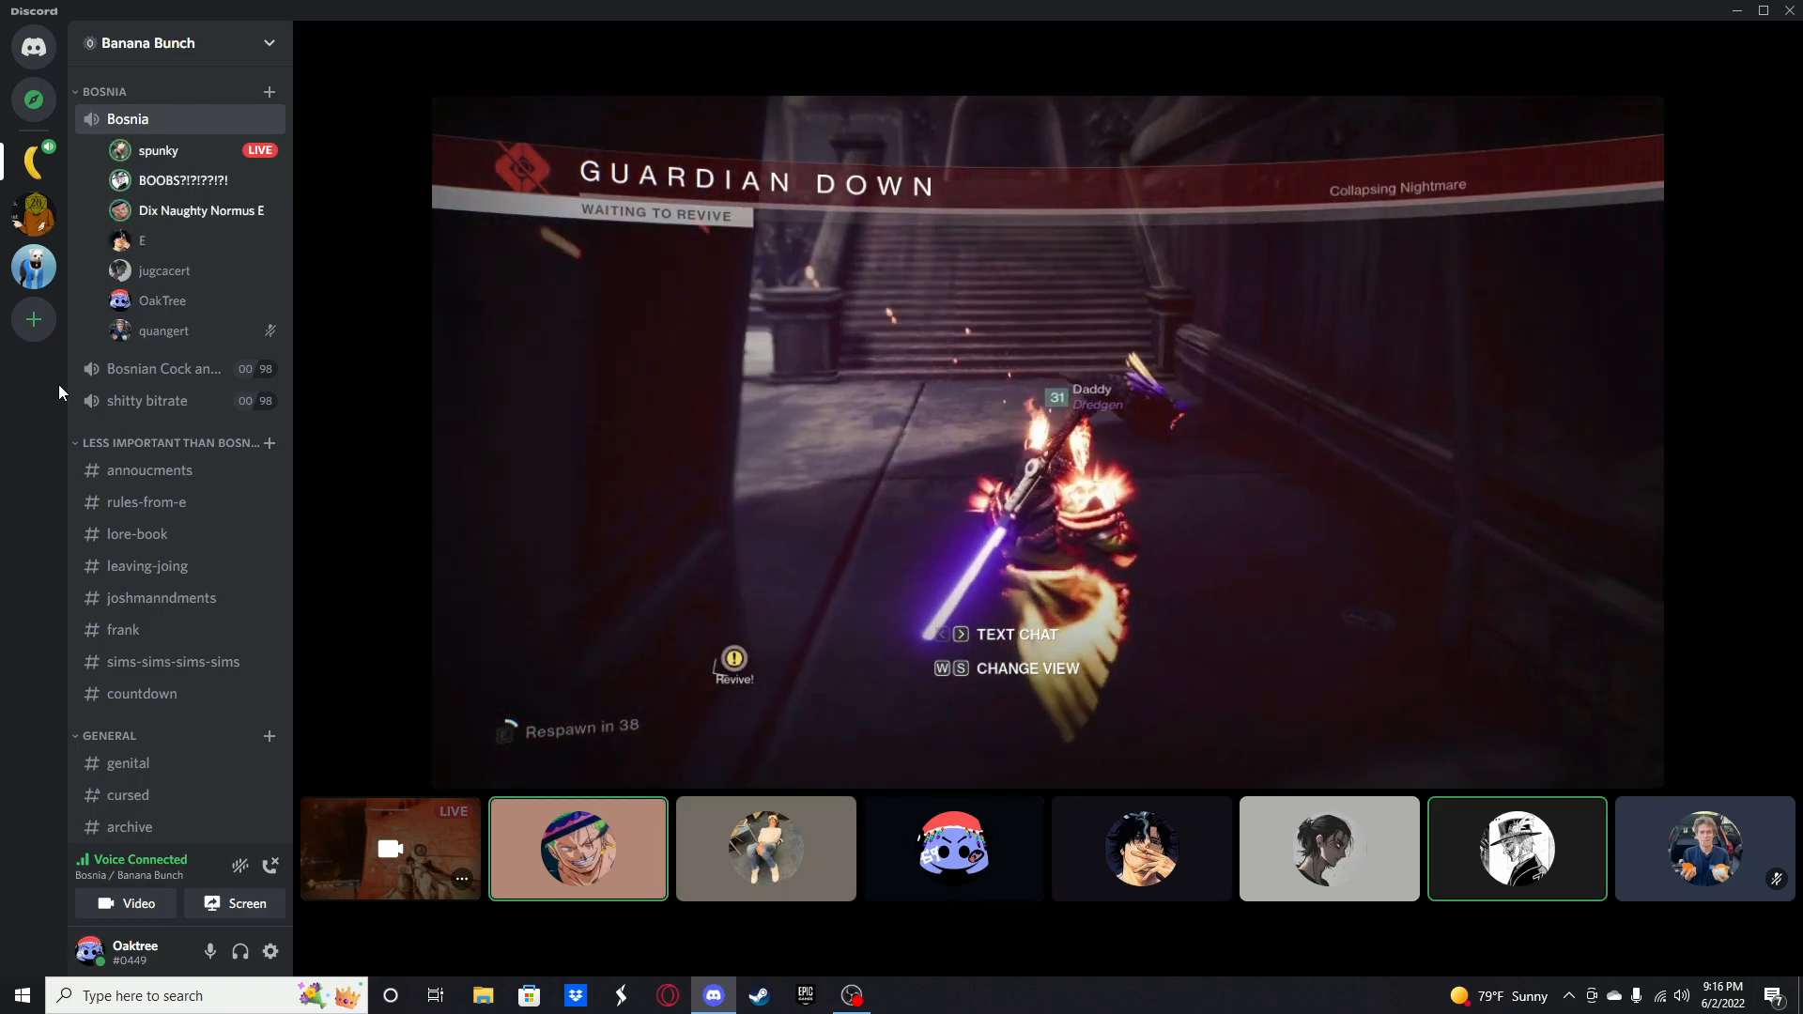
pyautogui.click(765, 849)
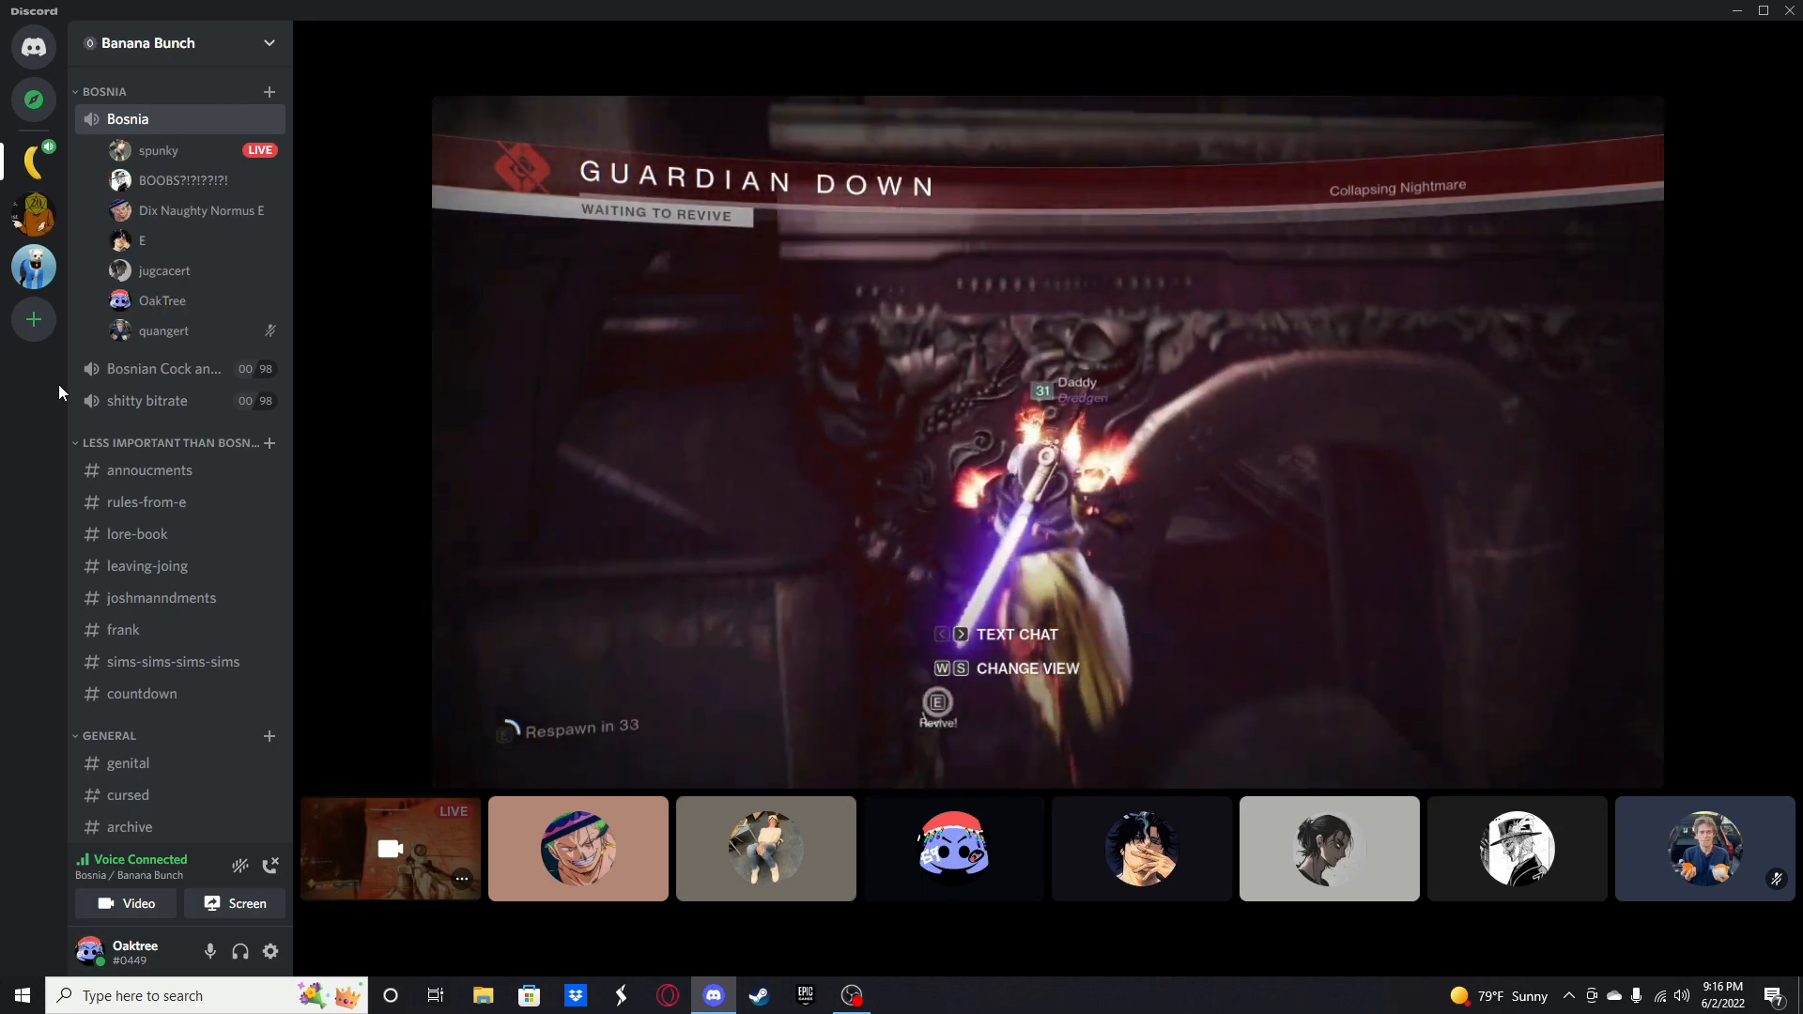
pyautogui.click(764, 849)
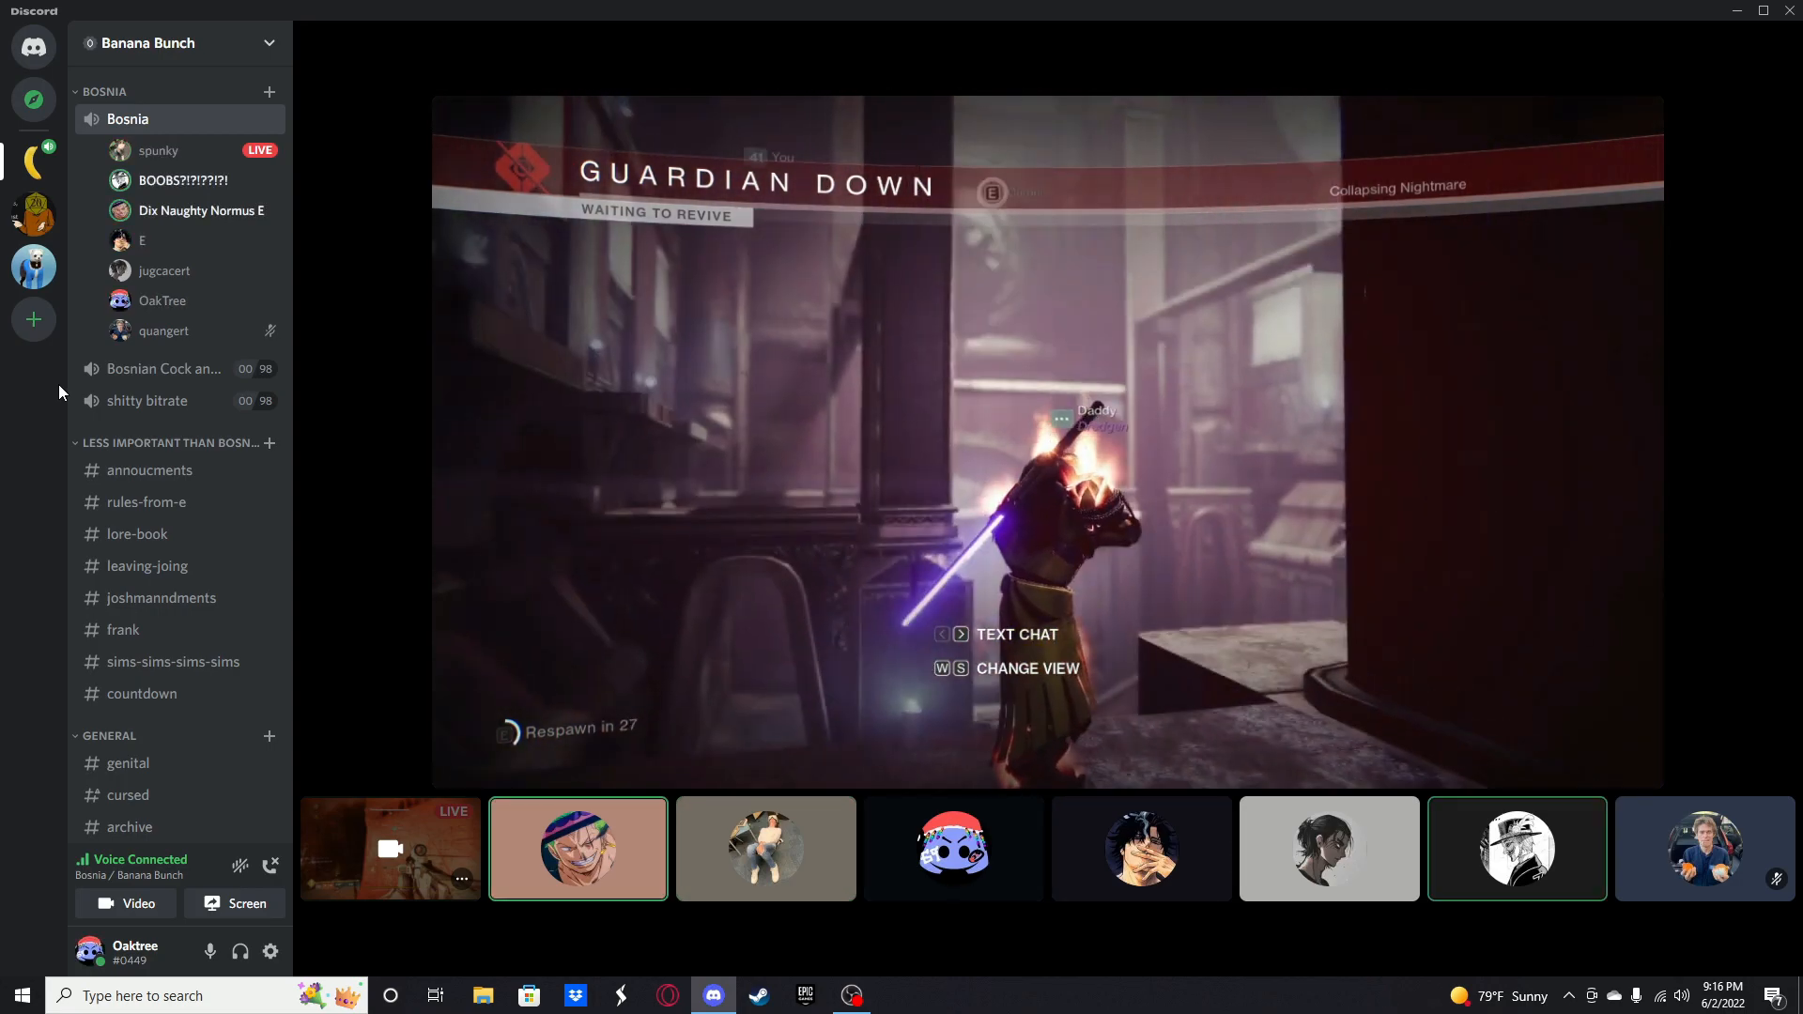
pyautogui.click(765, 847)
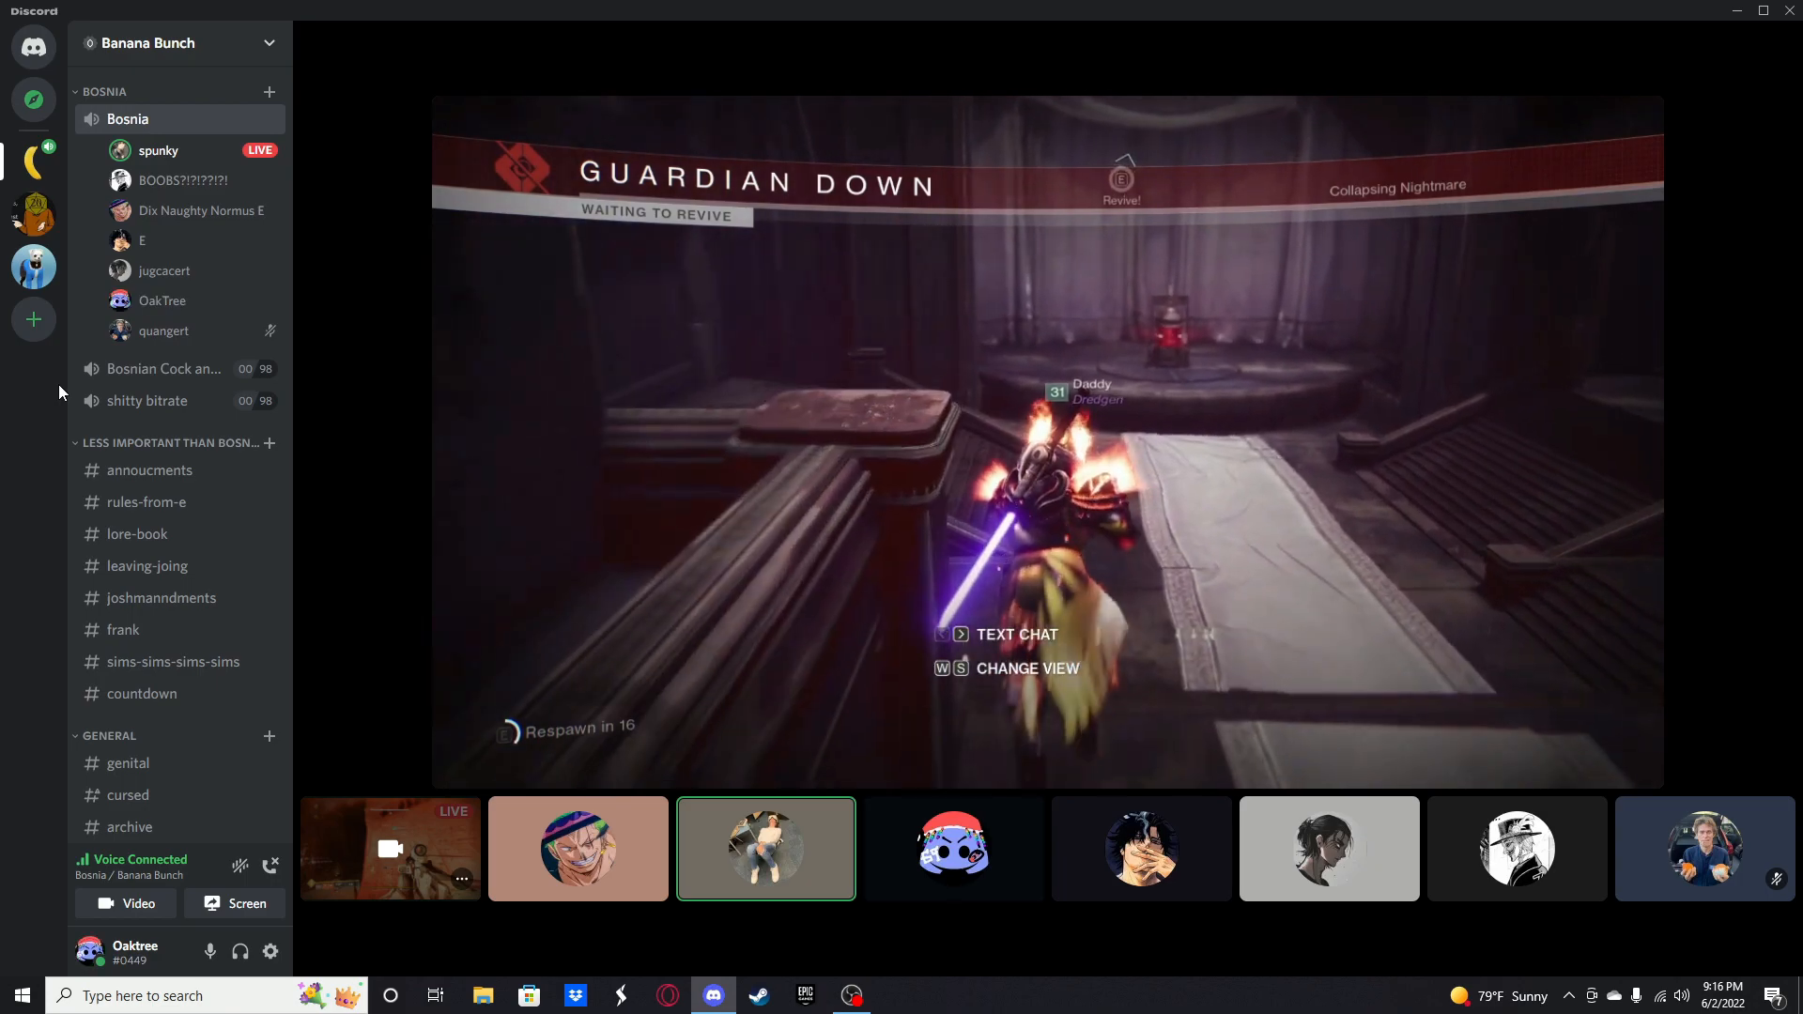
pyautogui.click(1141, 848)
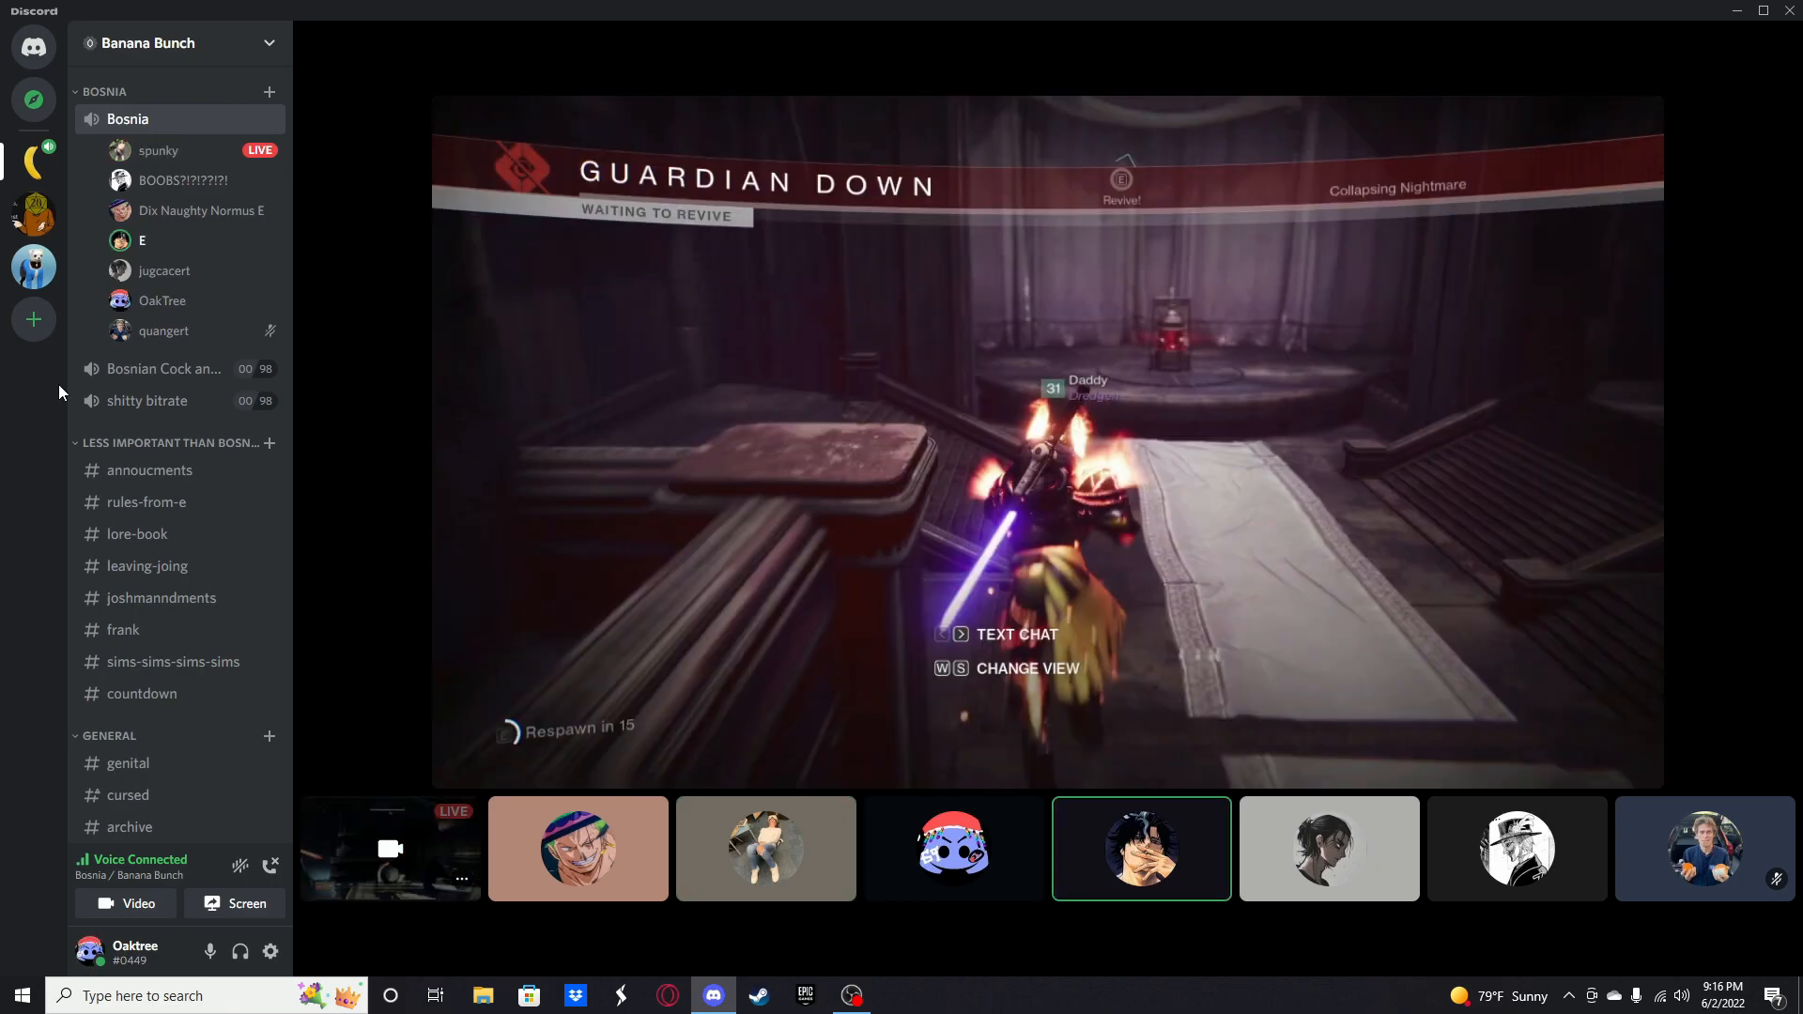
pyautogui.click(765, 850)
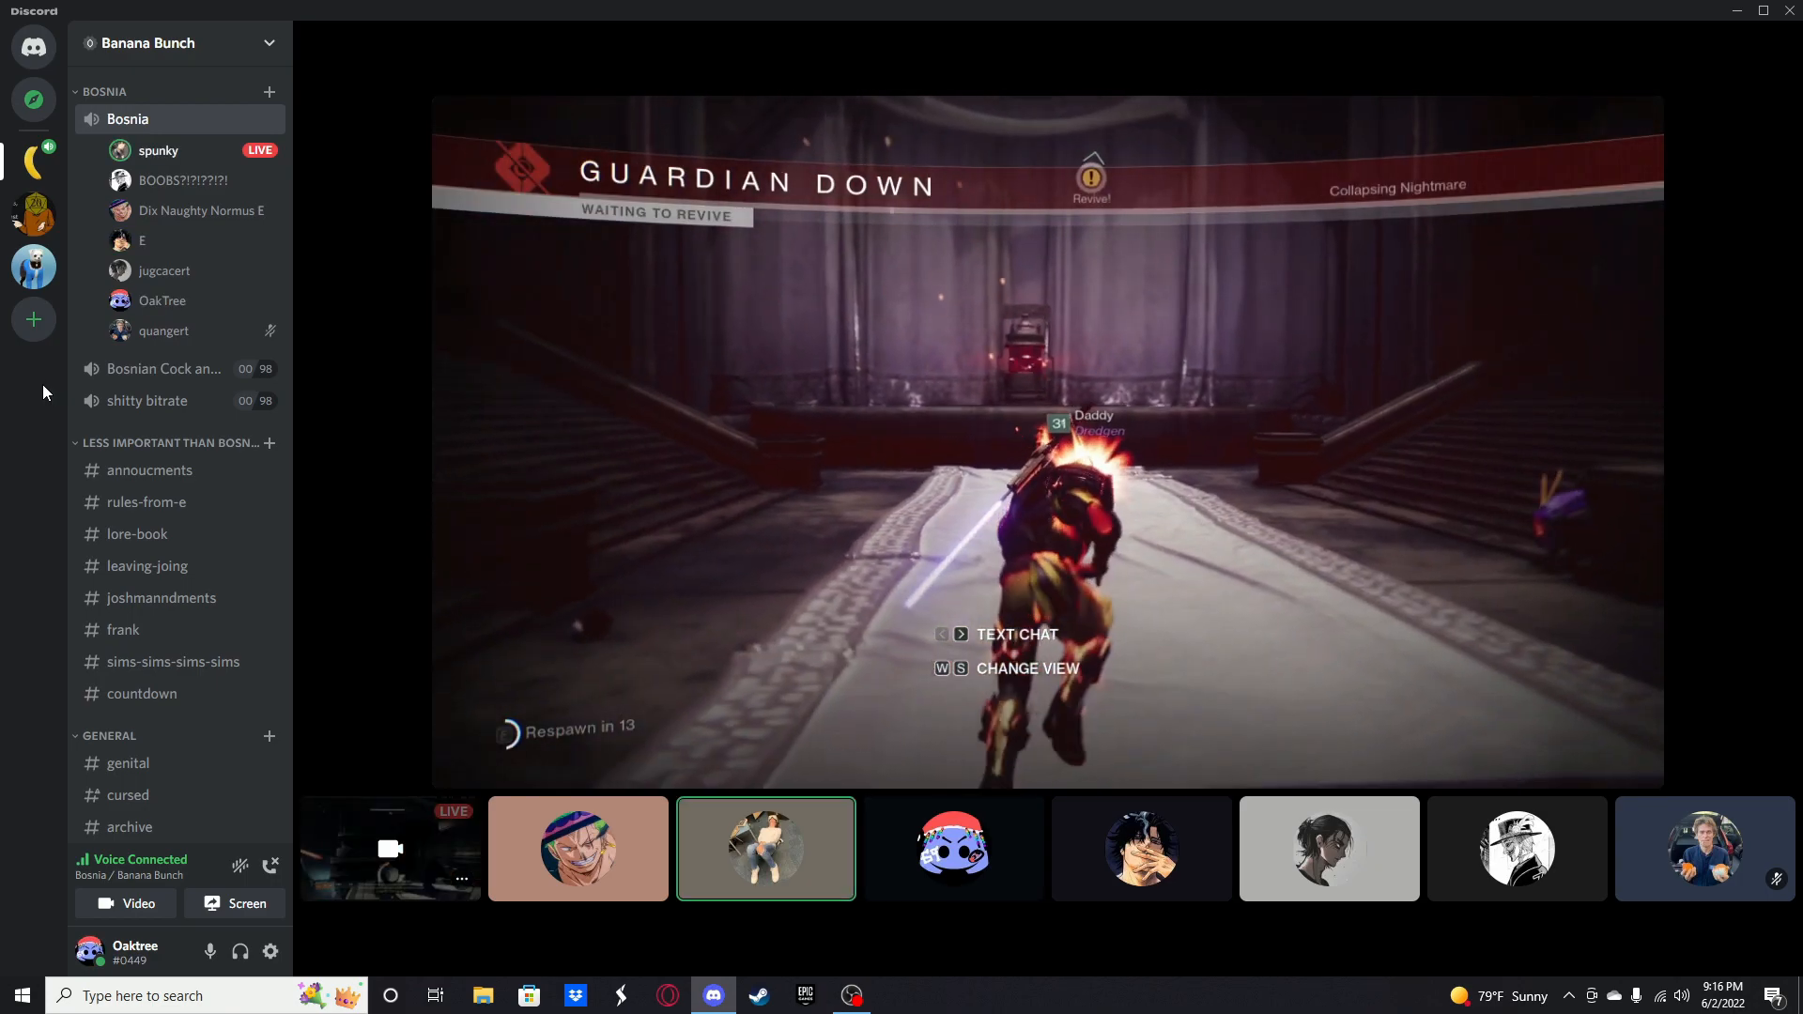
pyautogui.click(952, 849)
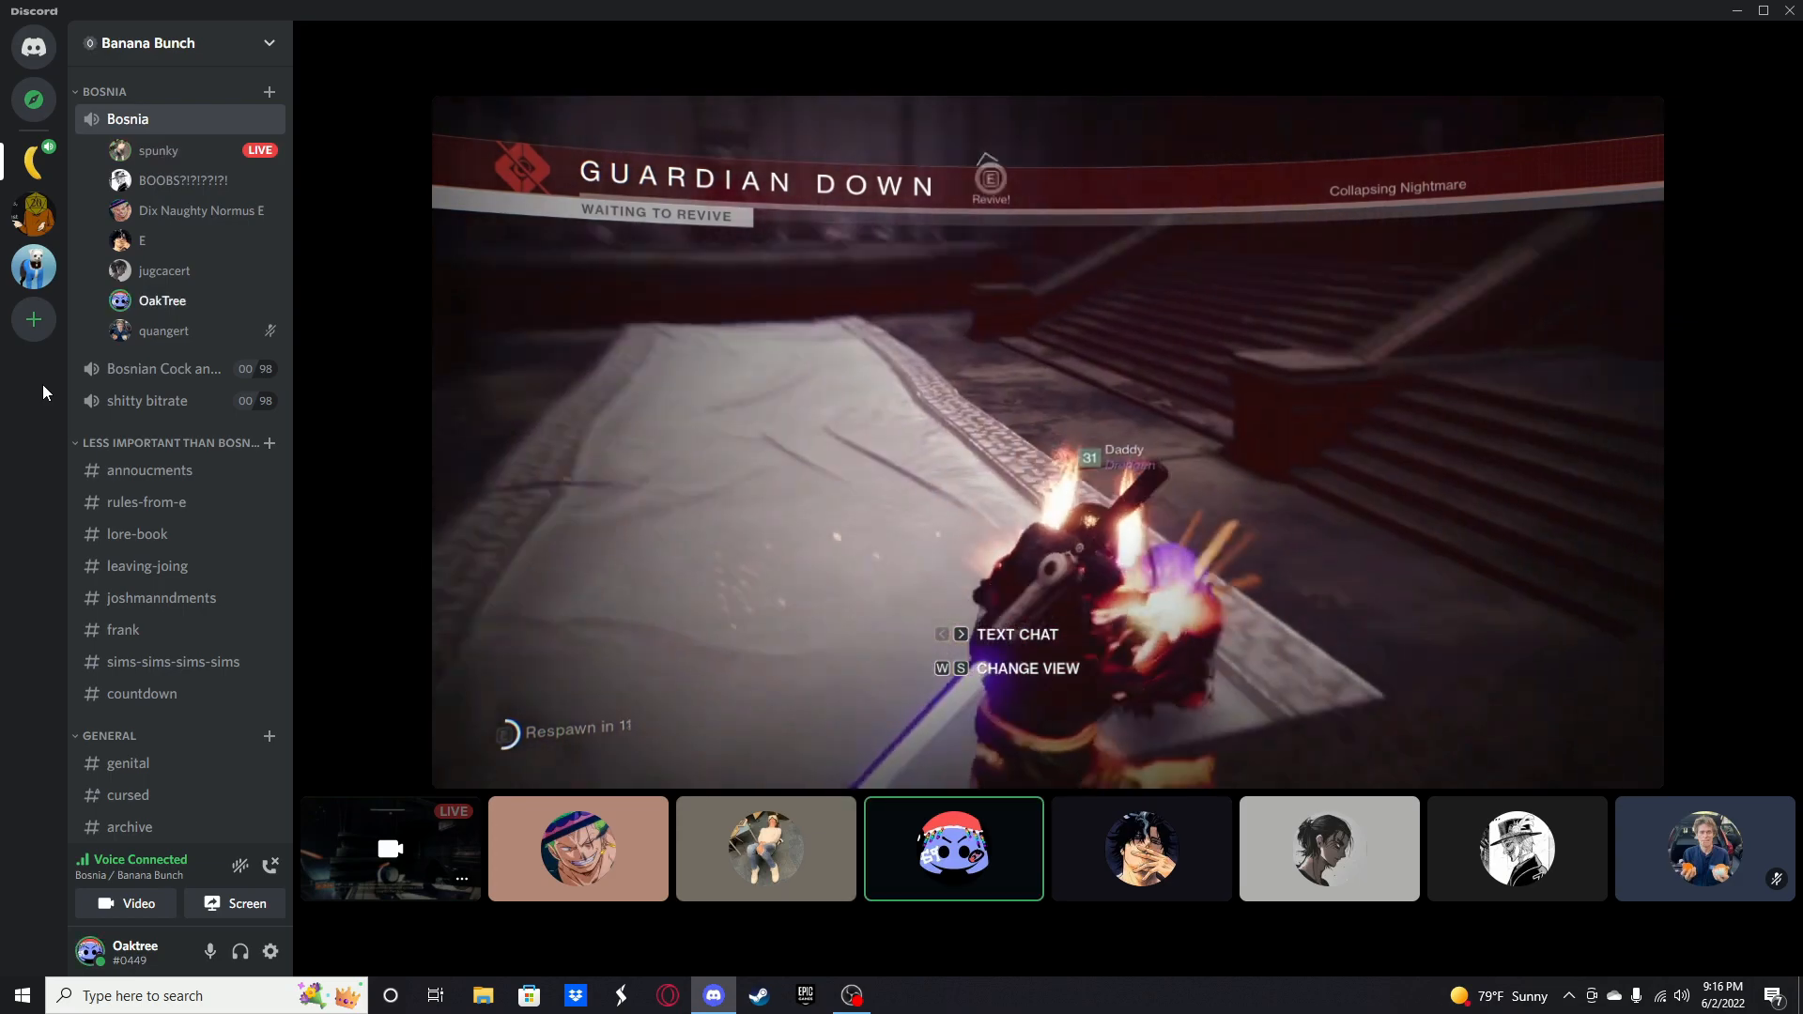
# Step: Show every call participant in a grid with the stream as one tile
pyautogui.click(765, 849)
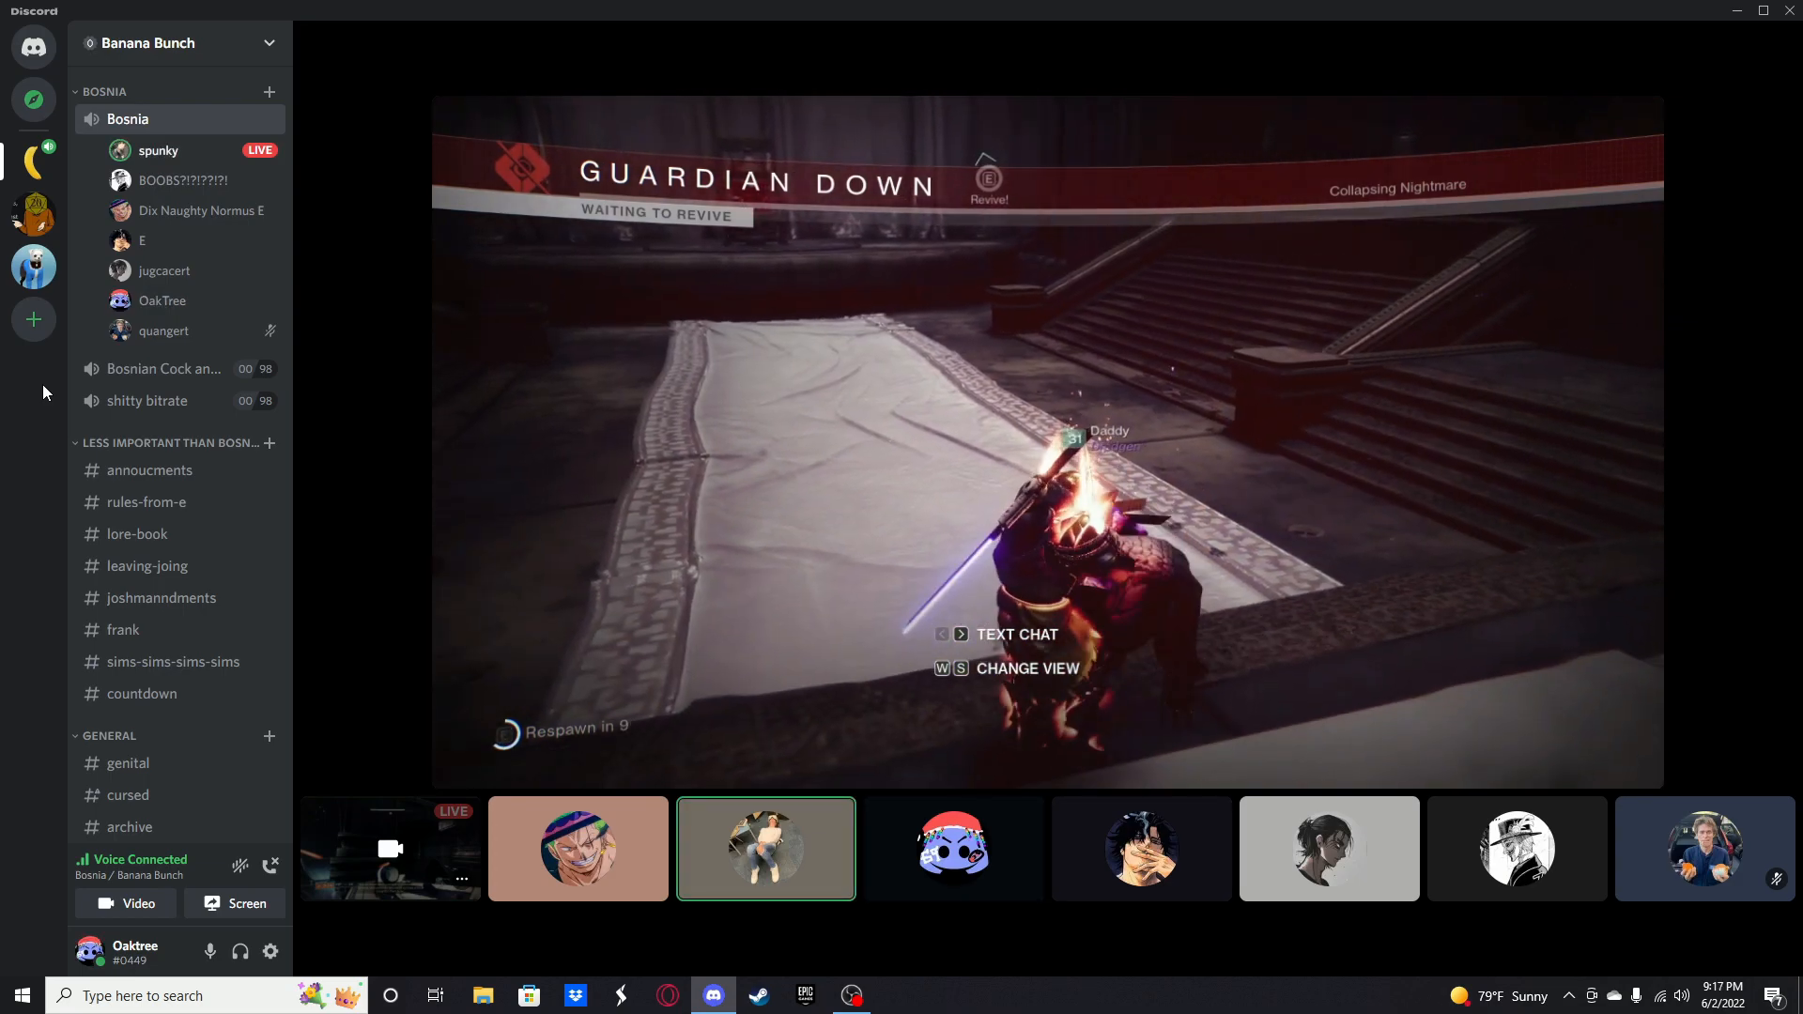
pyautogui.click(1141, 847)
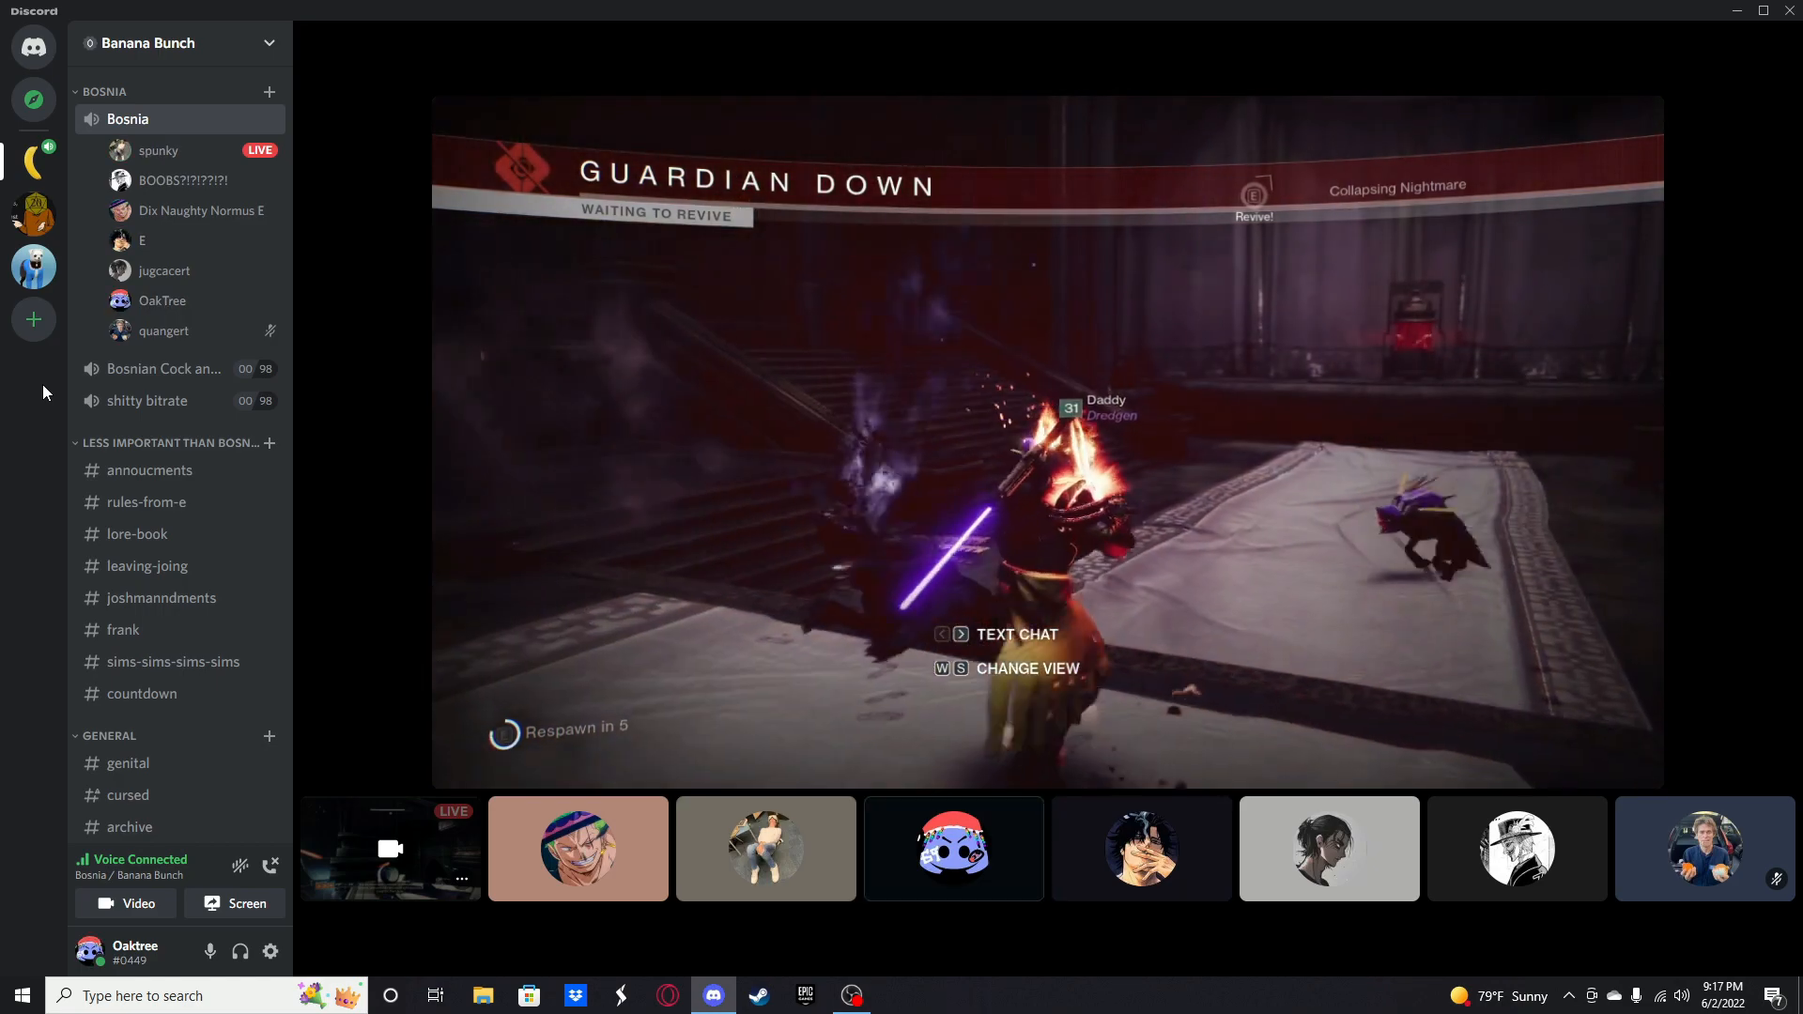
pyautogui.click(952, 848)
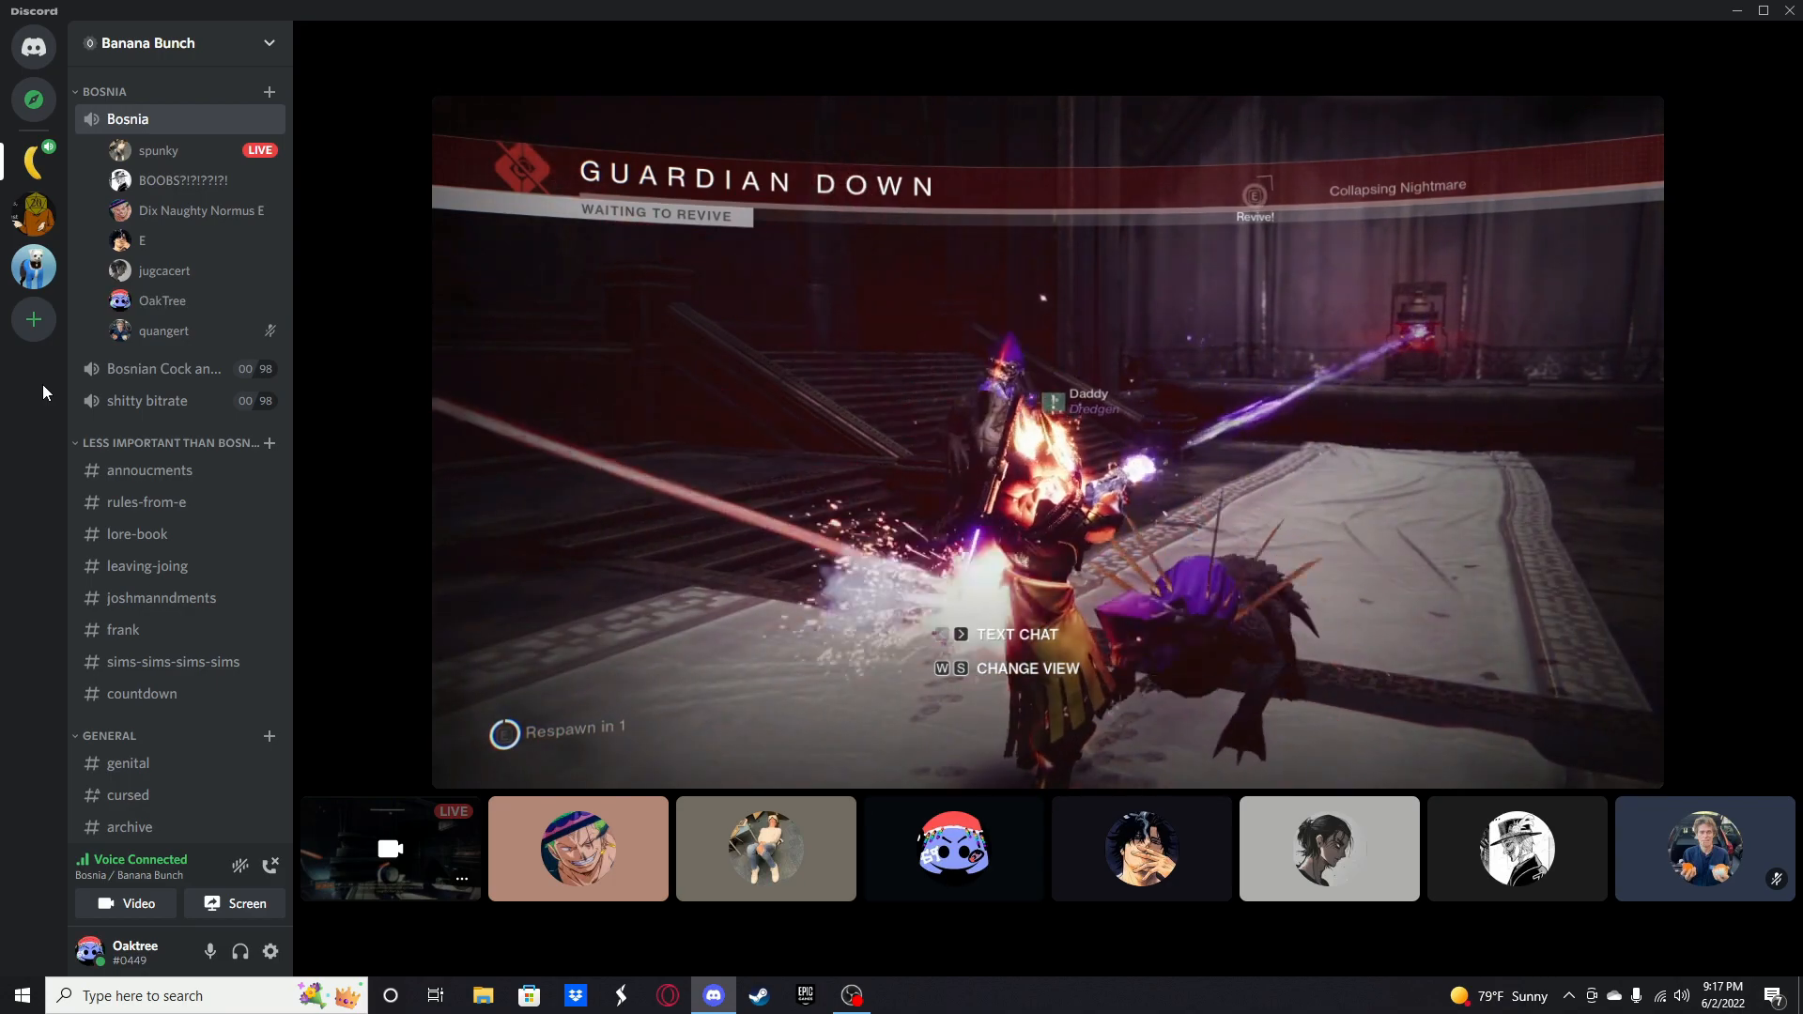
pyautogui.click(764, 849)
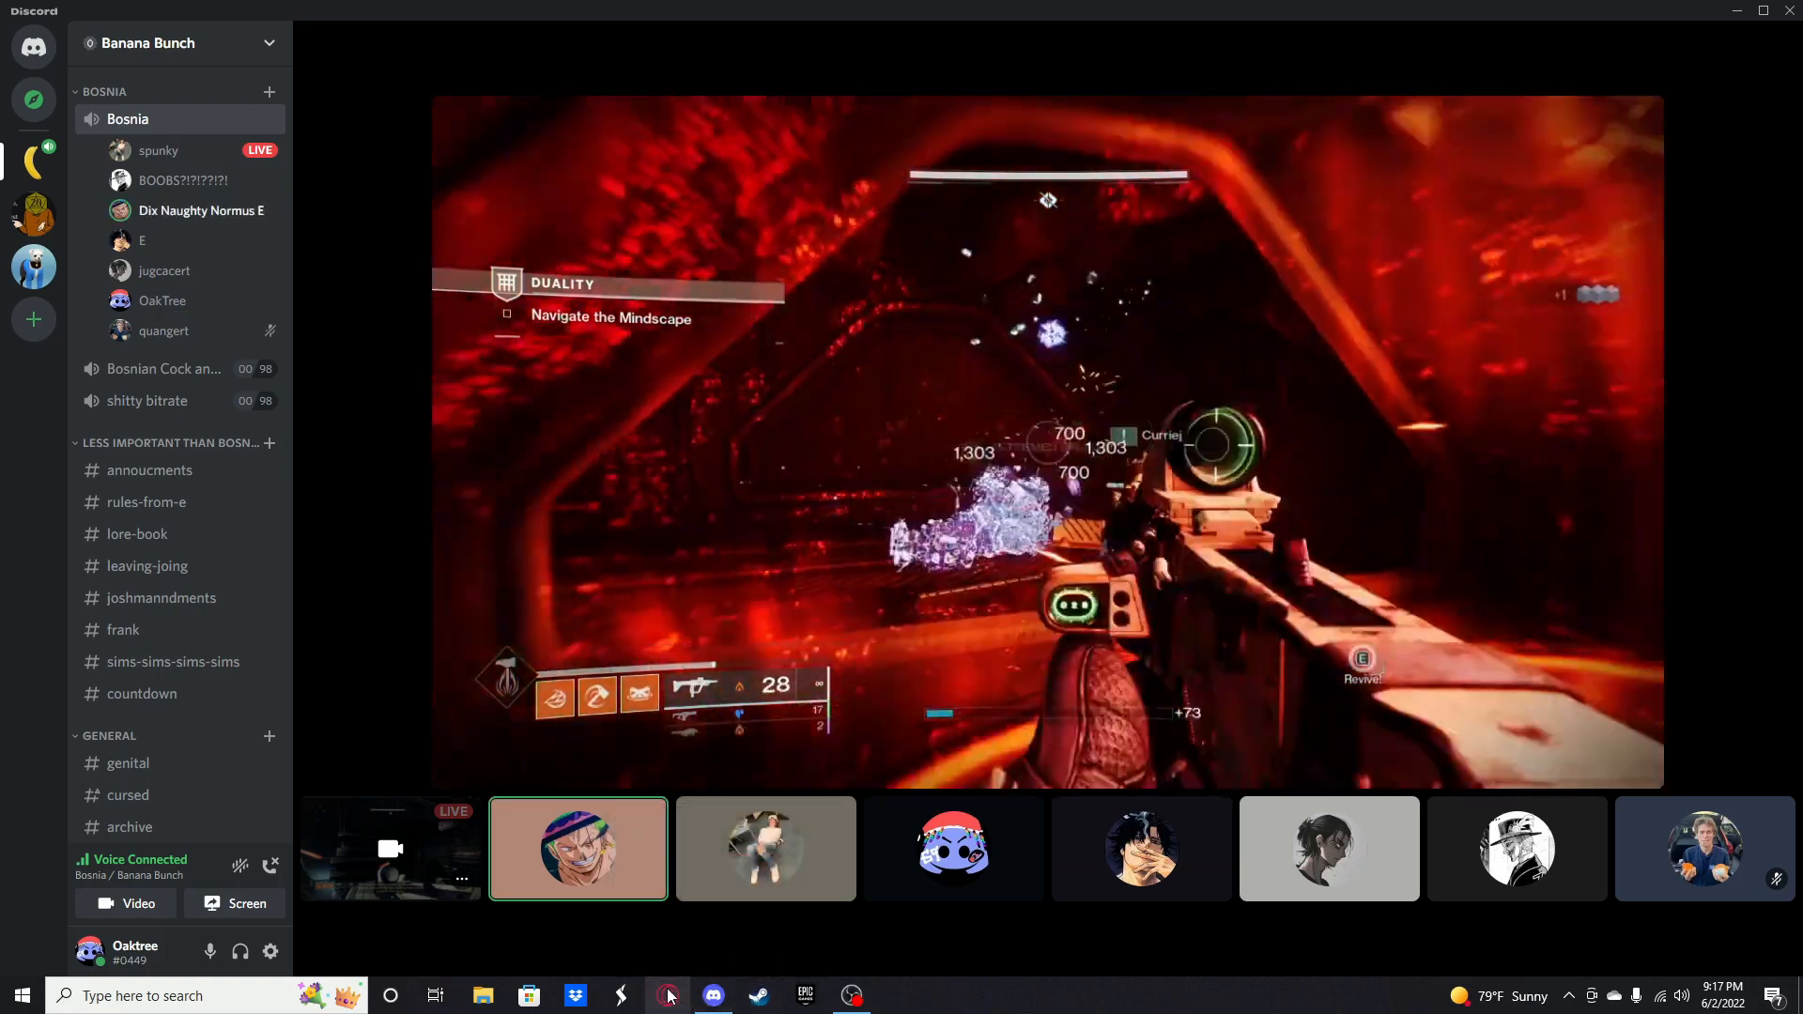
pyautogui.click(1140, 847)
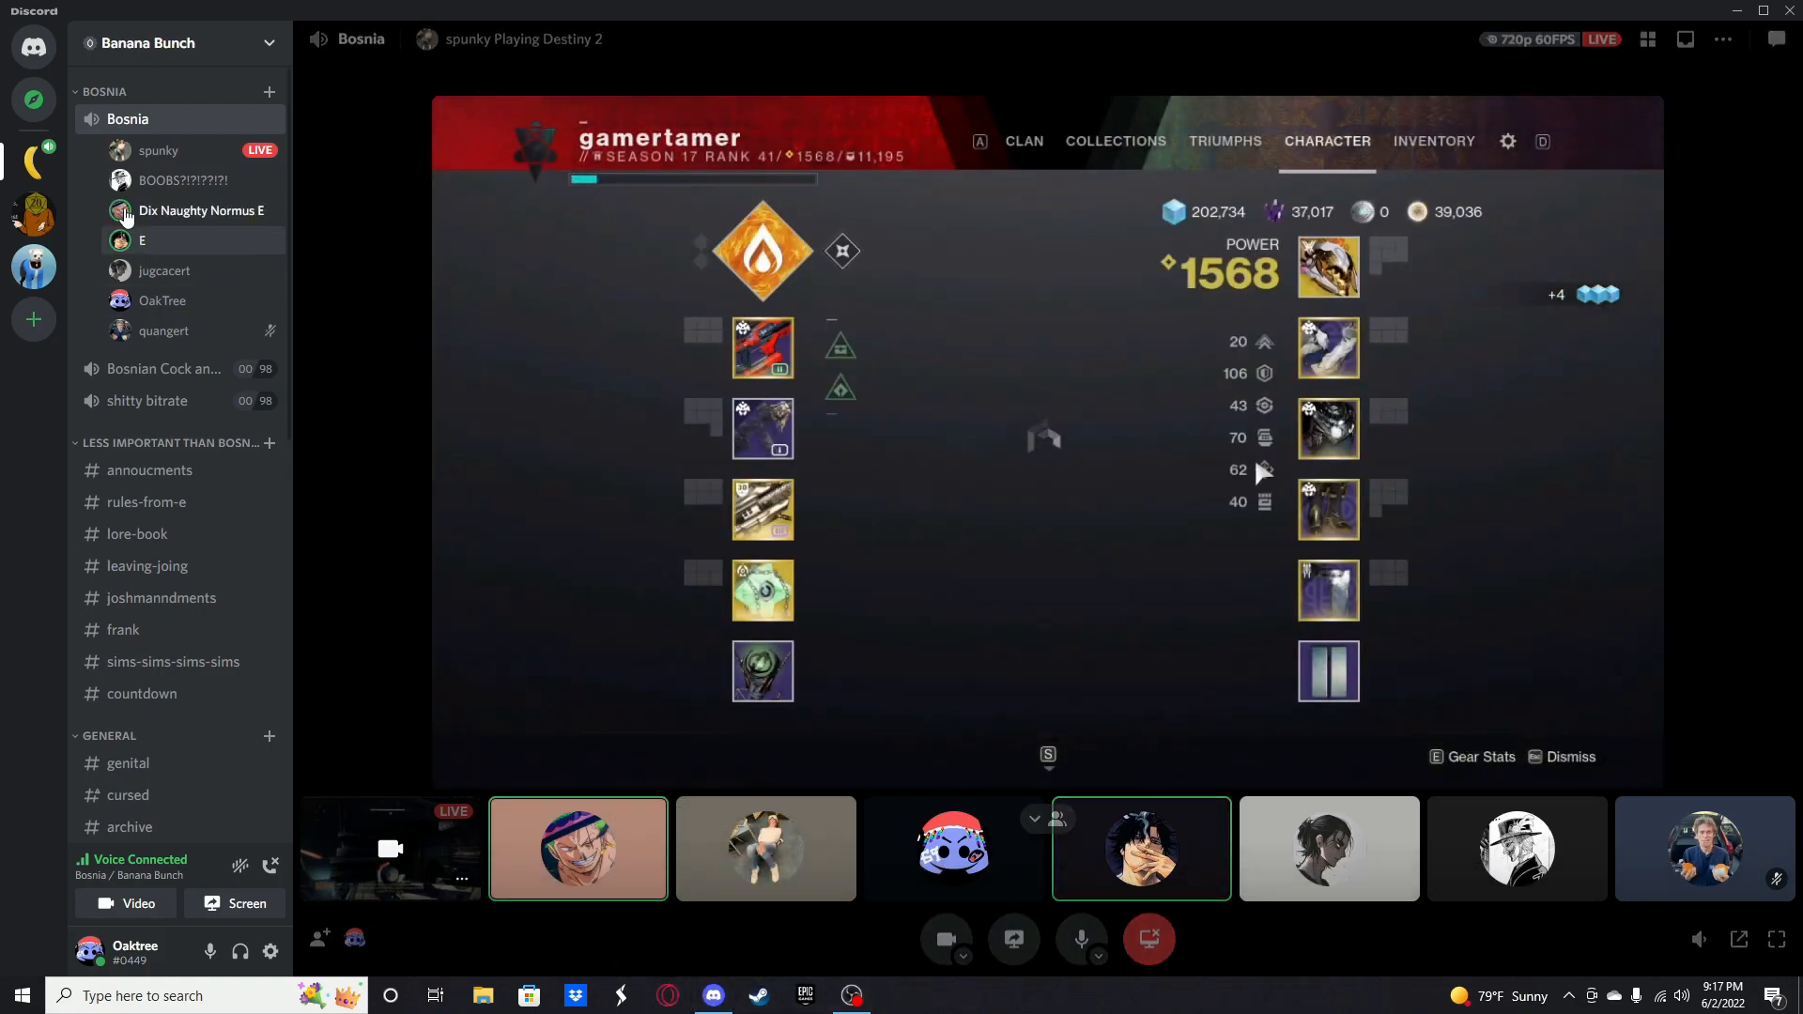
pyautogui.click(1647, 37)
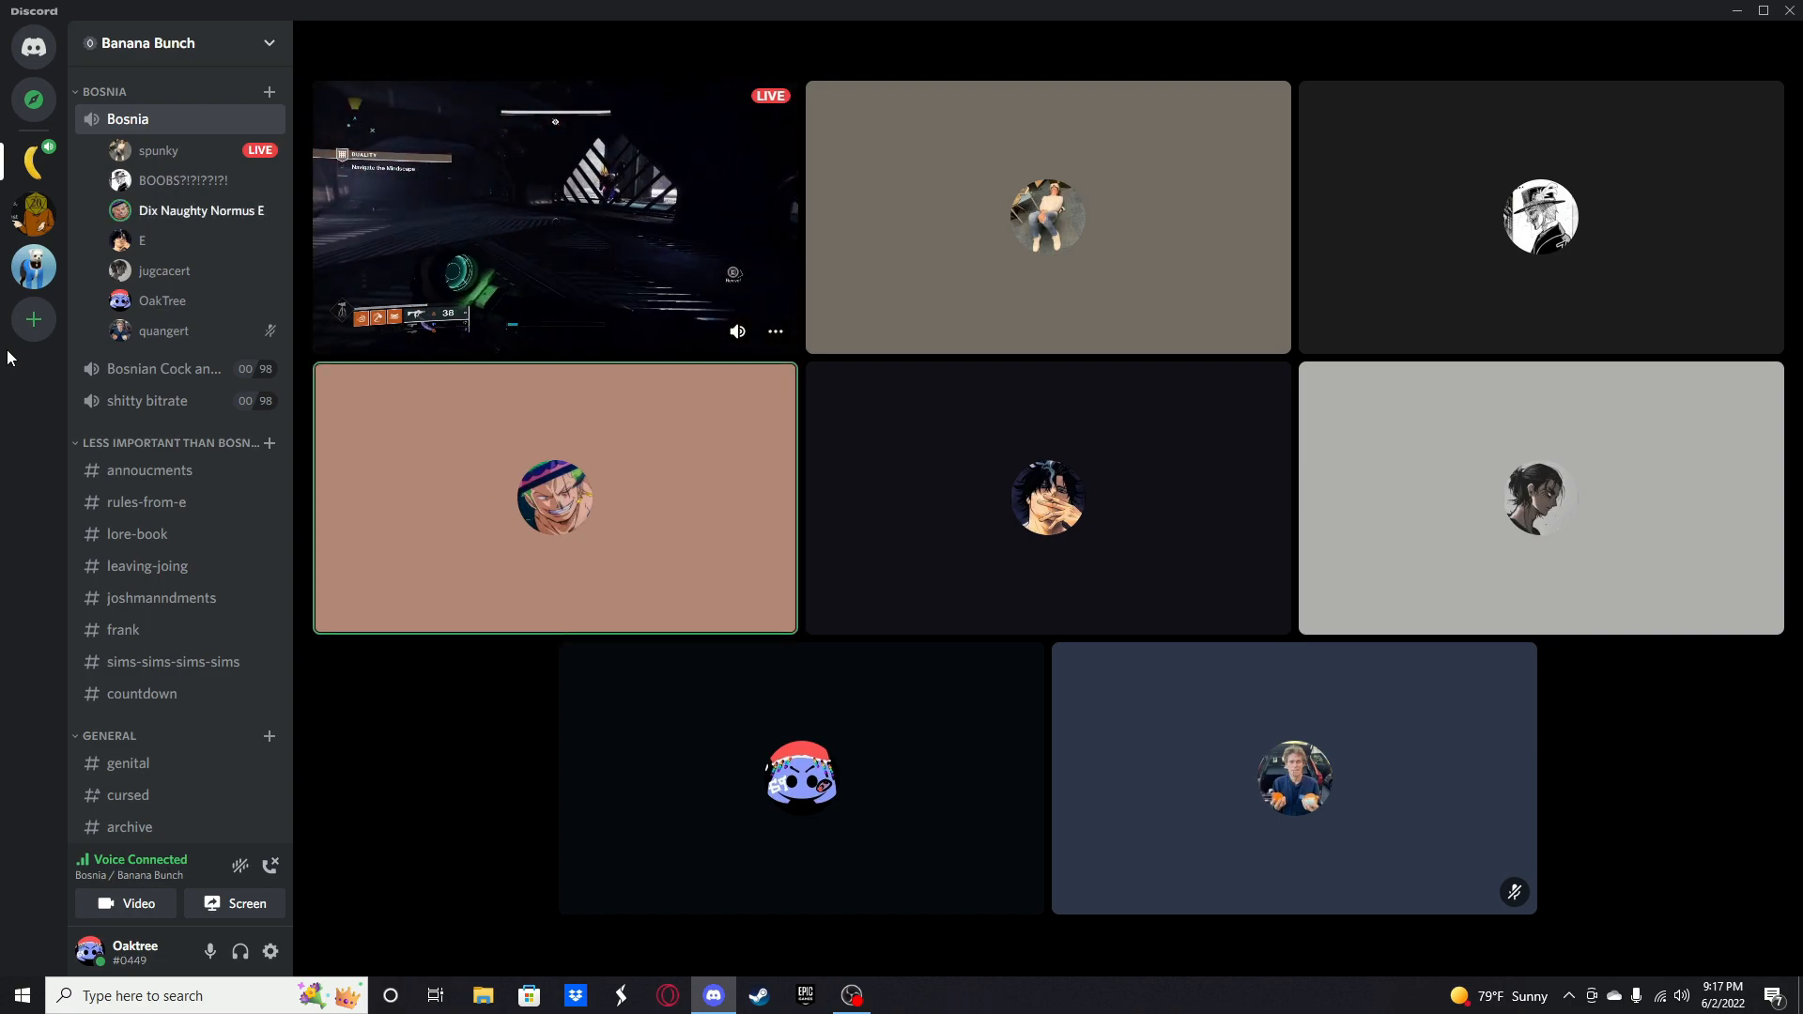
# Step: Close the YouTube tab in Opera GX and return to the Discord voice call
pyautogui.click(665, 996)
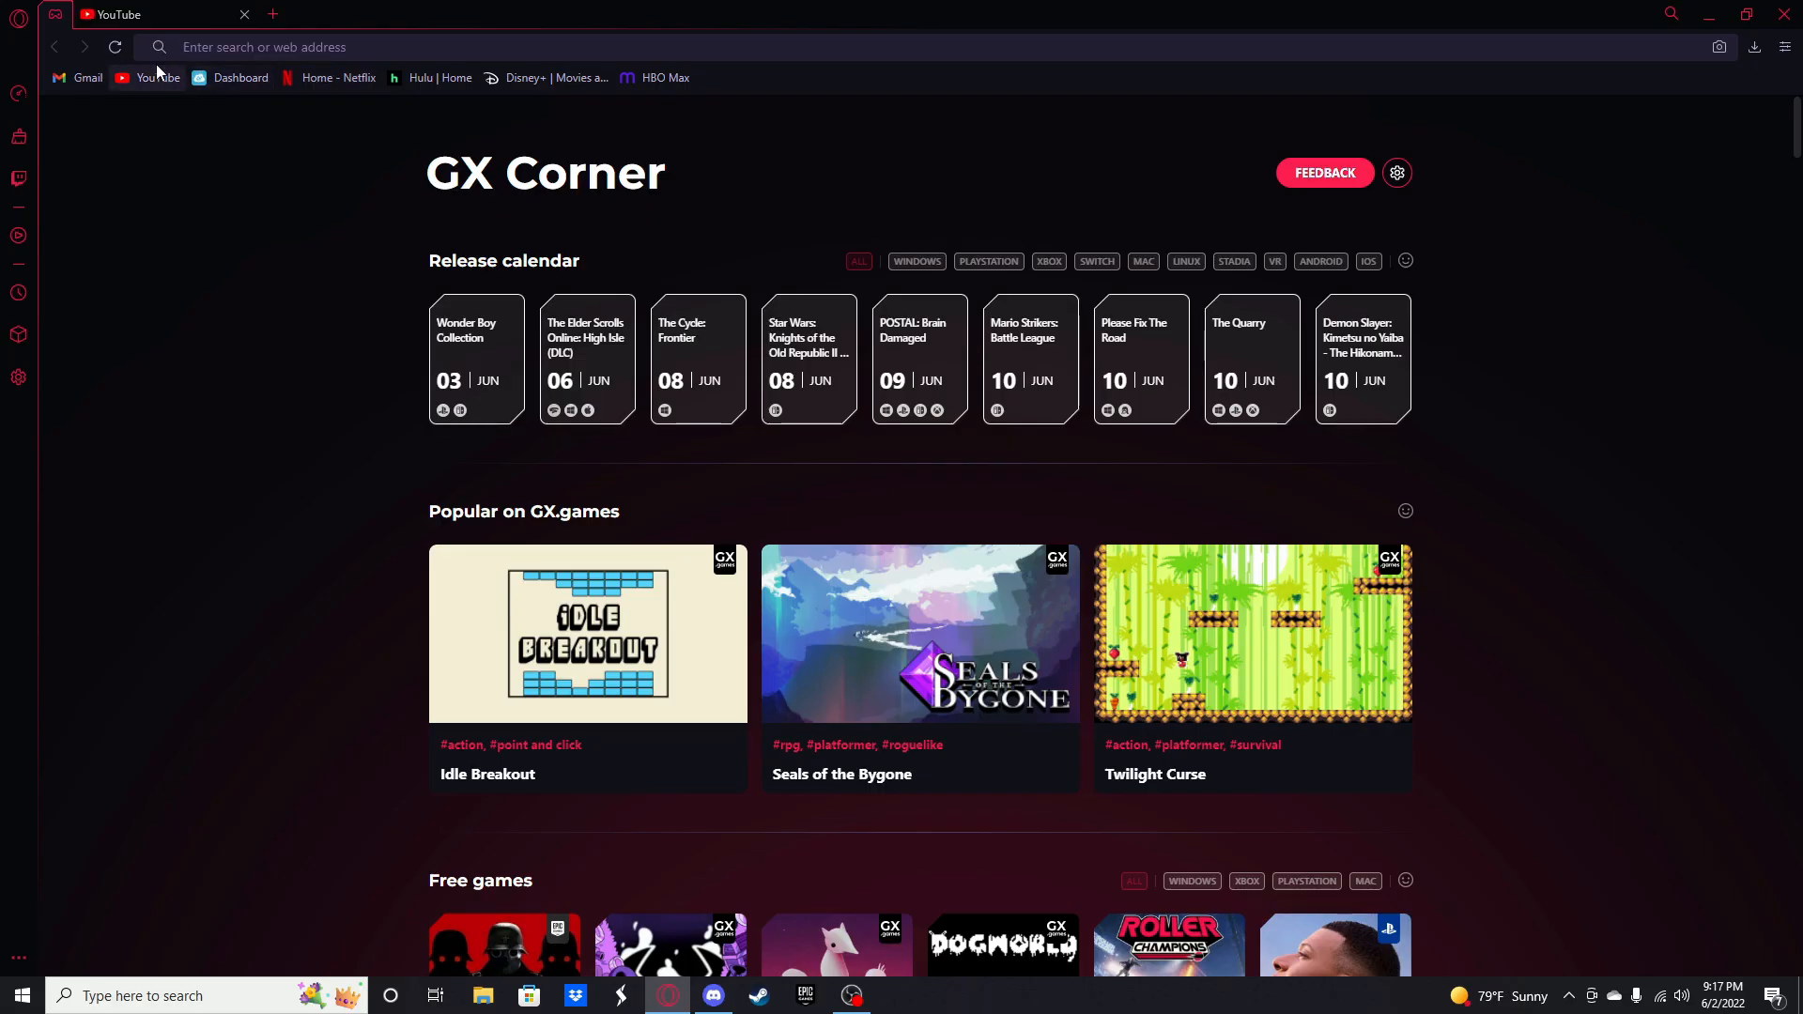
pyautogui.click(154, 77)
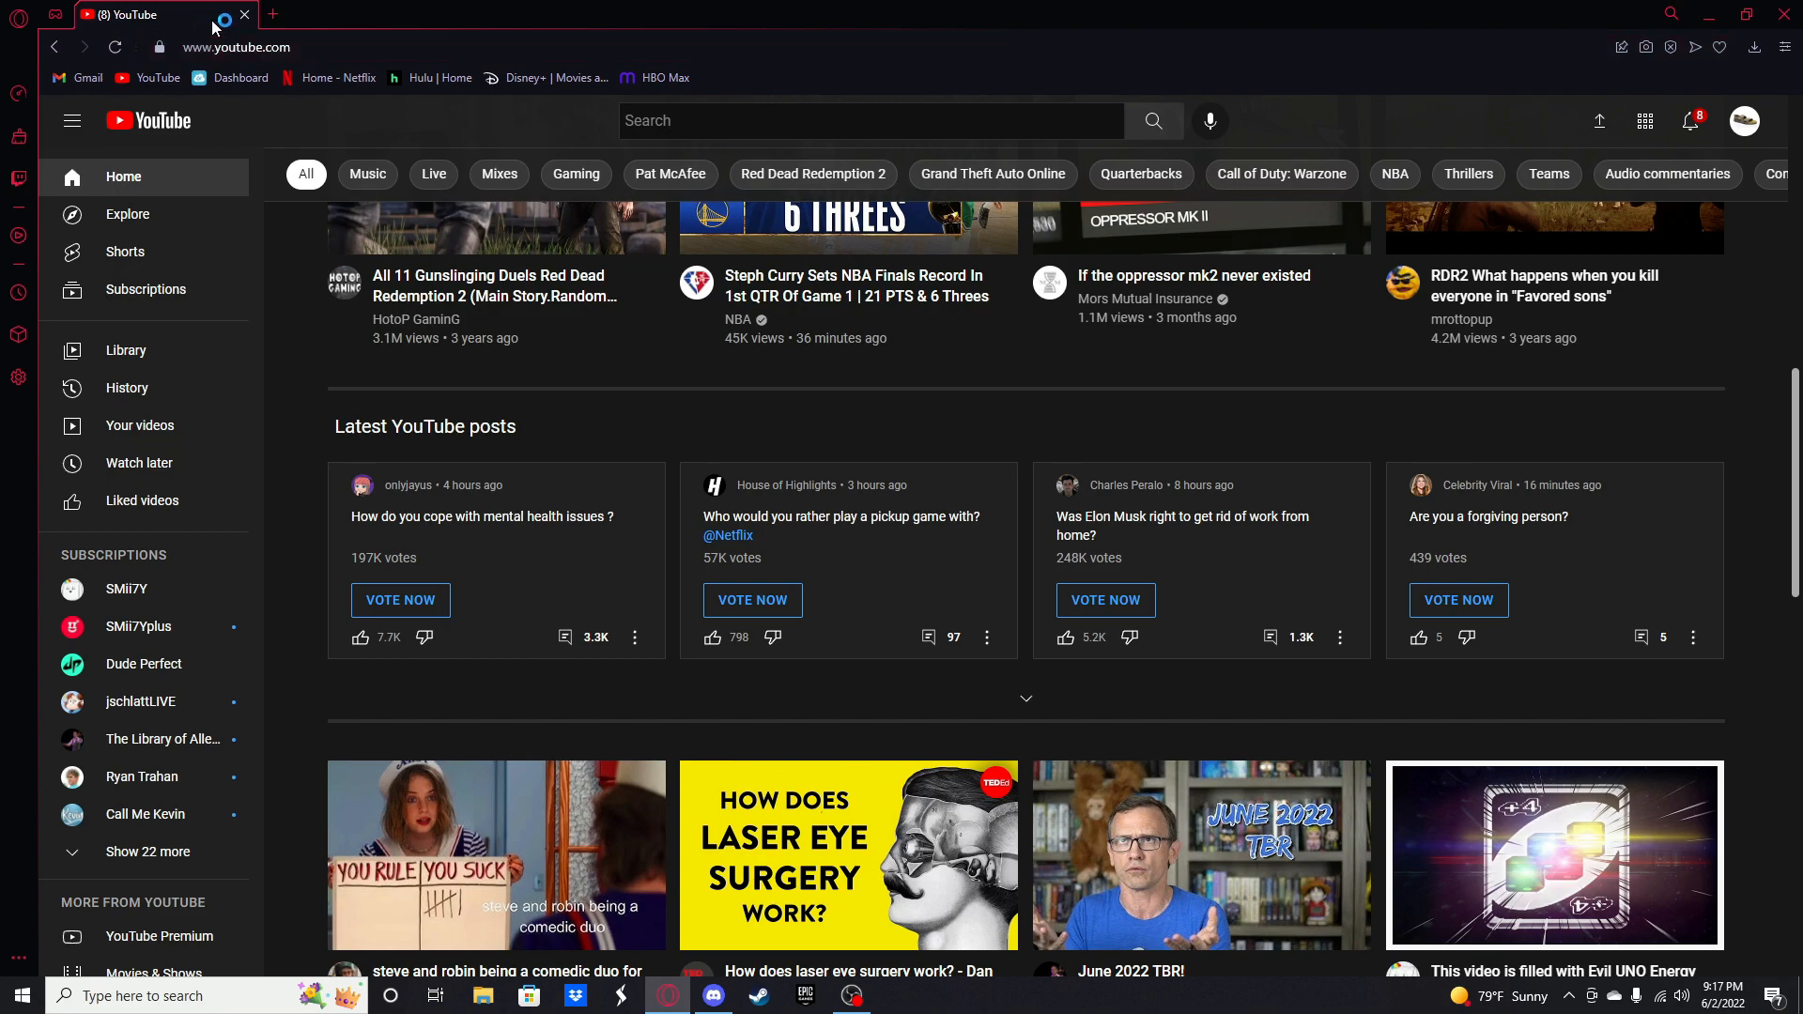
pyautogui.click(242, 15)
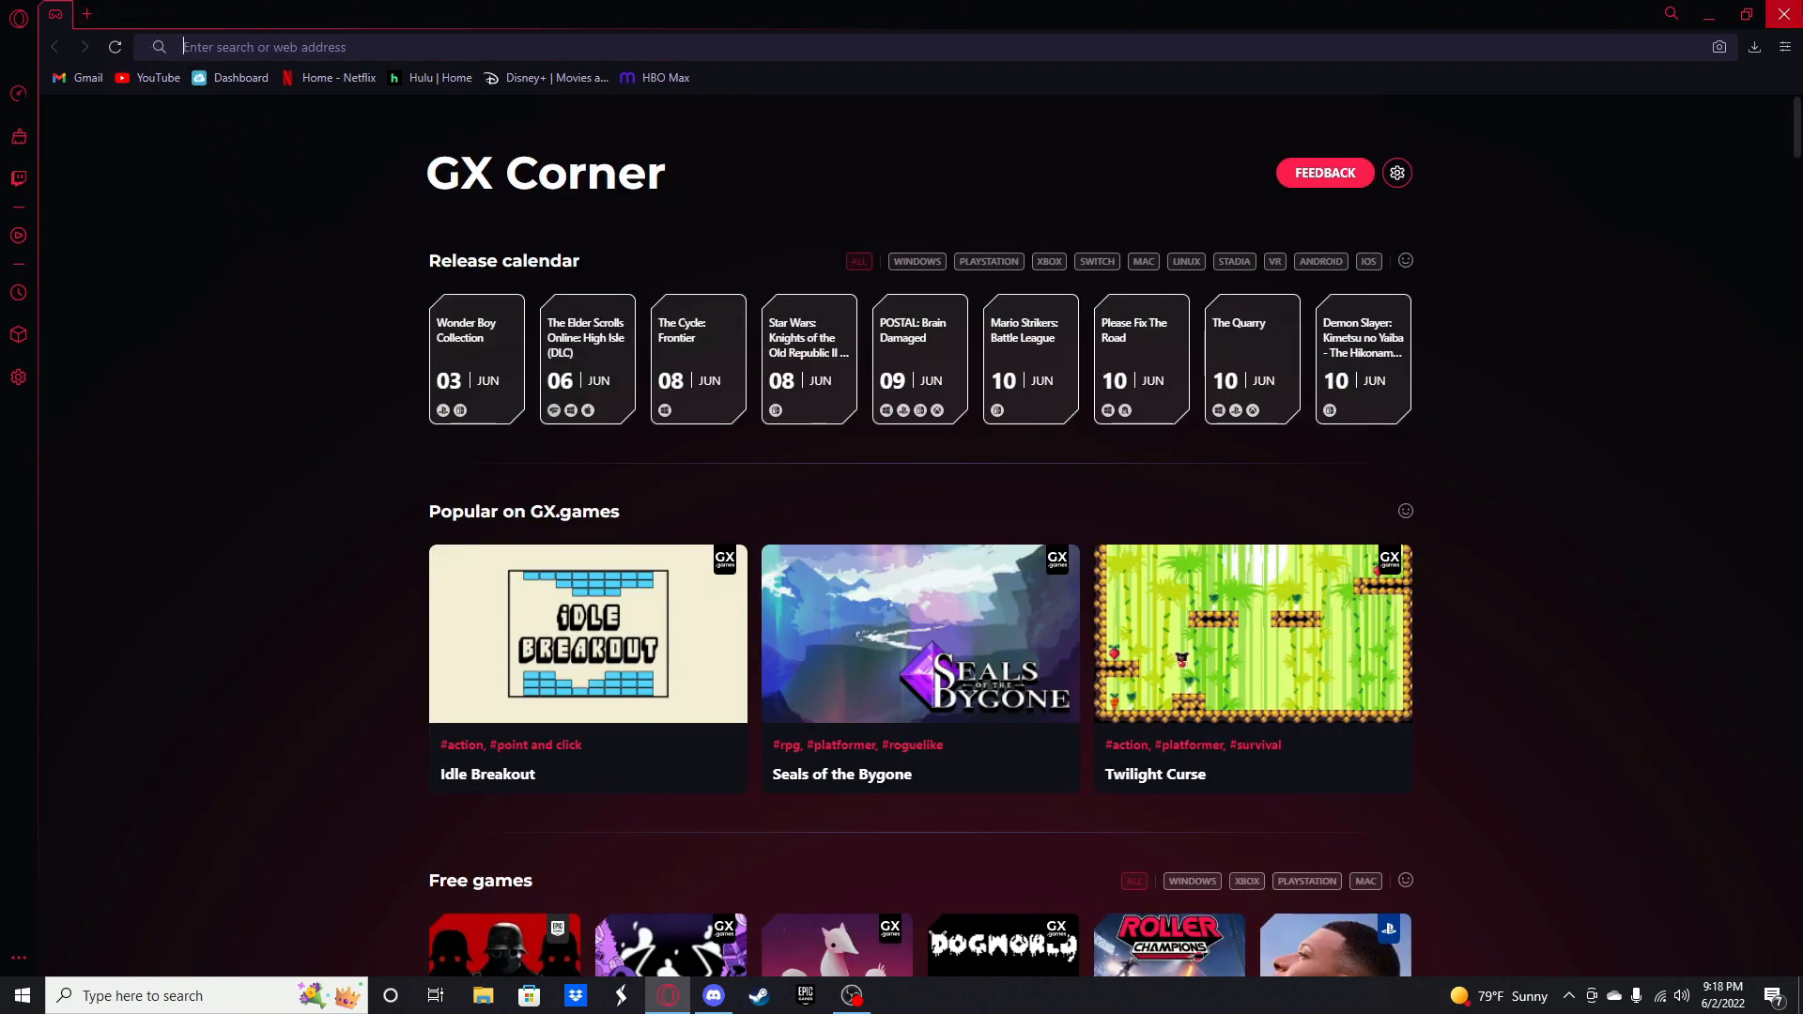
pyautogui.click(712, 996)
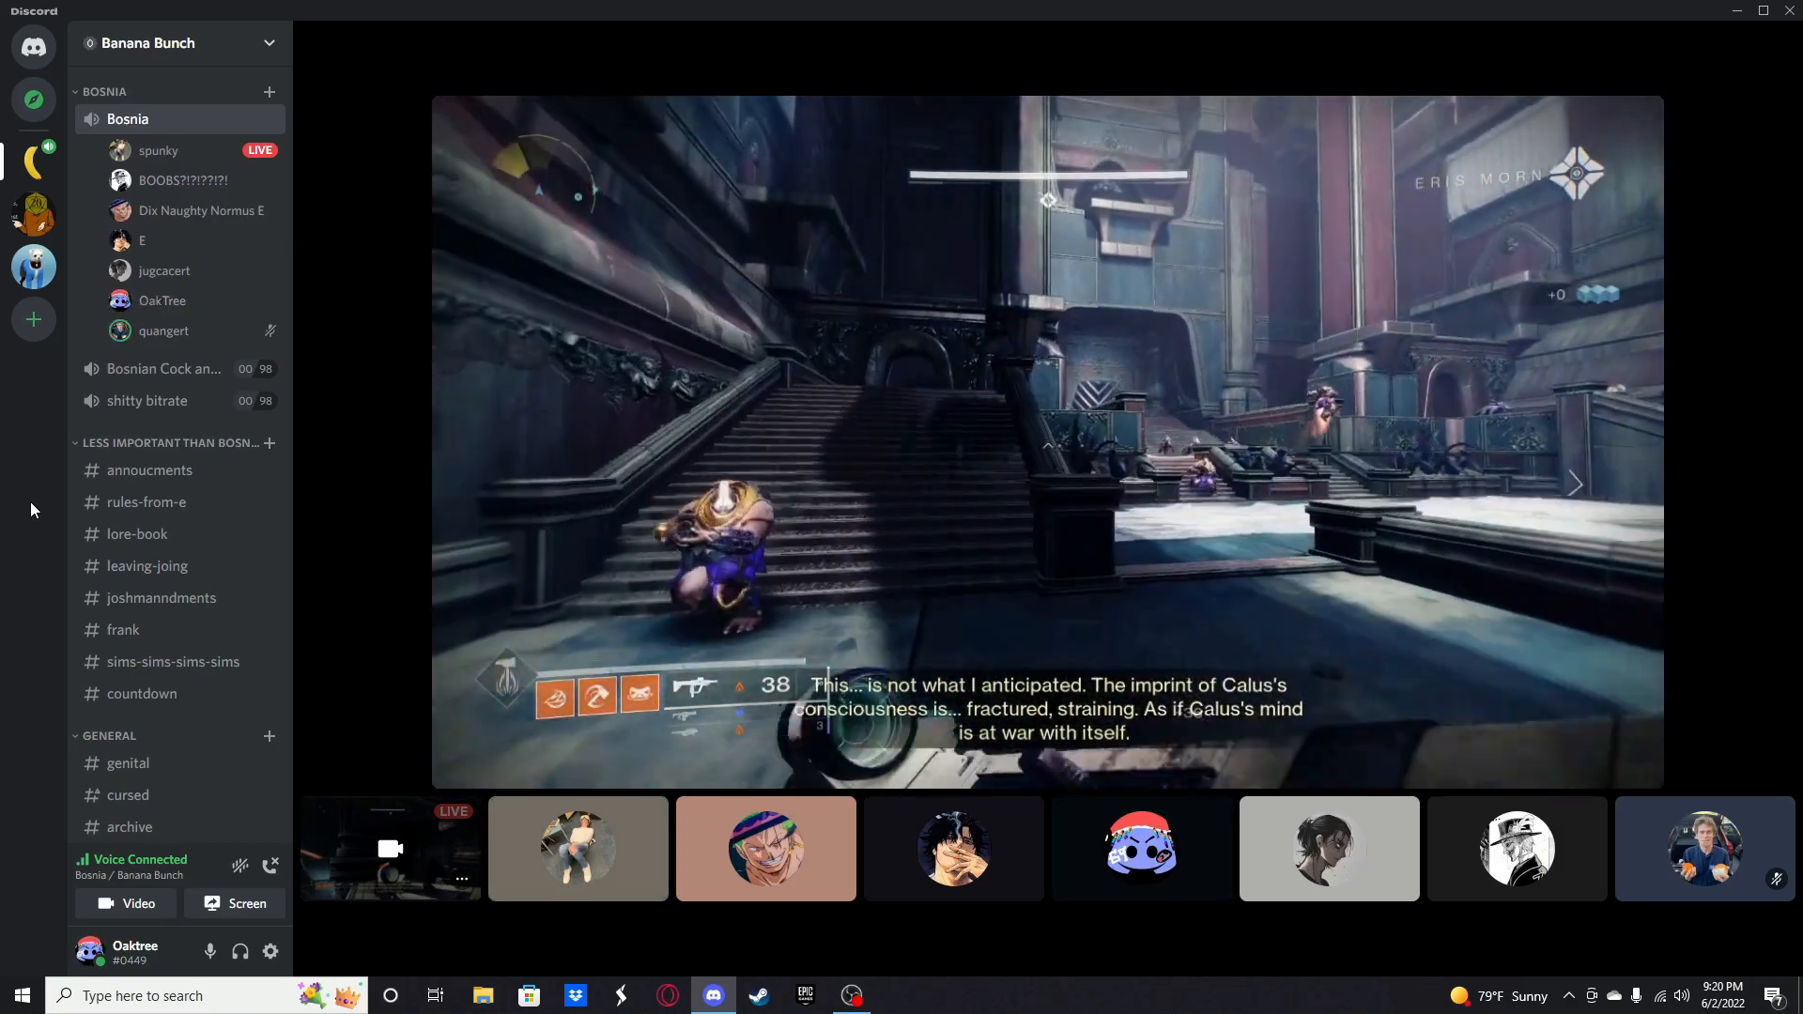
pyautogui.click(953, 849)
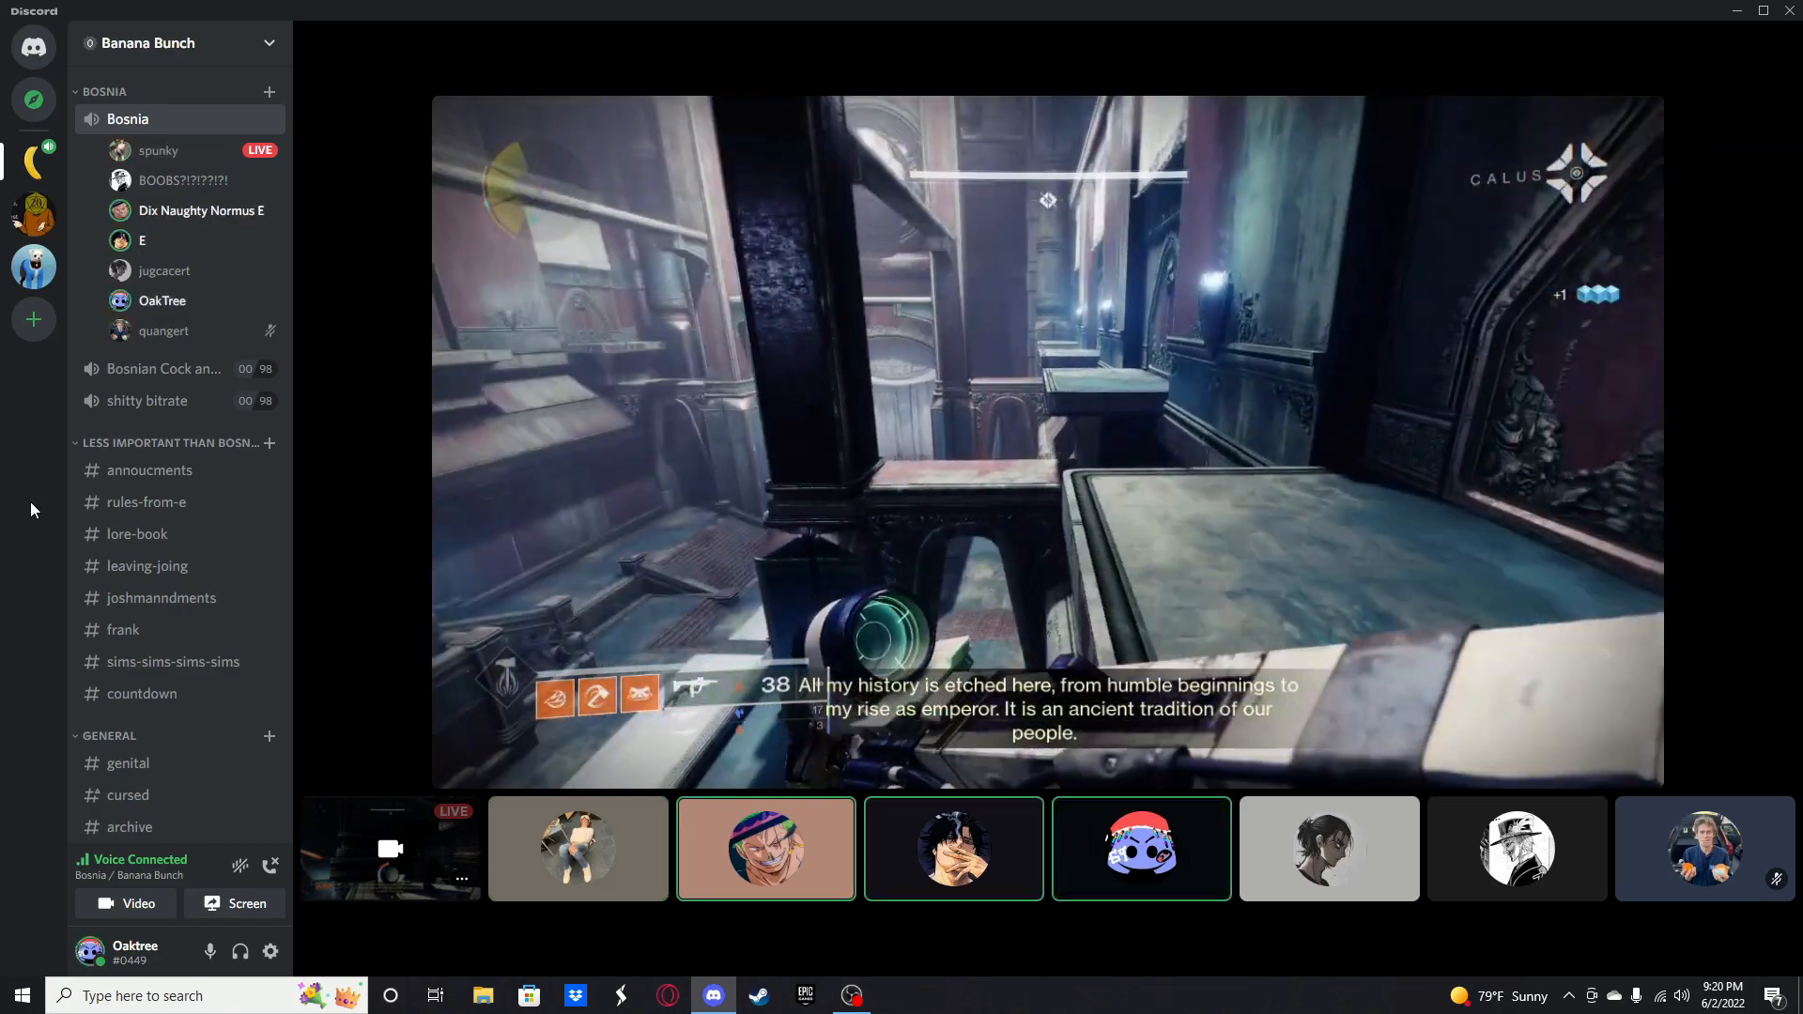
pyautogui.click(1140, 847)
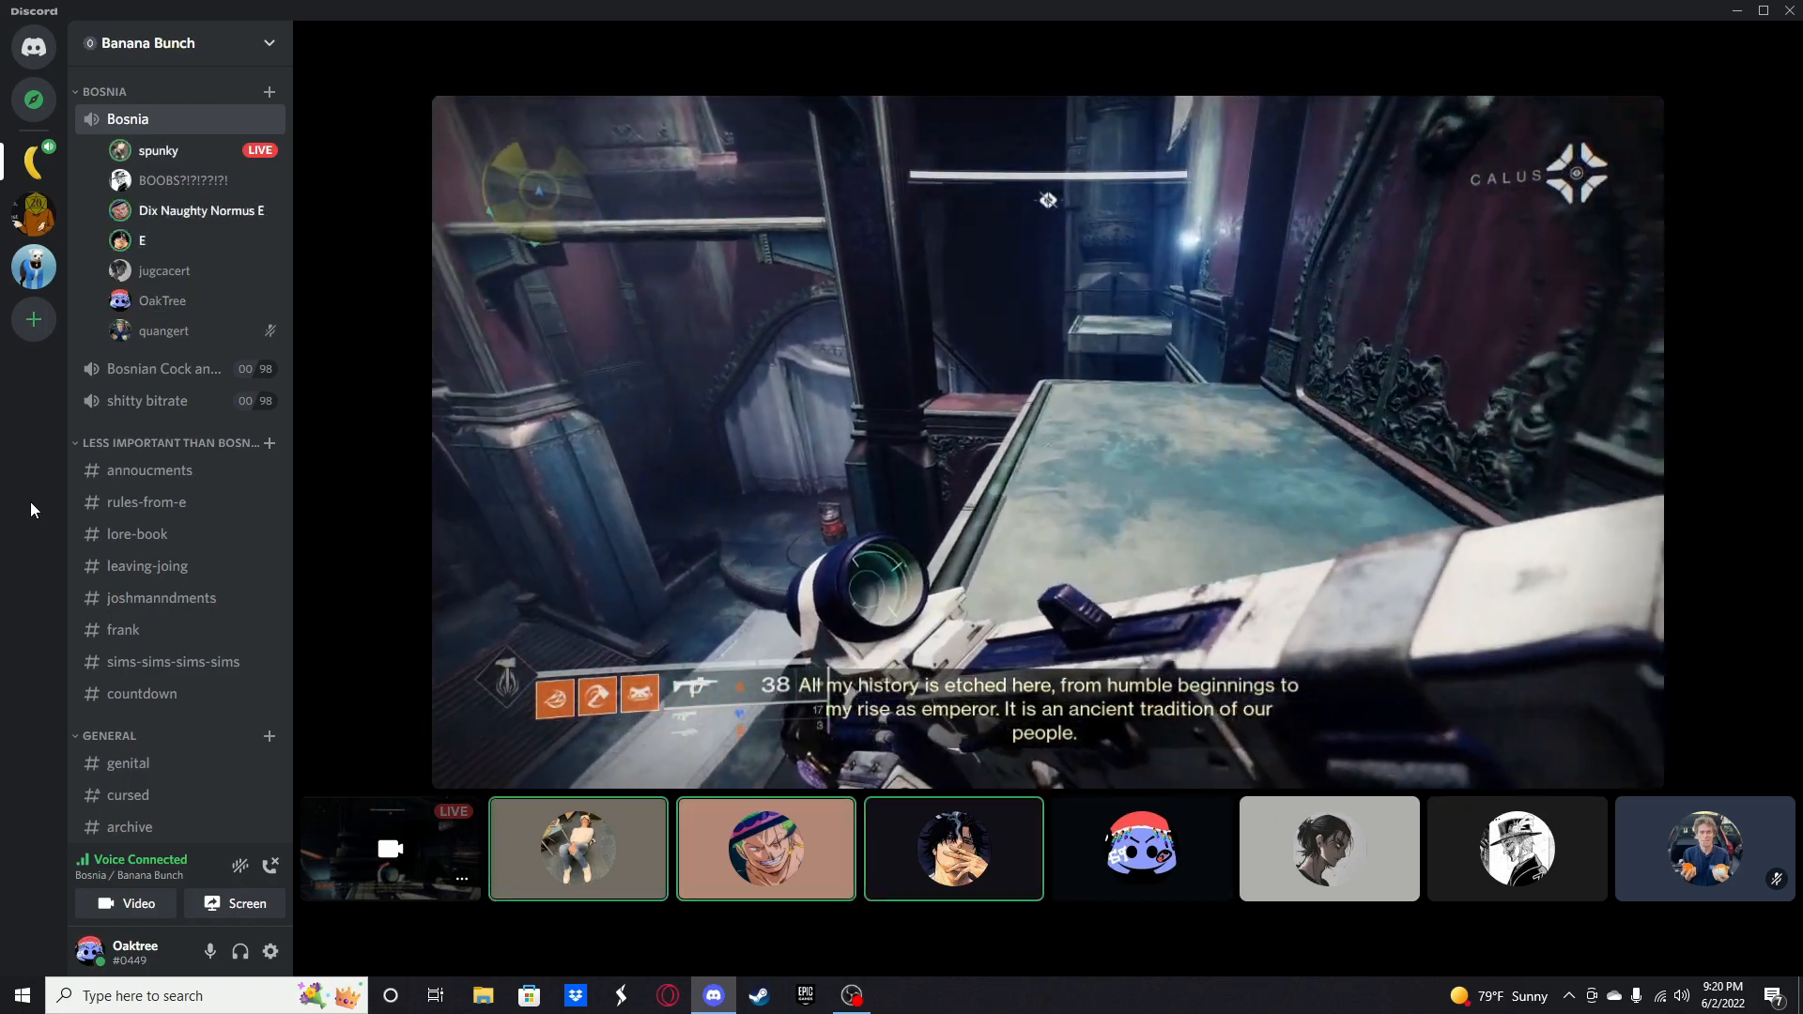
pyautogui.click(1141, 848)
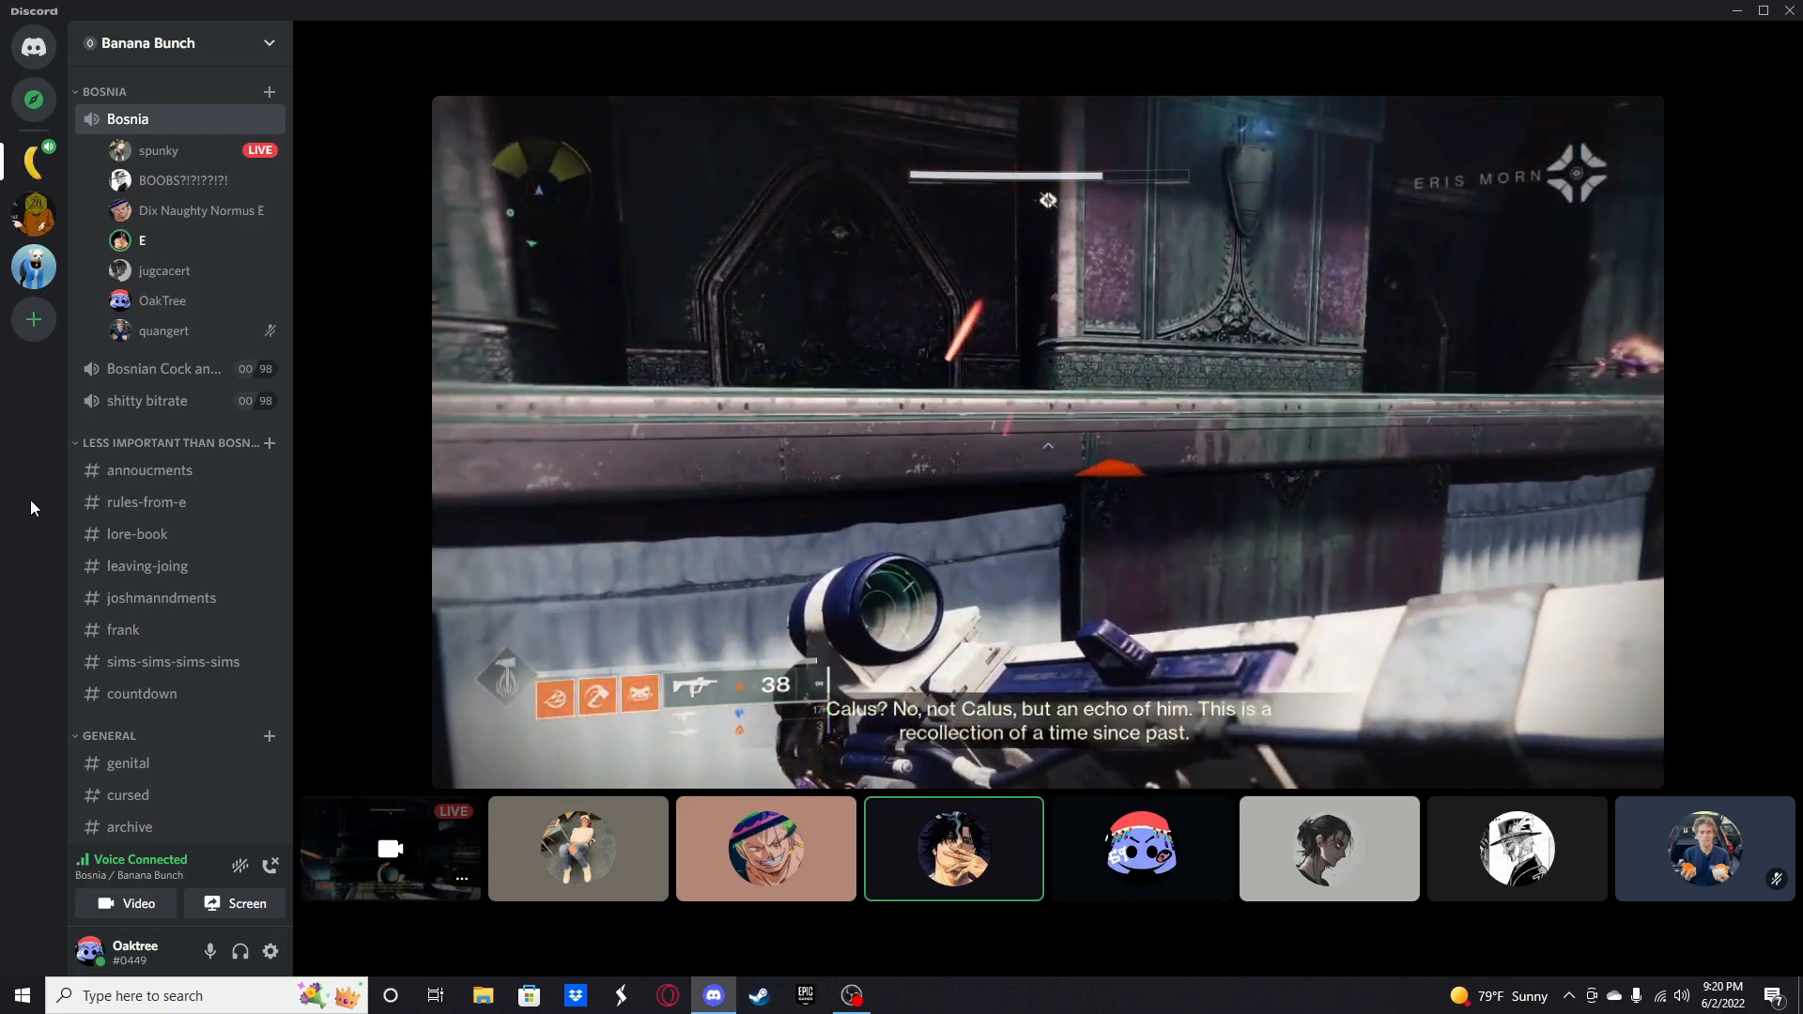
pyautogui.click(577, 847)
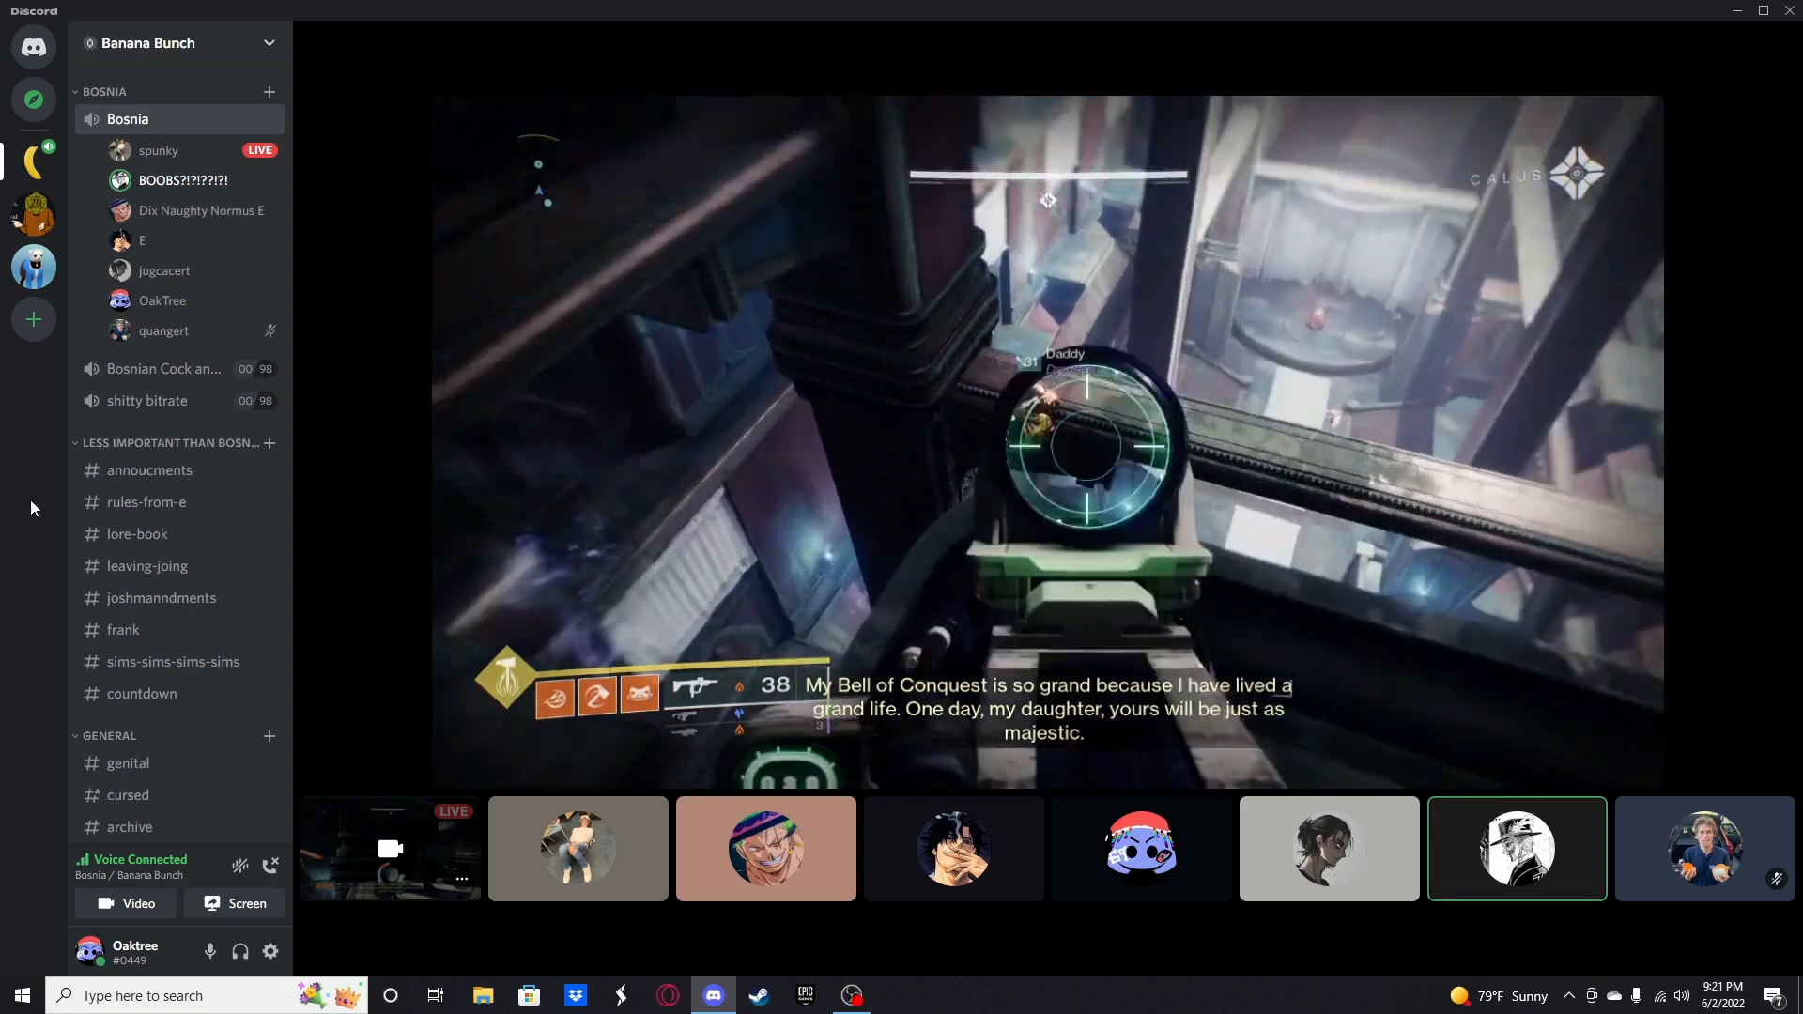
pyautogui.click(953, 849)
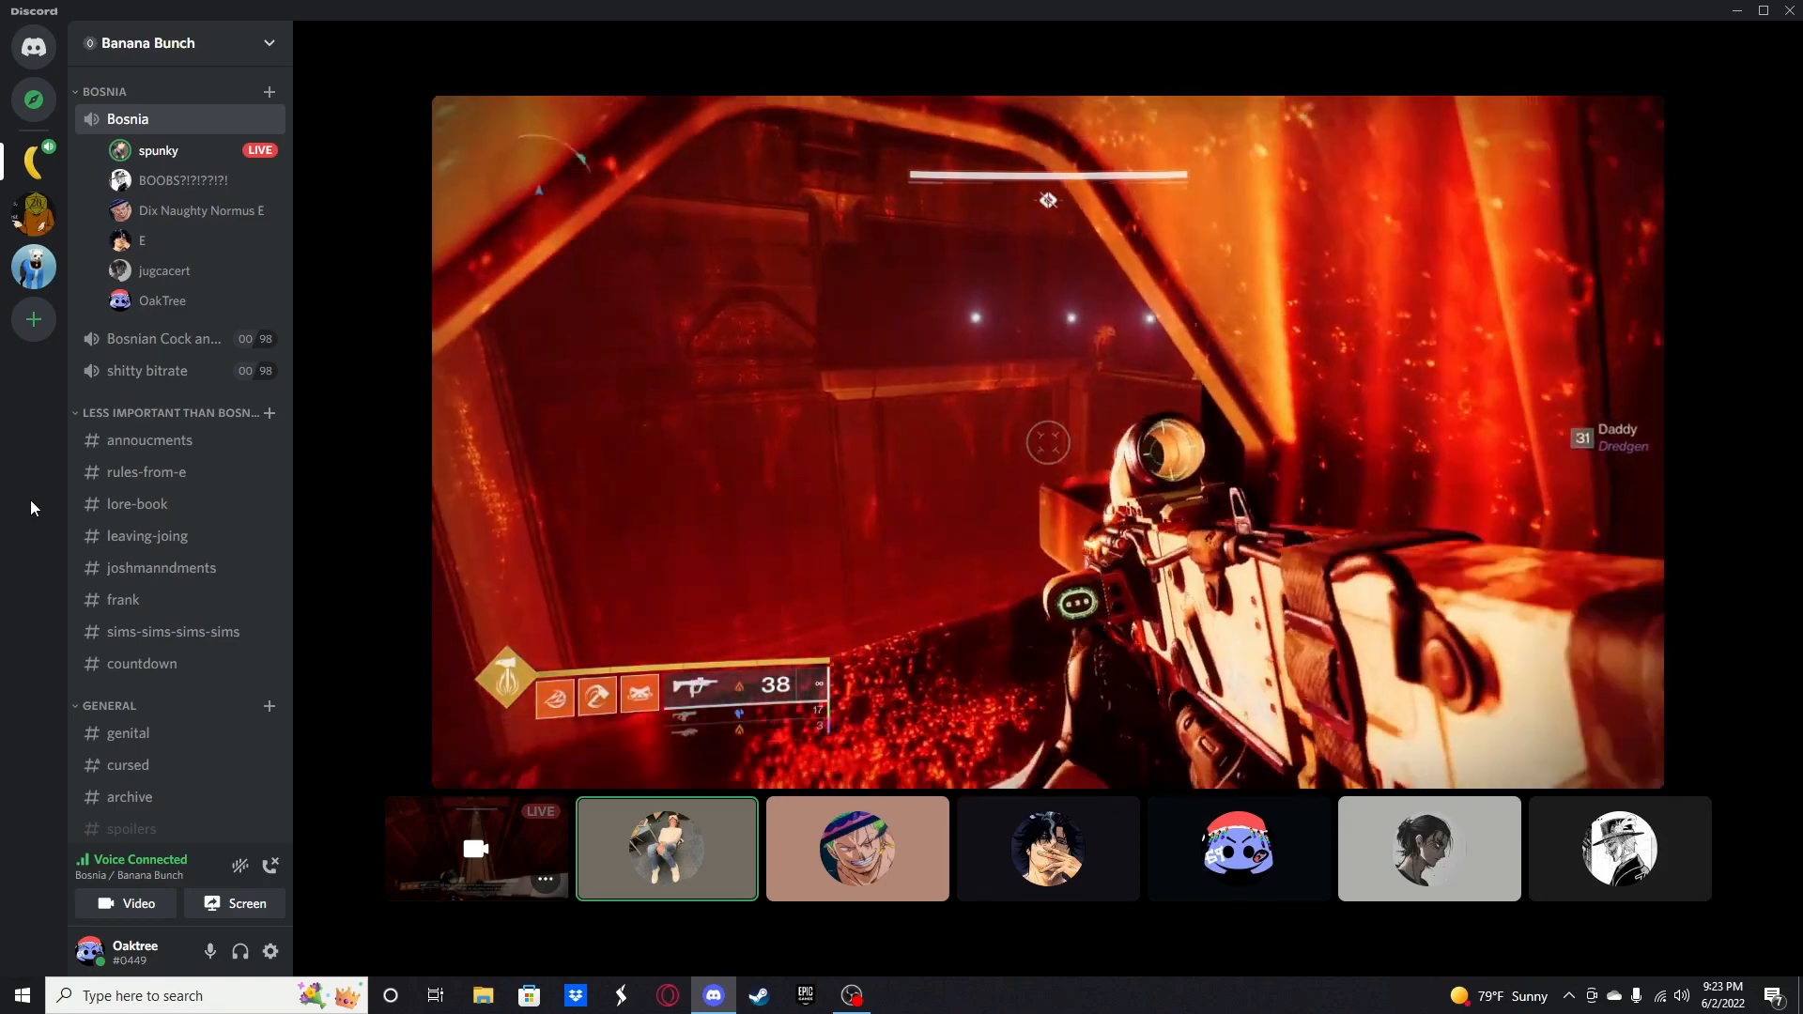
pyautogui.click(1619, 850)
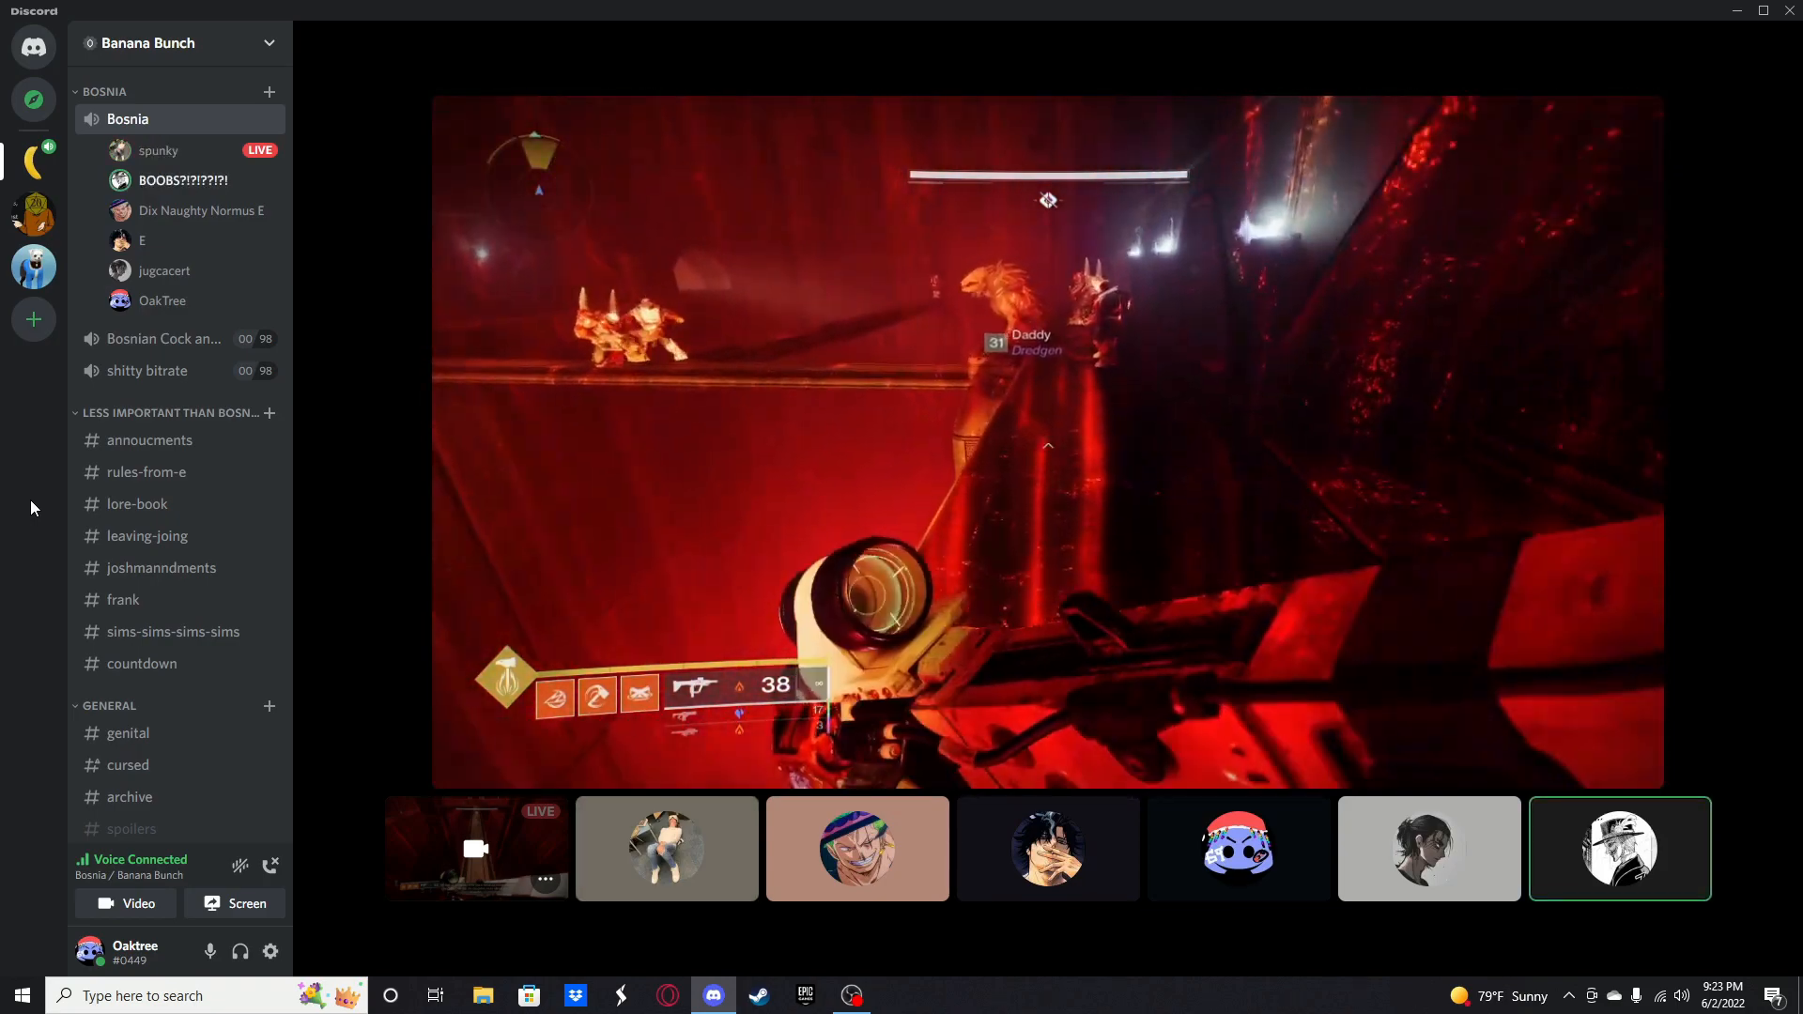
pyautogui.click(665, 849)
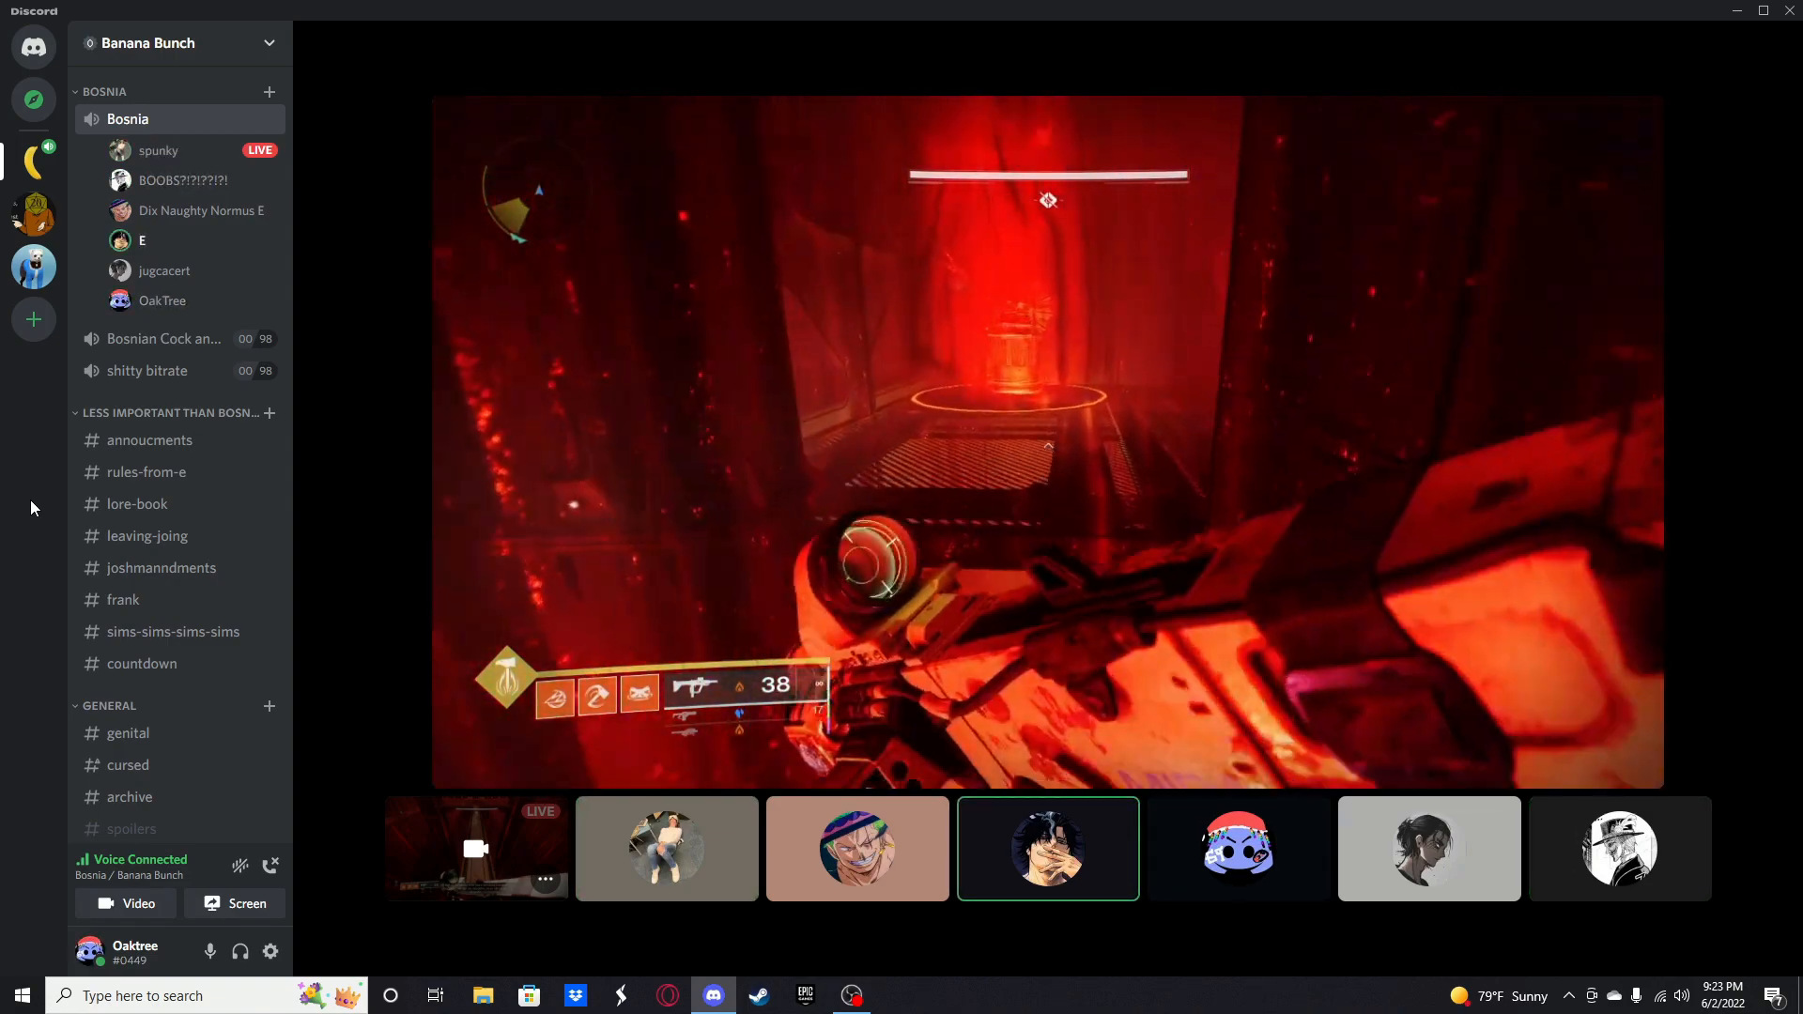
pyautogui.click(857, 849)
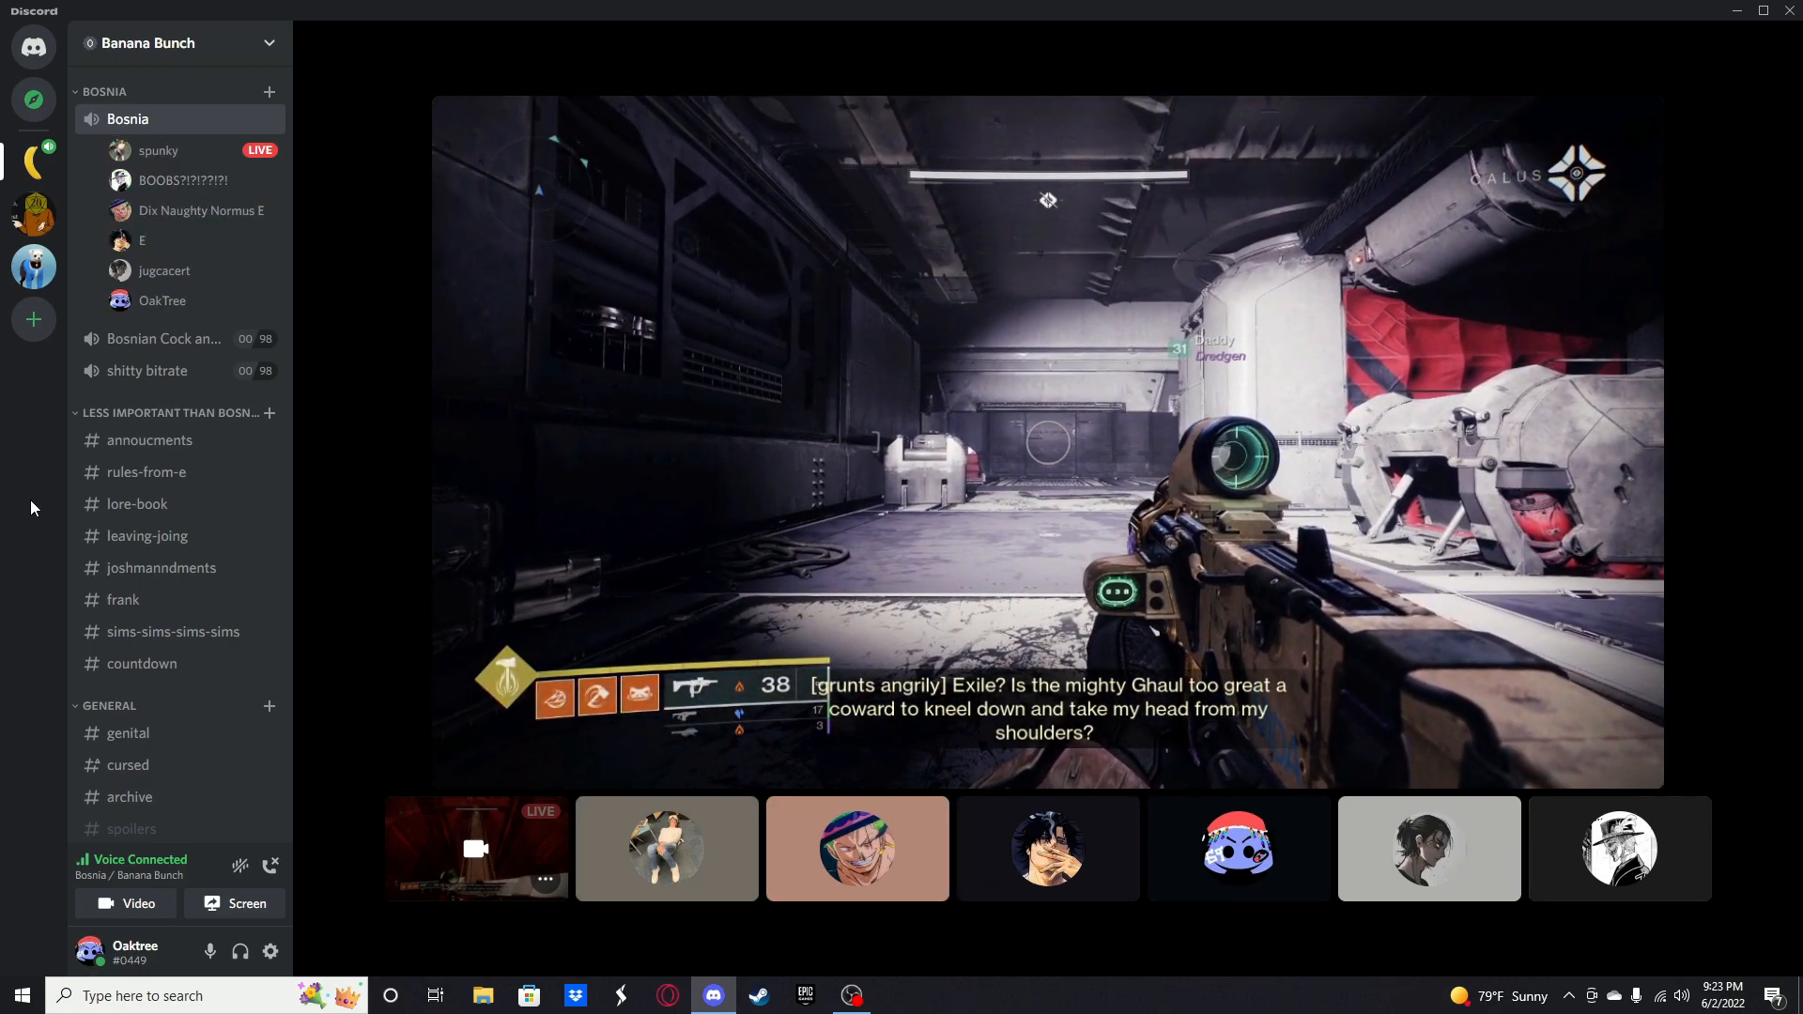
pyautogui.click(665, 849)
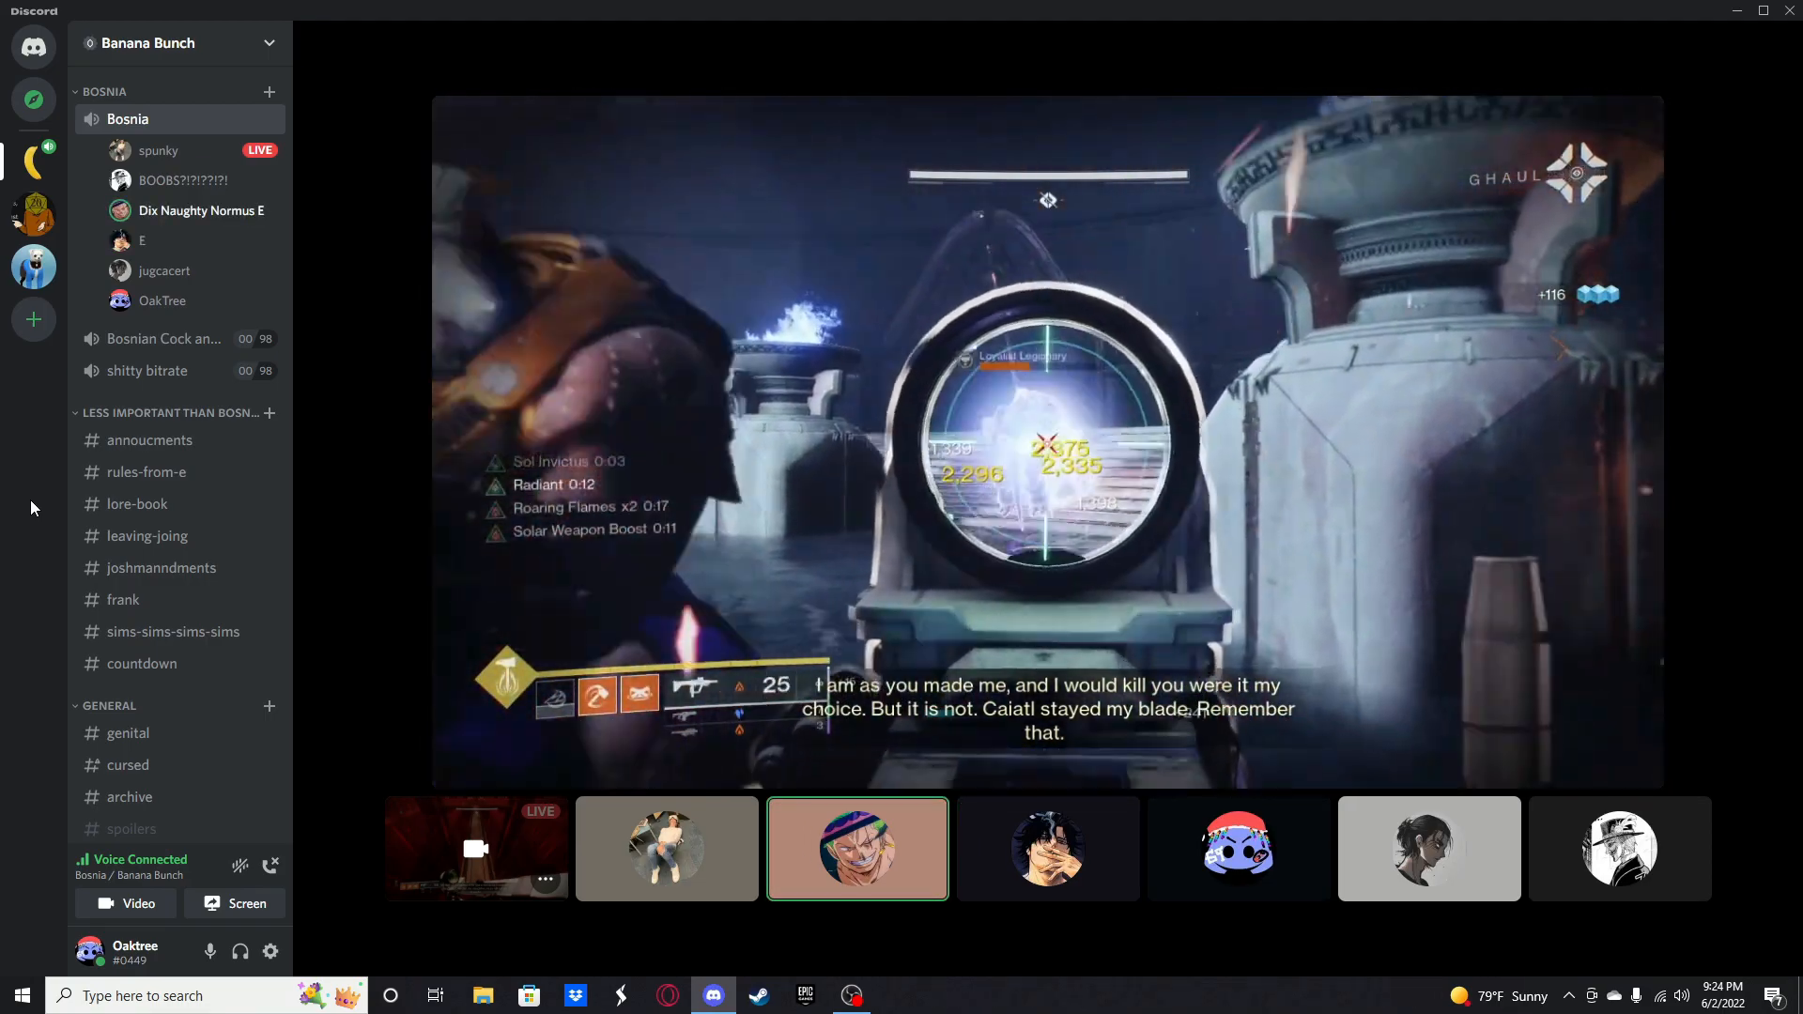
pyautogui.click(665, 847)
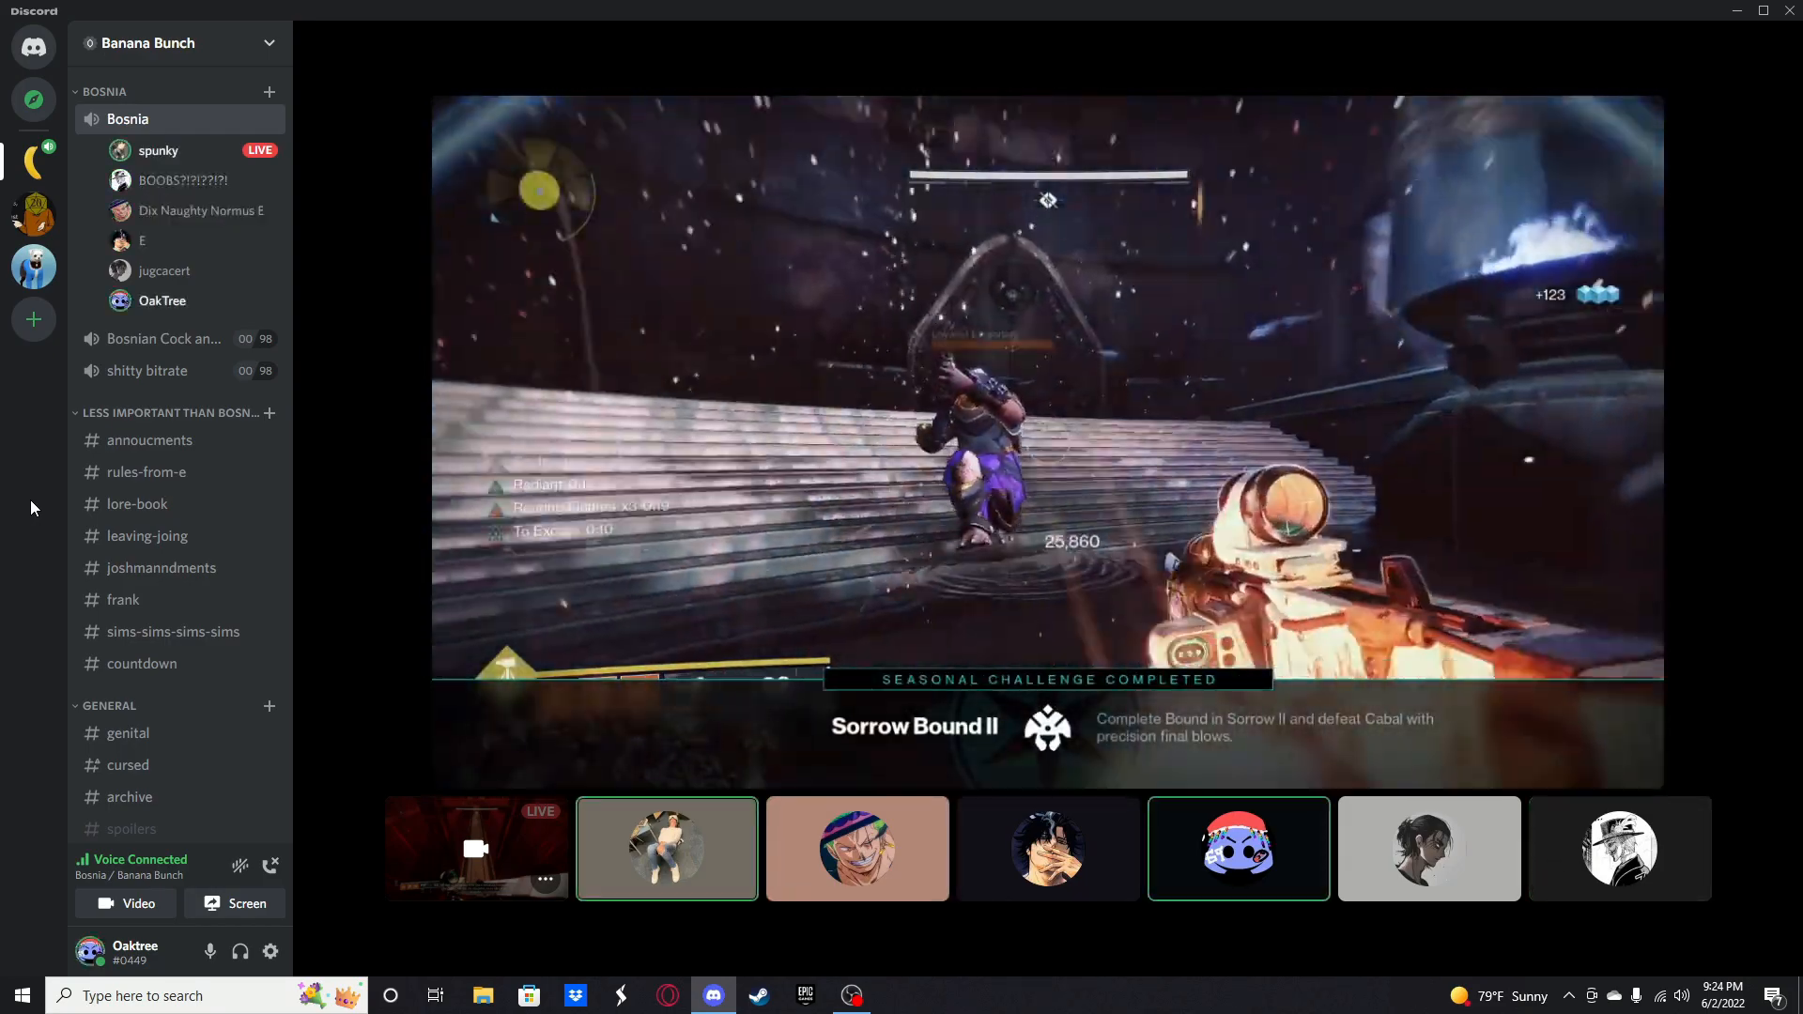
pyautogui.click(1619, 849)
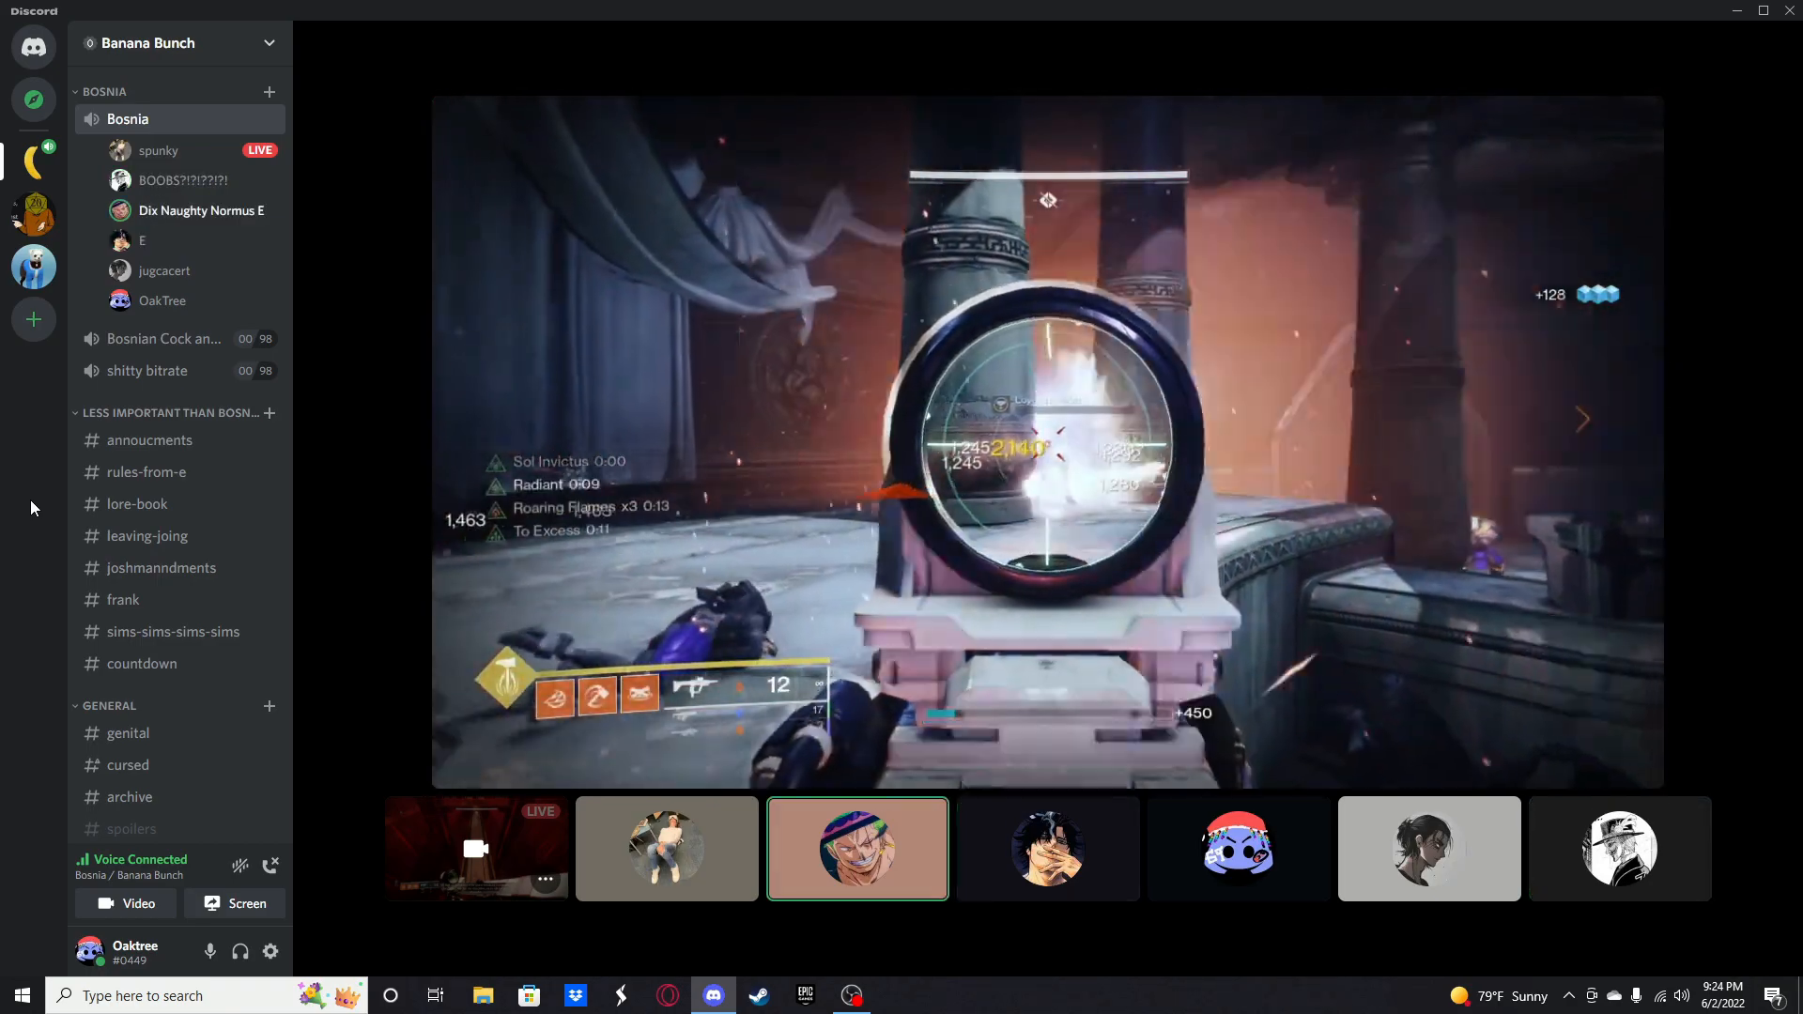
pyautogui.click(665, 847)
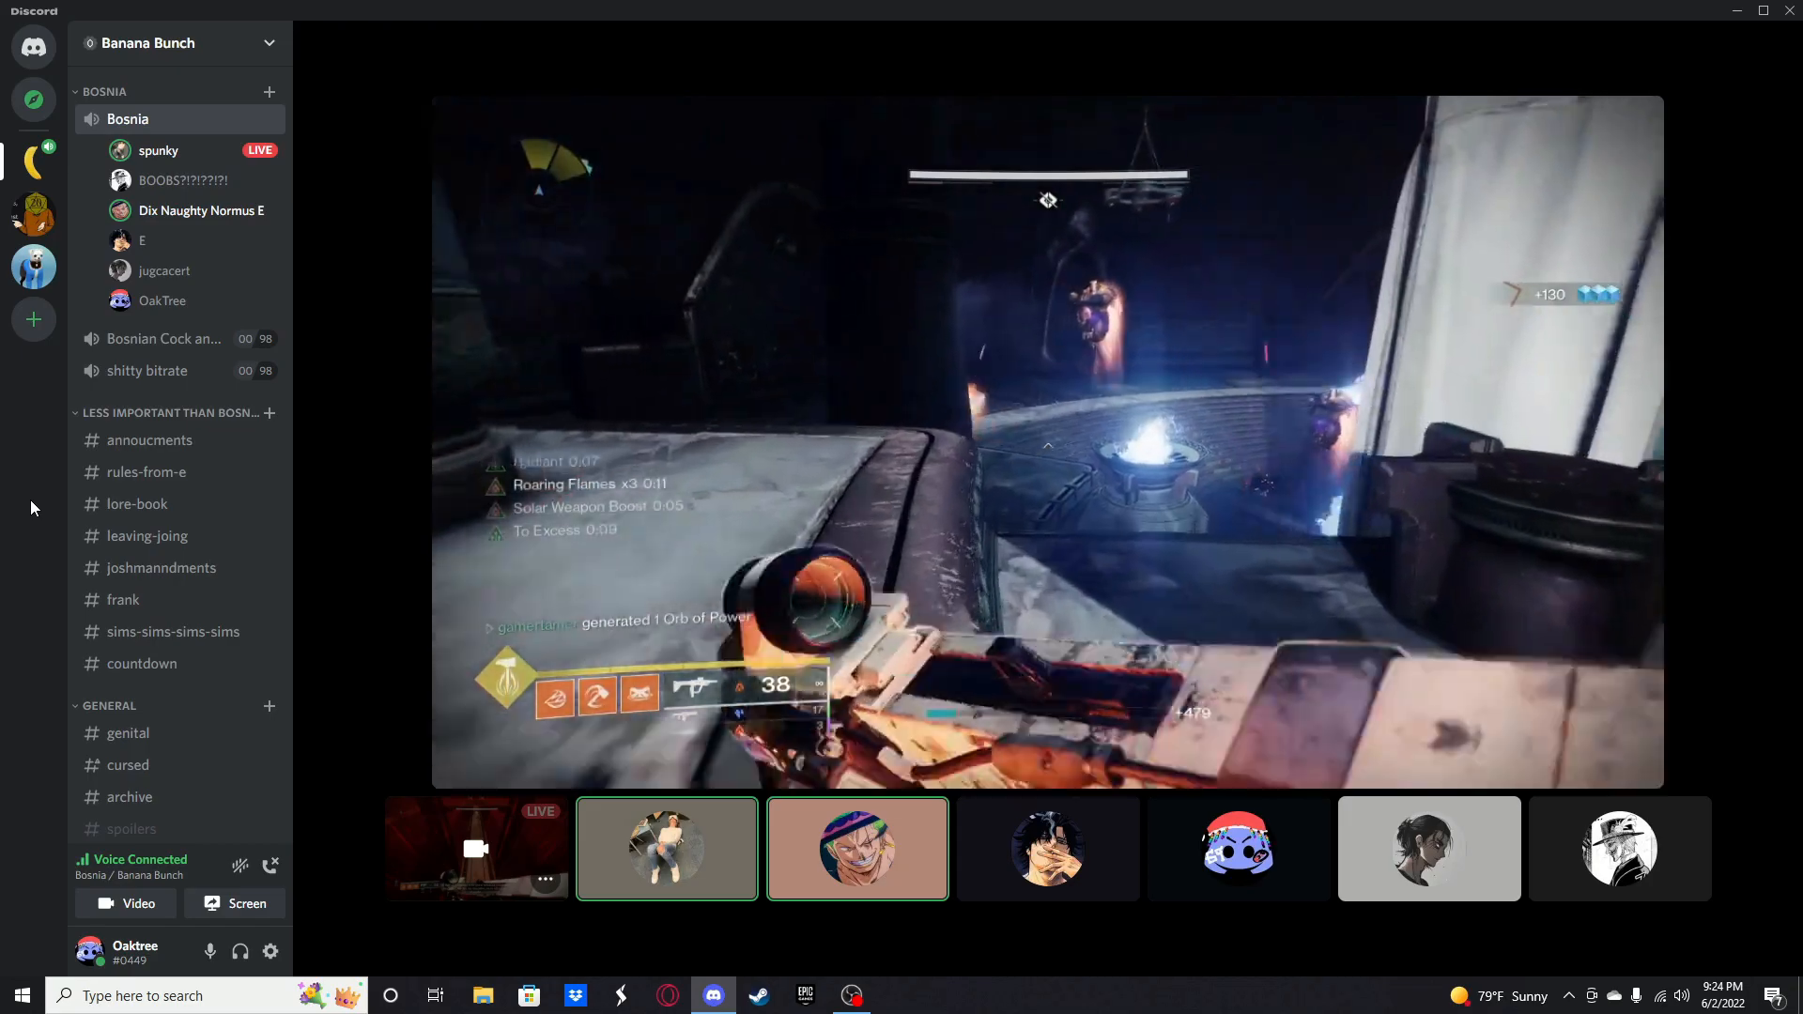
pyautogui.click(1238, 849)
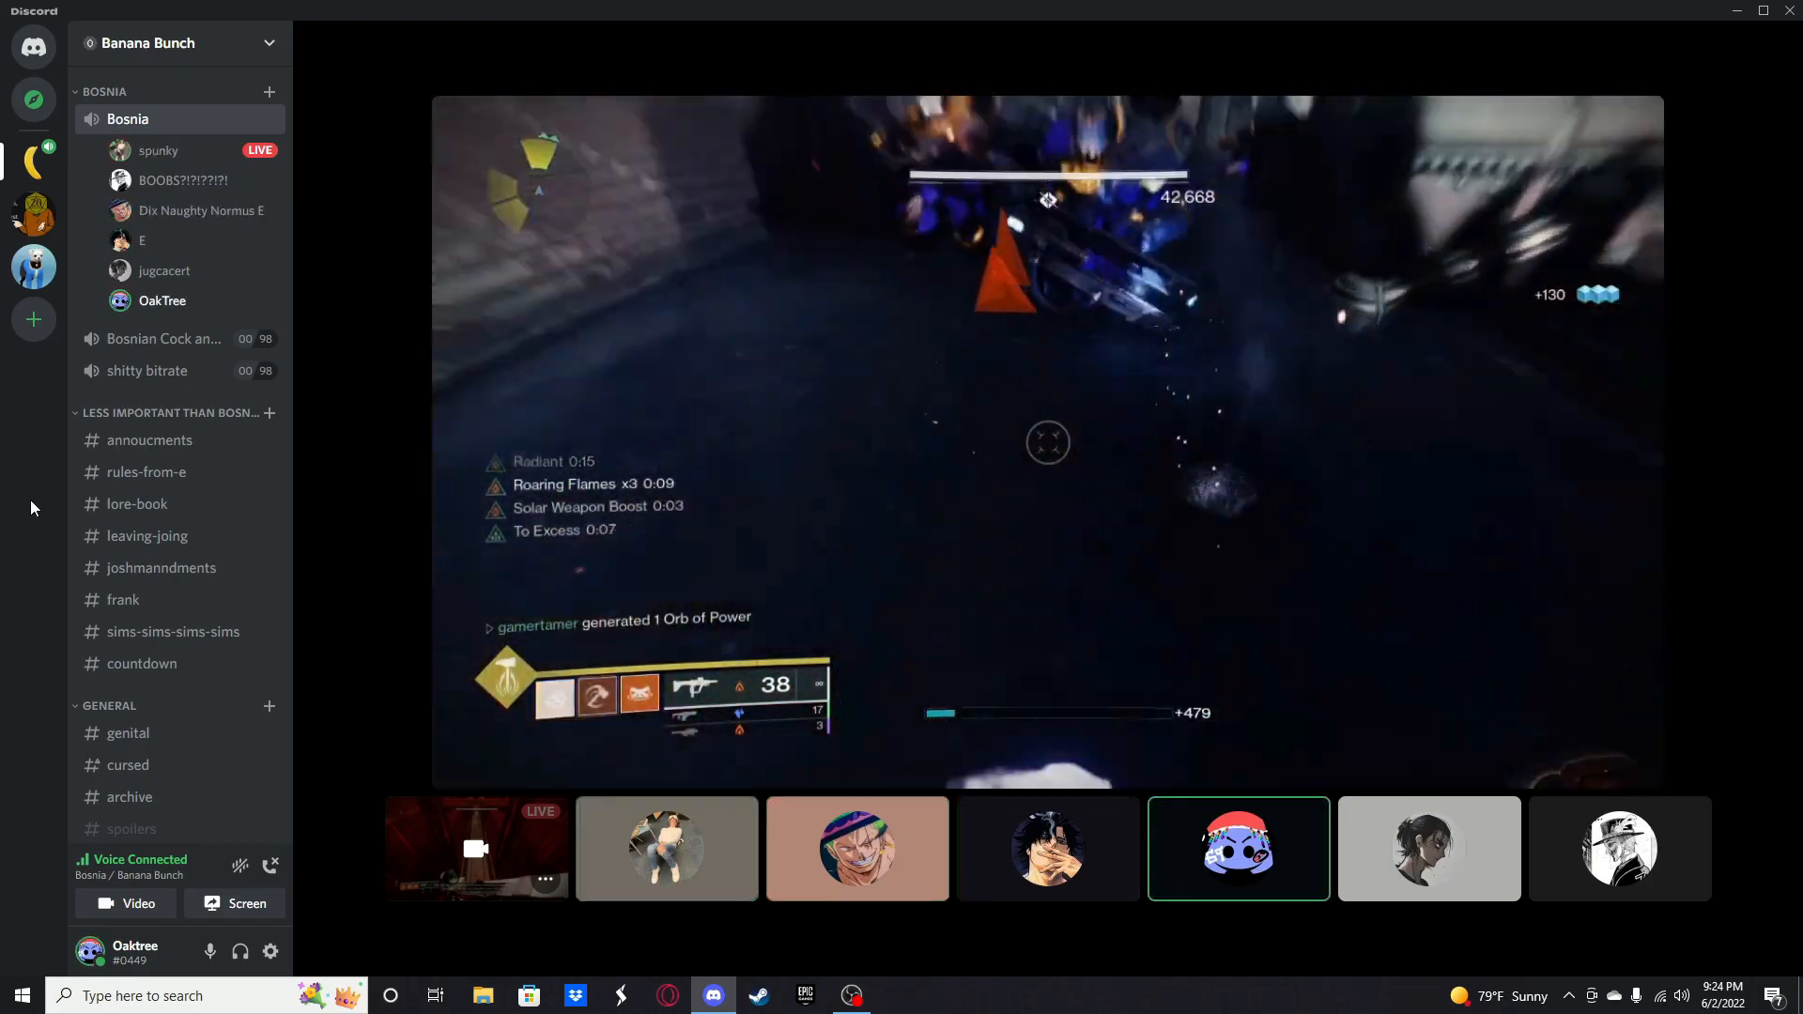
pyautogui.click(665, 849)
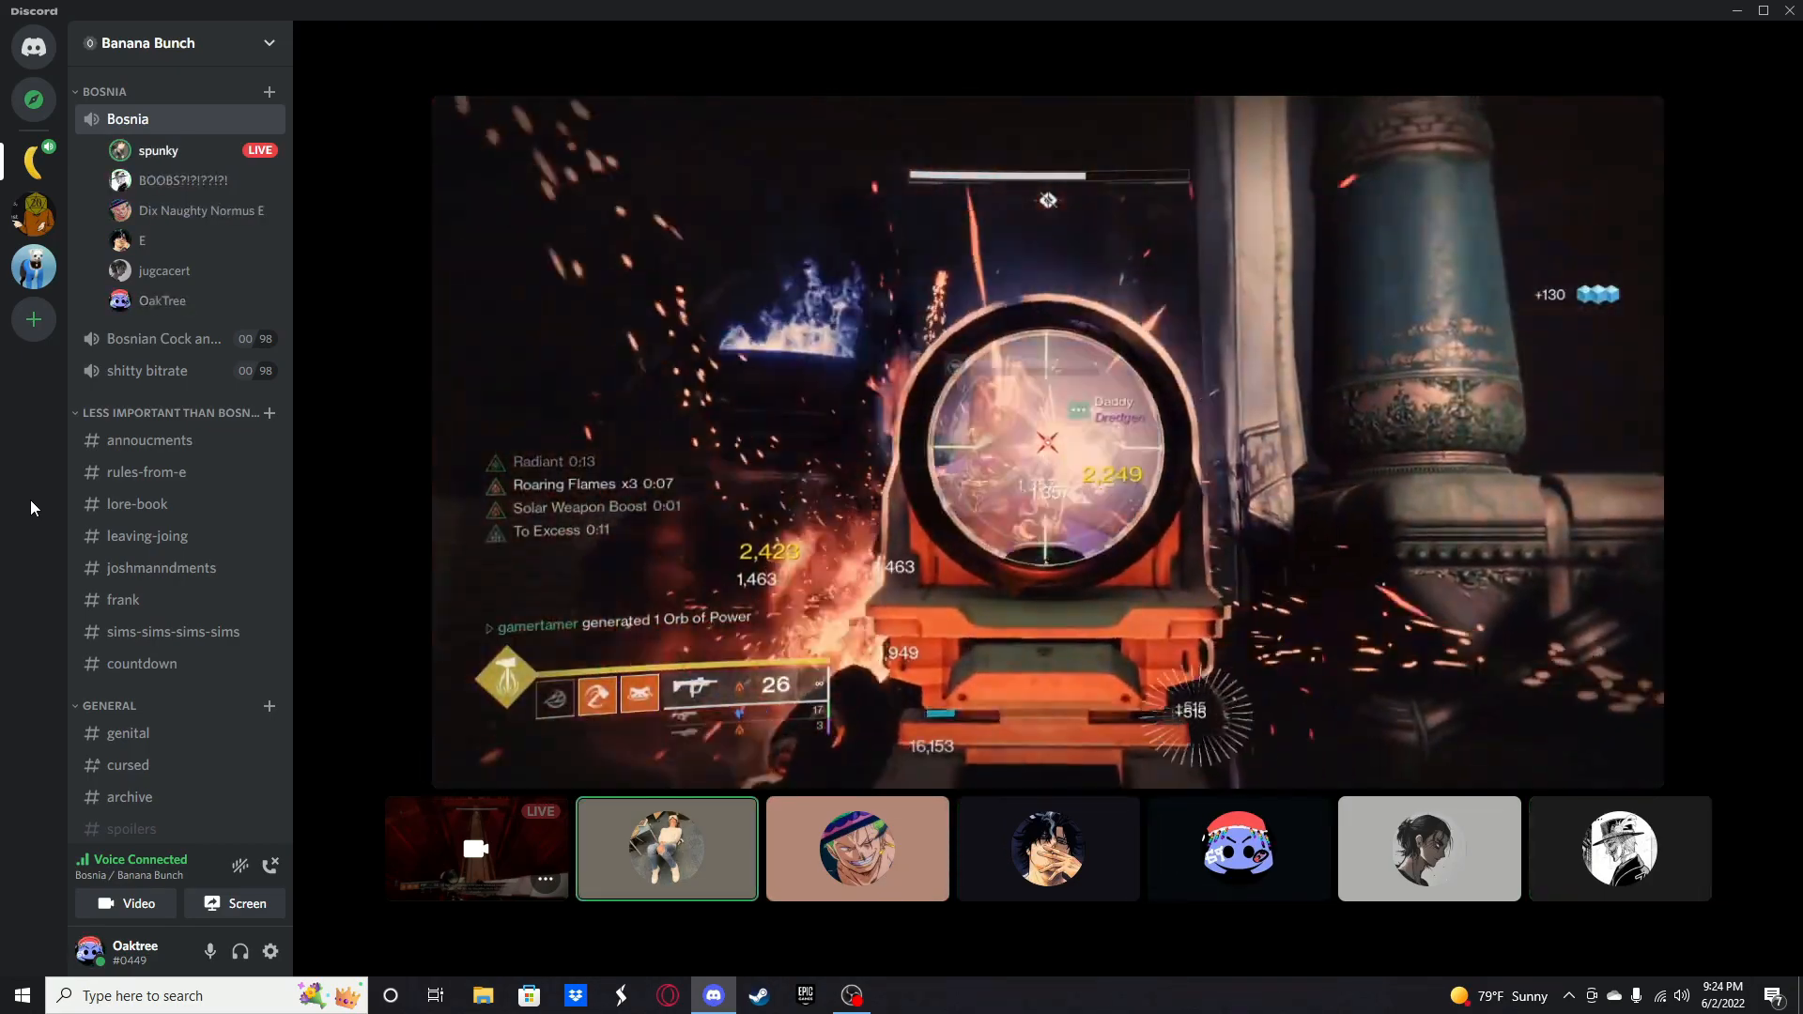
pyautogui.click(1046, 849)
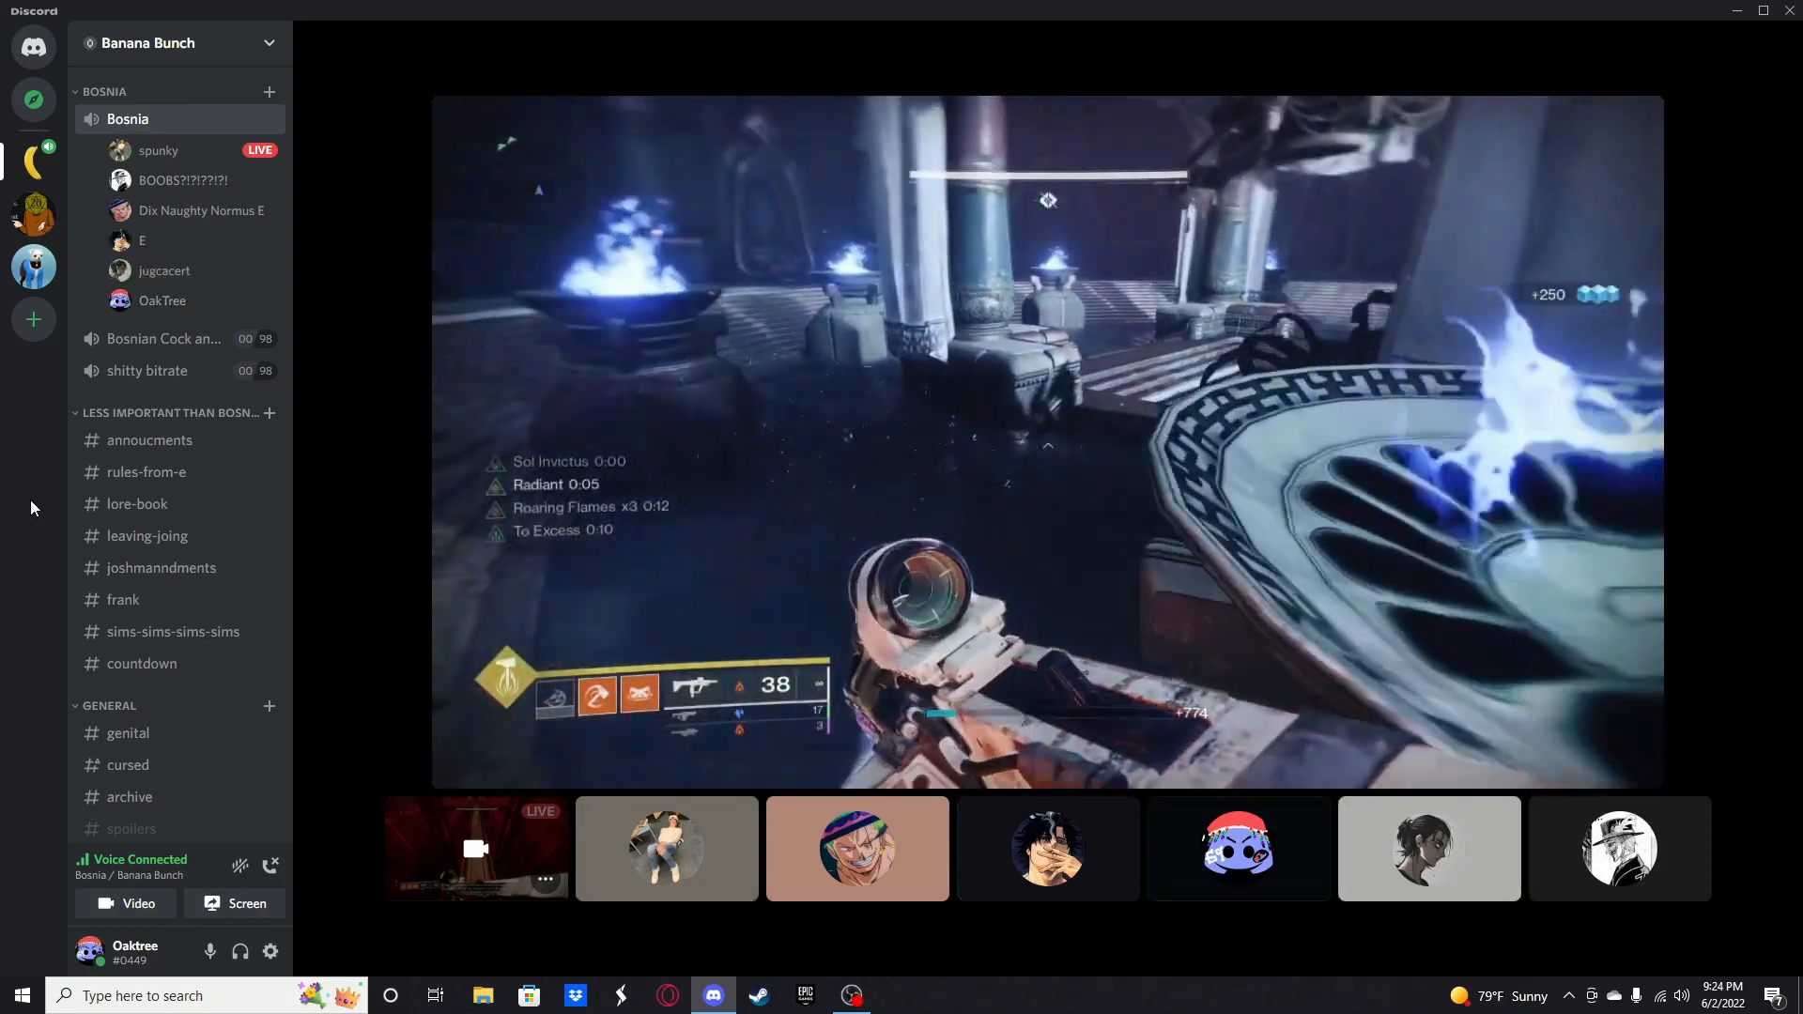
pyautogui.click(1047, 847)
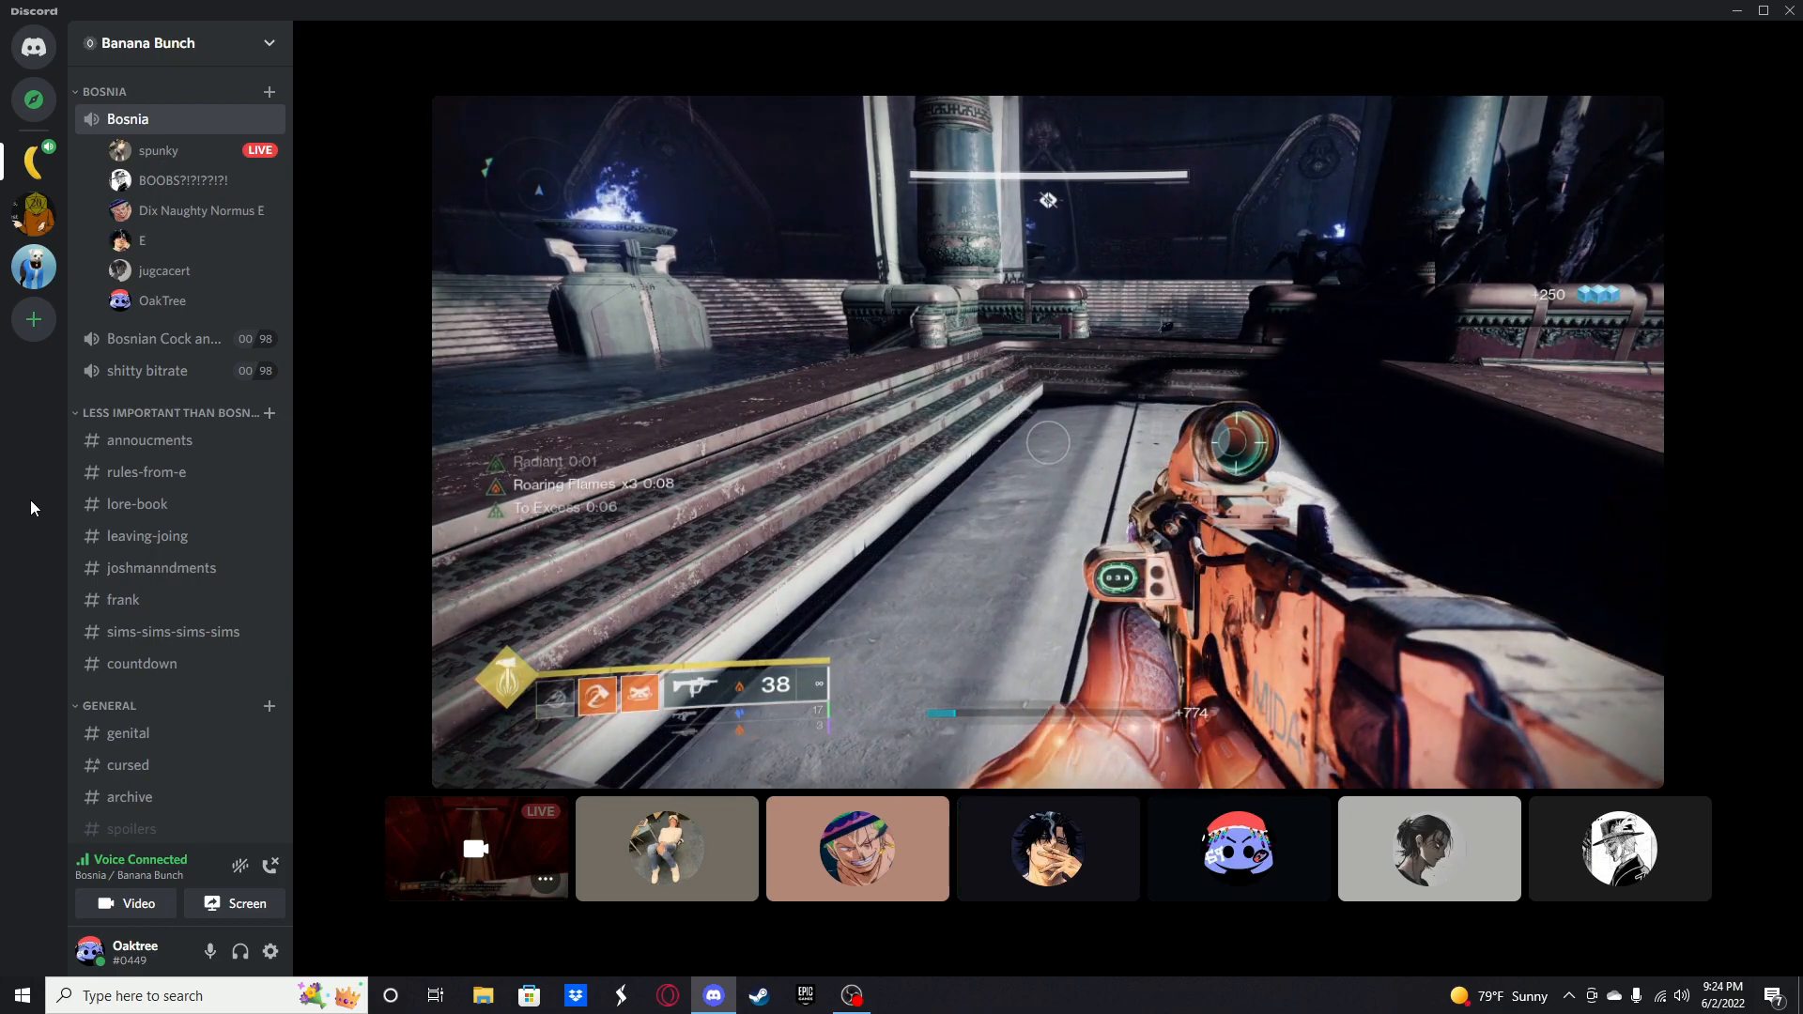
pyautogui.click(1047, 849)
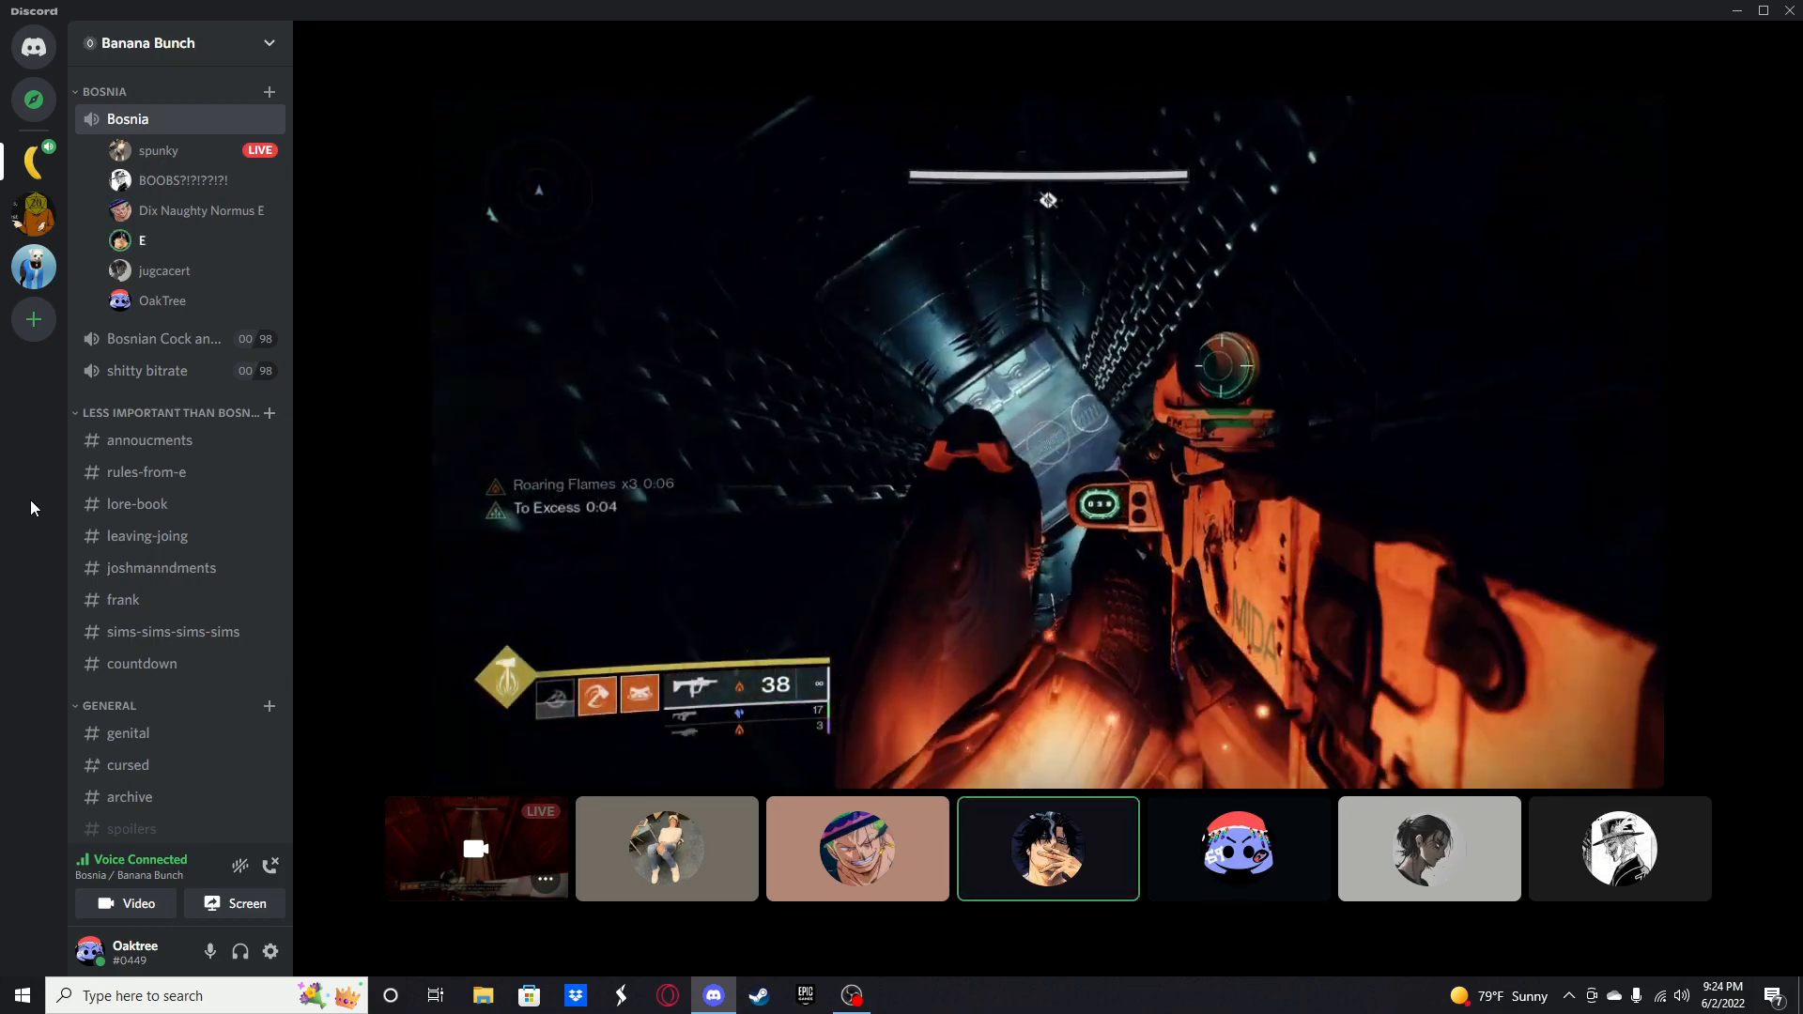
pyautogui.click(1238, 847)
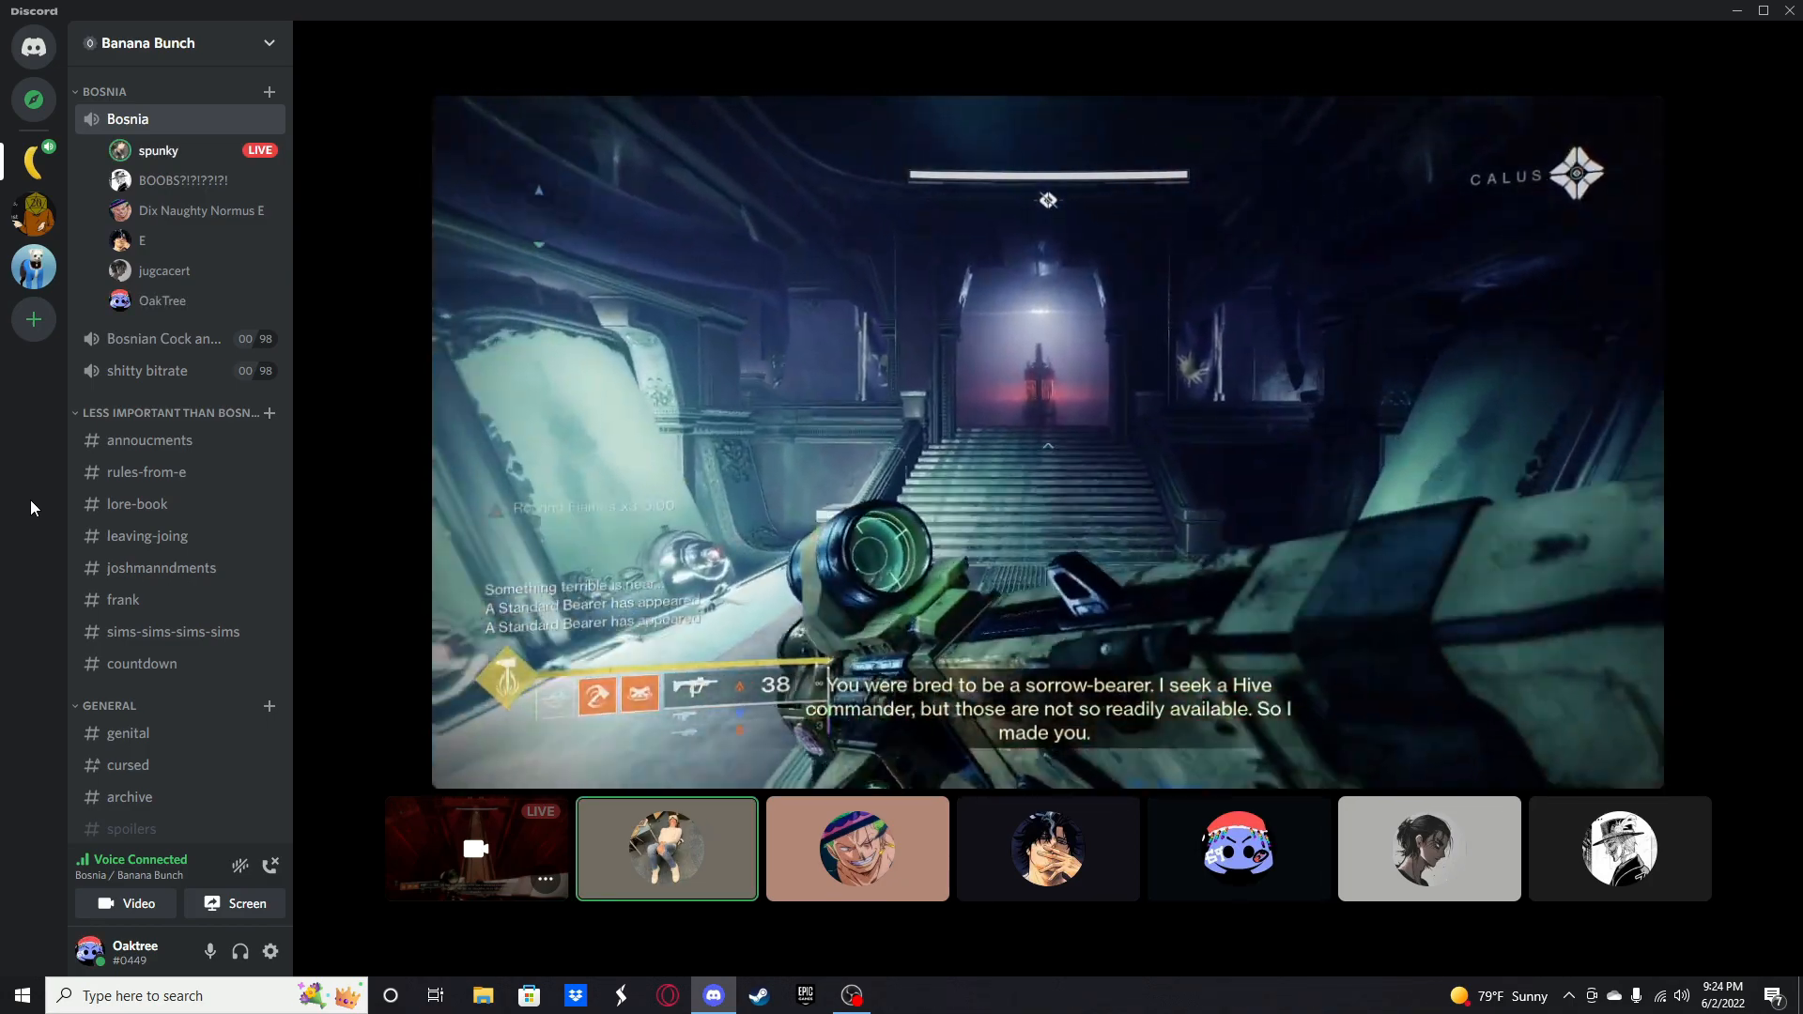
pyautogui.click(1046, 847)
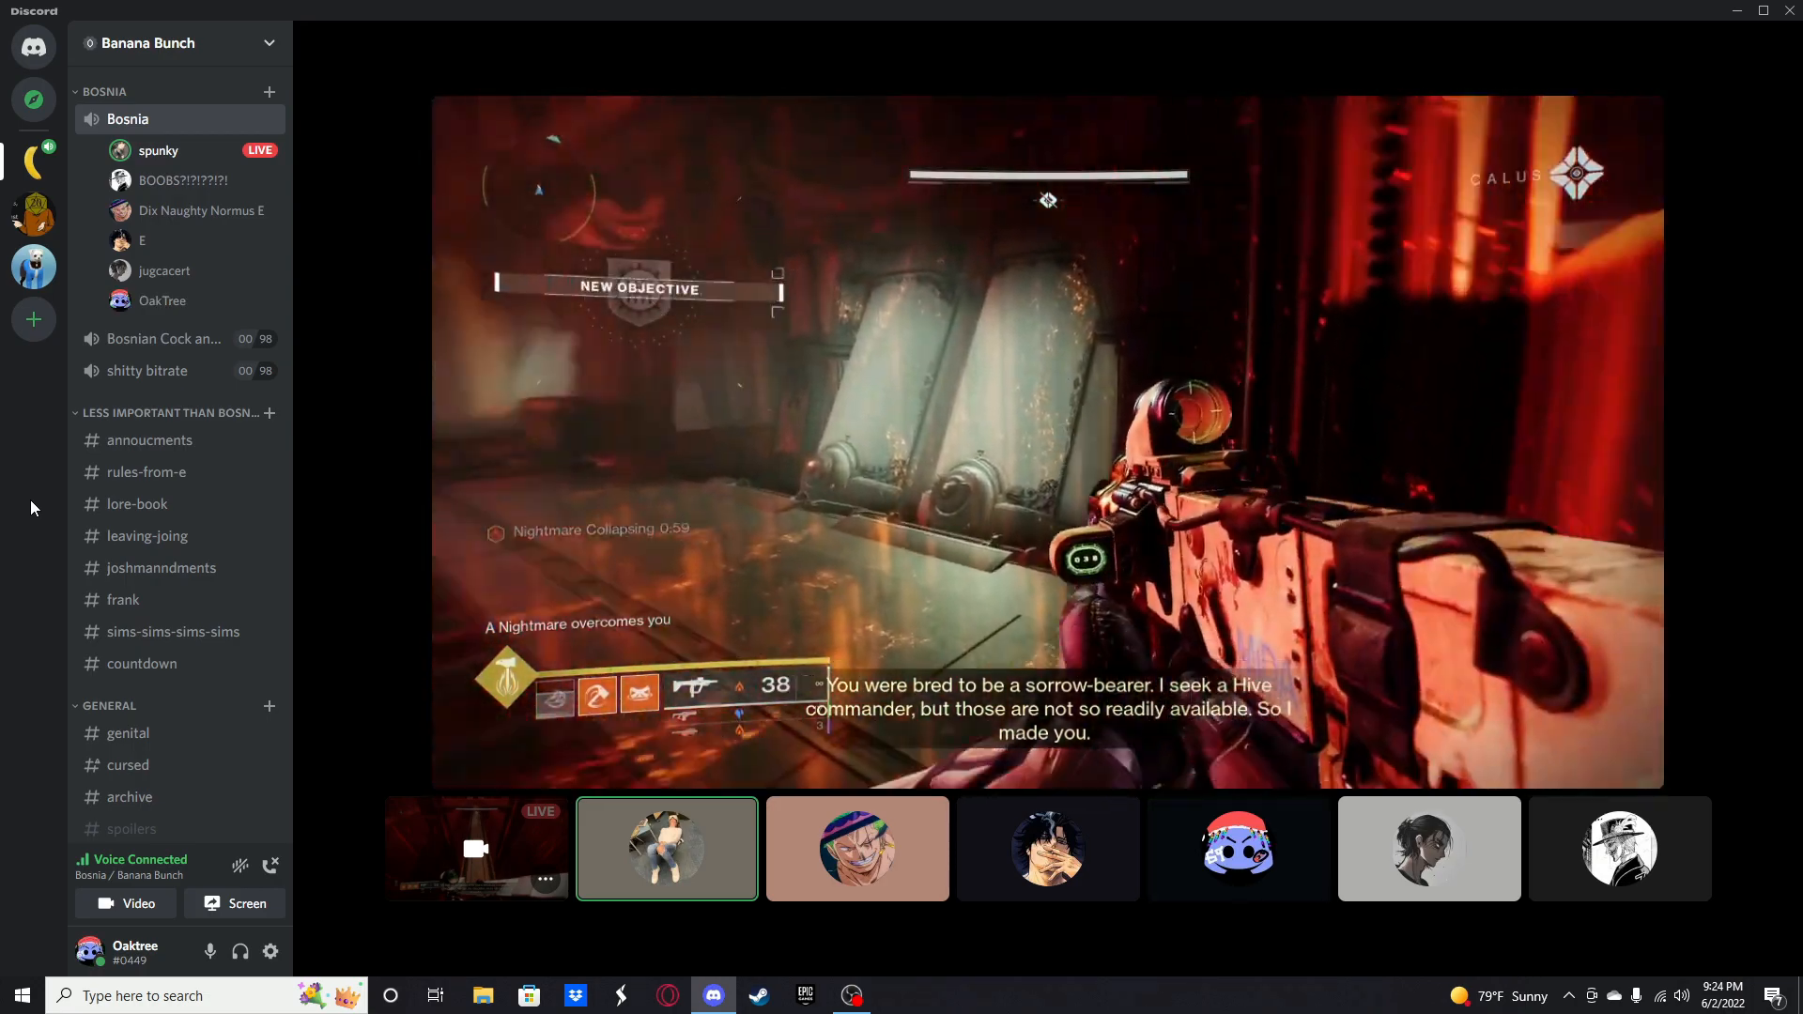
pyautogui.click(857, 847)
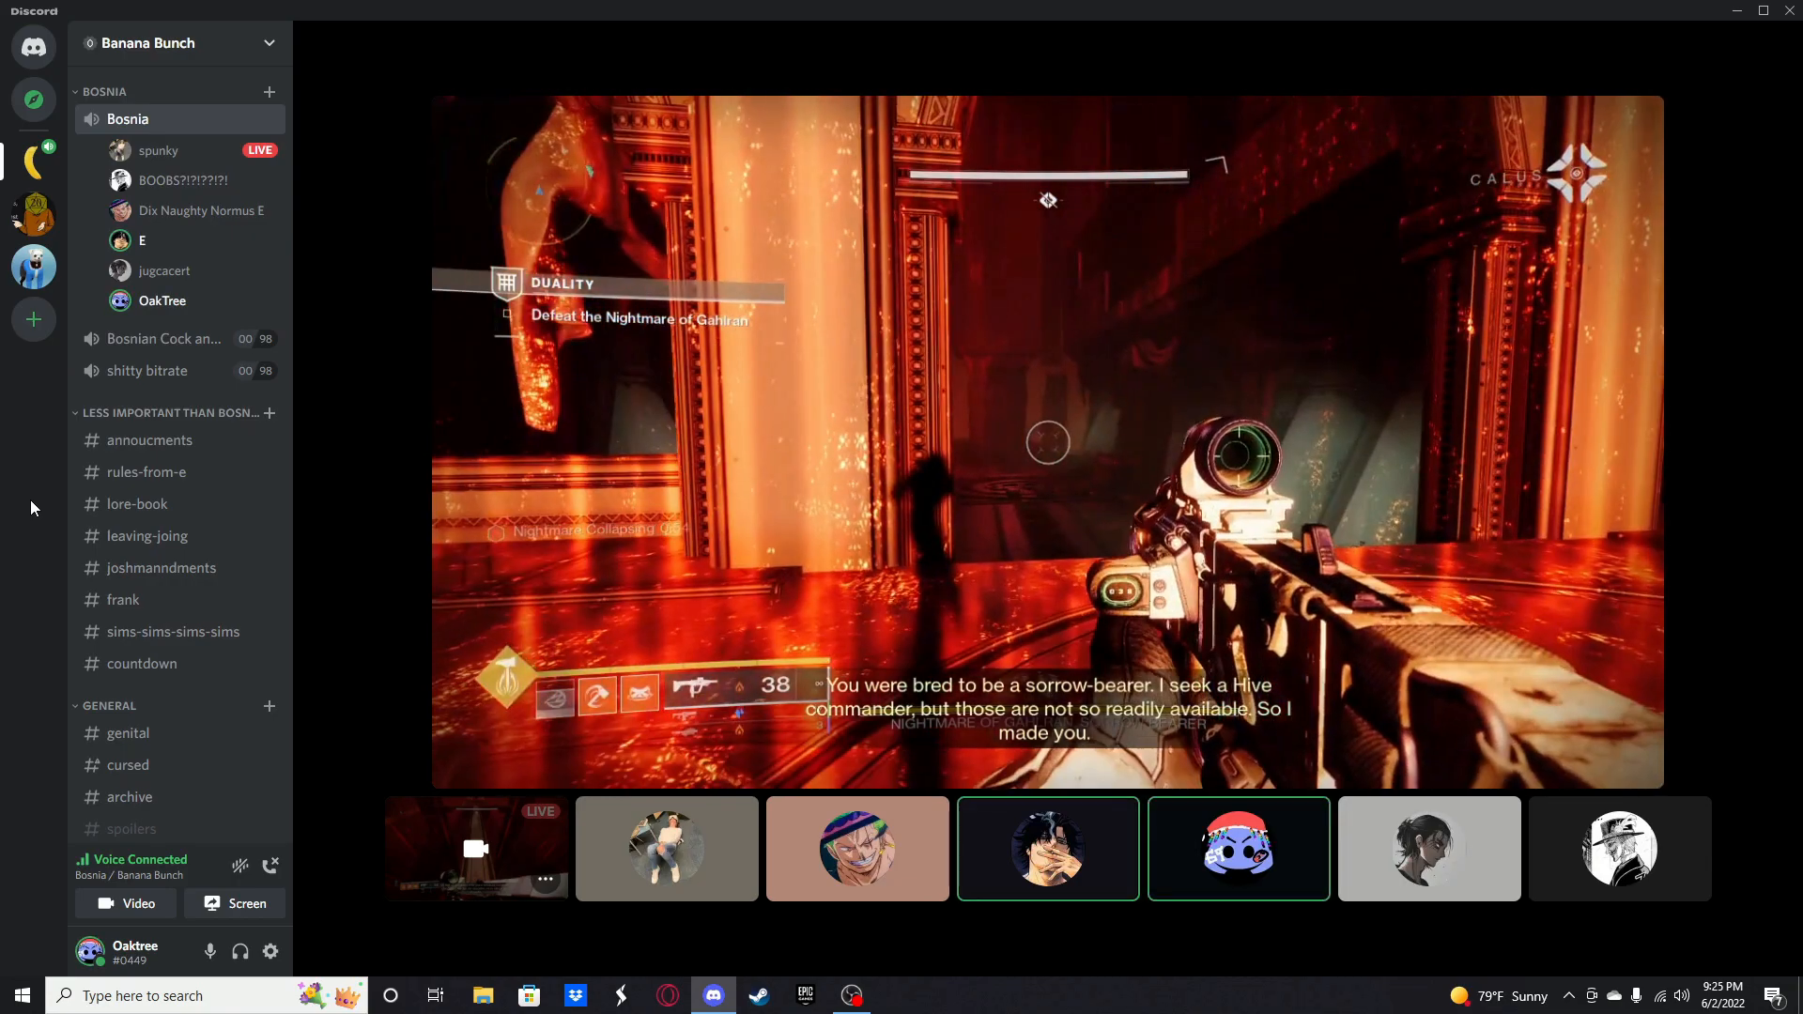
pyautogui.click(1238, 847)
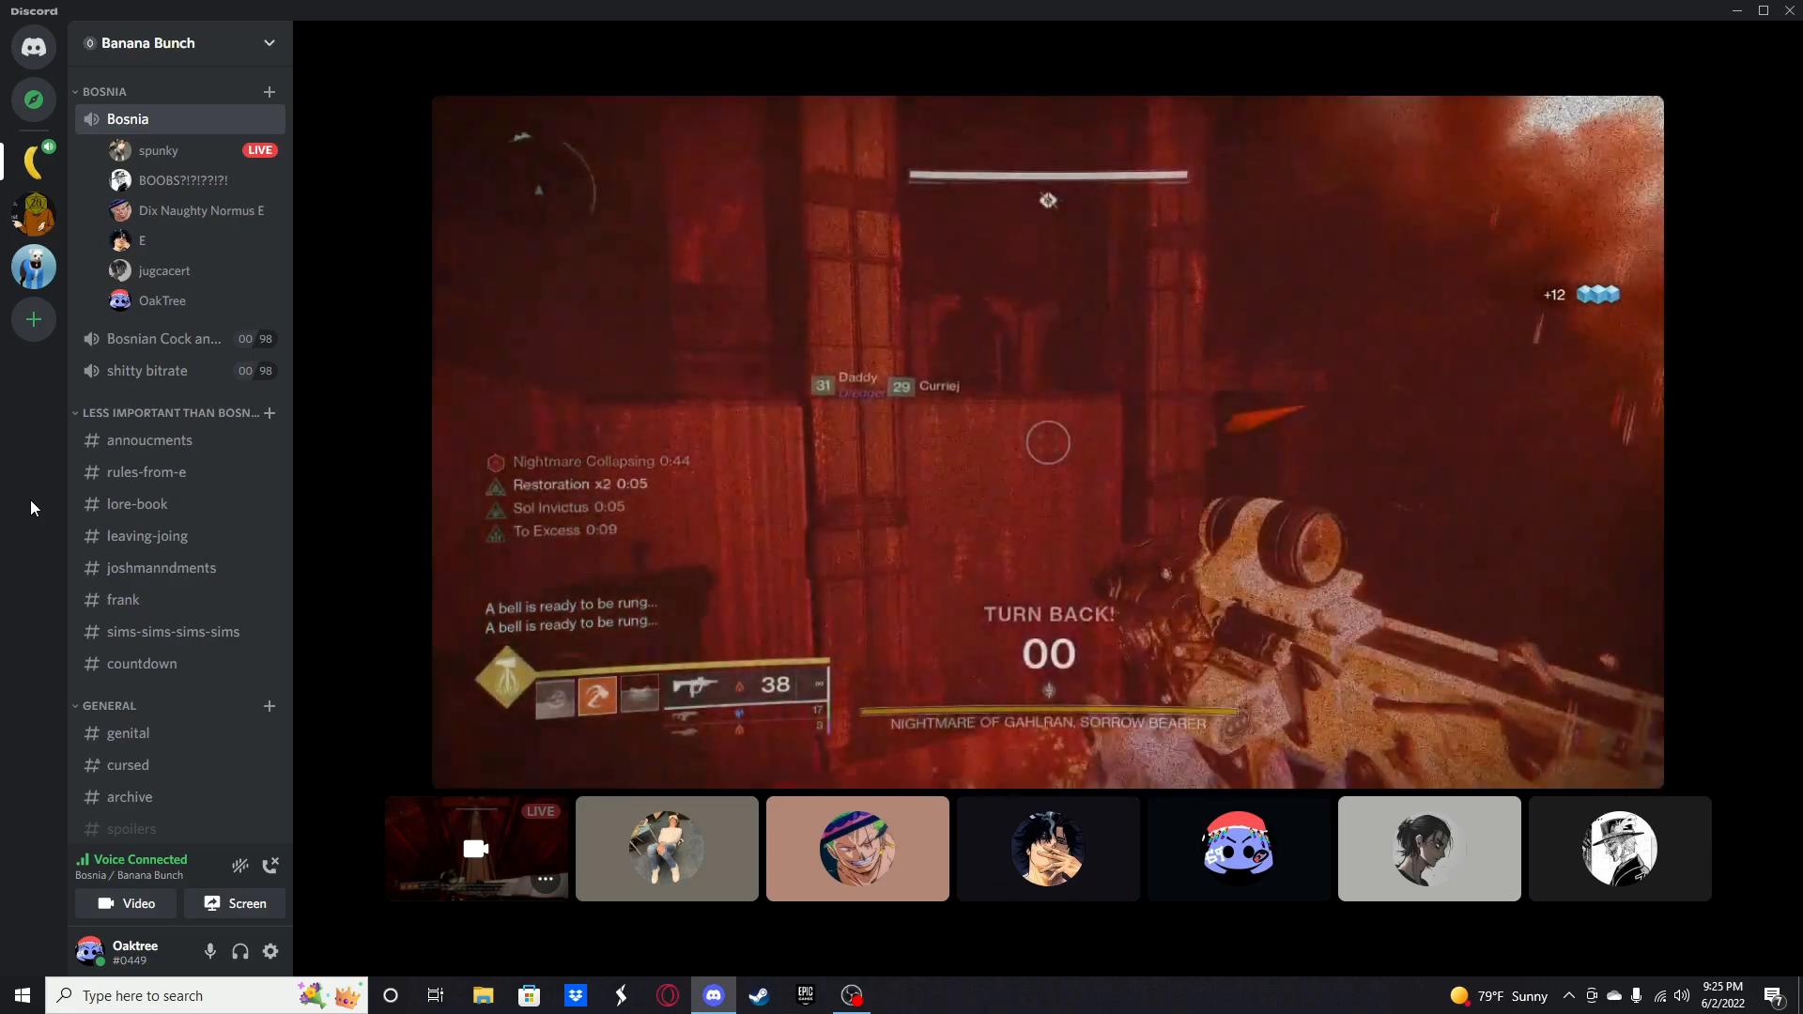
pyautogui.click(1238, 849)
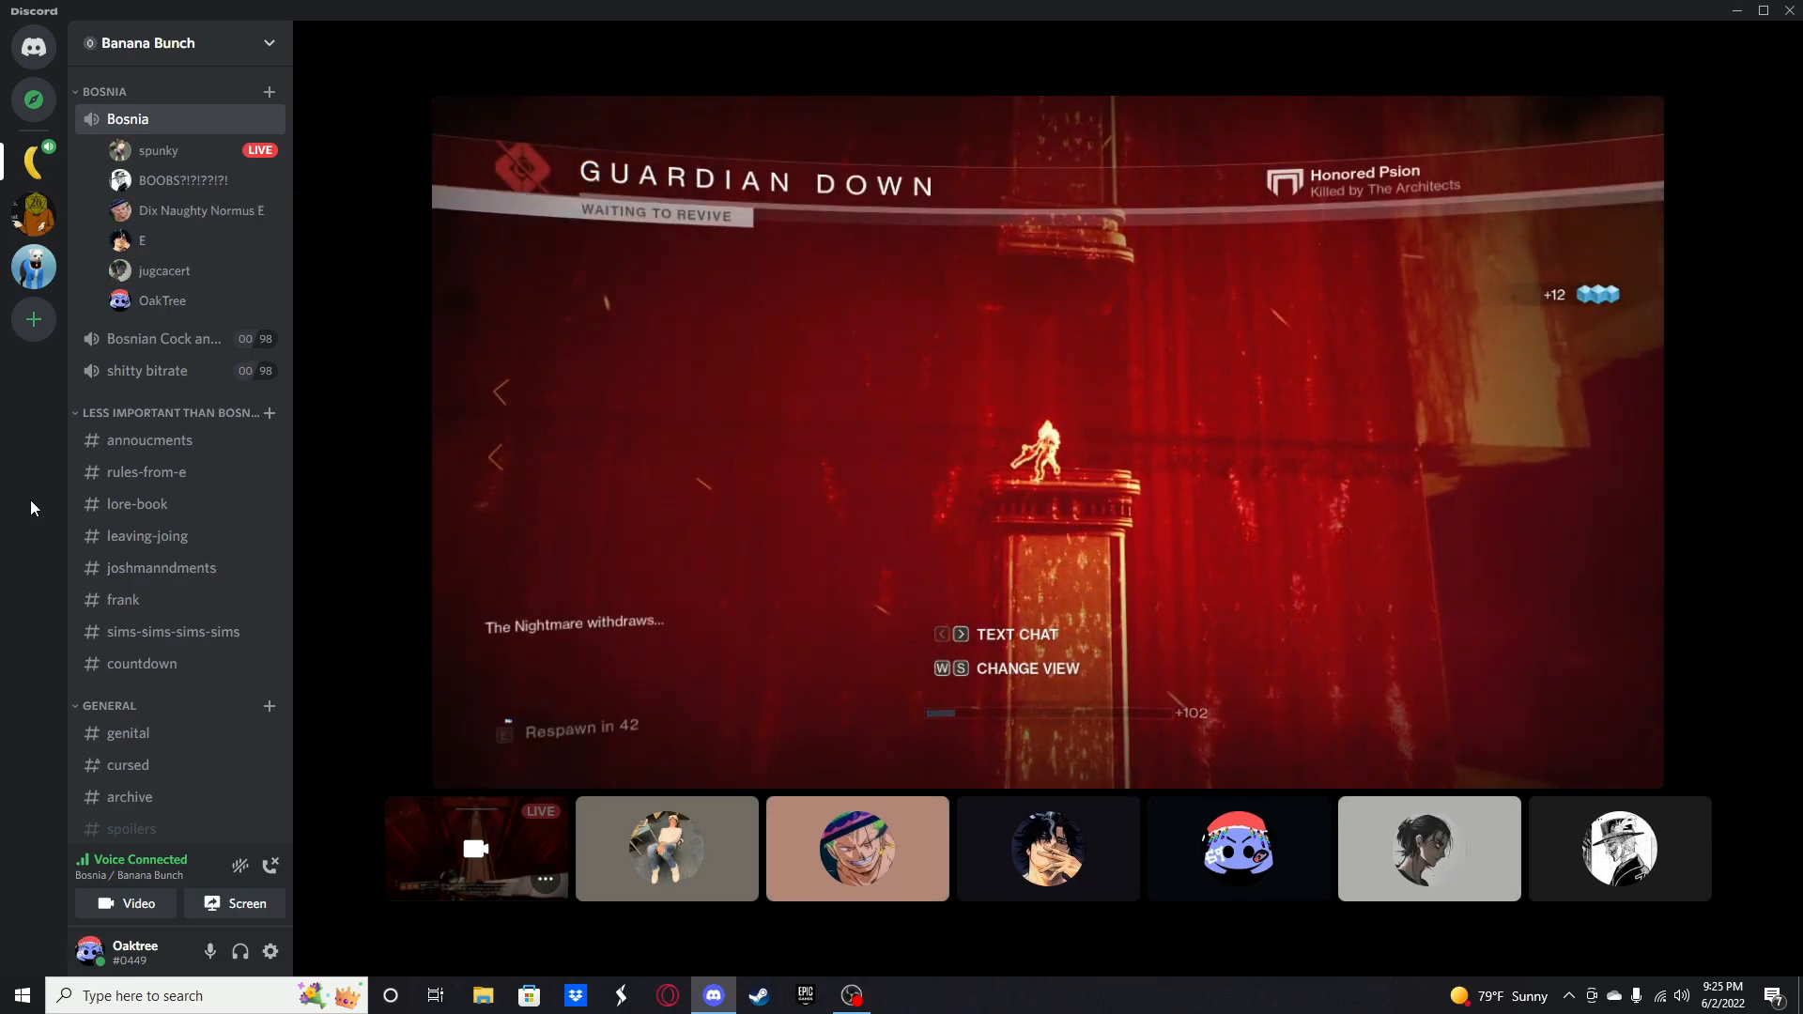
pyautogui.click(857, 849)
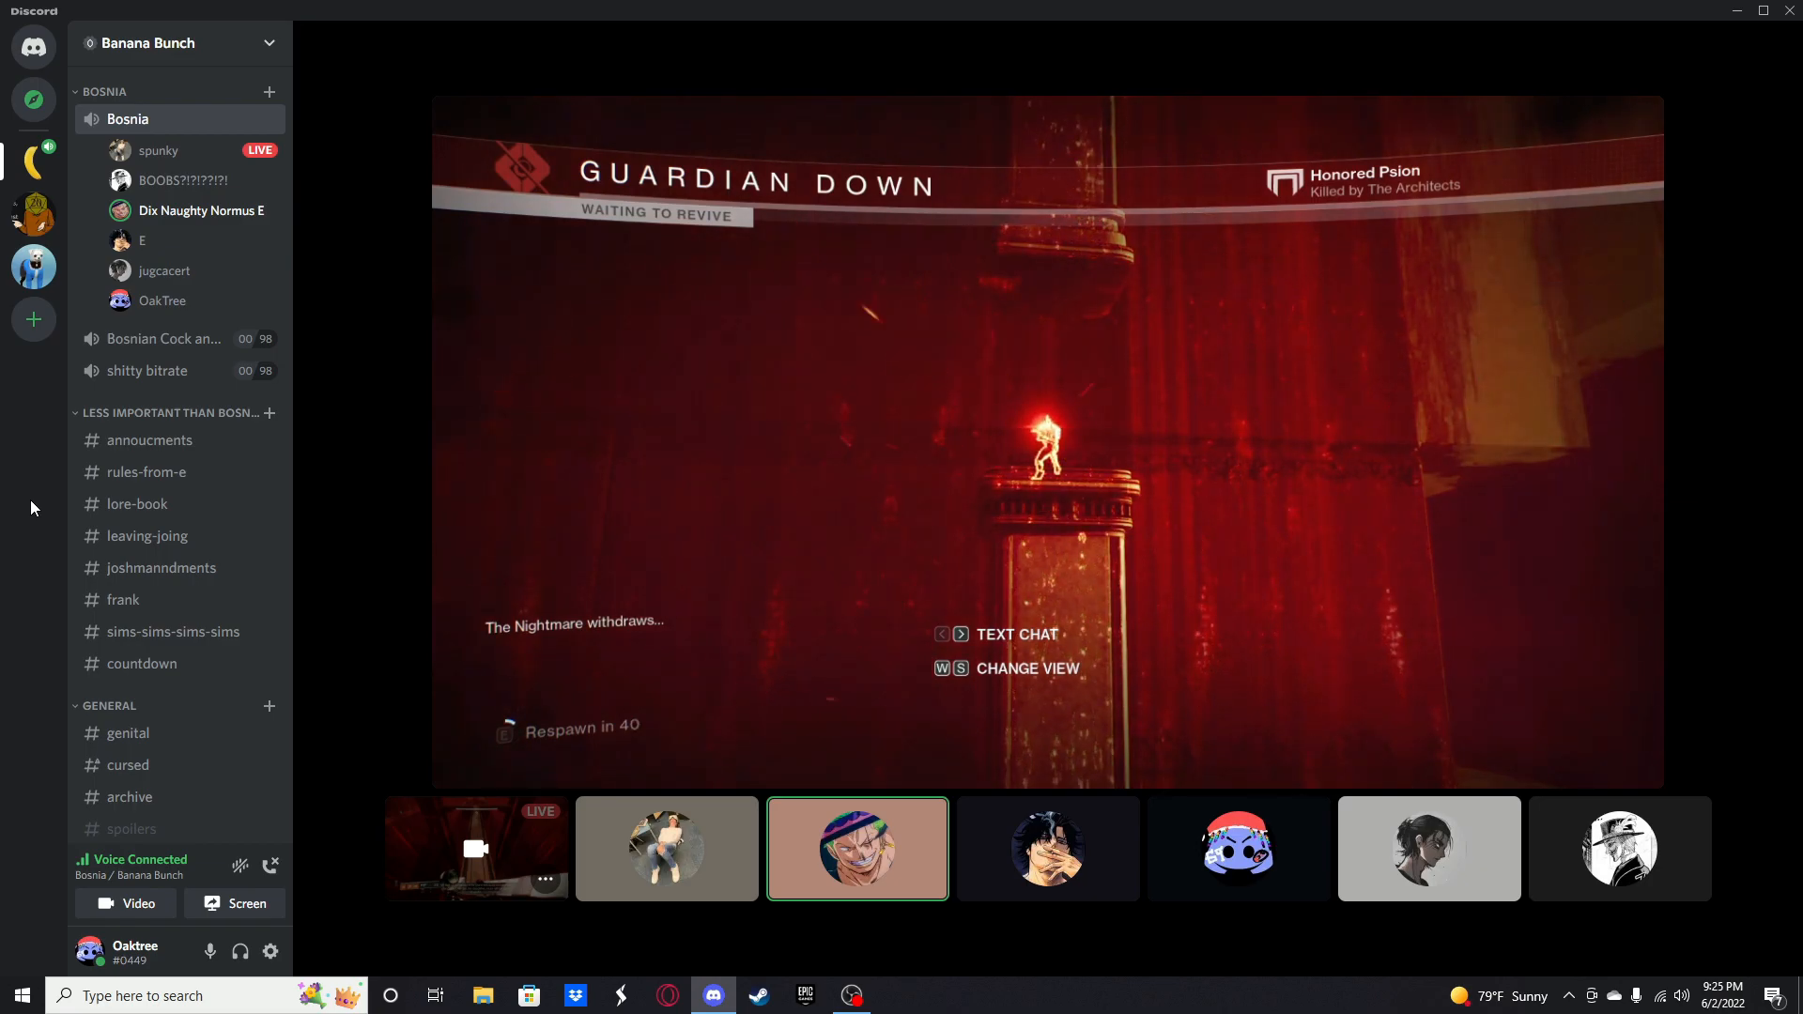
pyautogui.click(1238, 847)
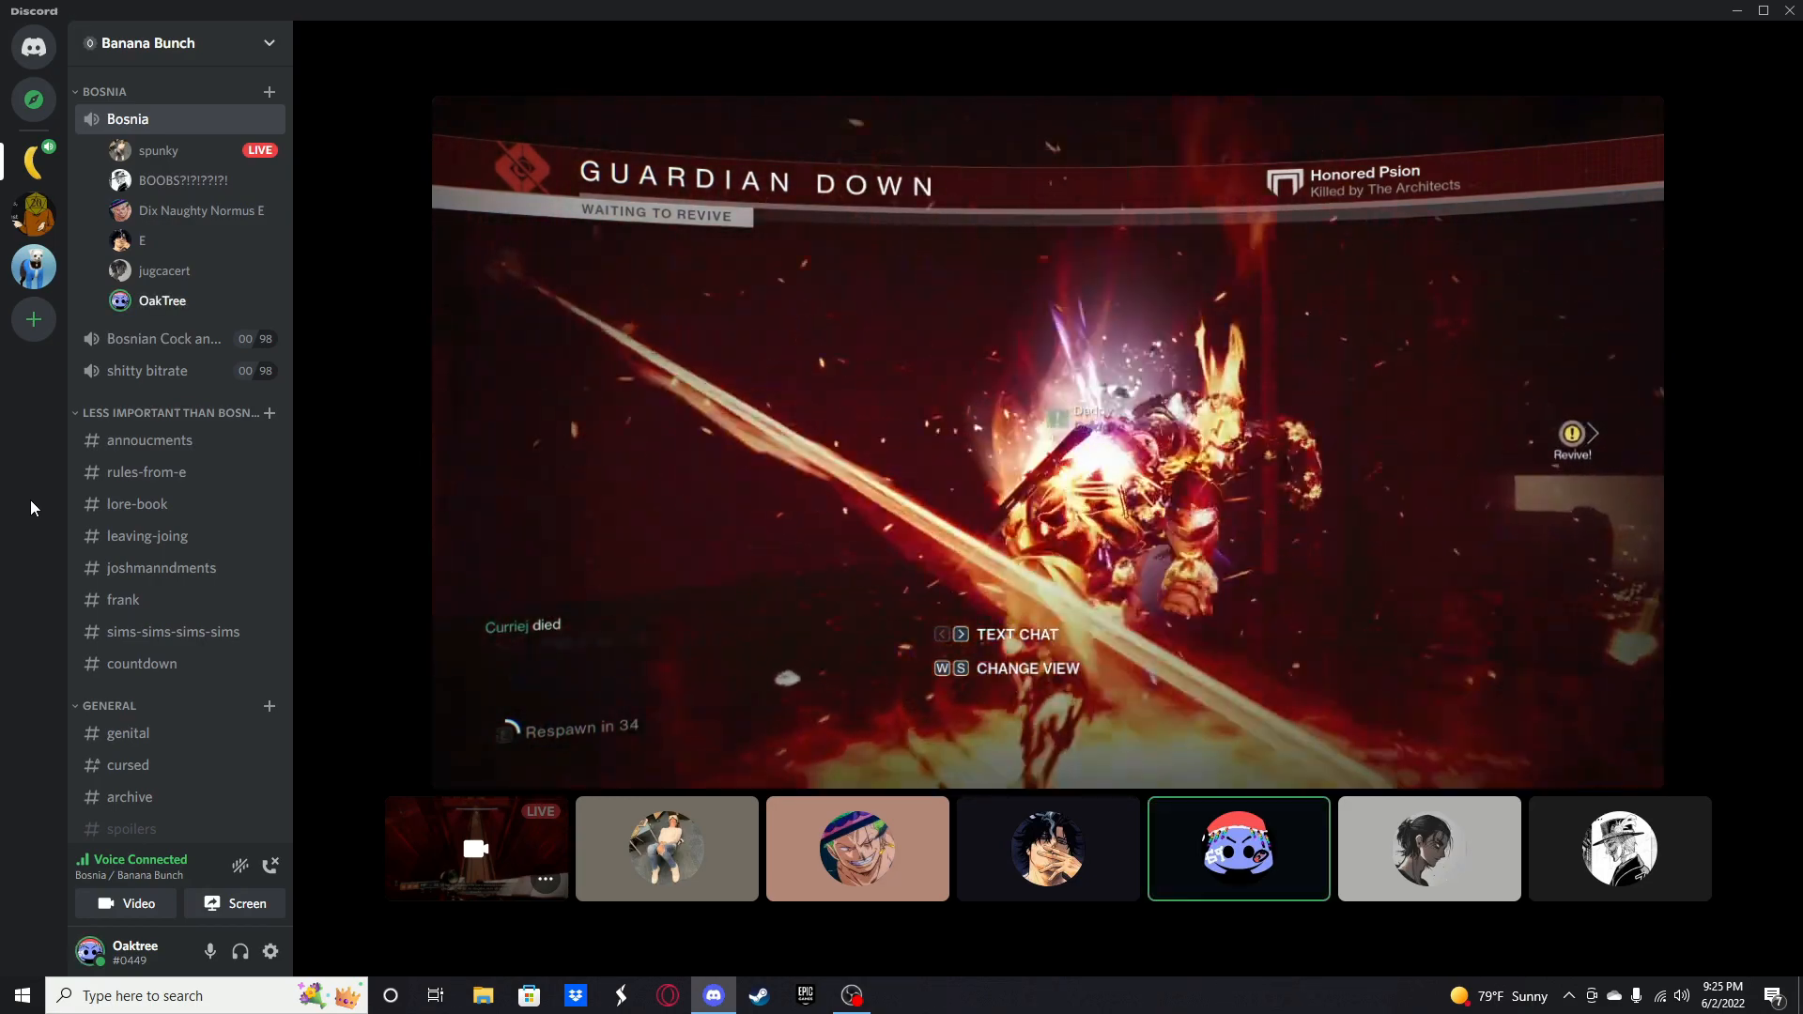
pyautogui.click(857, 848)
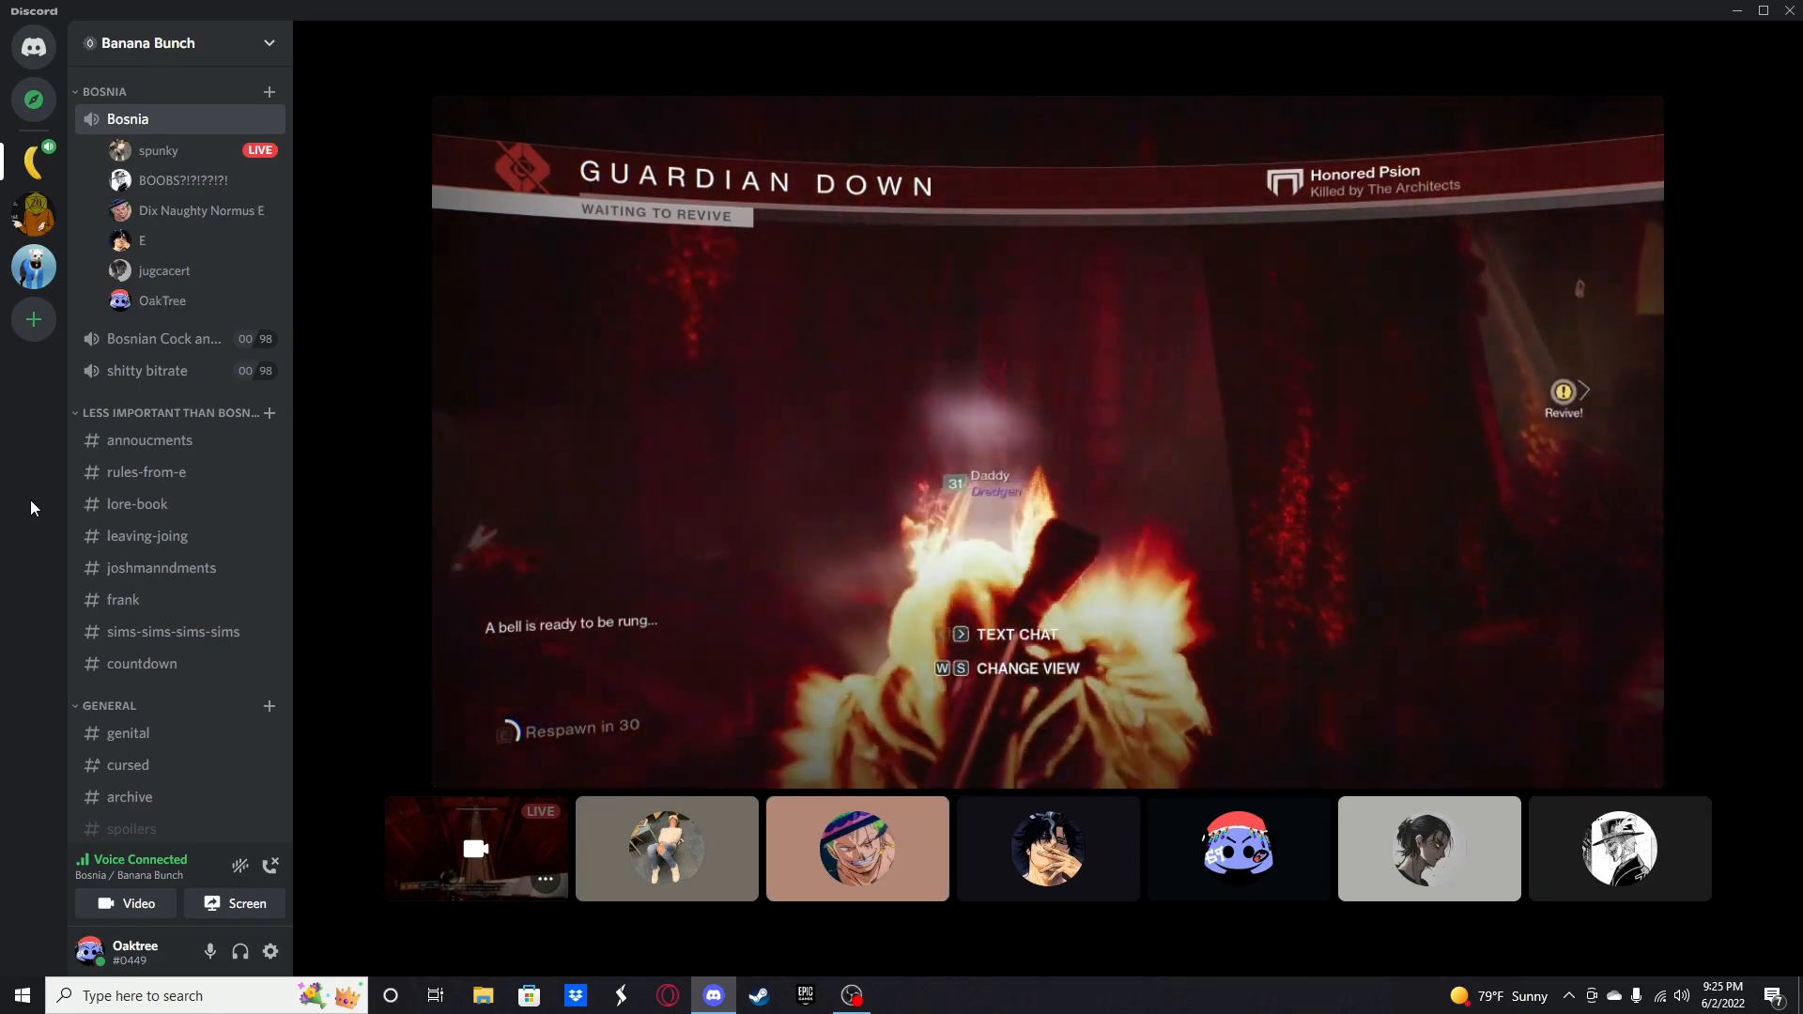
pyautogui.click(857, 849)
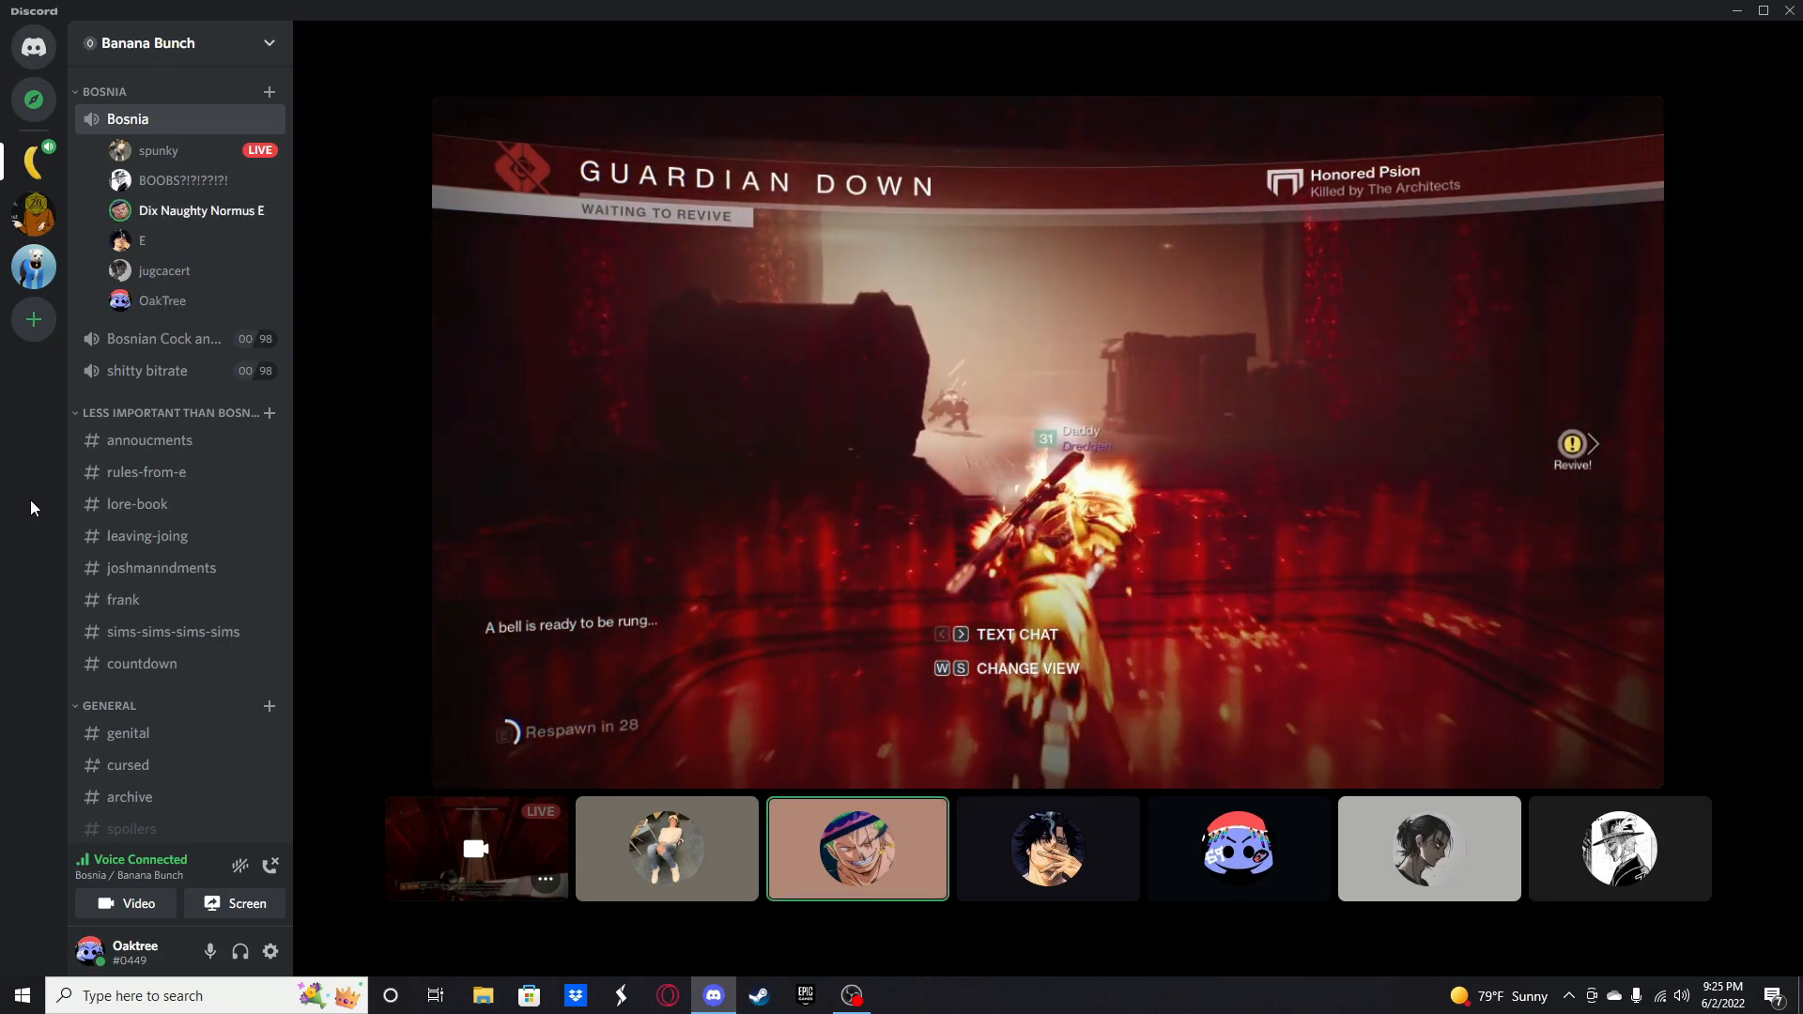
pyautogui.click(1238, 848)
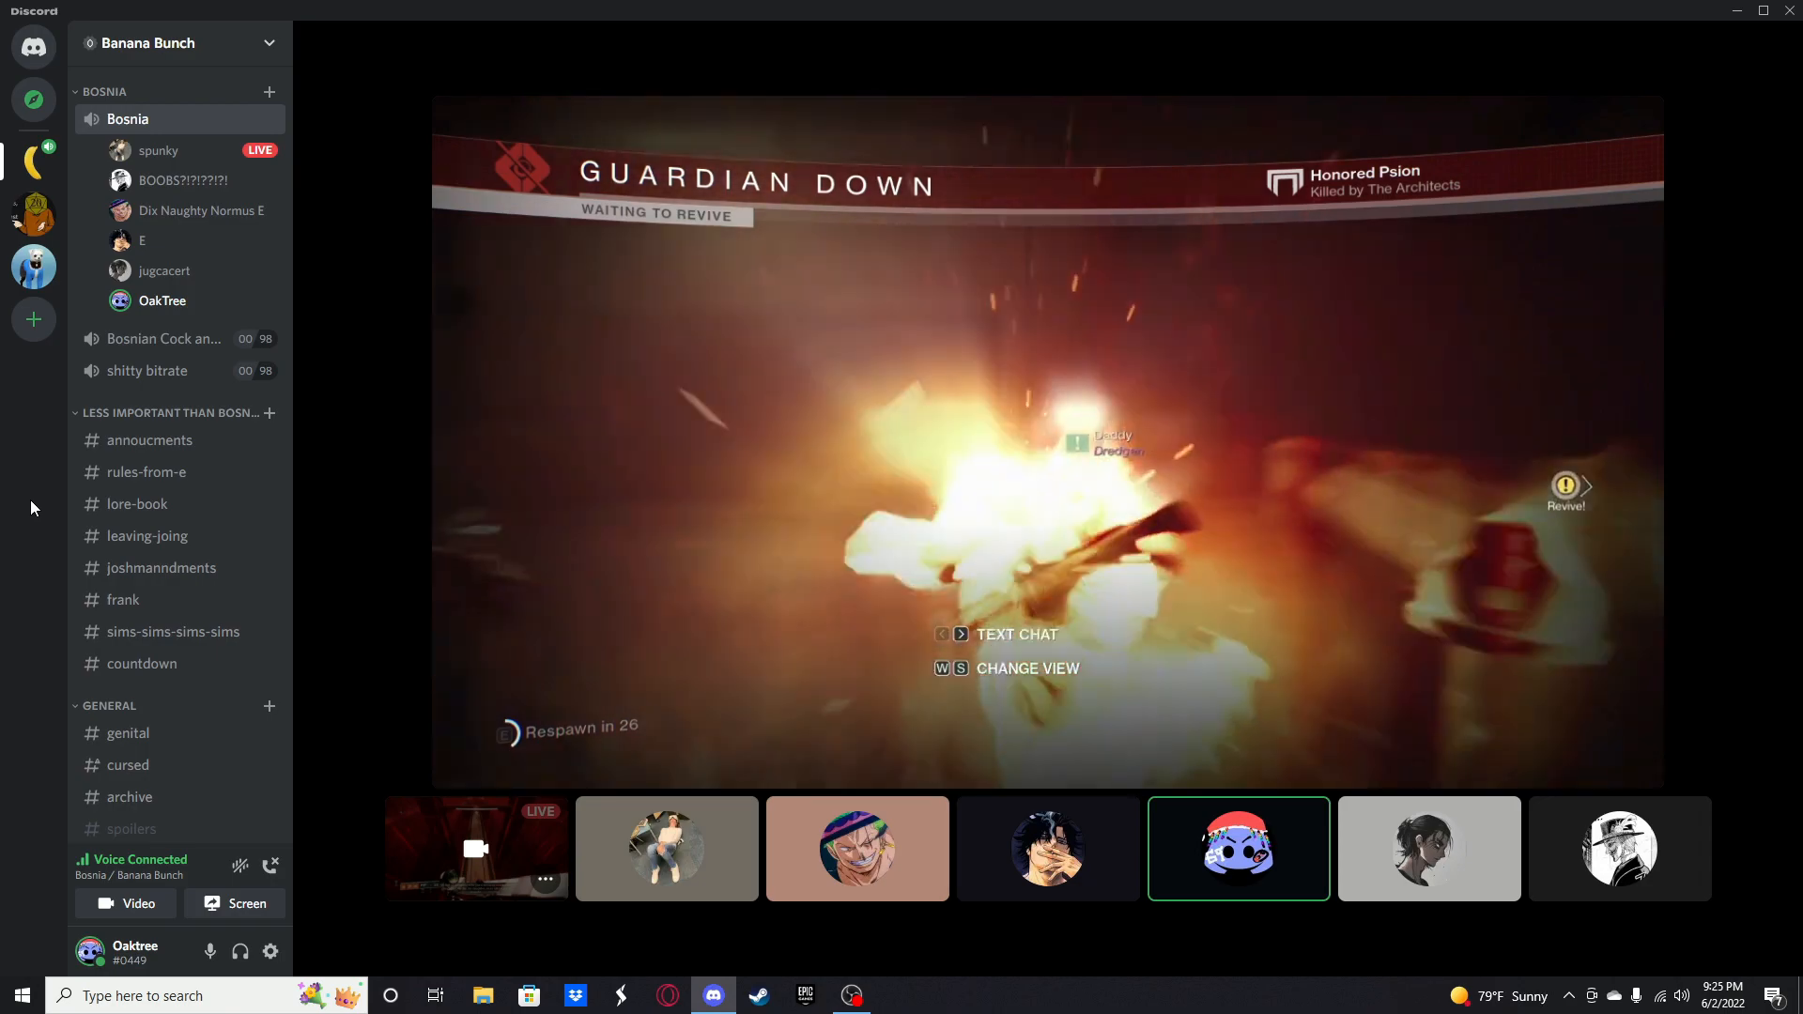
pyautogui.click(665, 849)
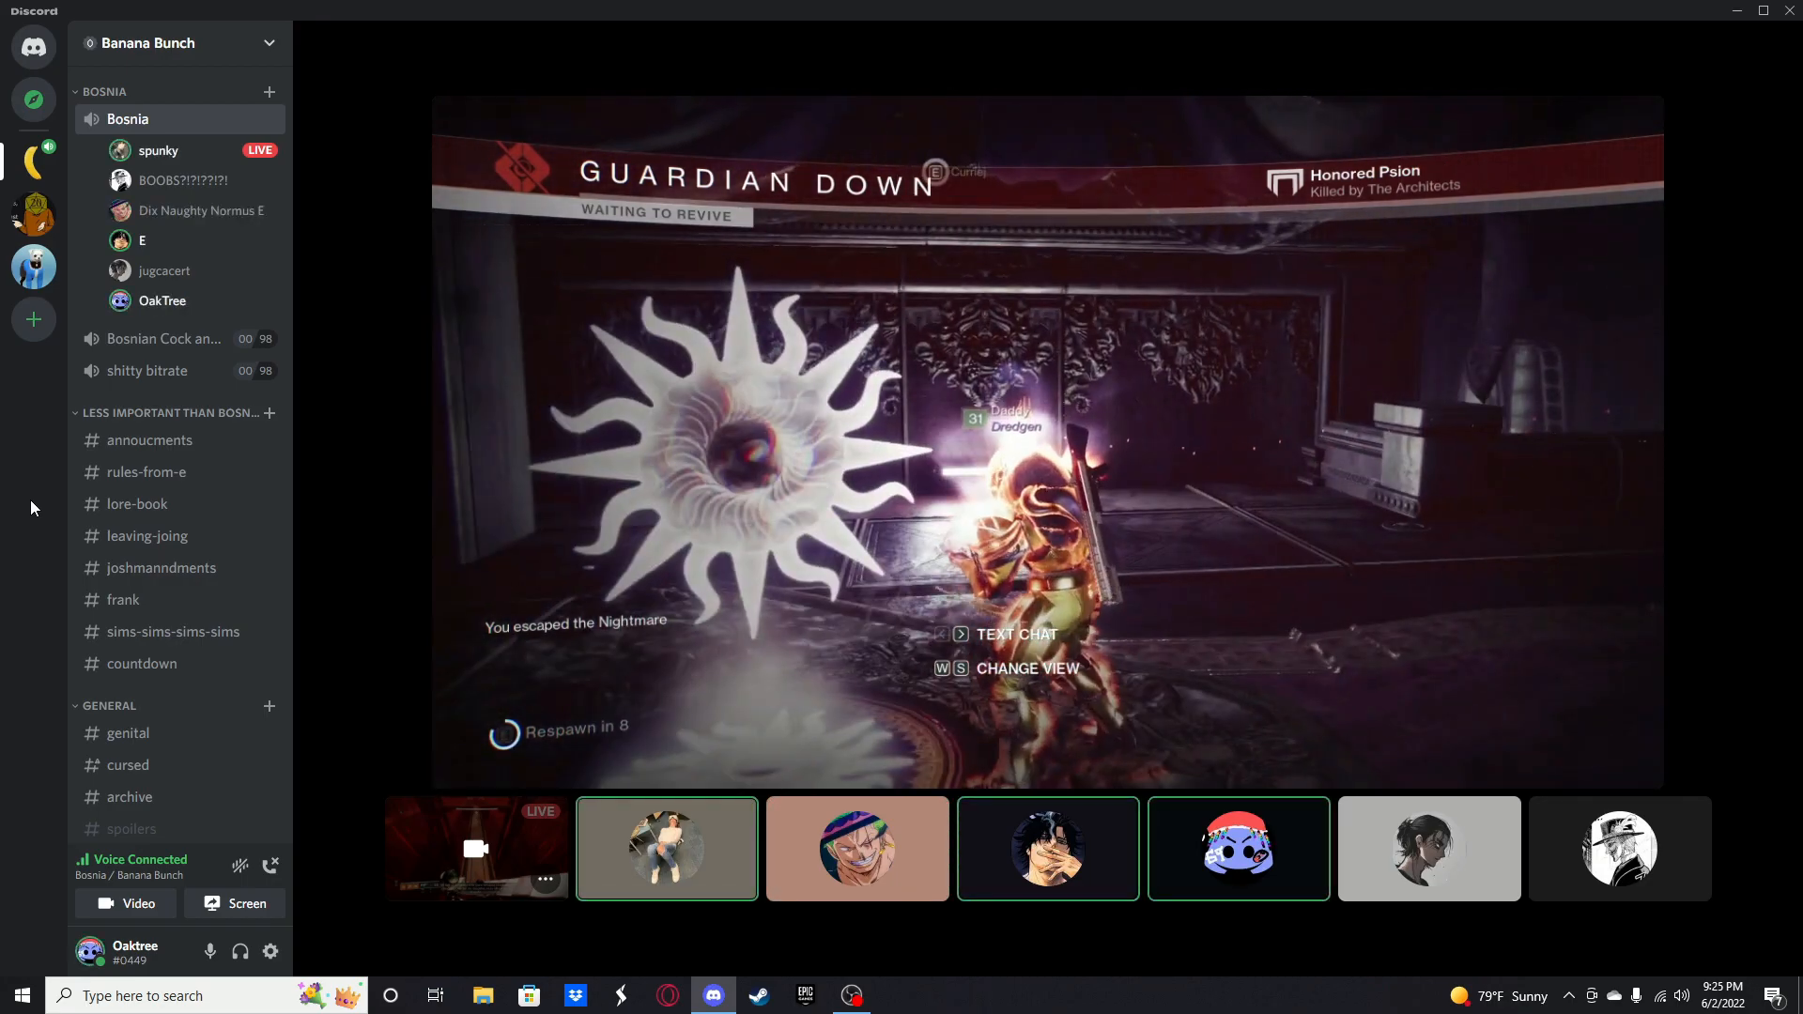
pyautogui.click(856, 849)
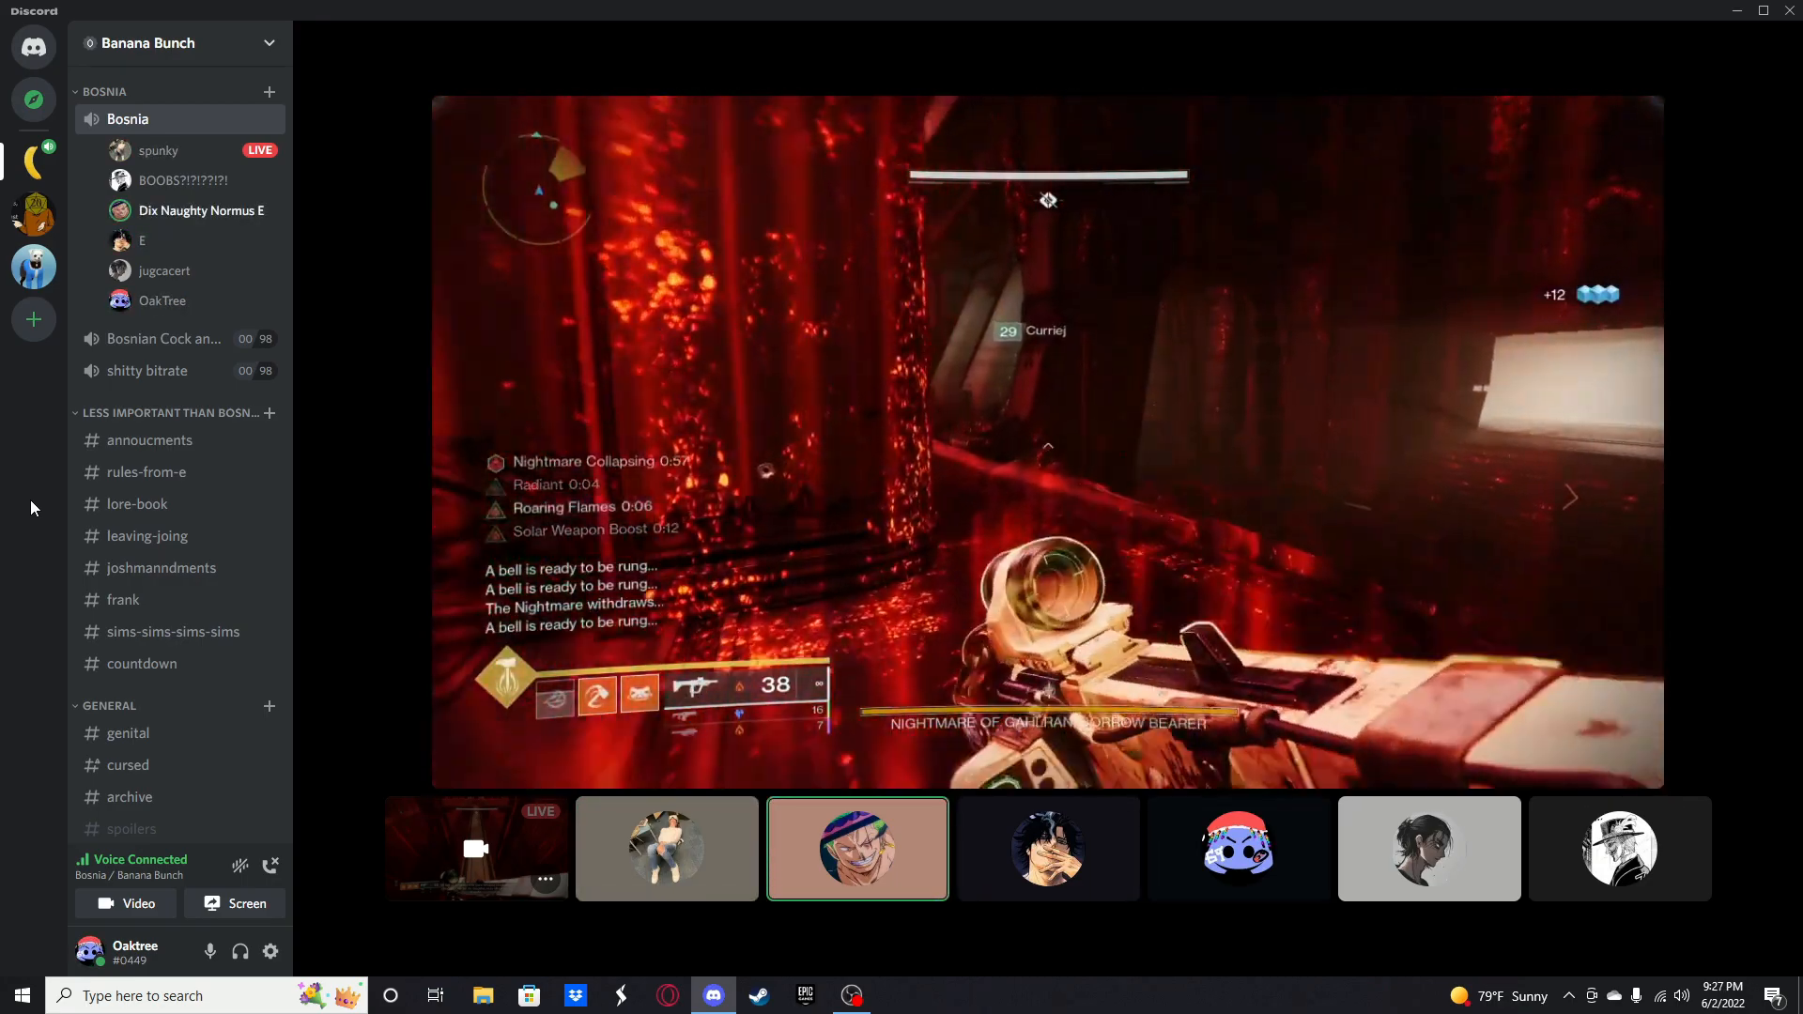
pyautogui.click(665, 847)
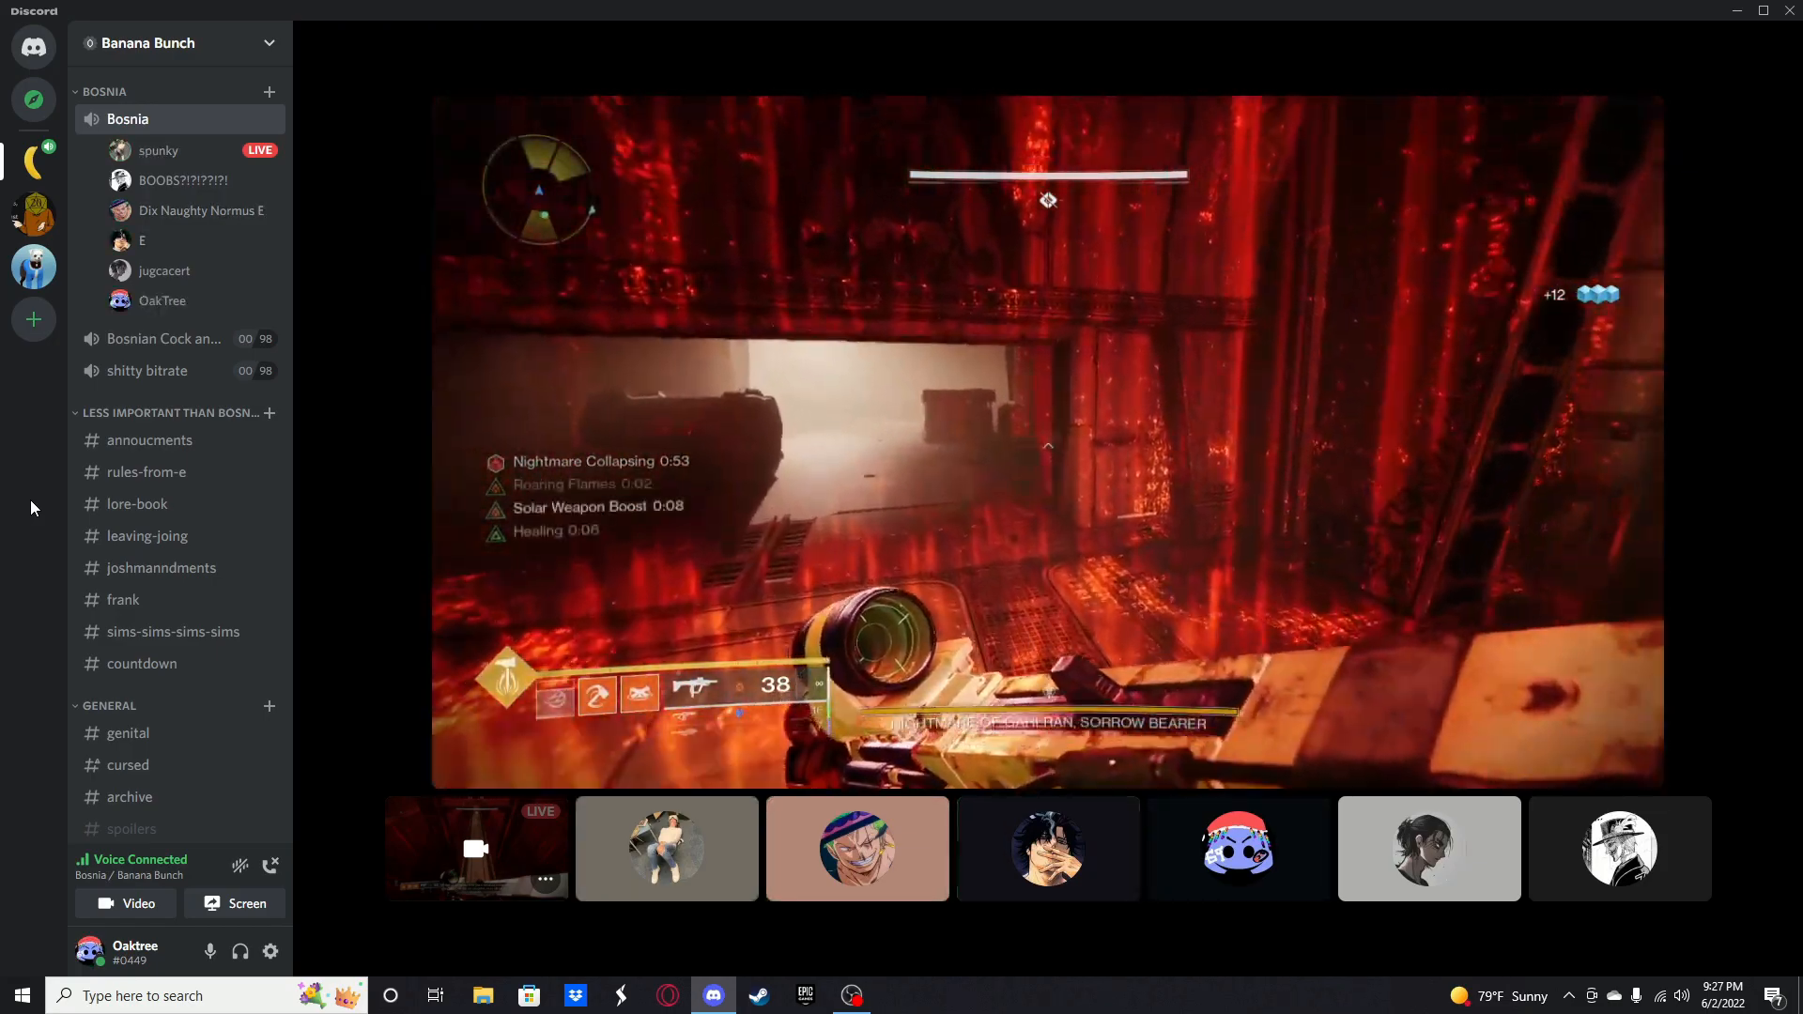
pyautogui.click(1617, 849)
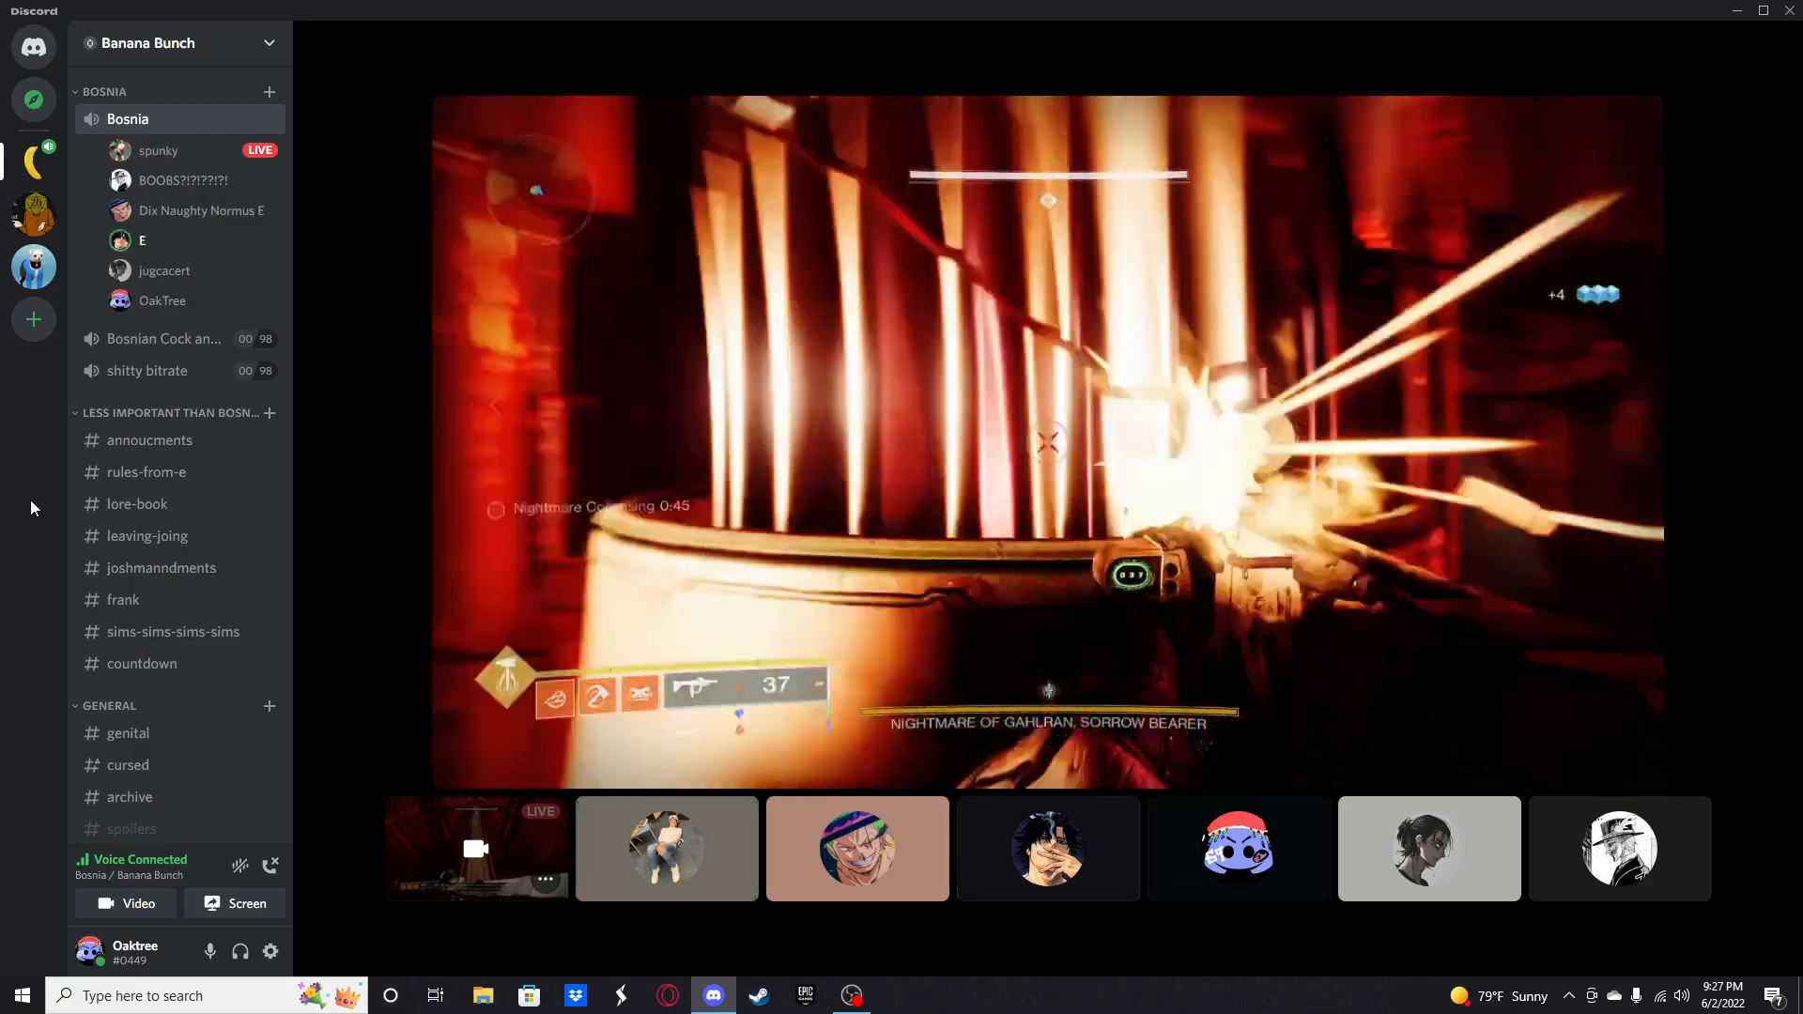
pyautogui.click(665, 850)
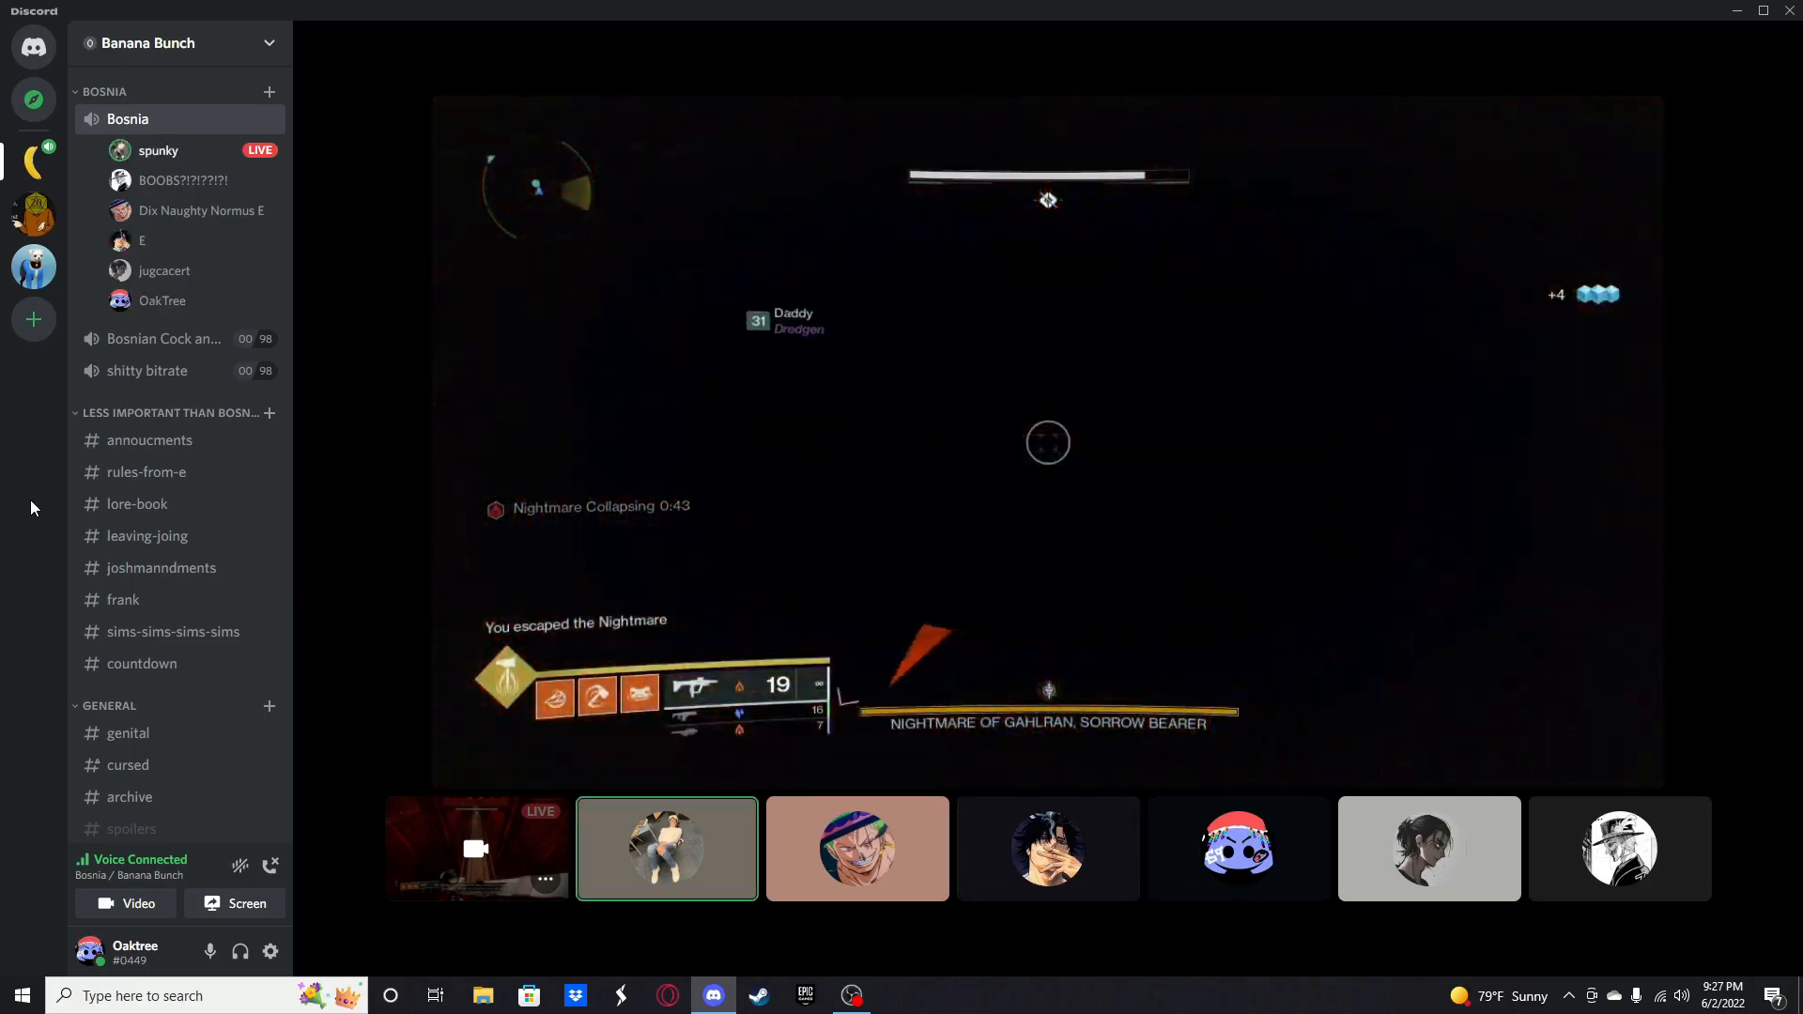
pyautogui.click(1238, 849)
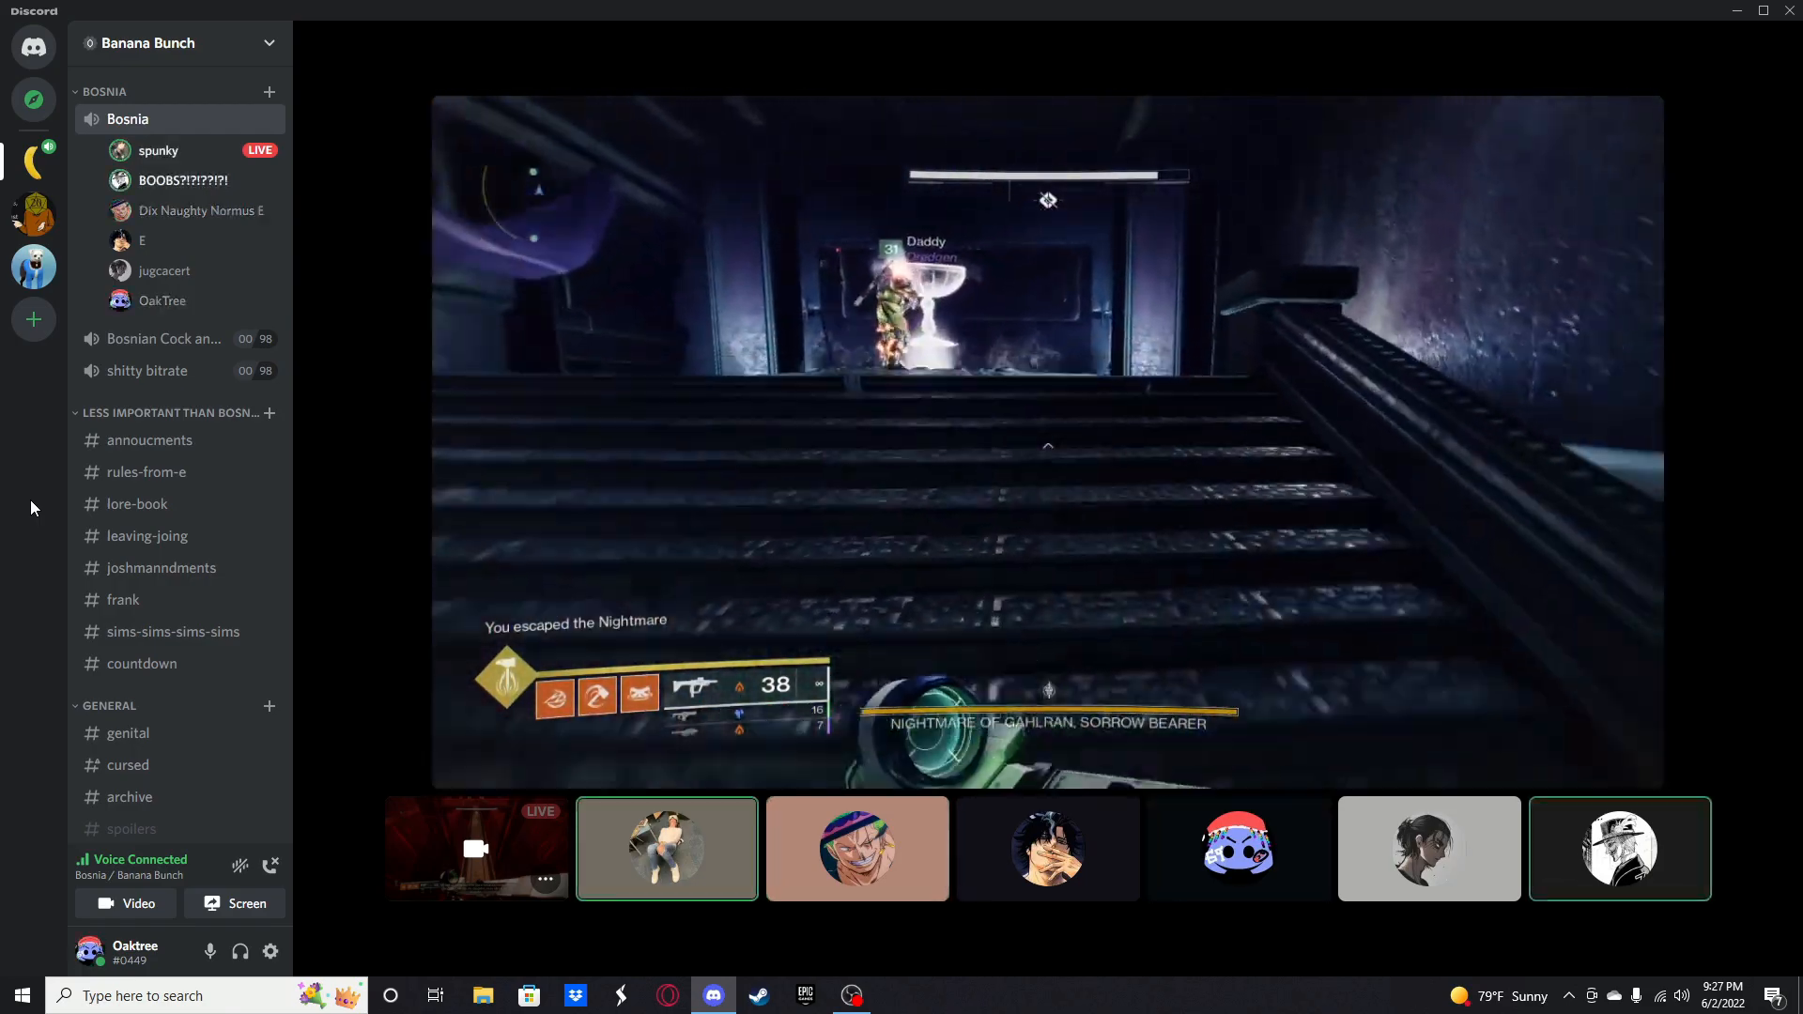
pyautogui.click(1047, 849)
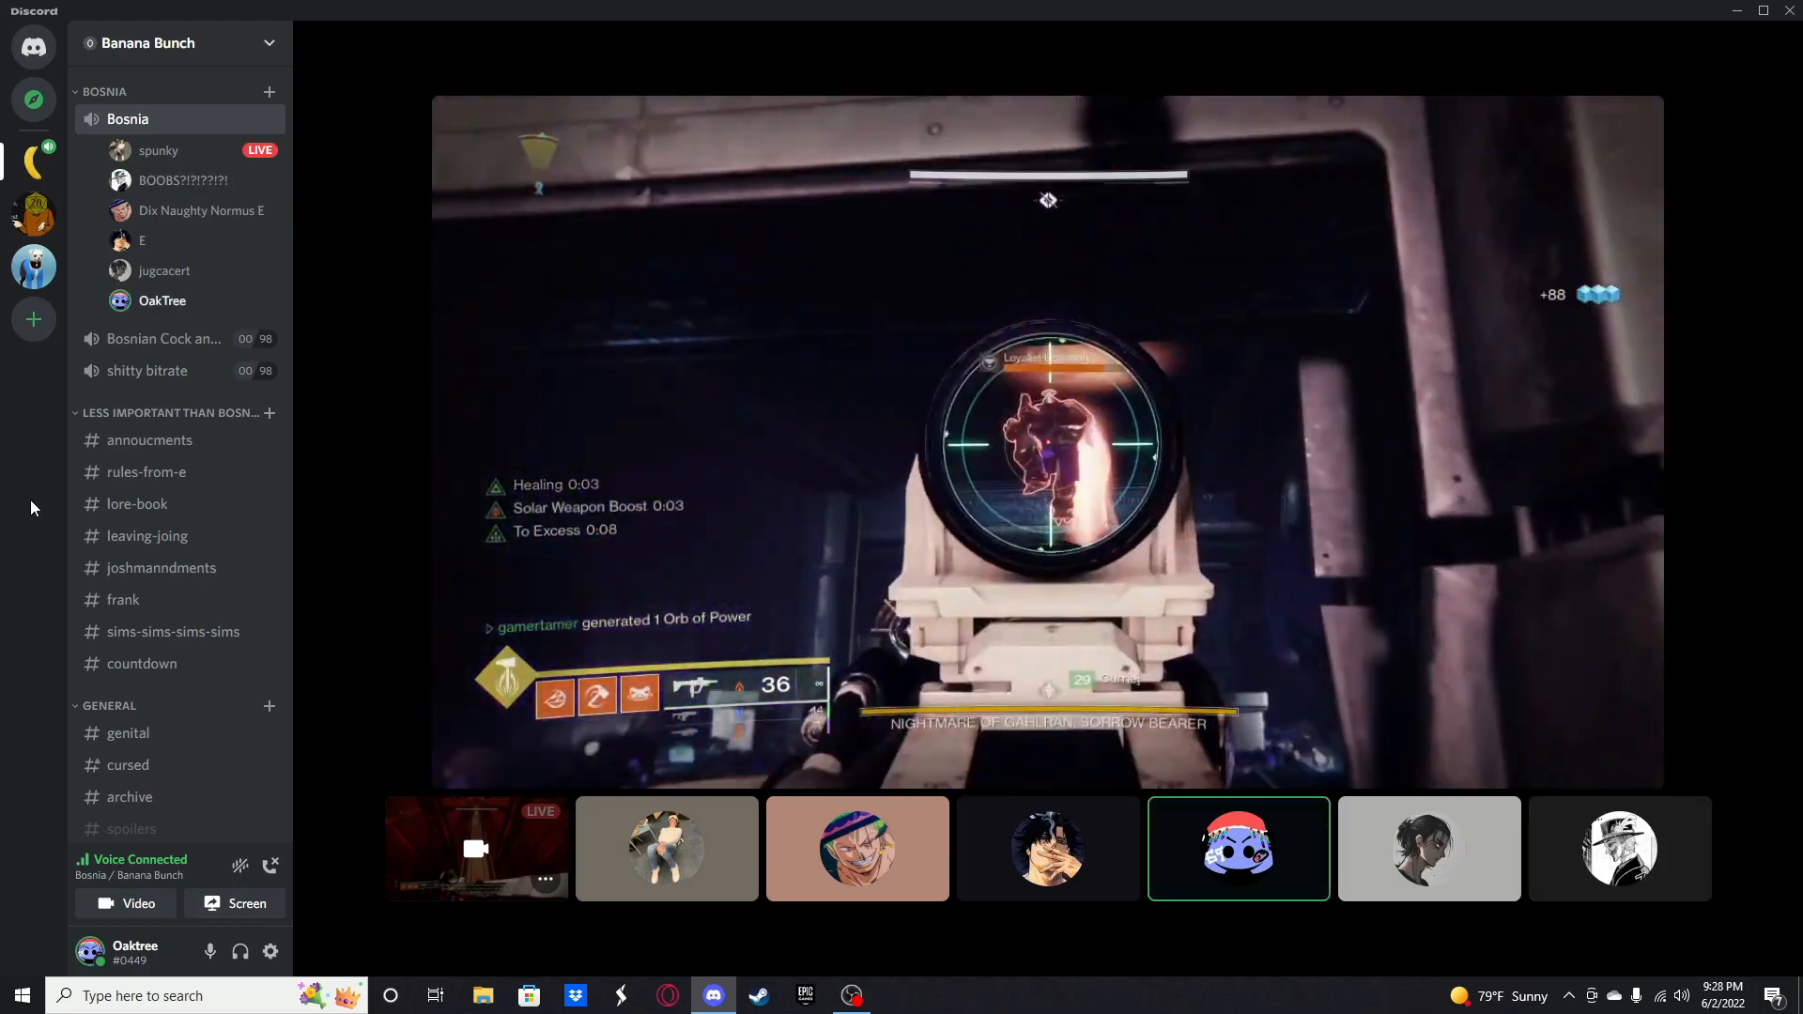
pyautogui.click(665, 847)
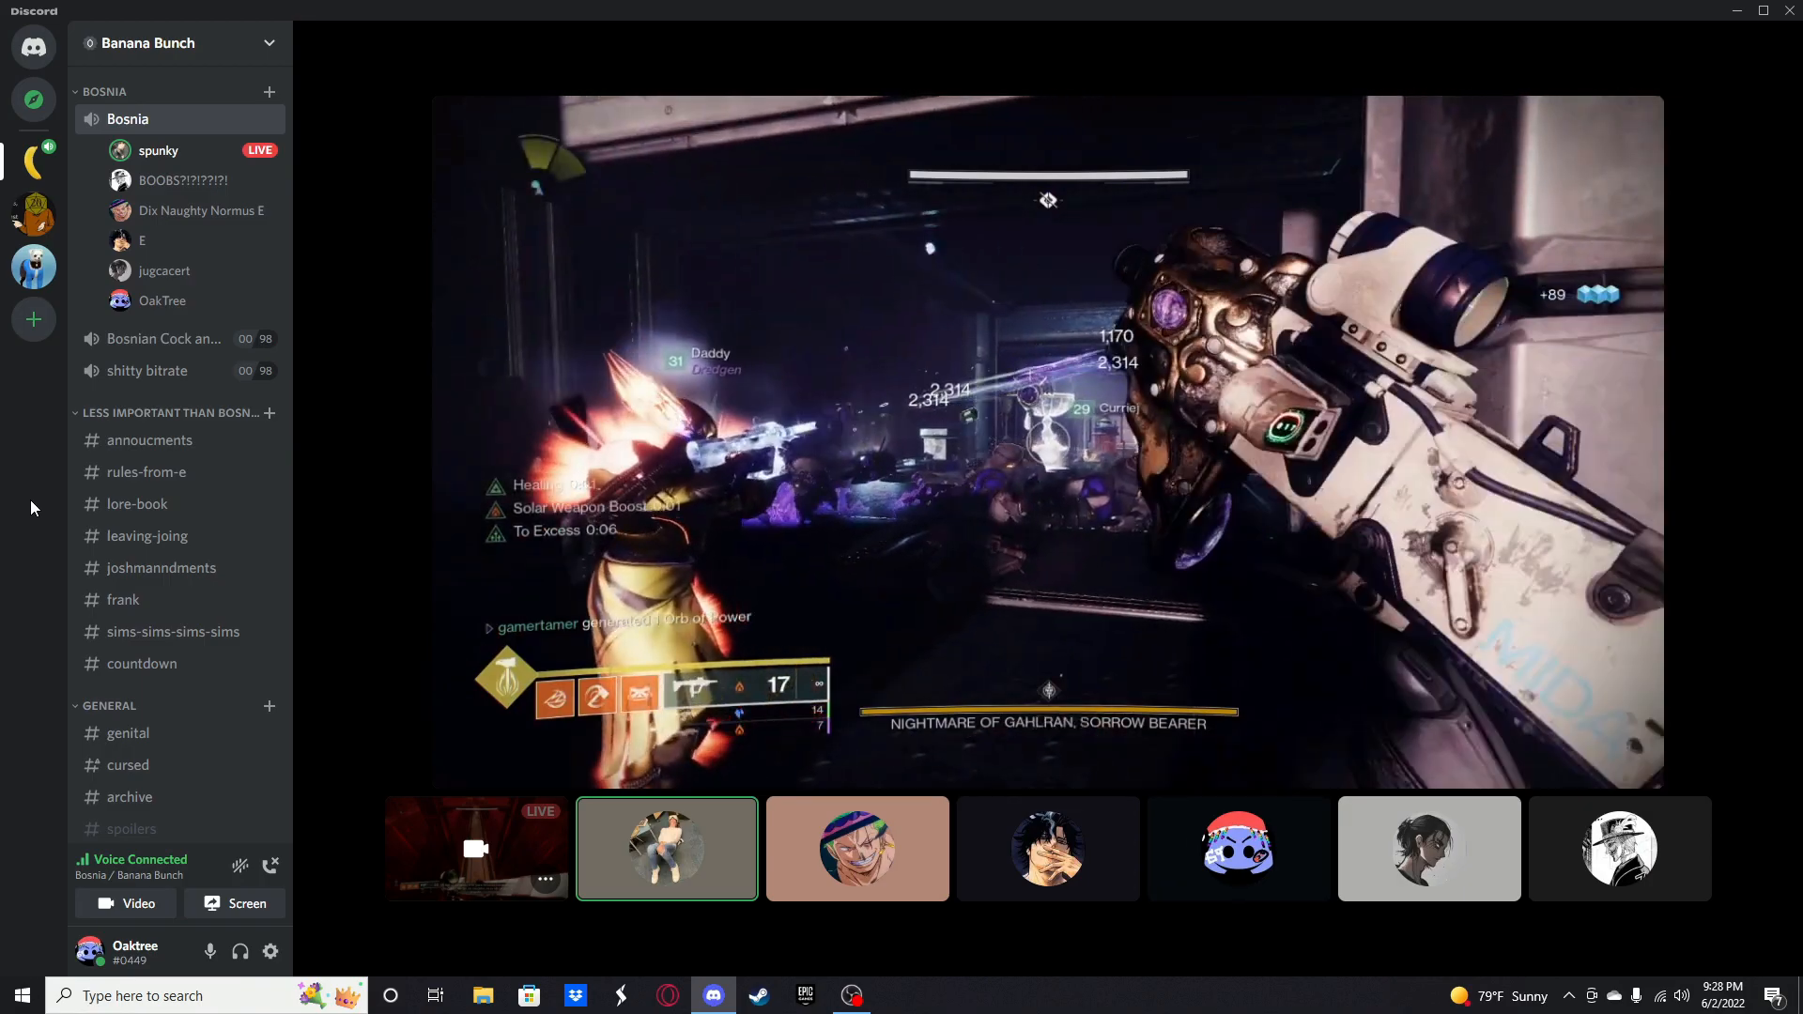
pyautogui.click(1047, 849)
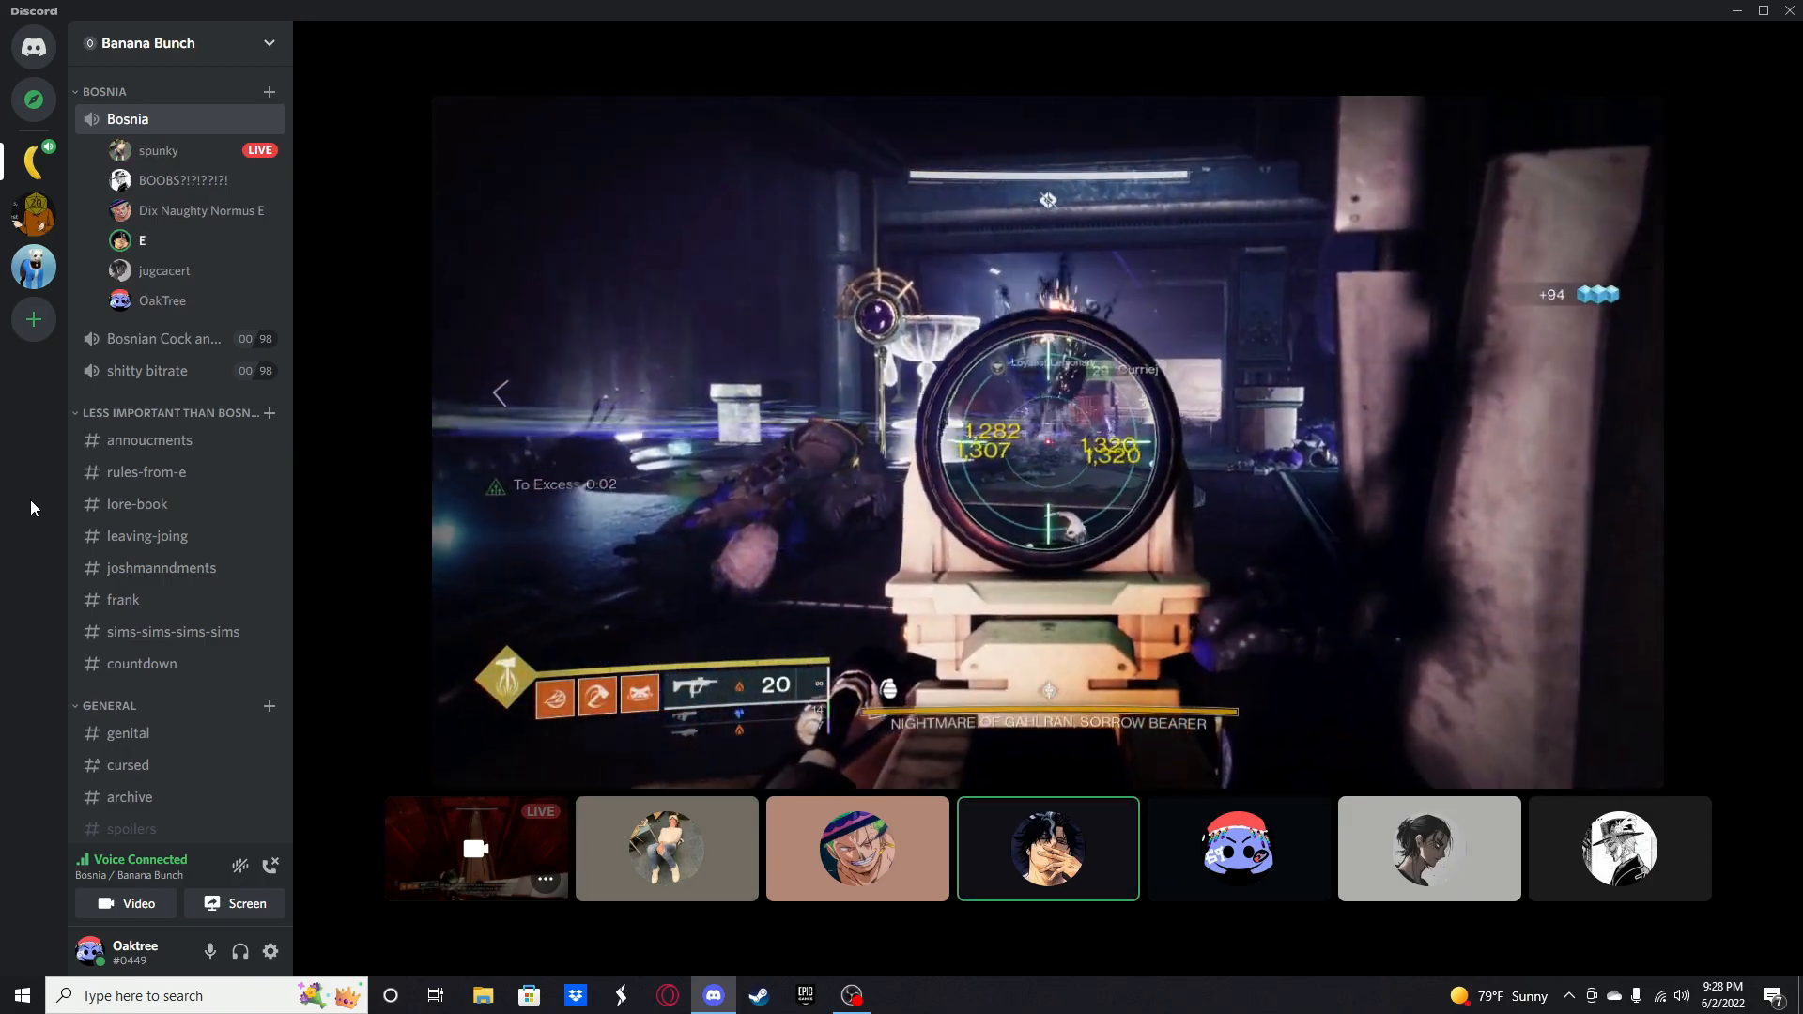
pyautogui.click(1620, 847)
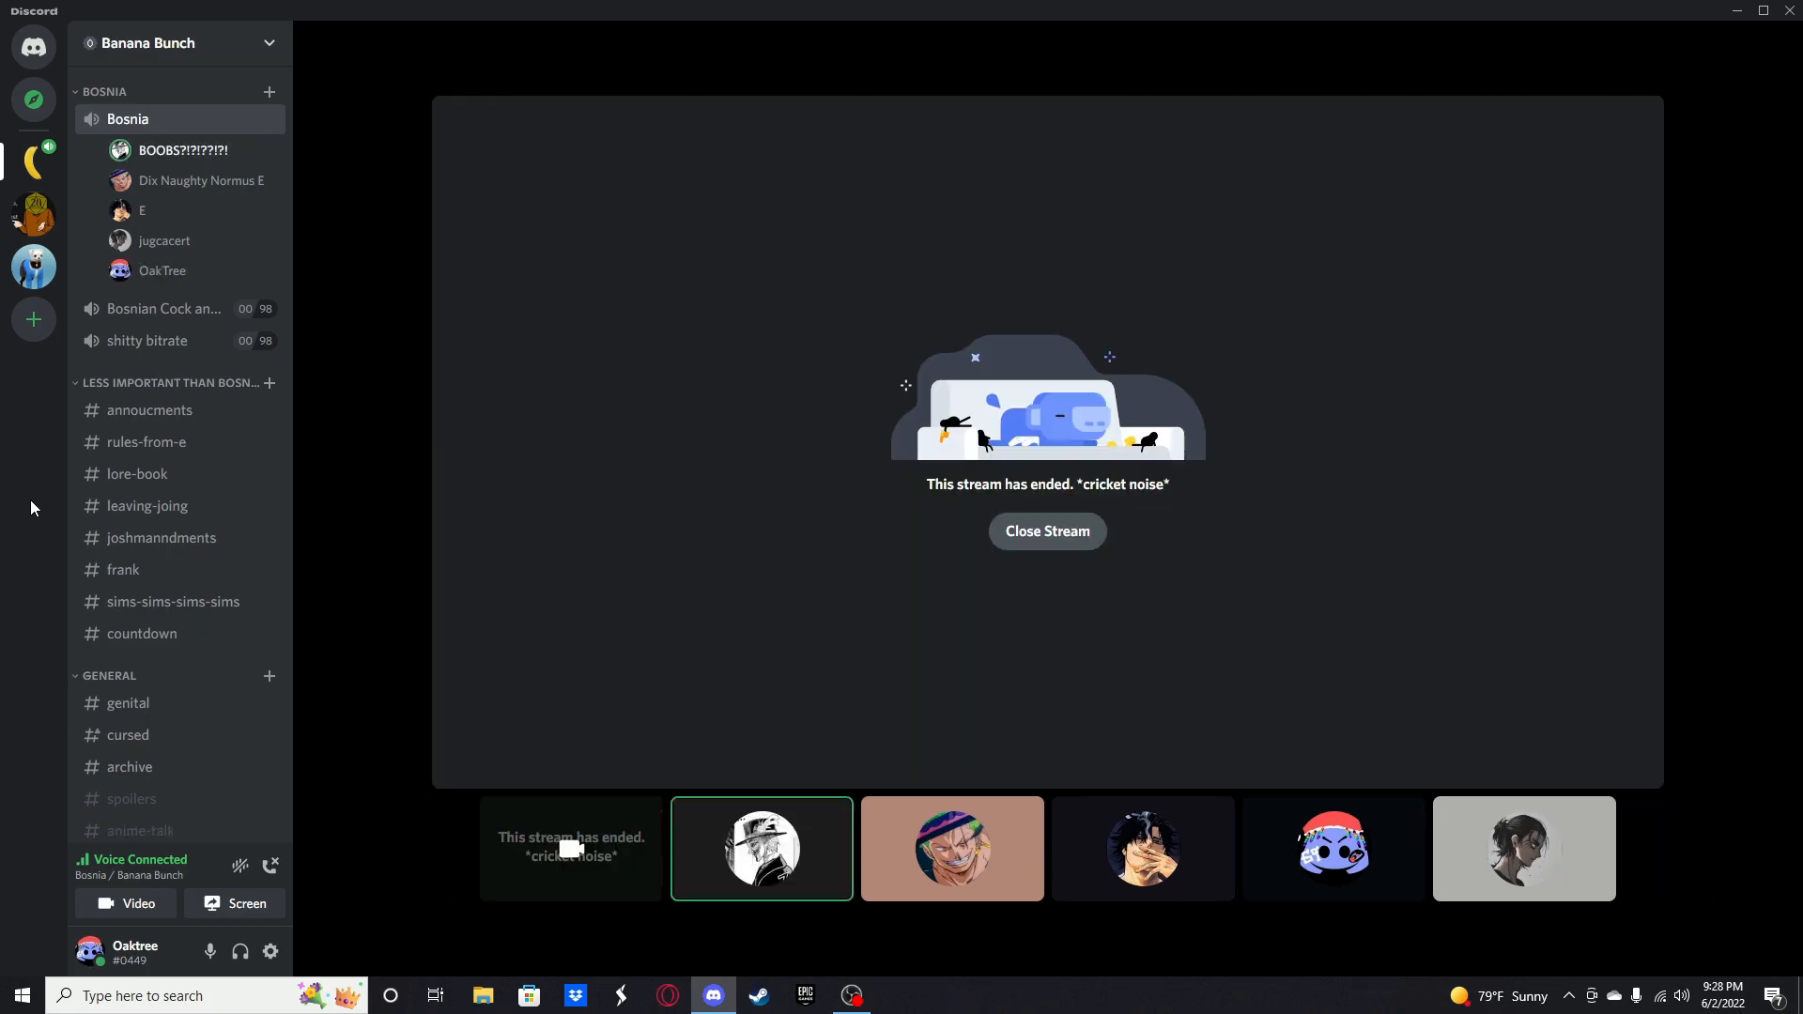
# Step: Rejoin the friend's Destiny 2 stream after the 'This stream has ended' screen
pyautogui.click(1046, 531)
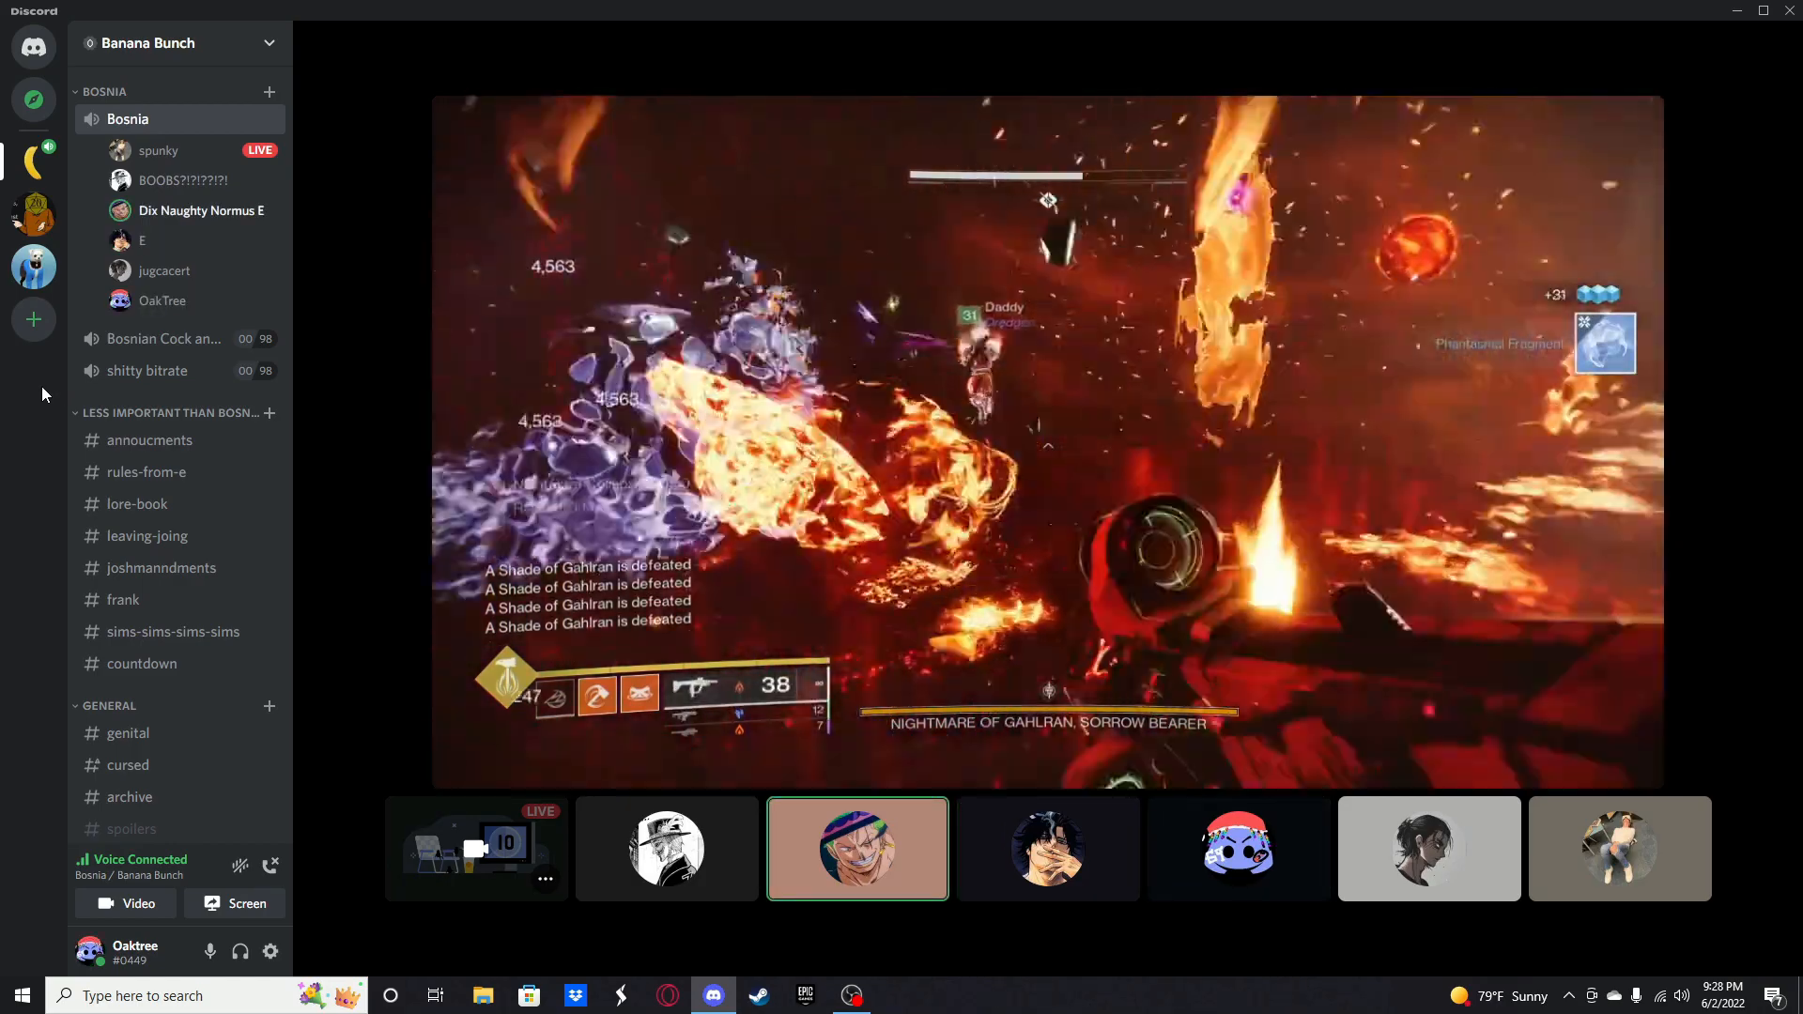
pyautogui.click(1619, 849)
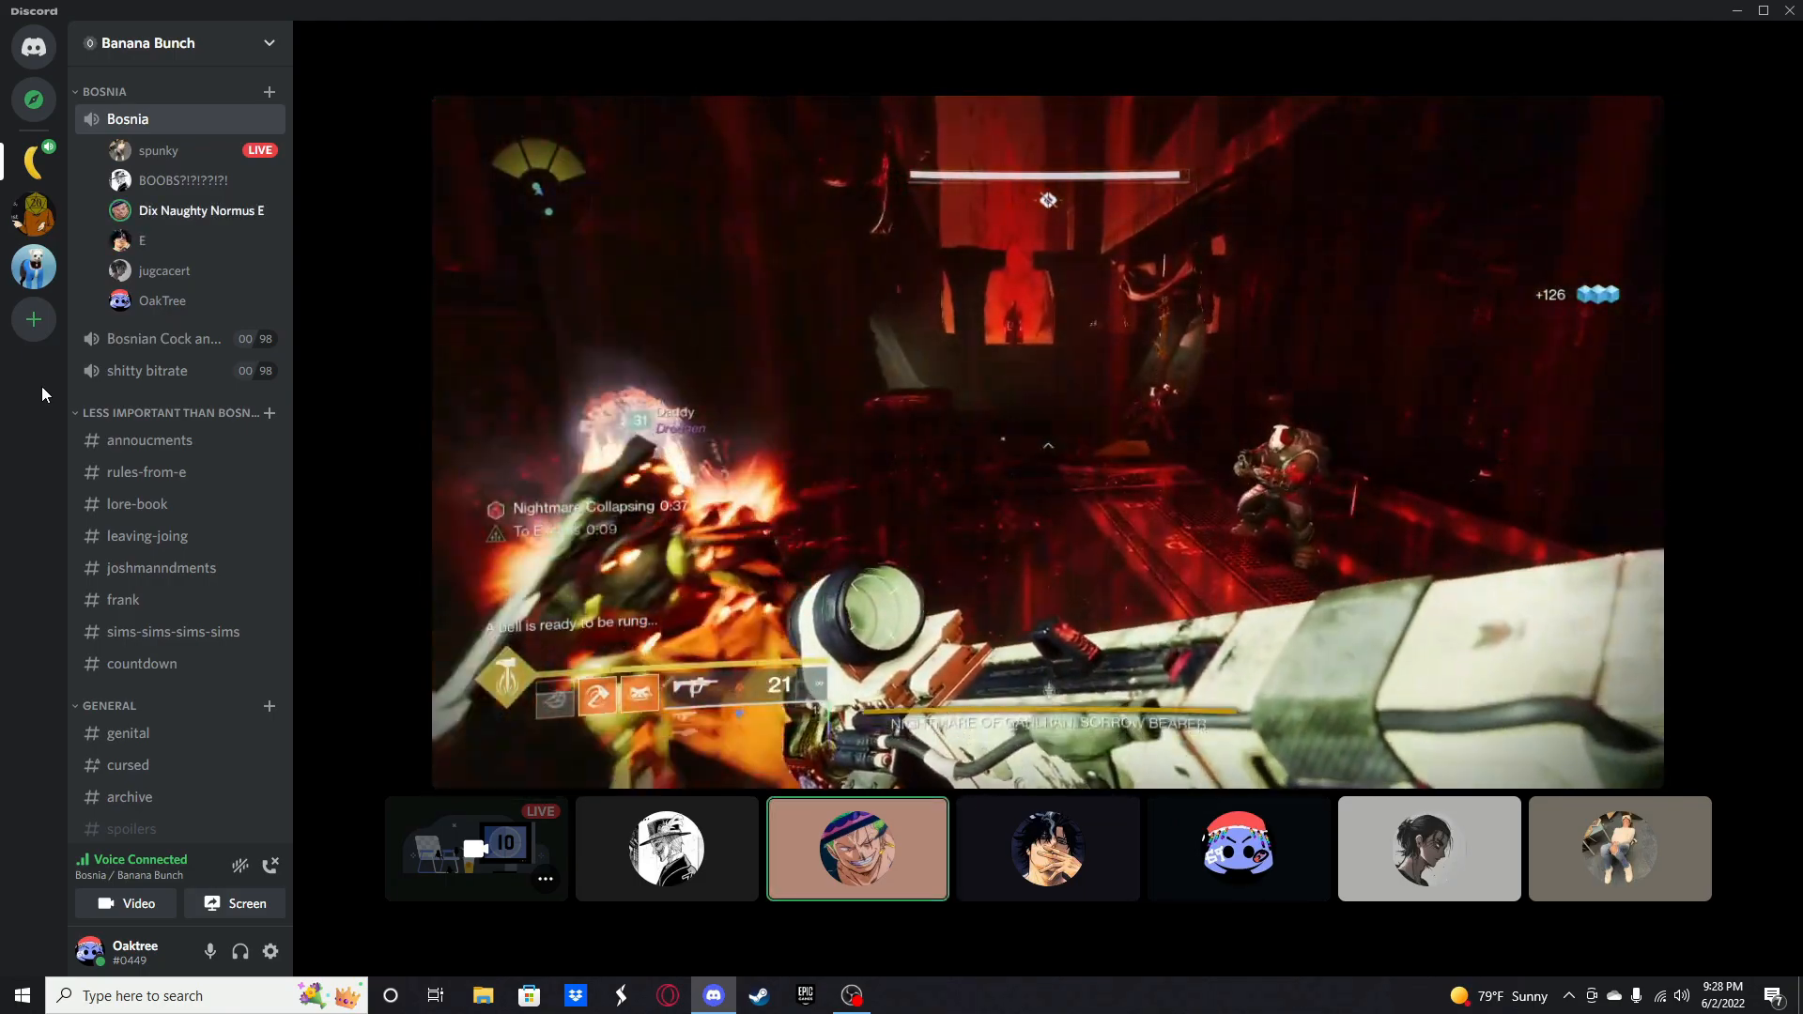
pyautogui.click(1046, 849)
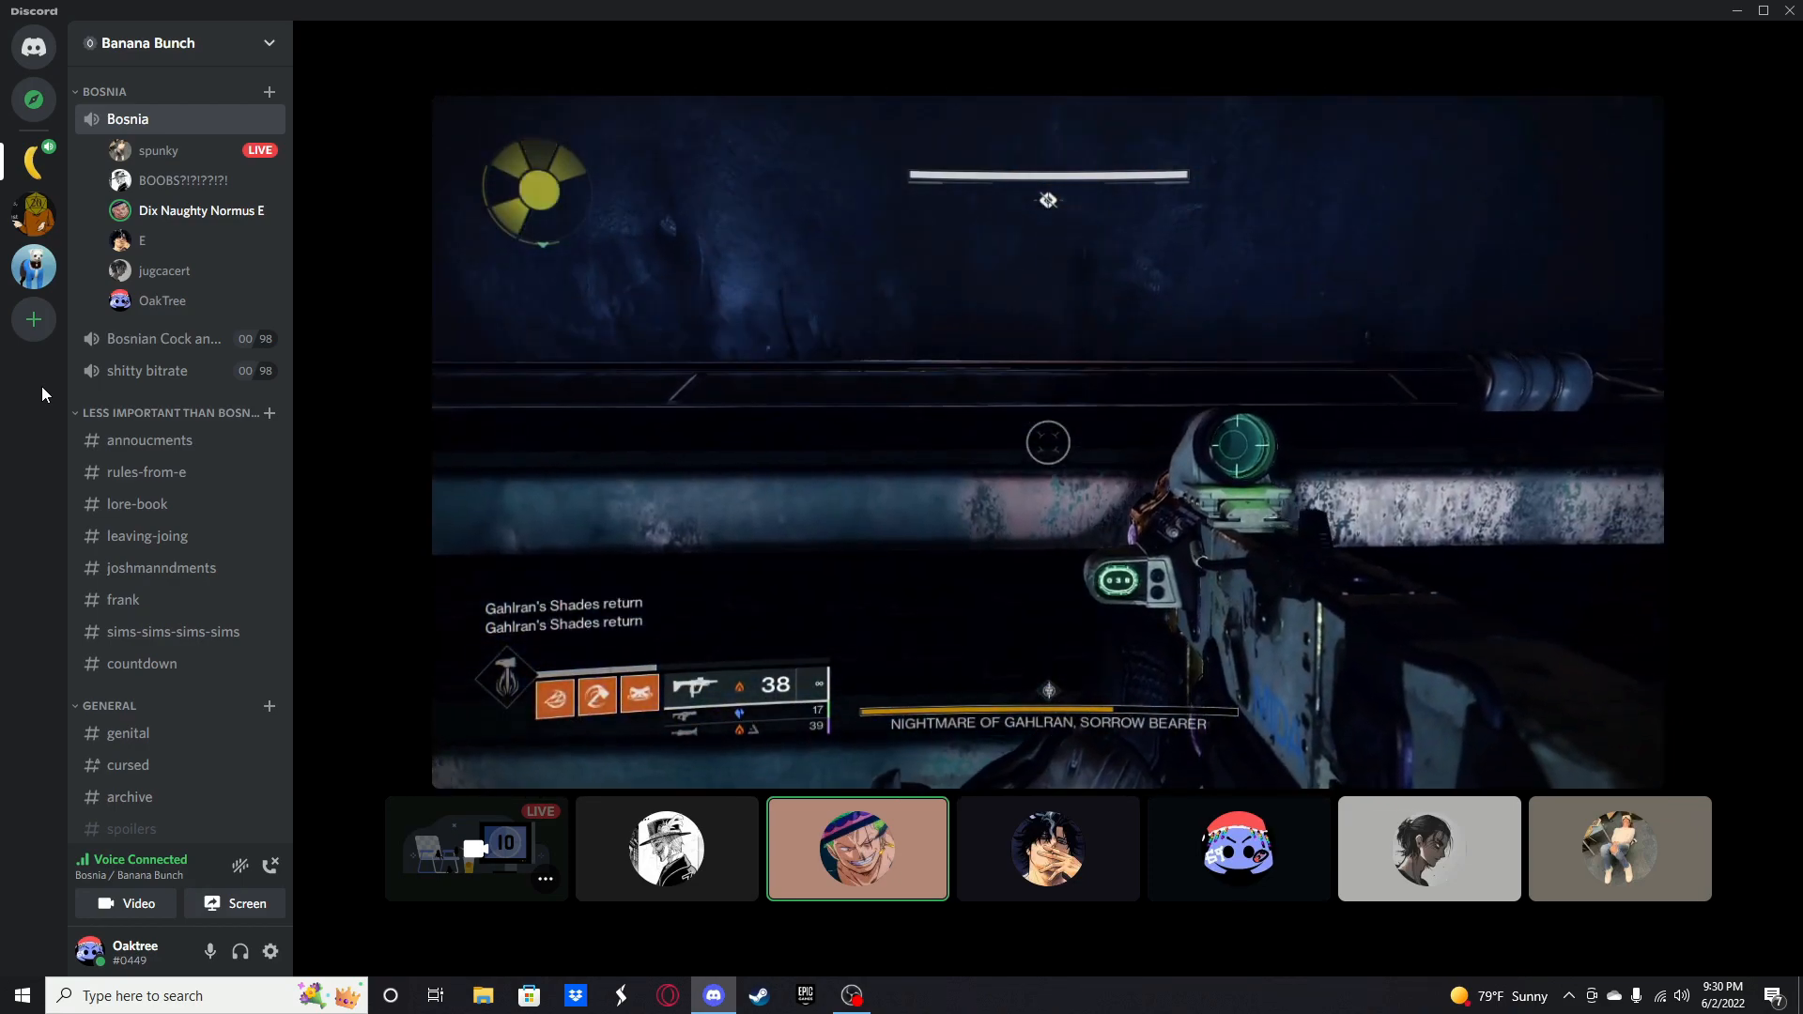
pyautogui.click(1238, 850)
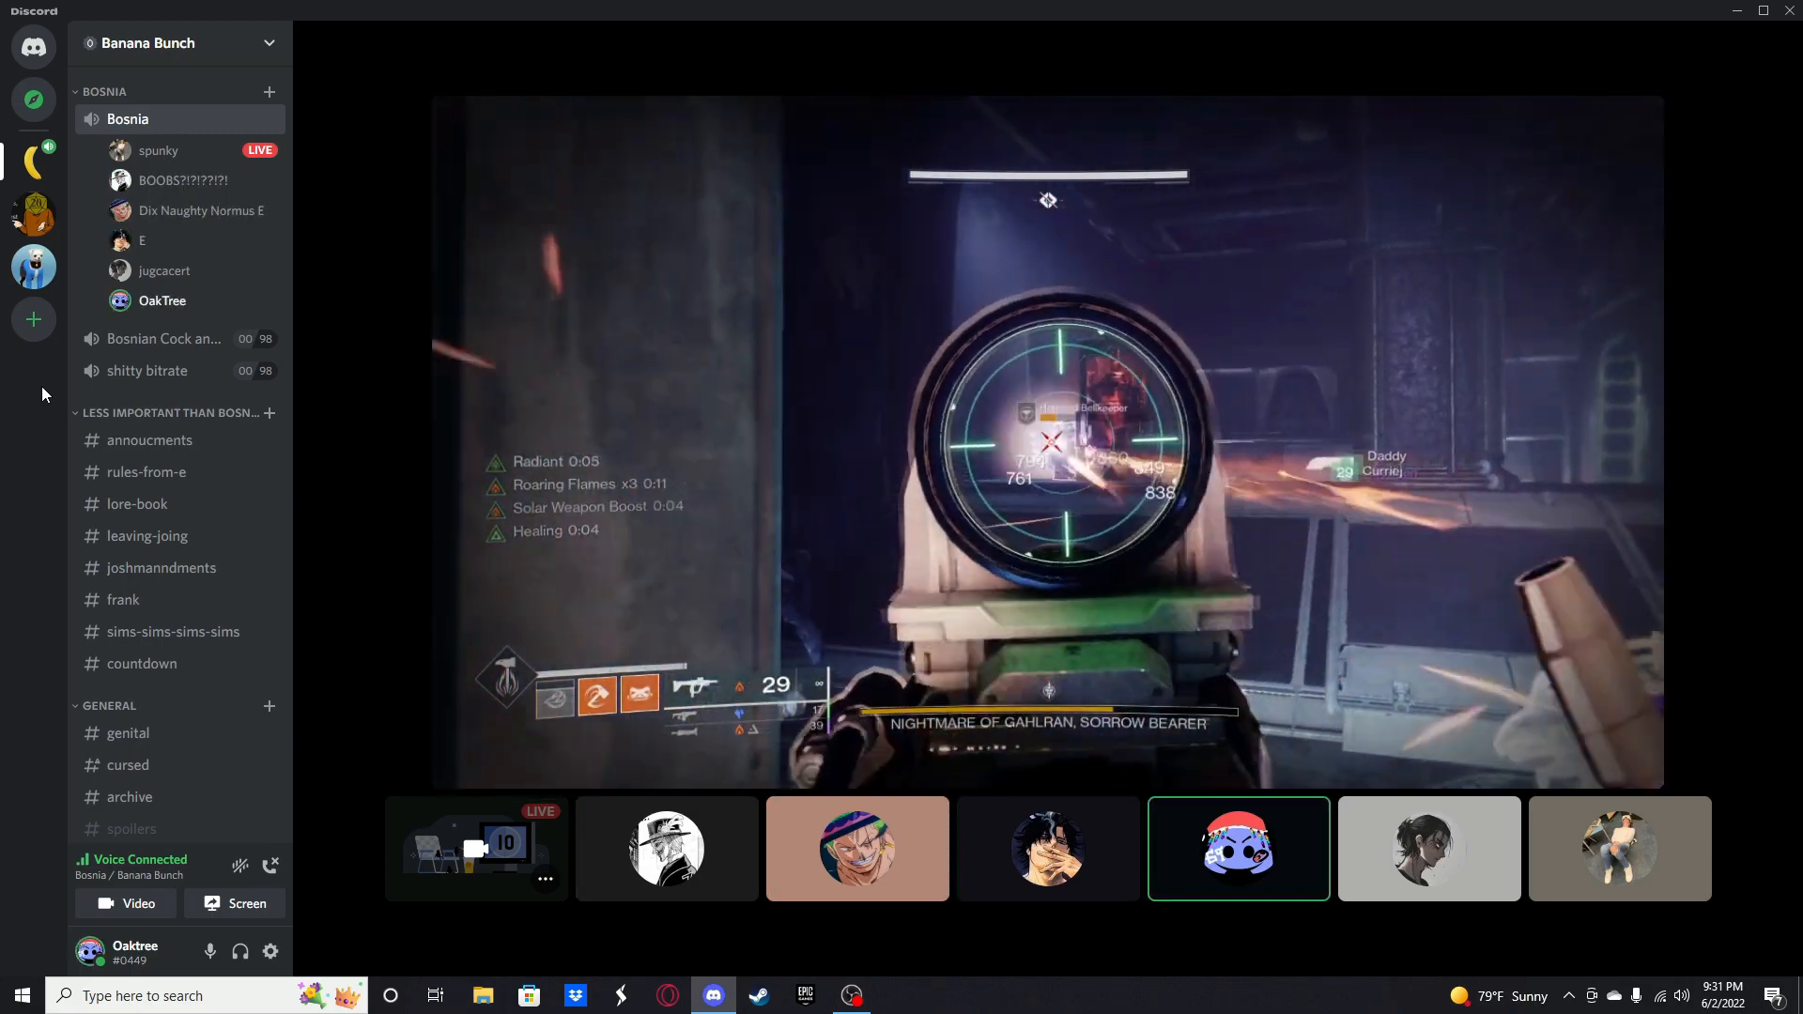
pyautogui.click(665, 849)
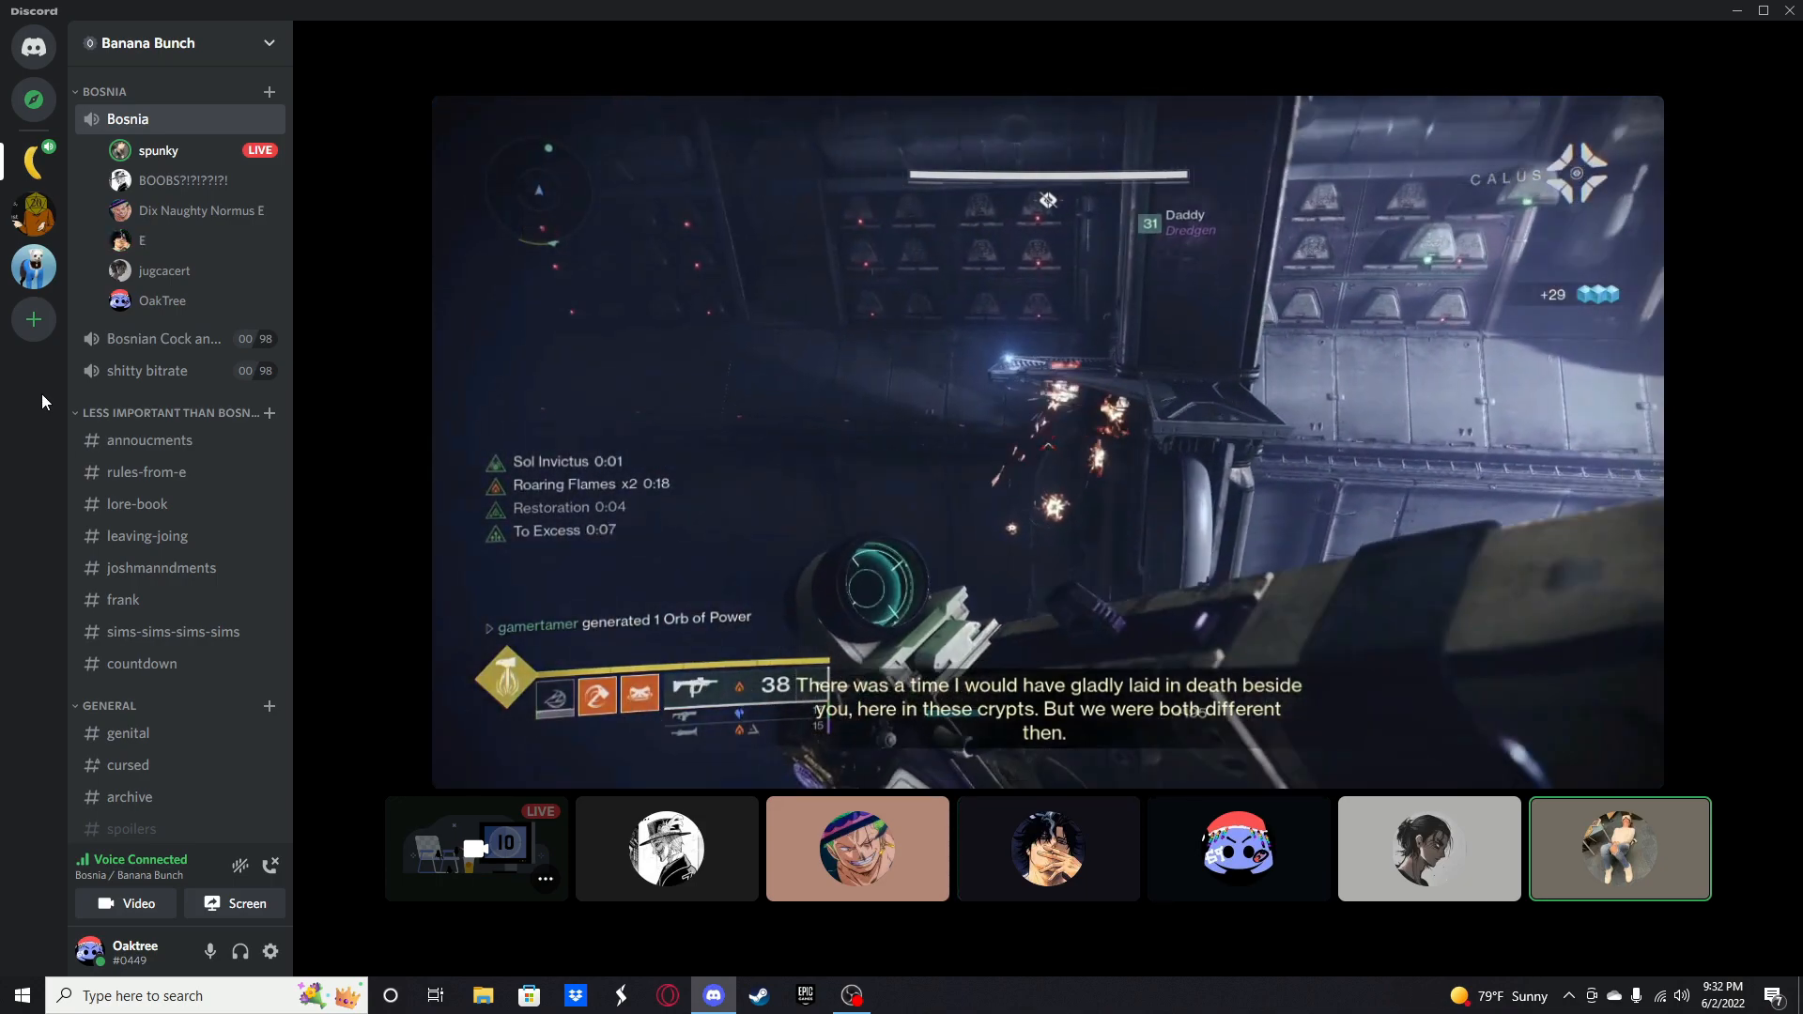
pyautogui.click(1048, 849)
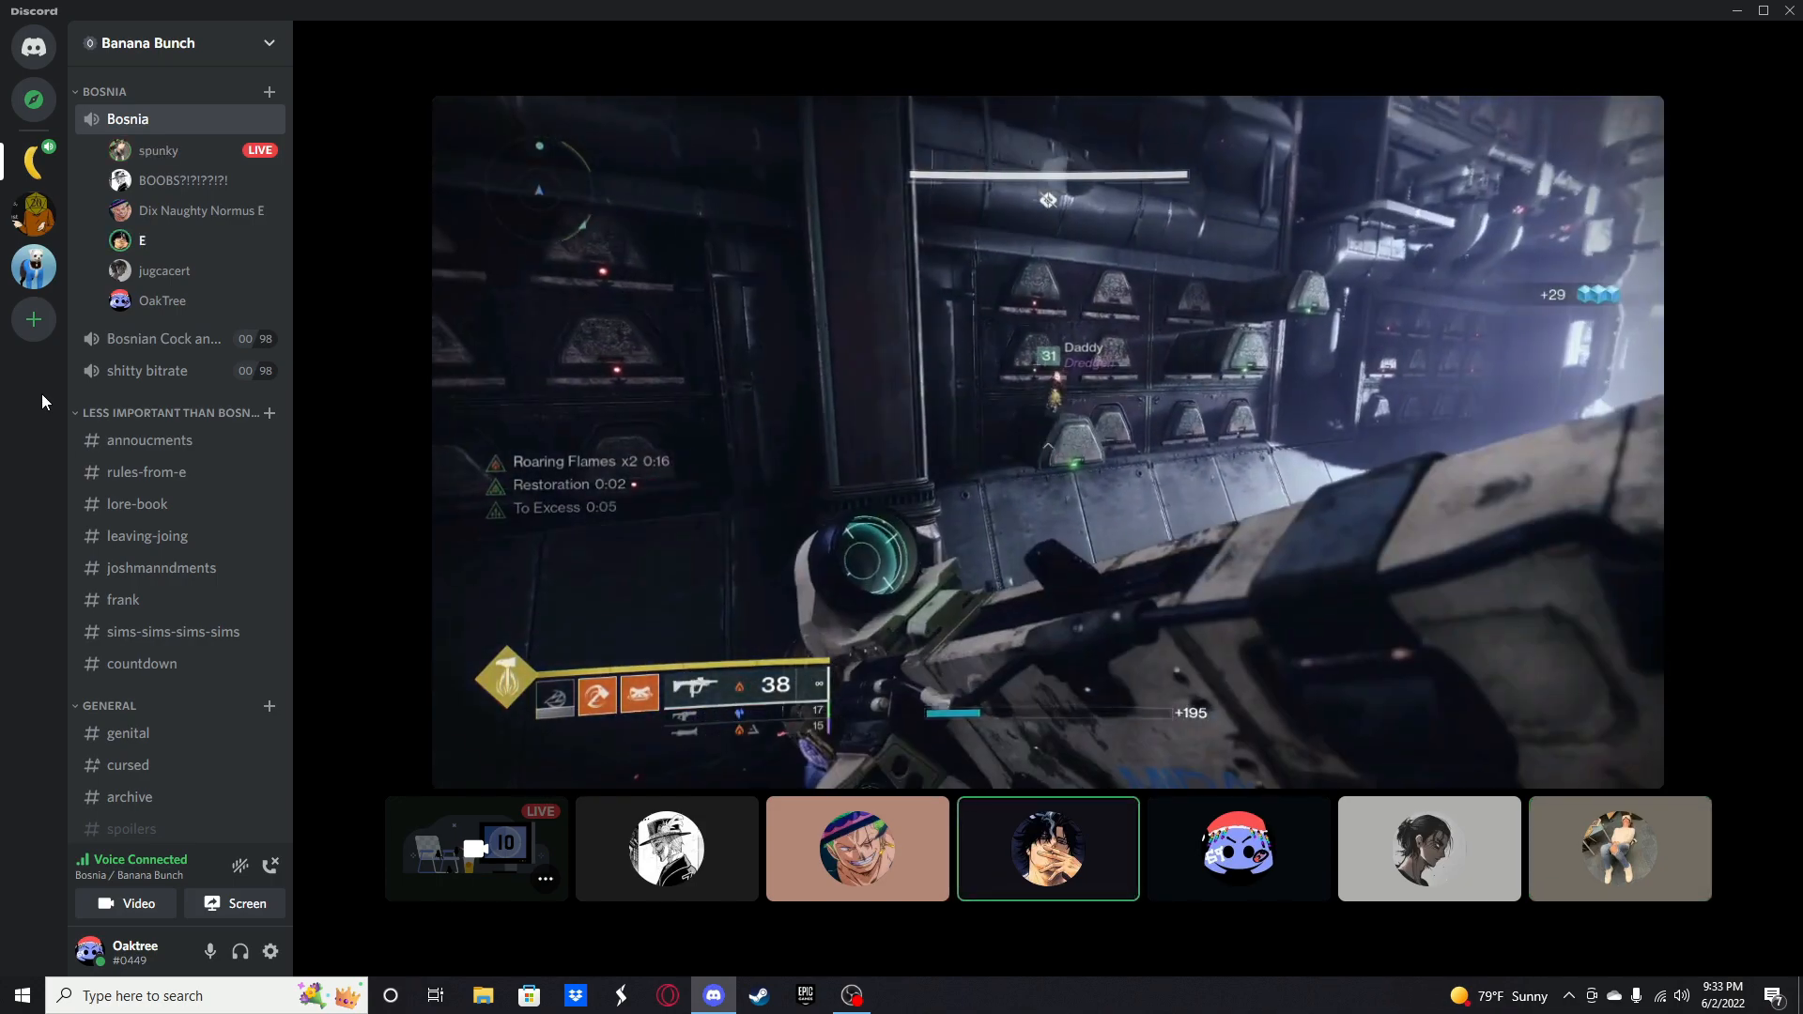
pyautogui.click(1619, 849)
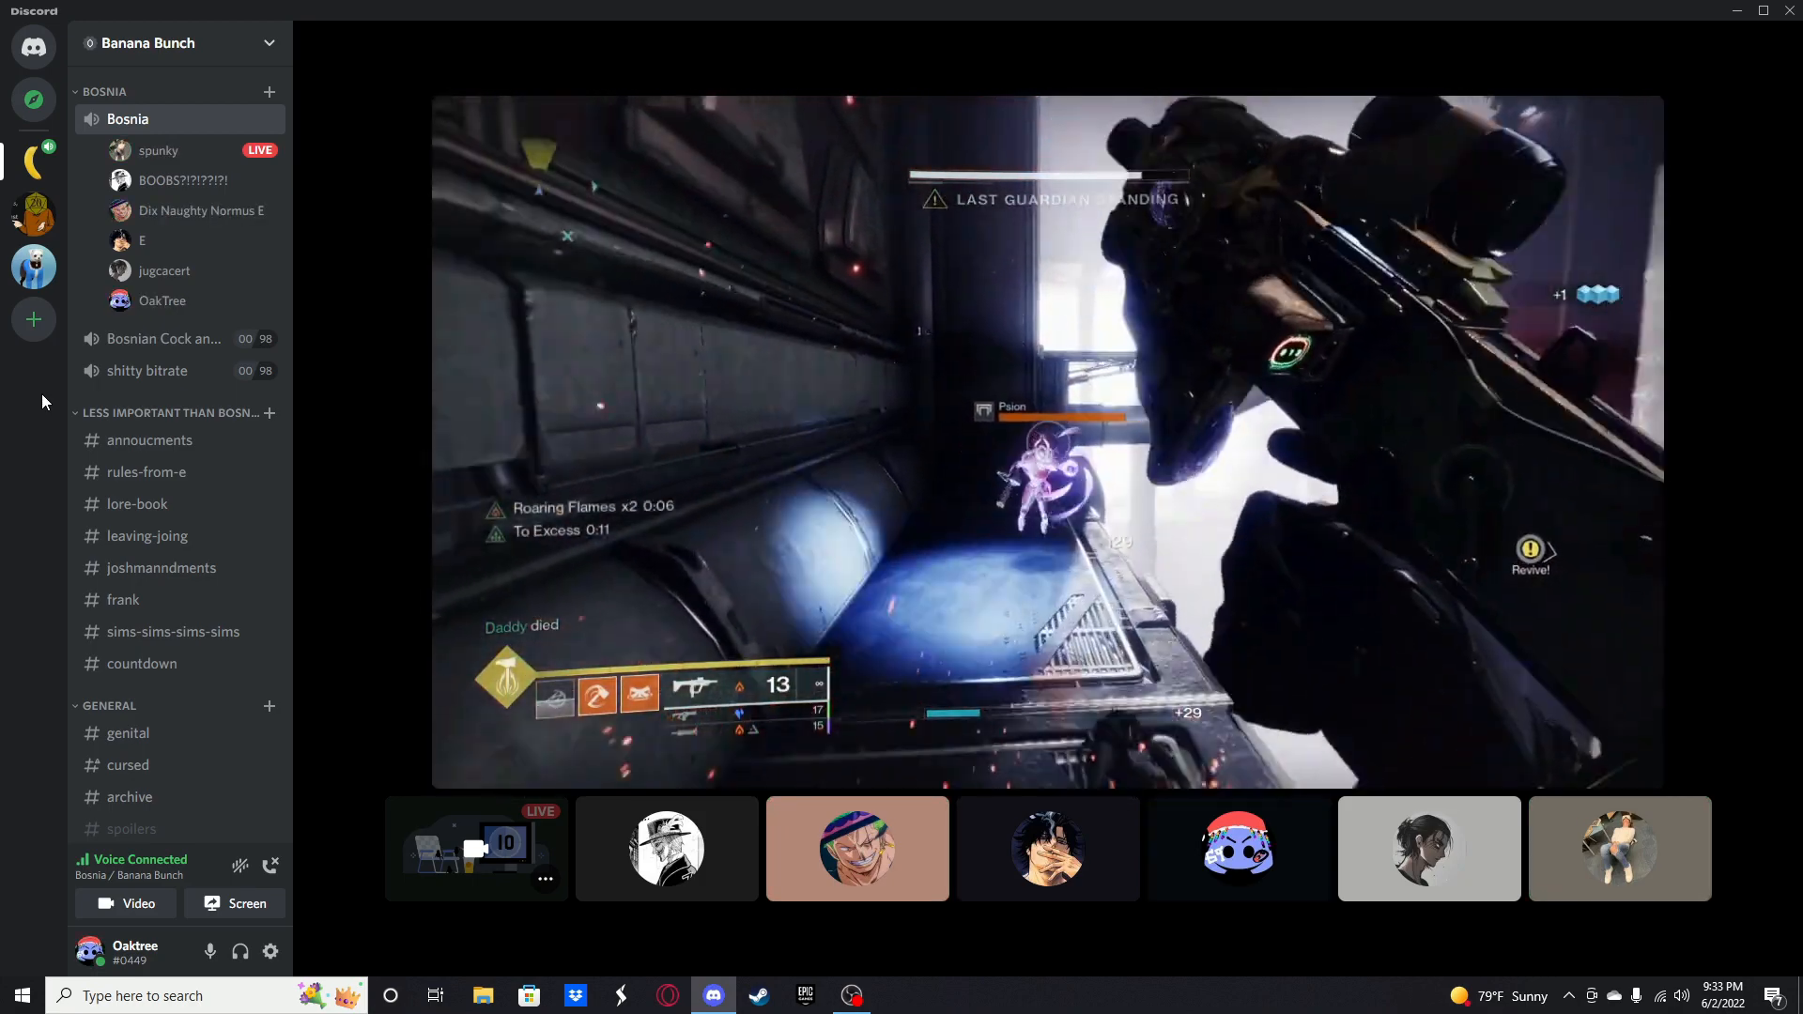
pyautogui.click(1618, 848)
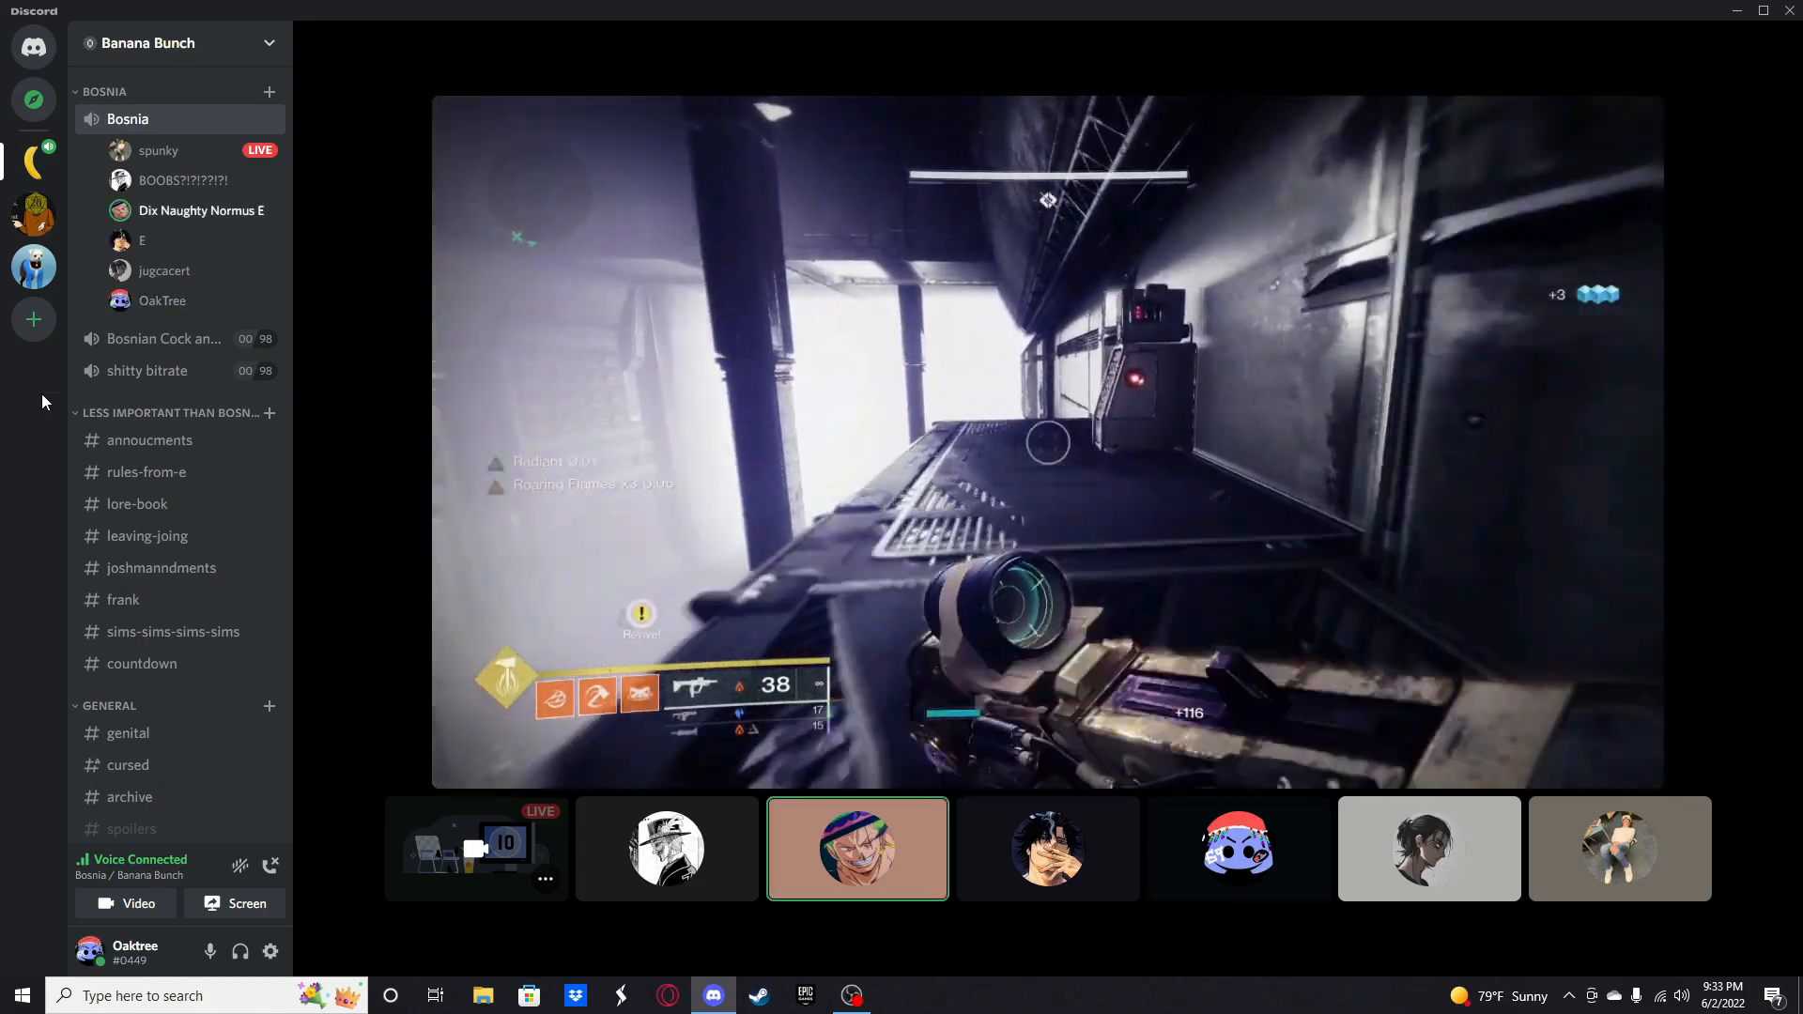
pyautogui.click(1238, 849)
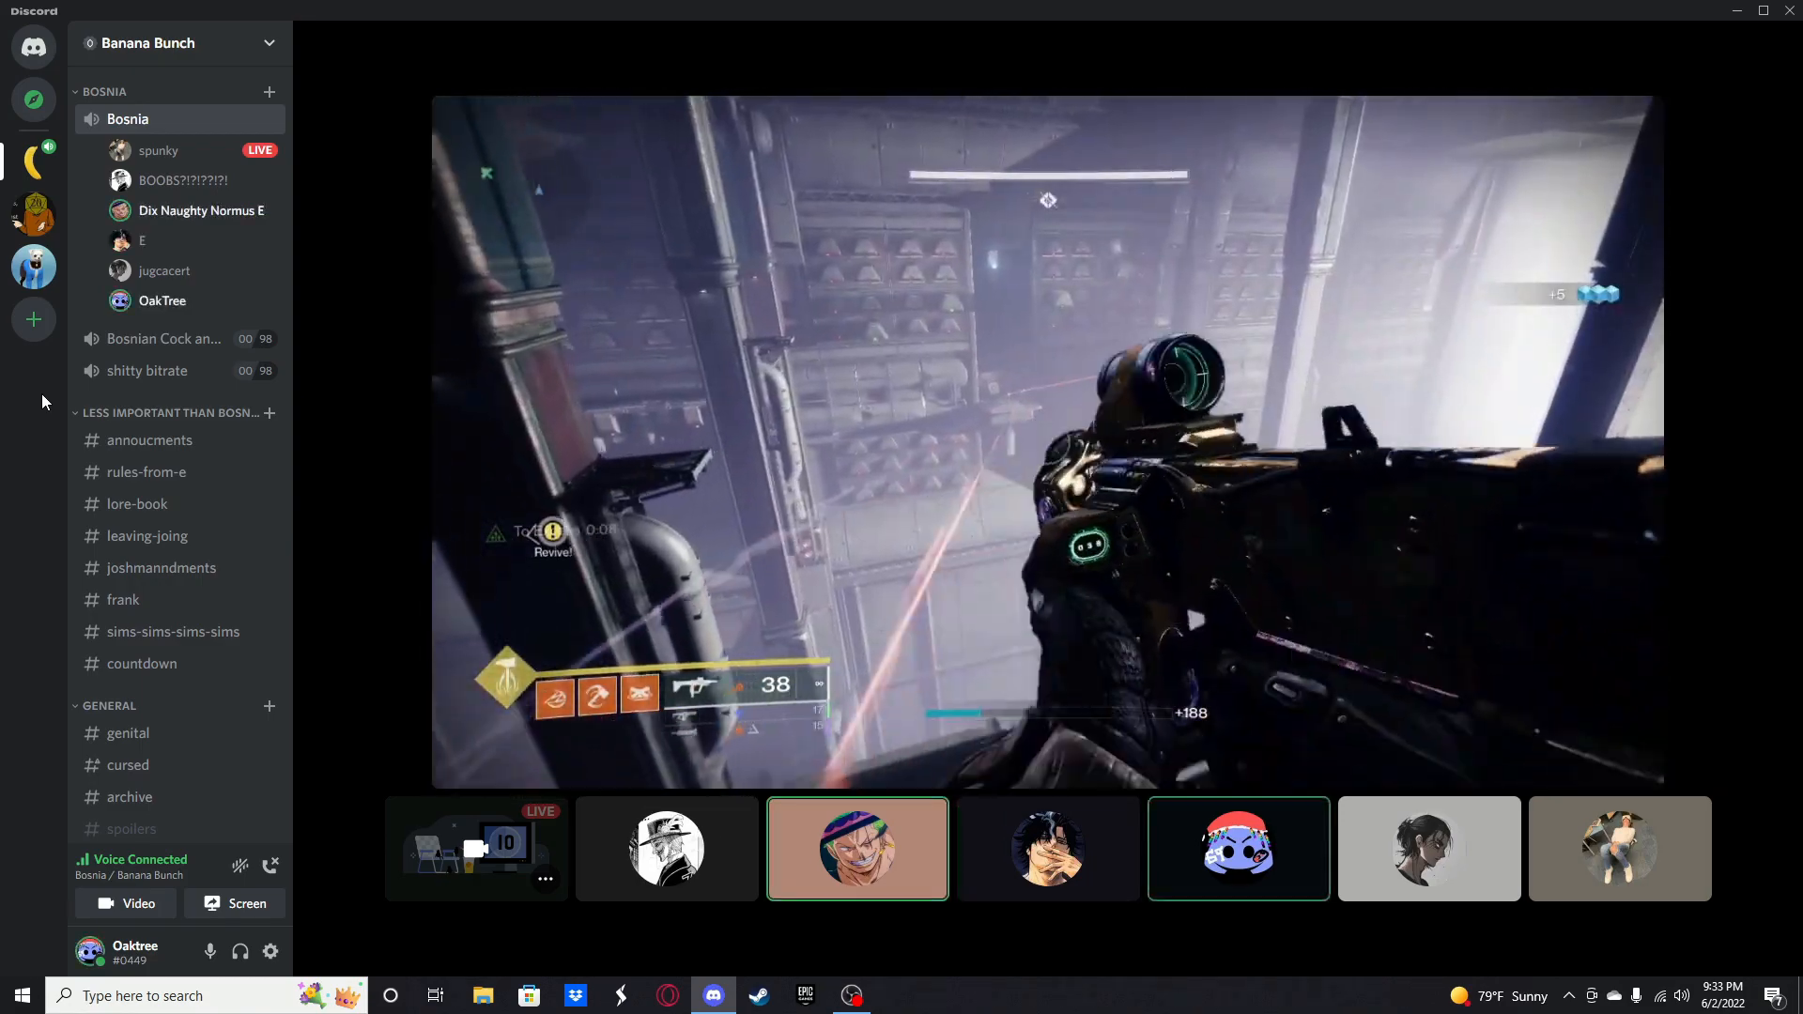
pyautogui.click(665, 848)
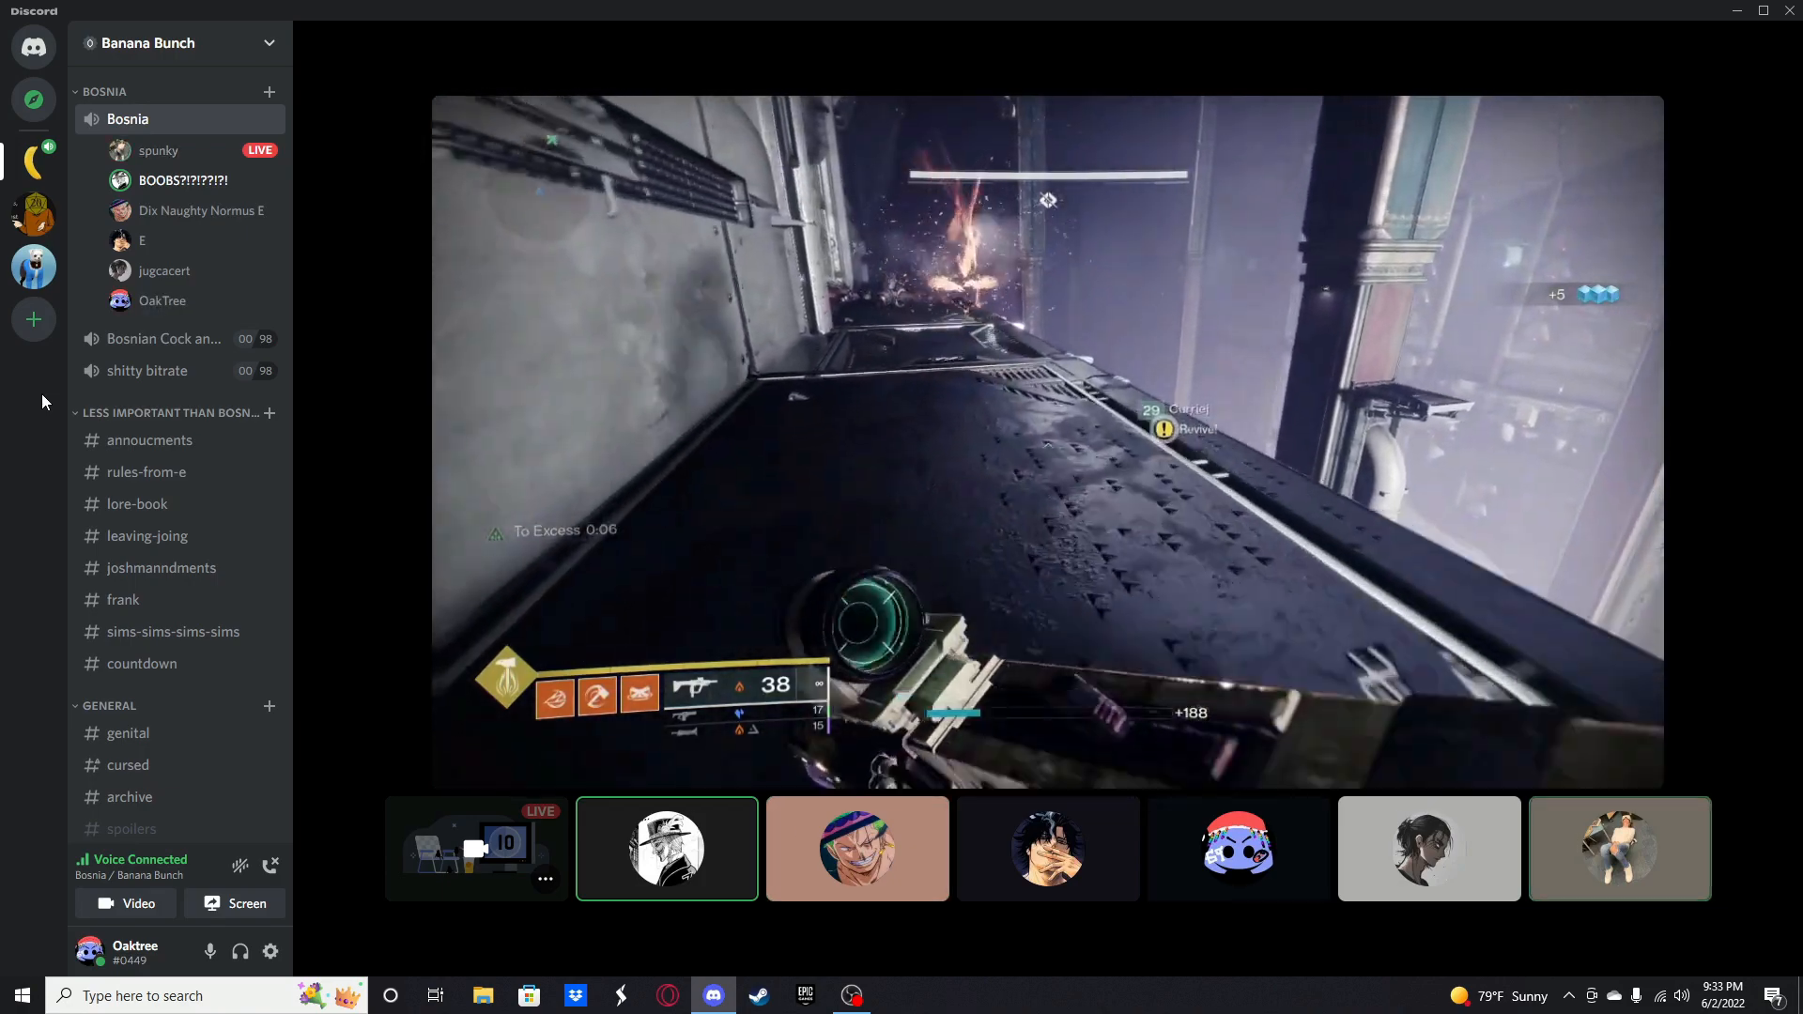
pyautogui.click(1238, 849)
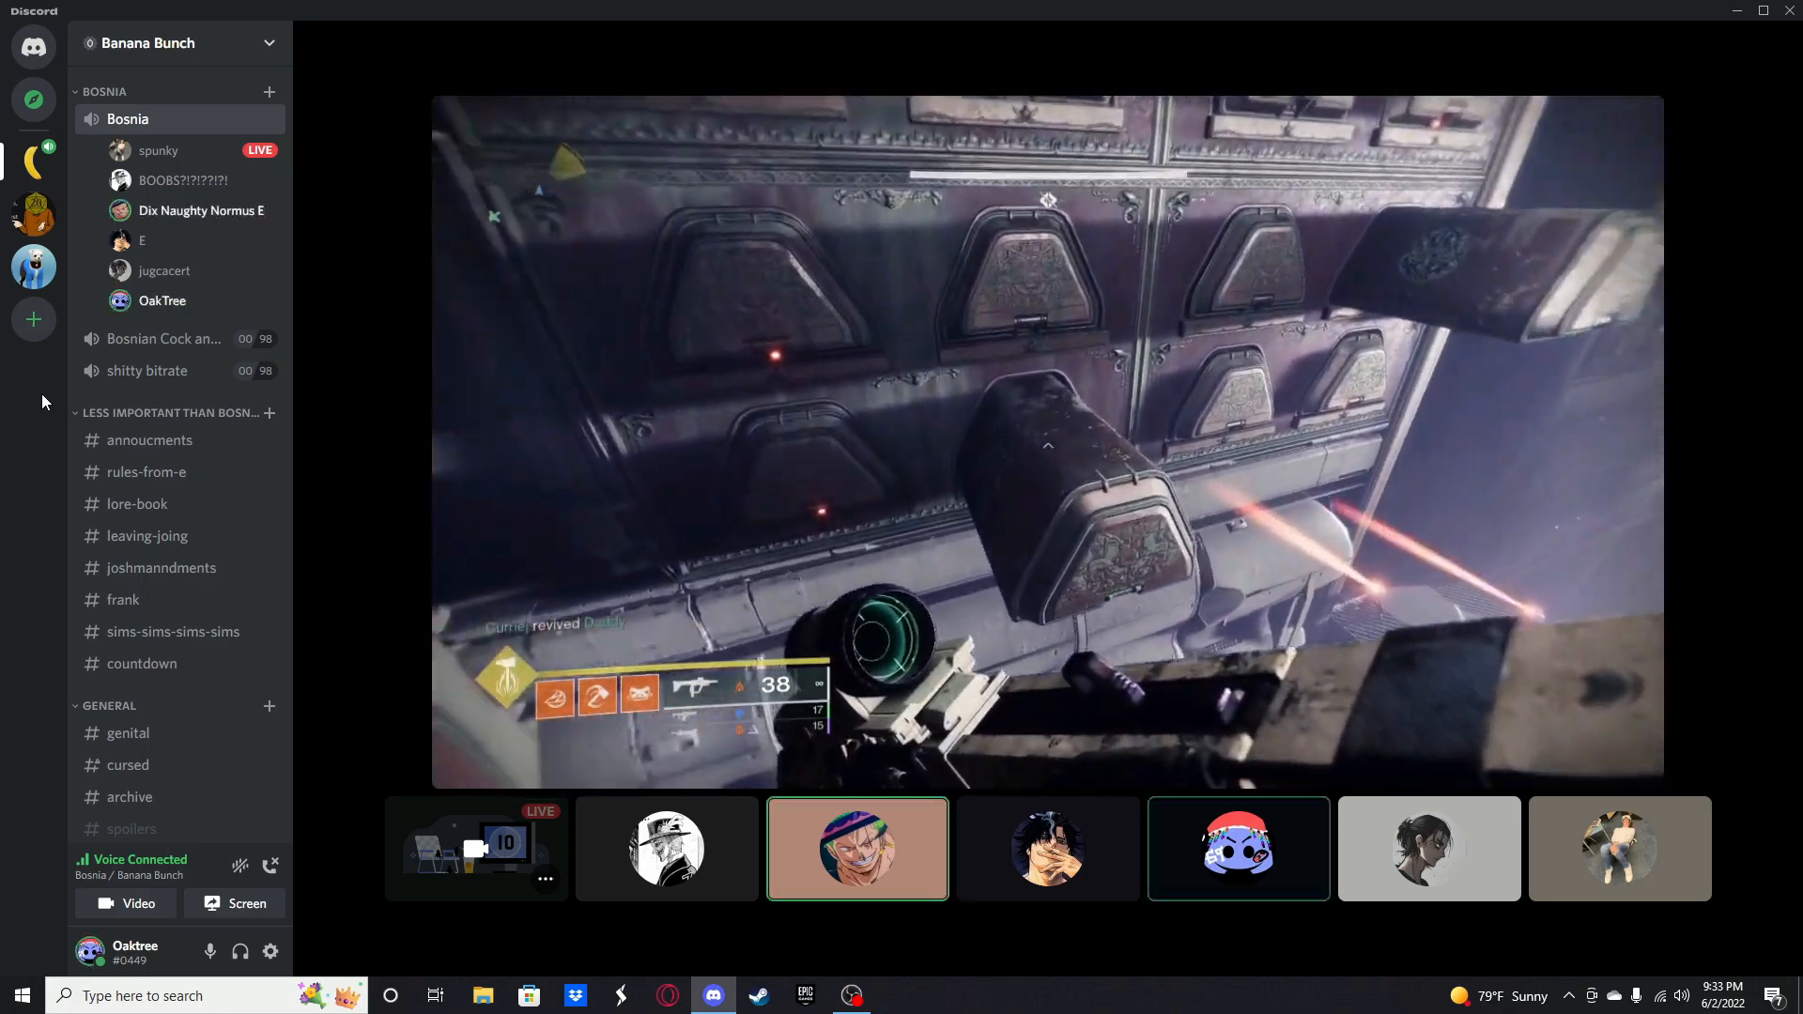
pyautogui.click(1238, 849)
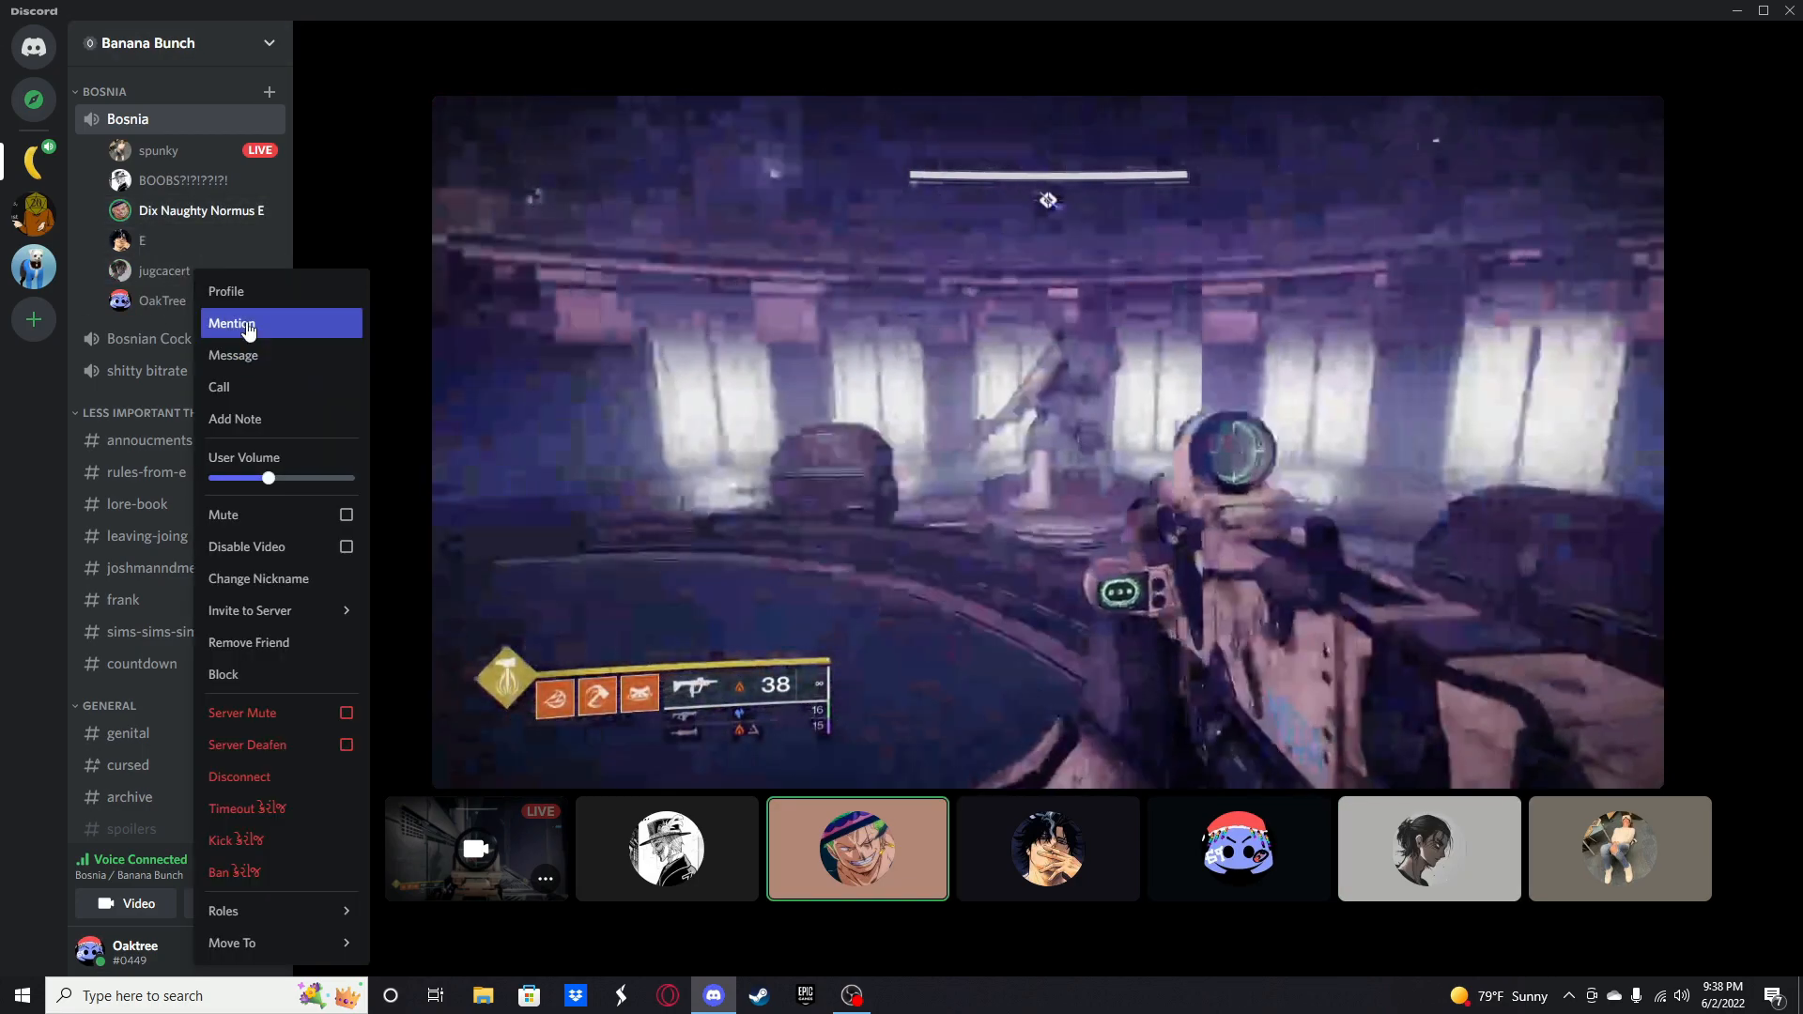
pyautogui.moveTo(233, 355)
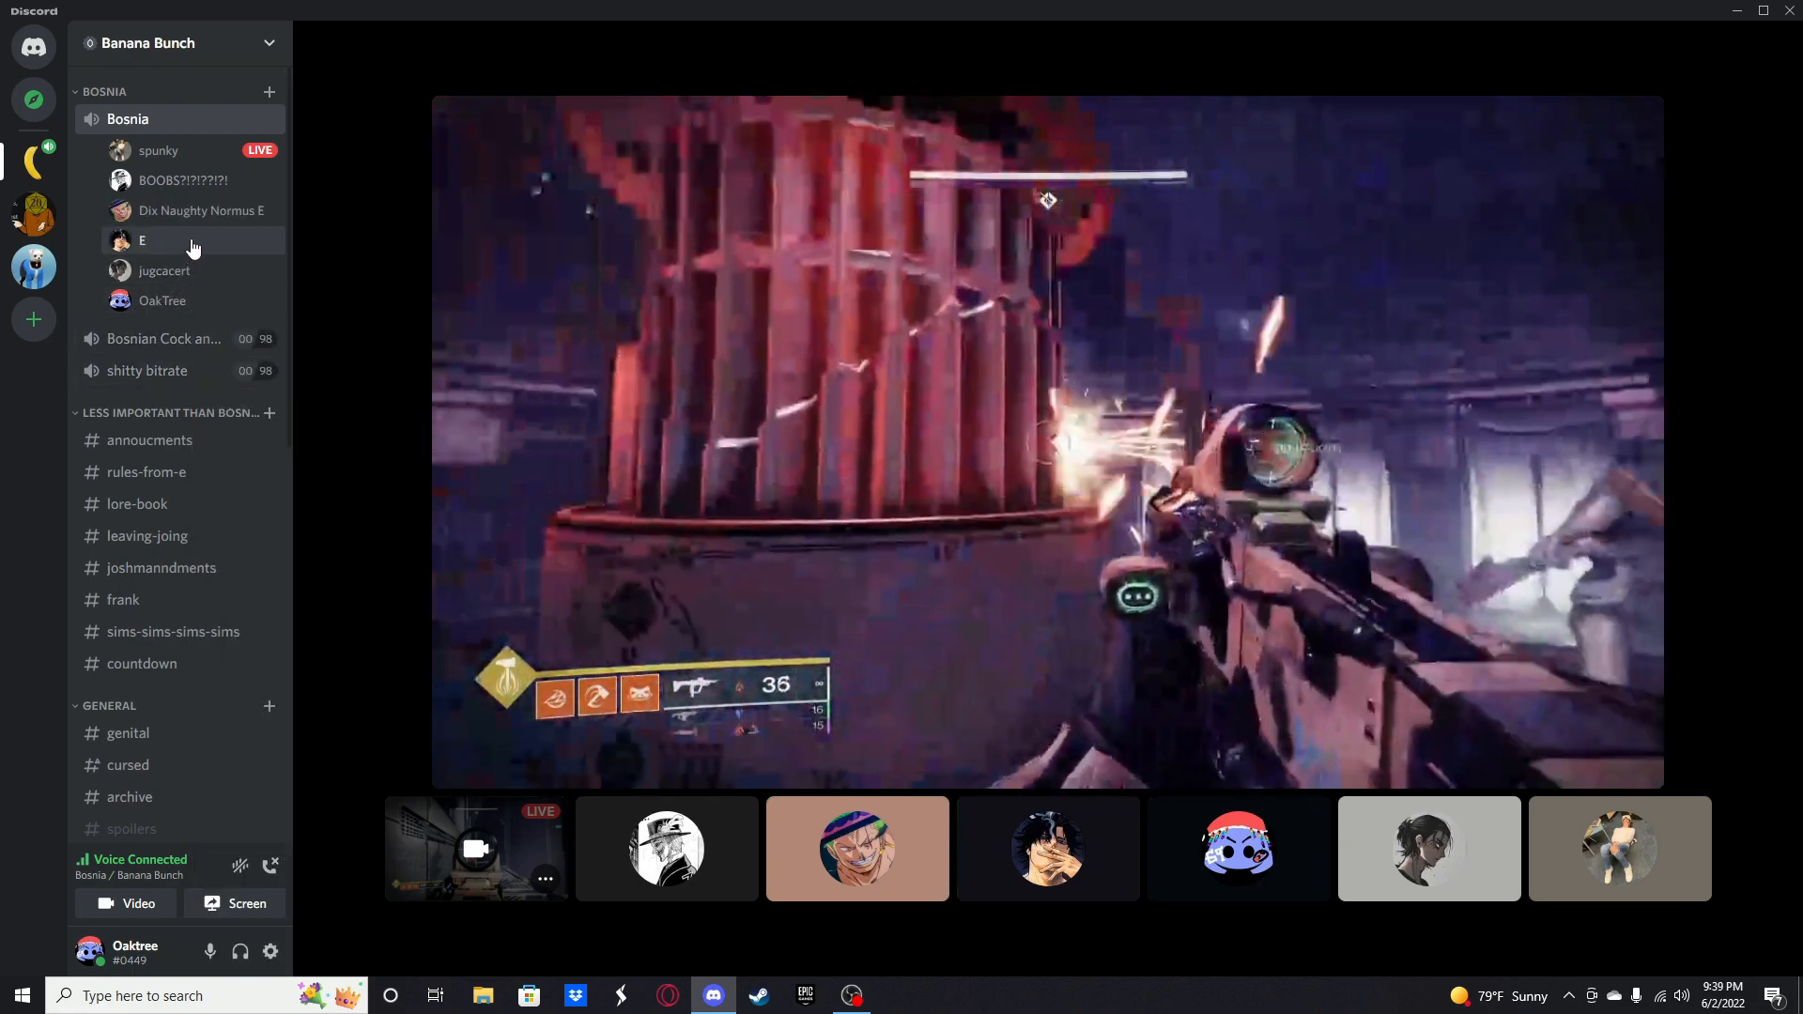
# Step: Choose Change Nickname from a Bosnia voice channel member's context menu
pyautogui.rightClick(162, 301)
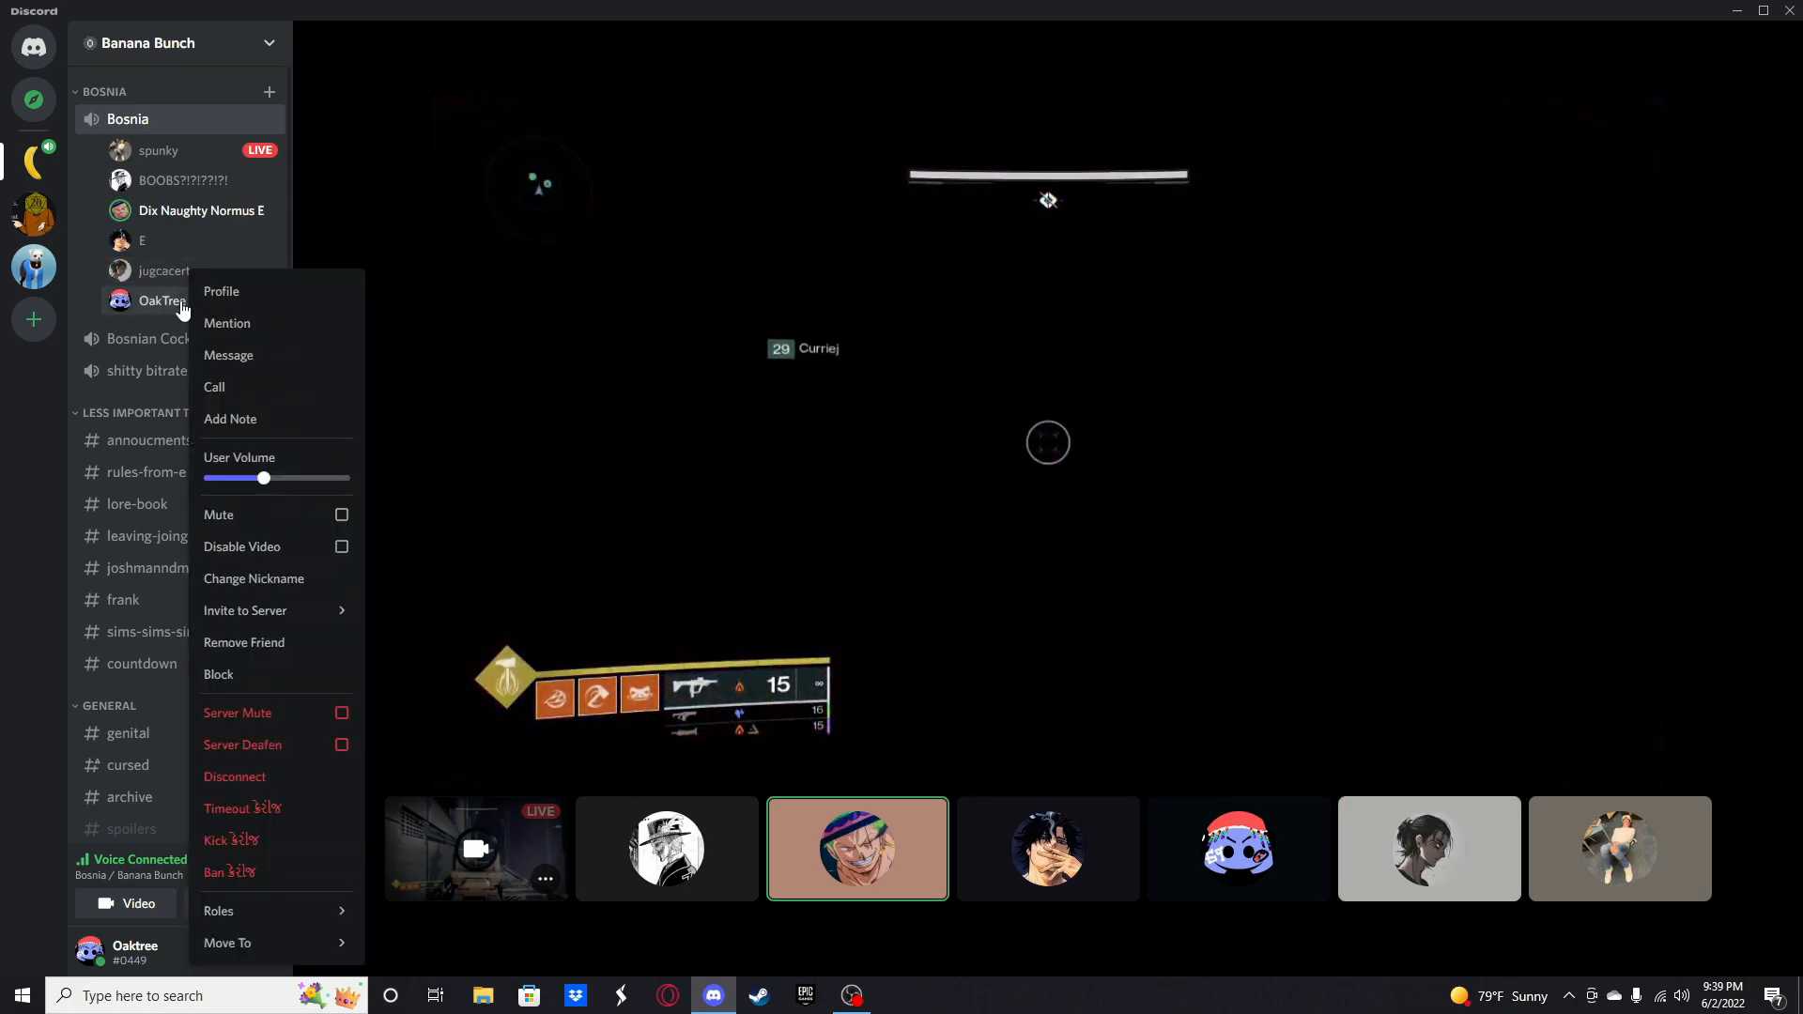
pyautogui.moveTo(223, 690)
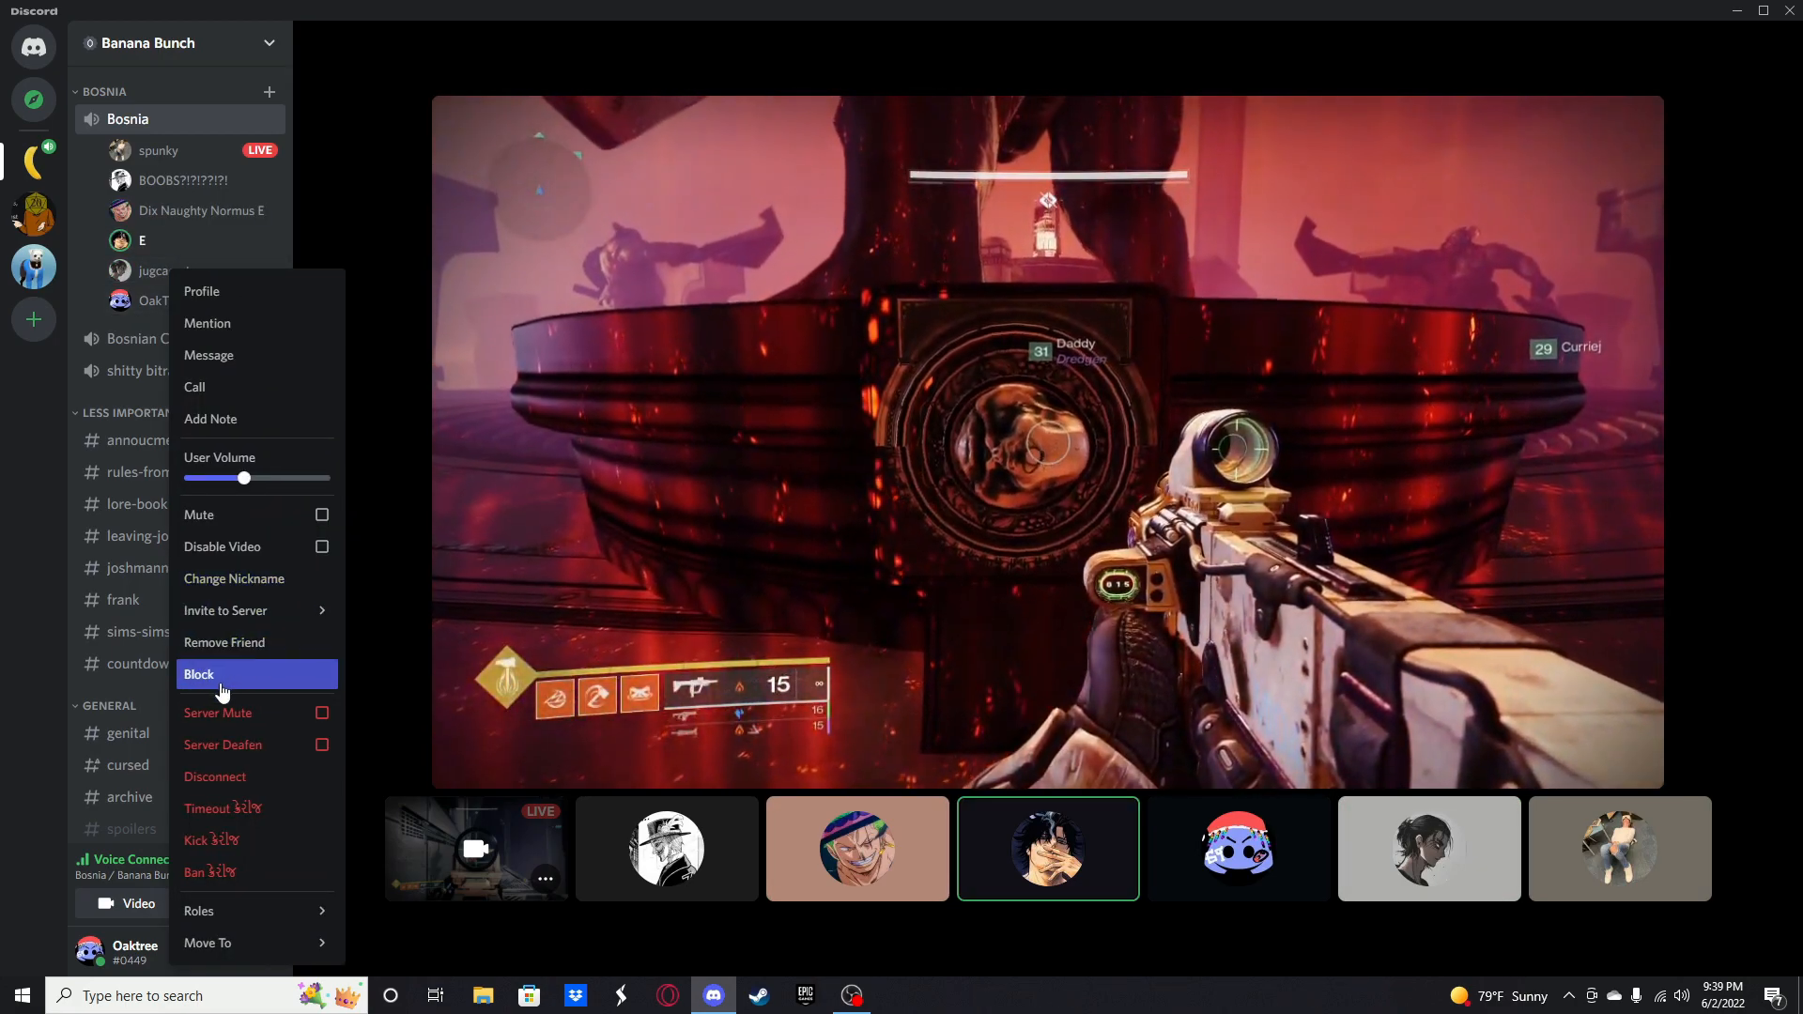
pyautogui.click(234, 579)
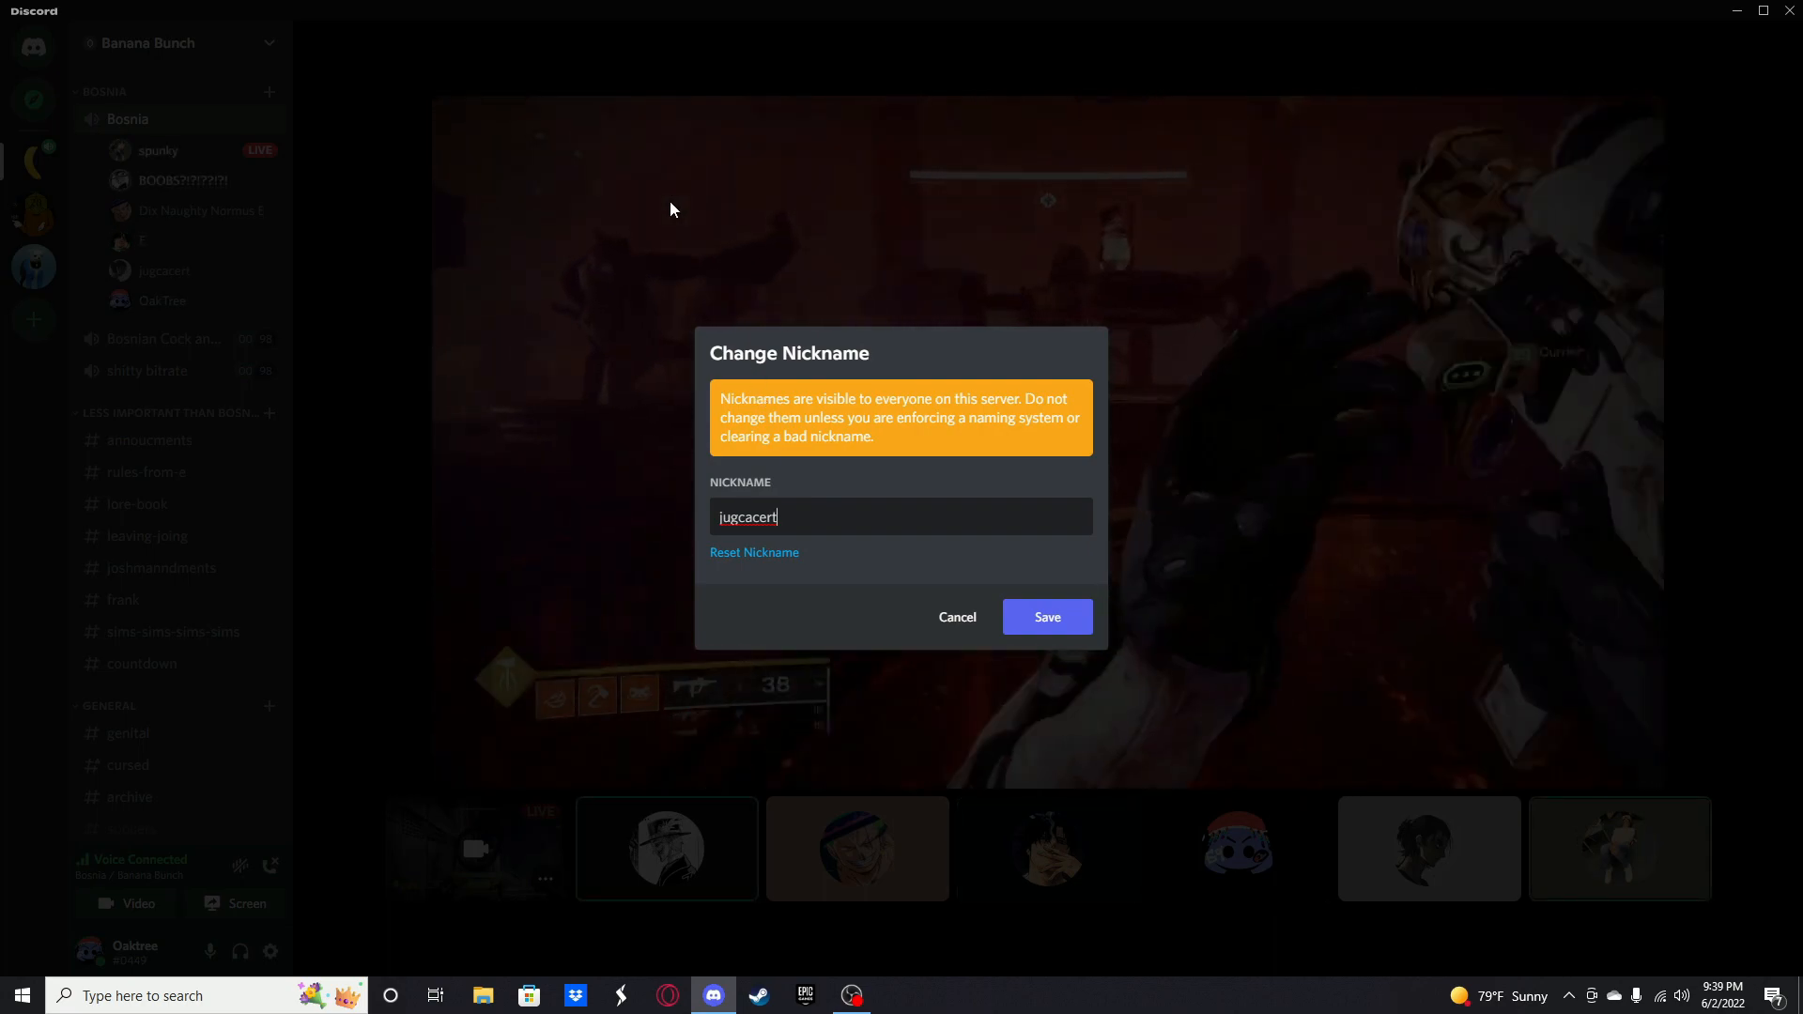
# Step: Replace the nickname's last letter with the suffix 'ussy' and save it
pyautogui.press('Backspace')
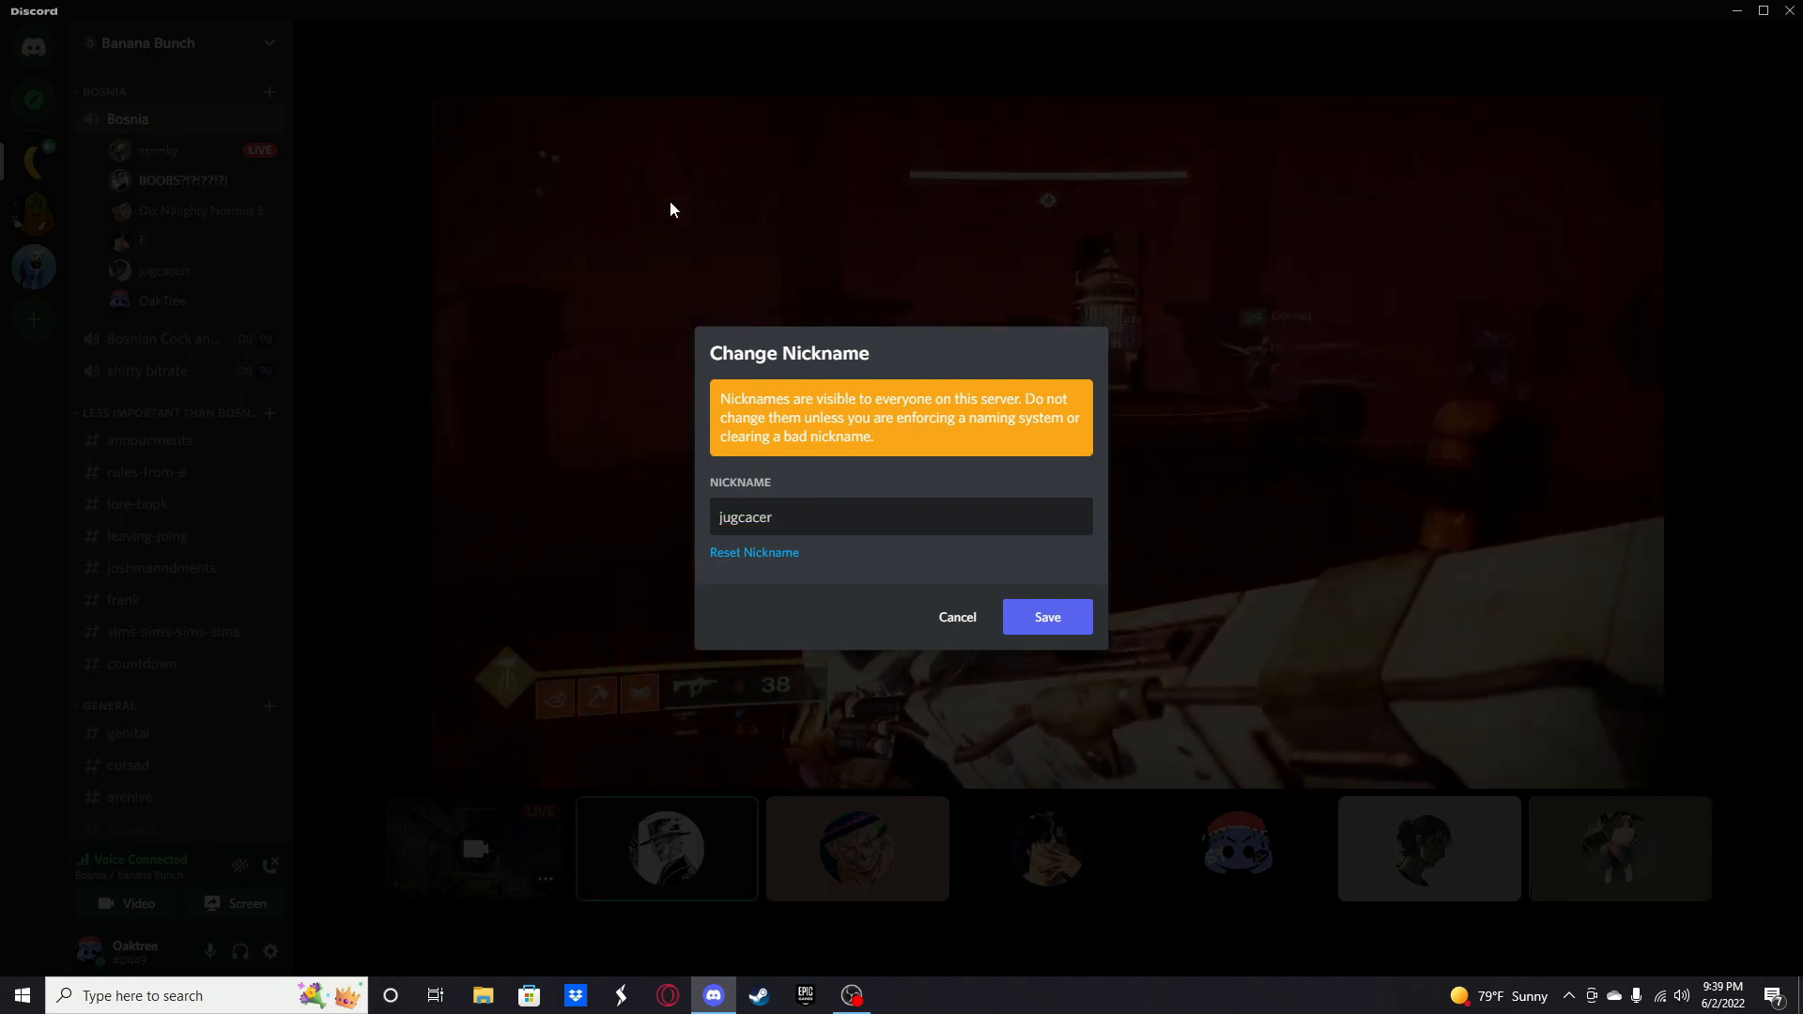
pyautogui.write('ussy')
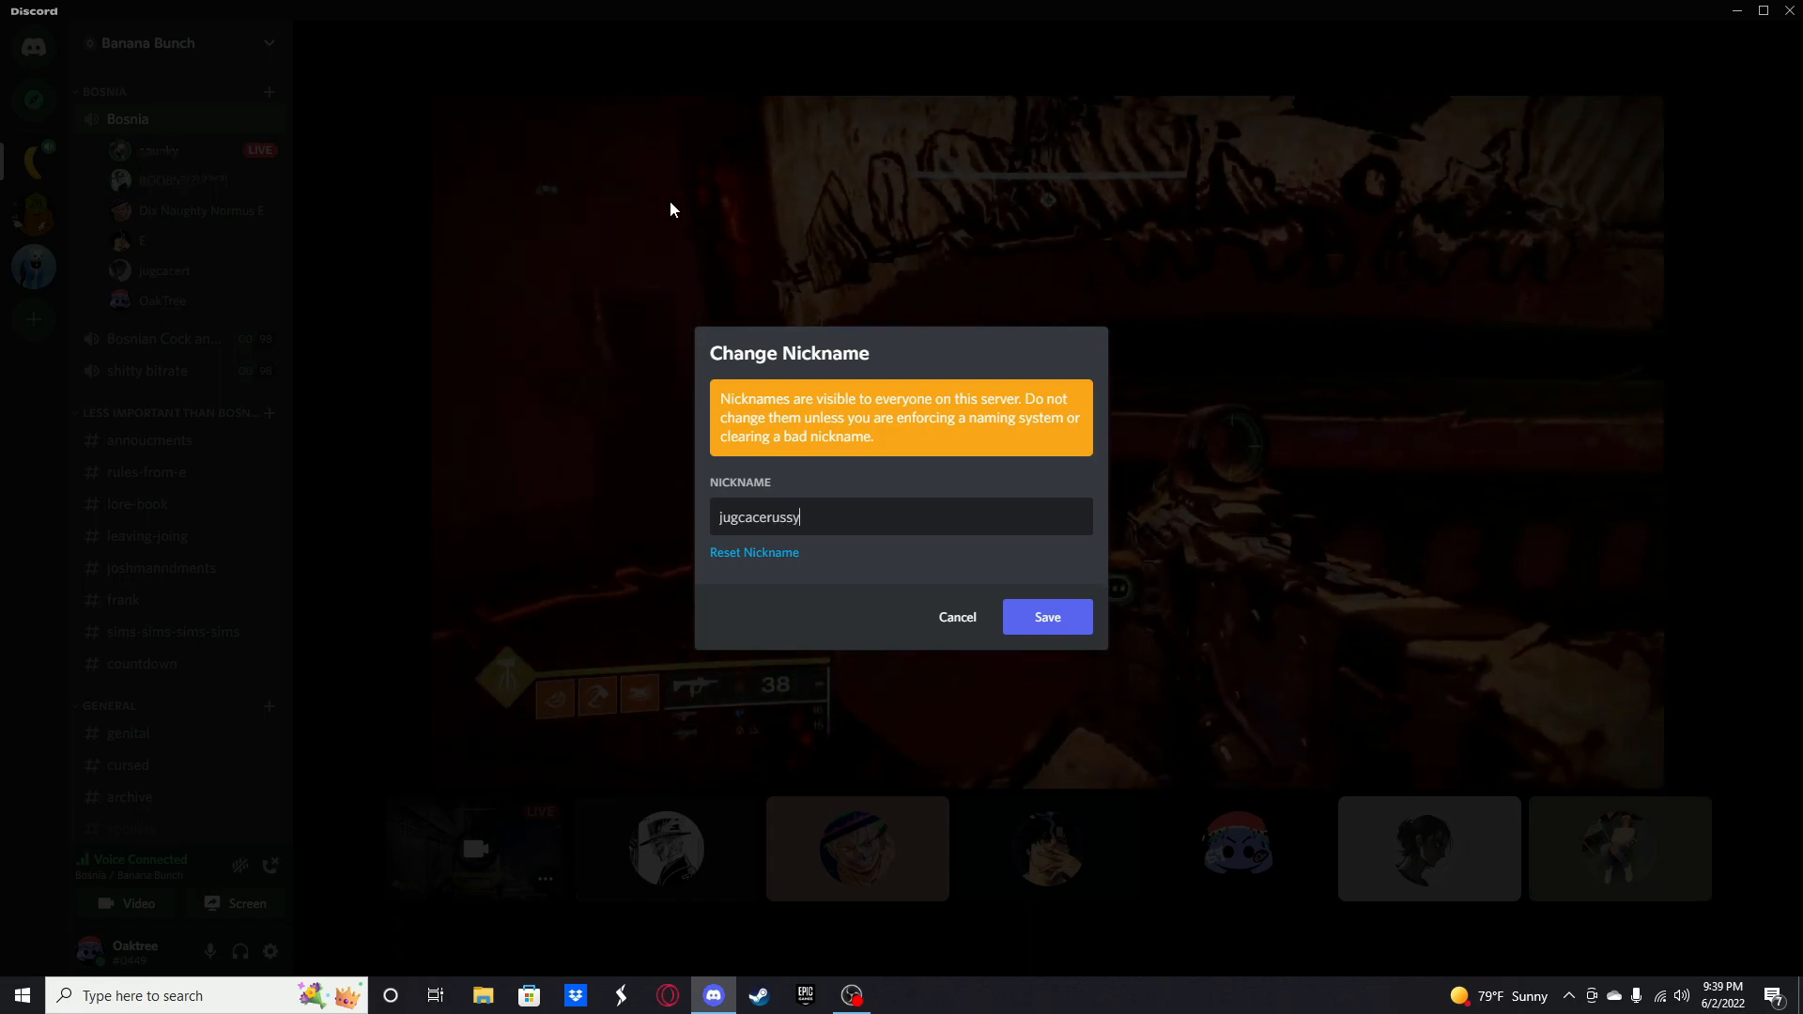
pyautogui.click(1045, 617)
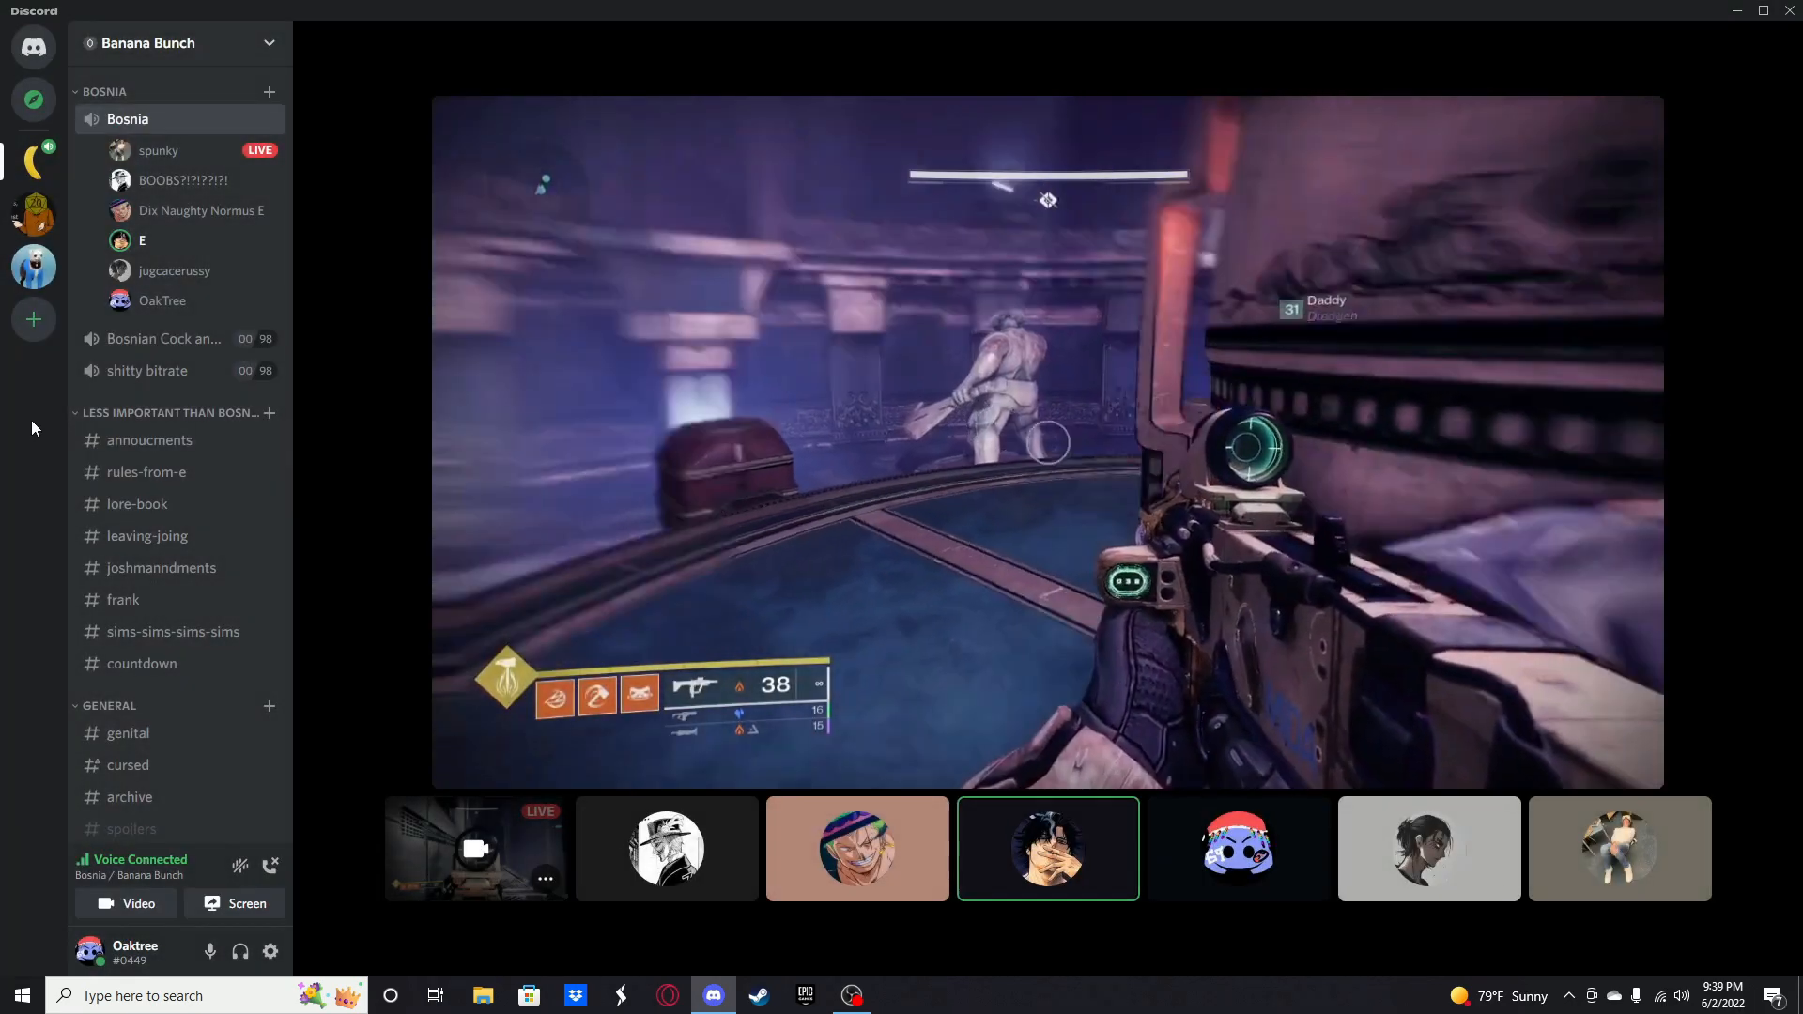